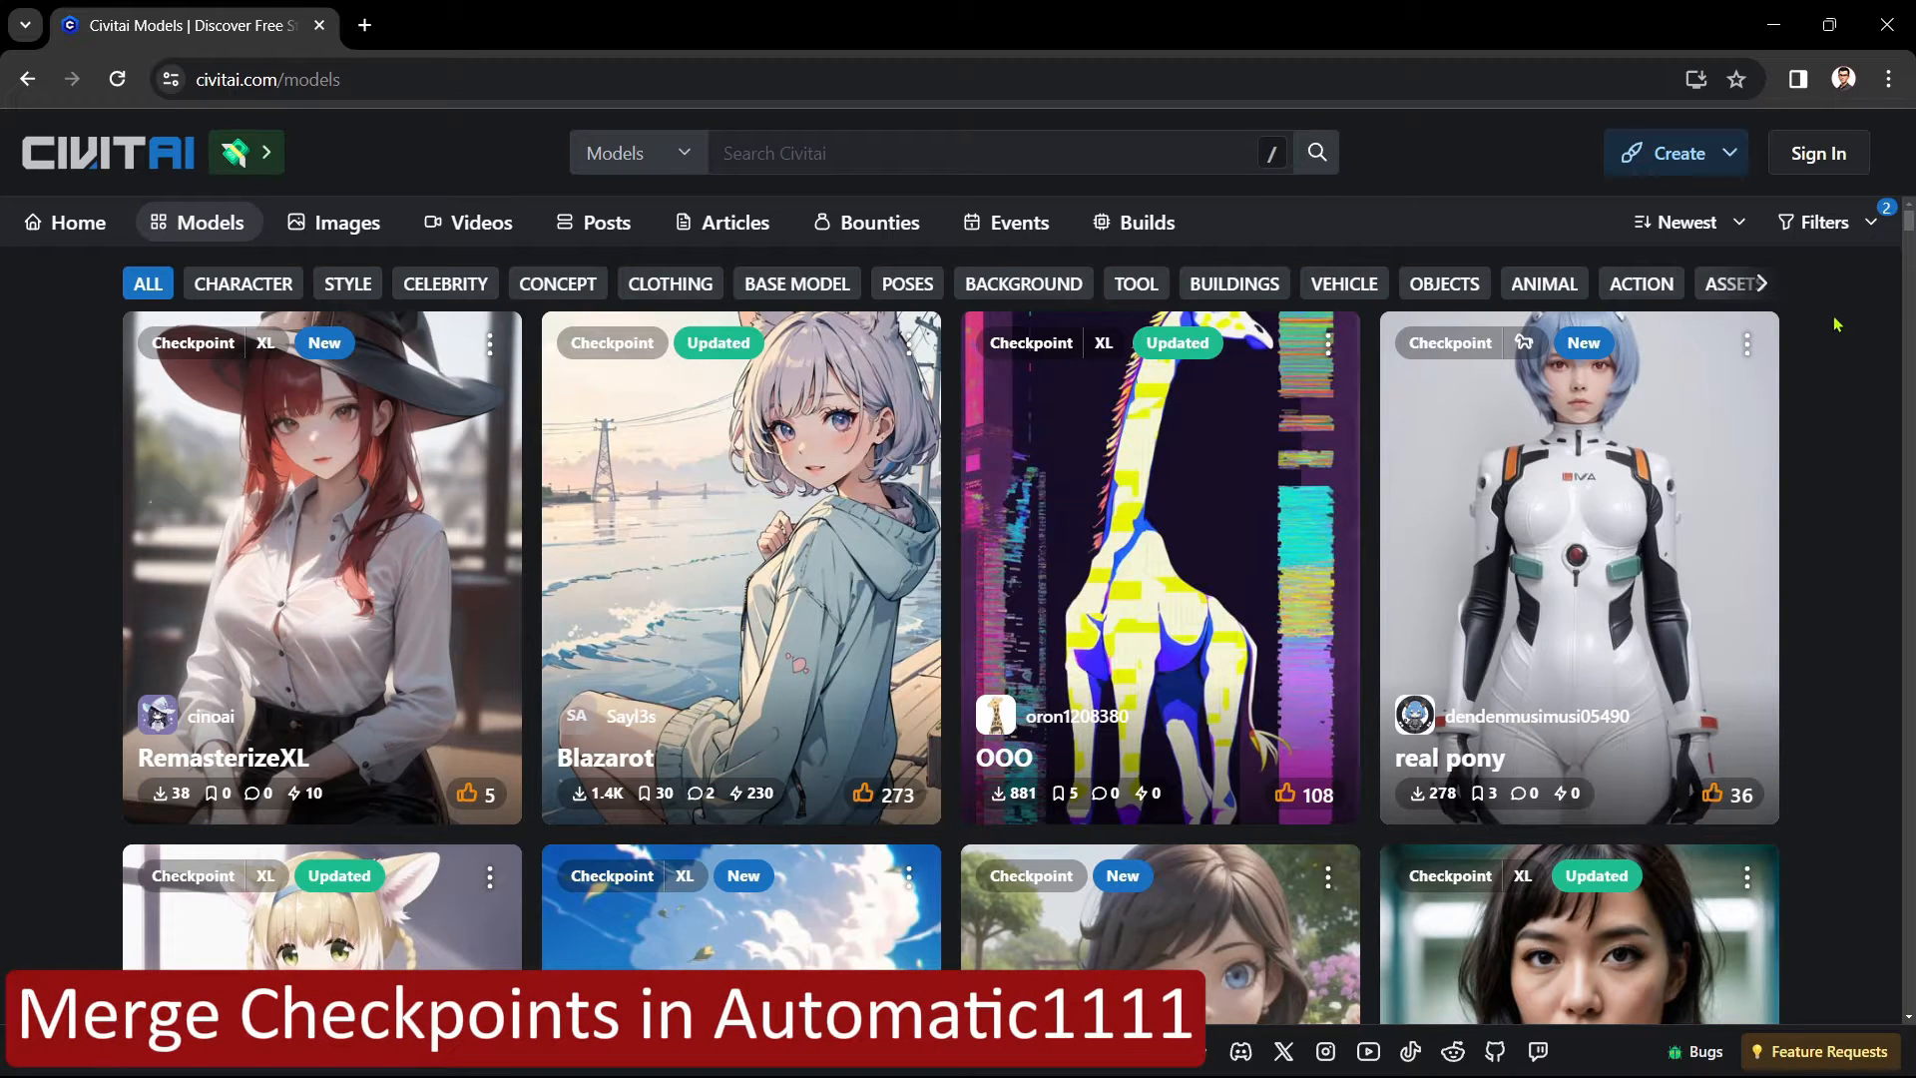
- Scroll through the WebUI page and open the Checkpoint Merger tab
scroll("down", 3)
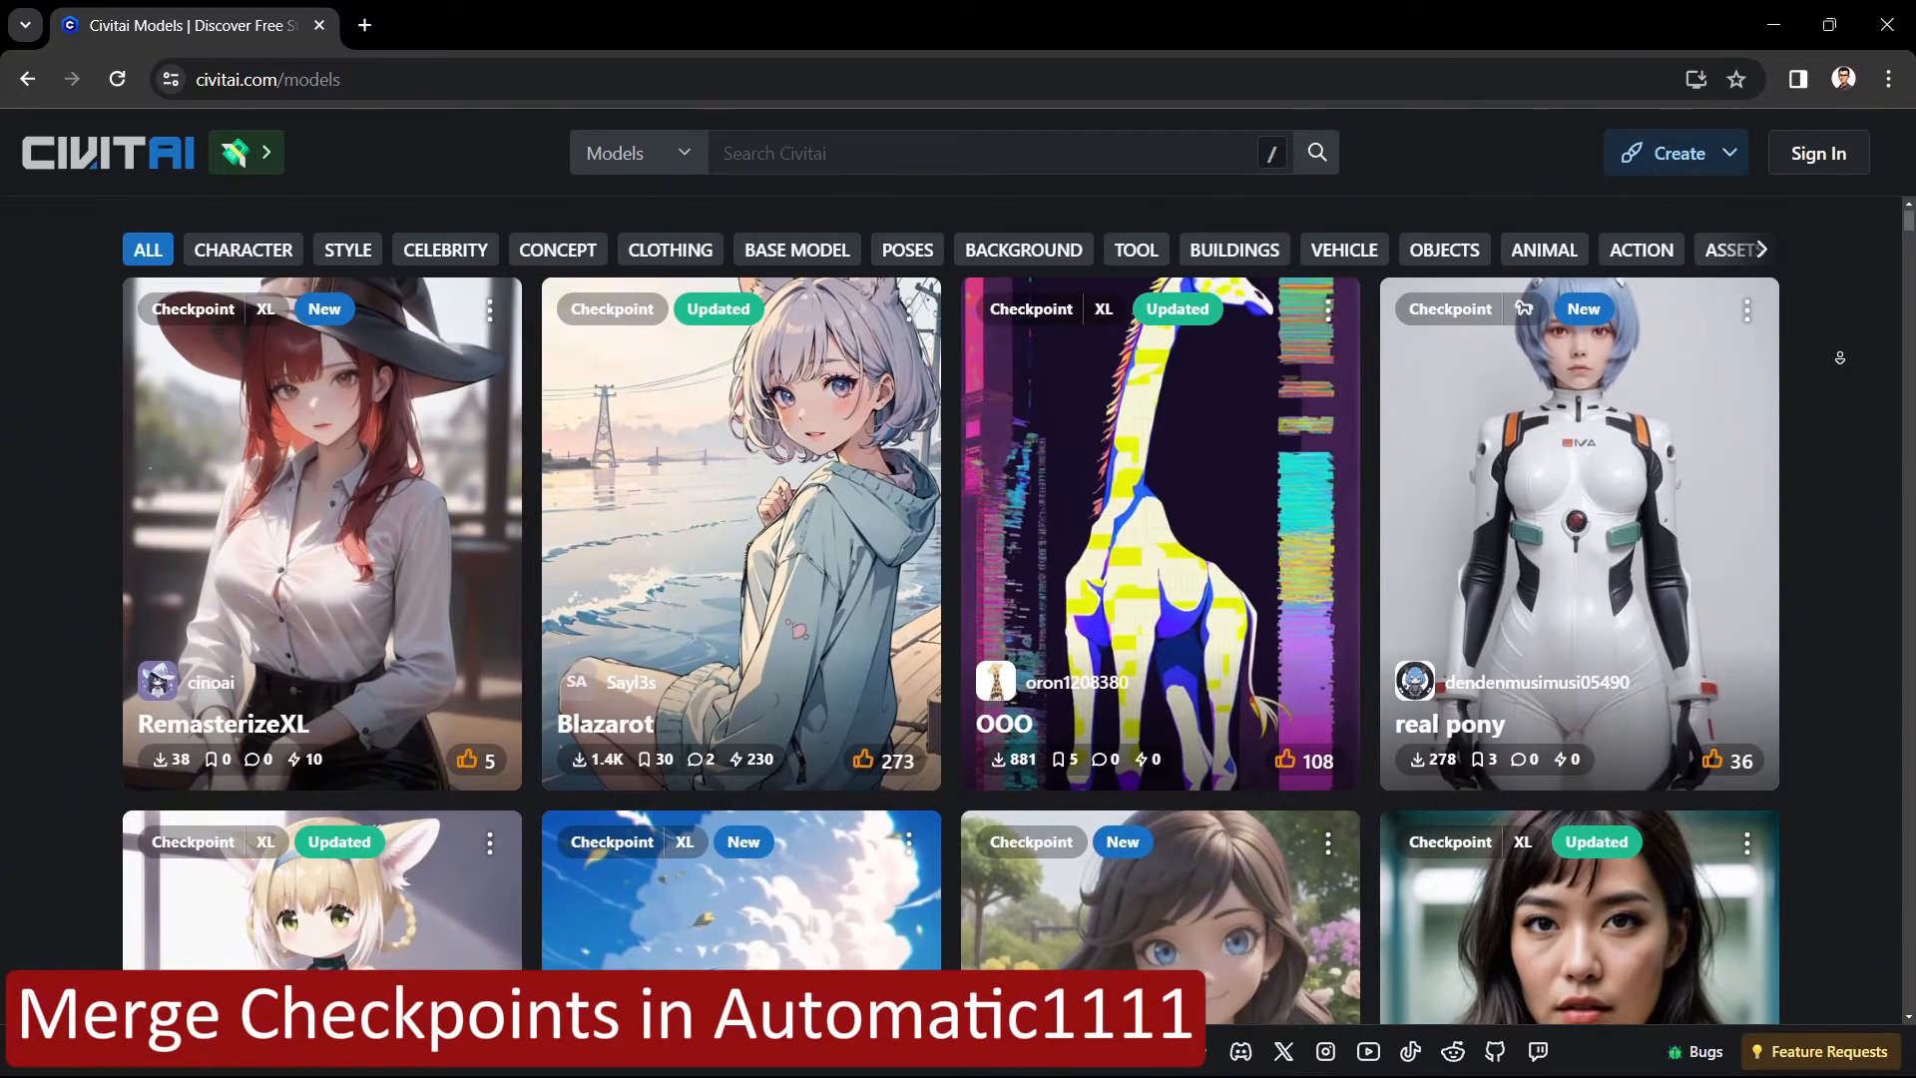
scroll("down", 3)
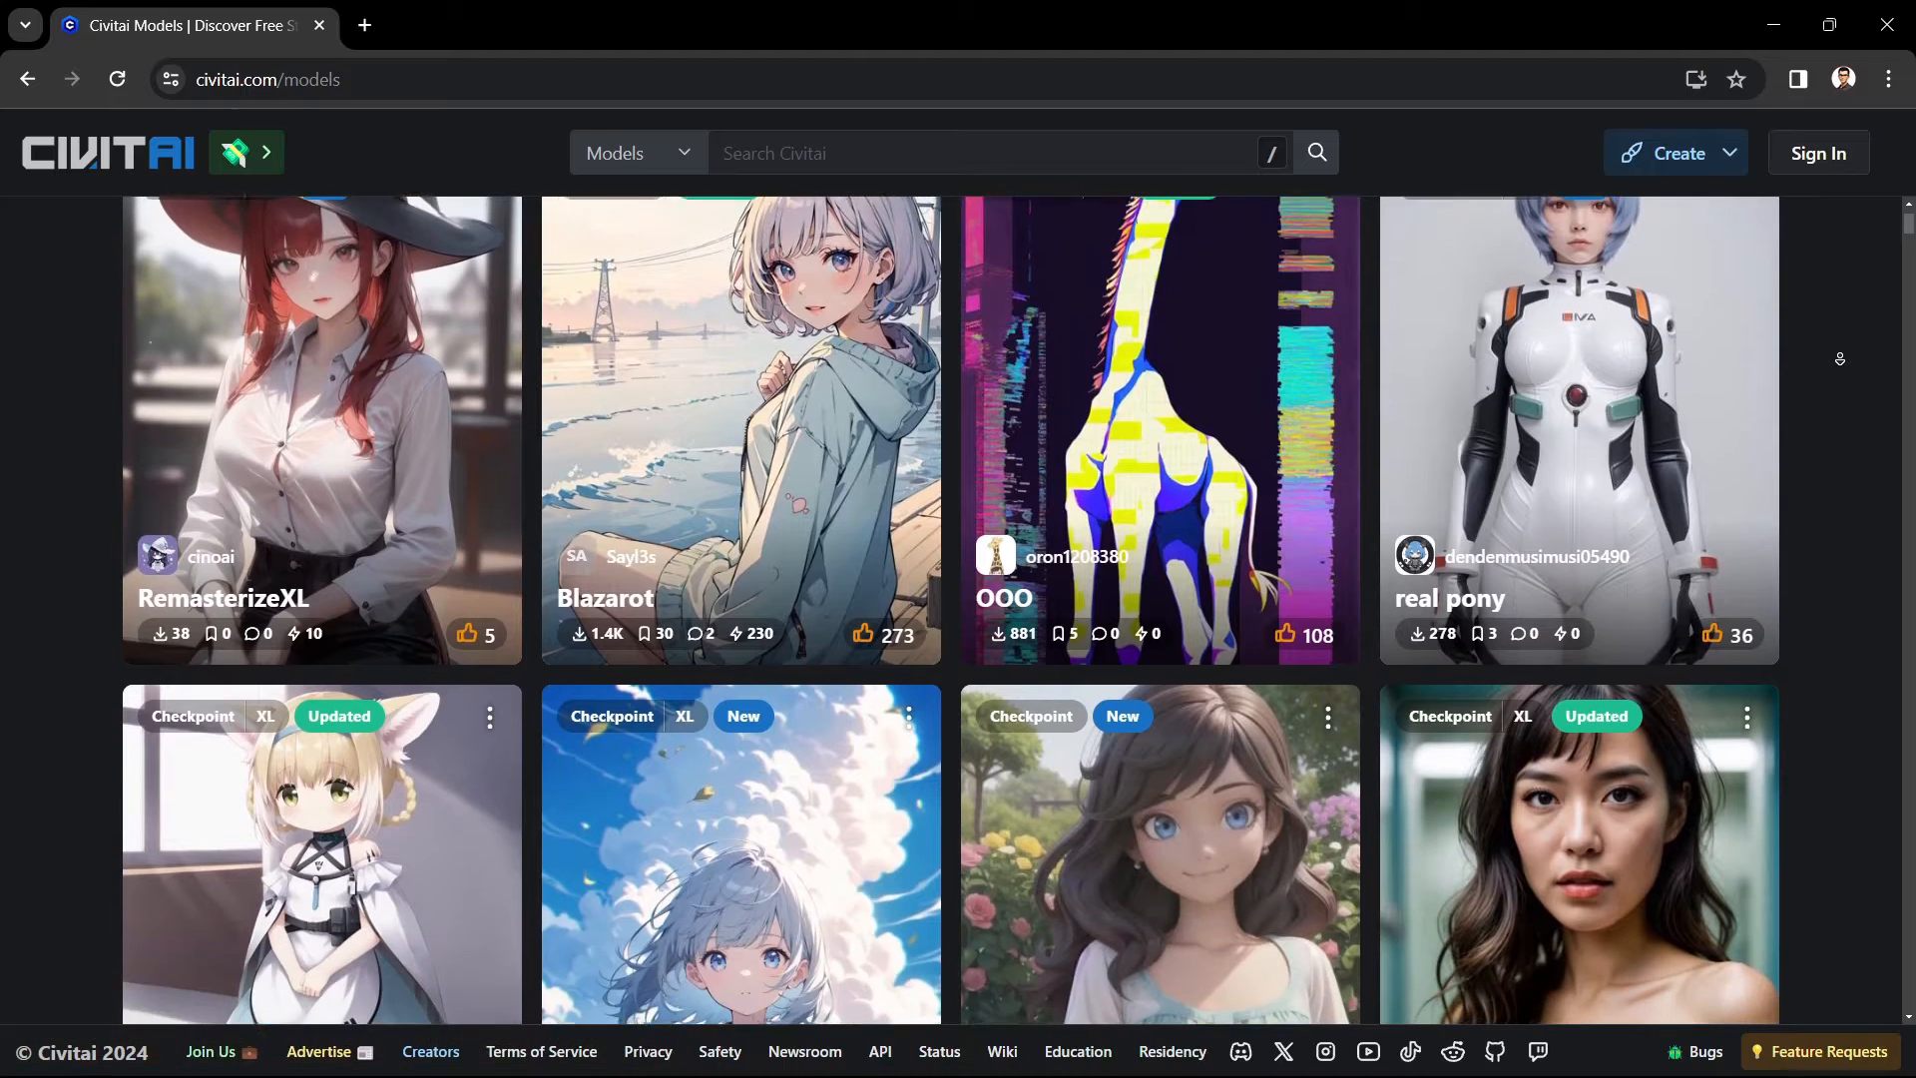
scroll("down", 3)
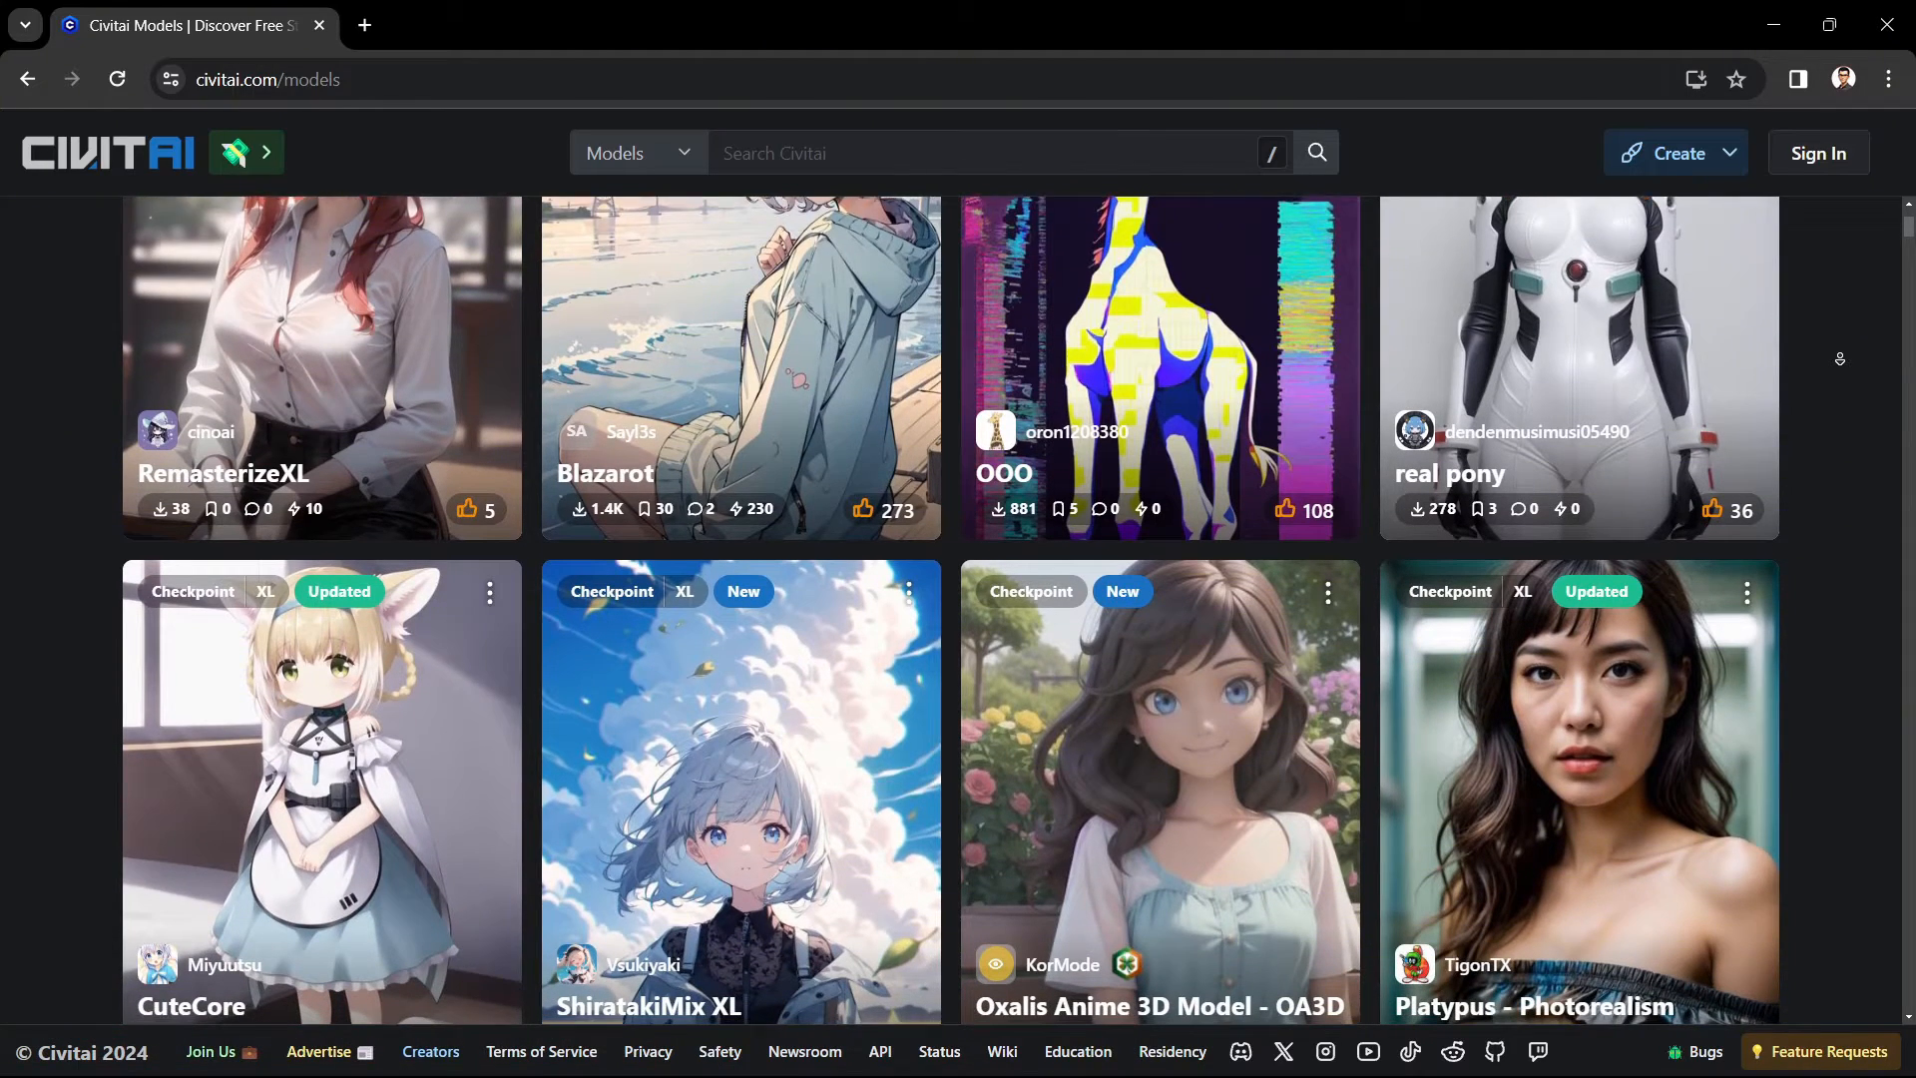
scroll("down", 3)
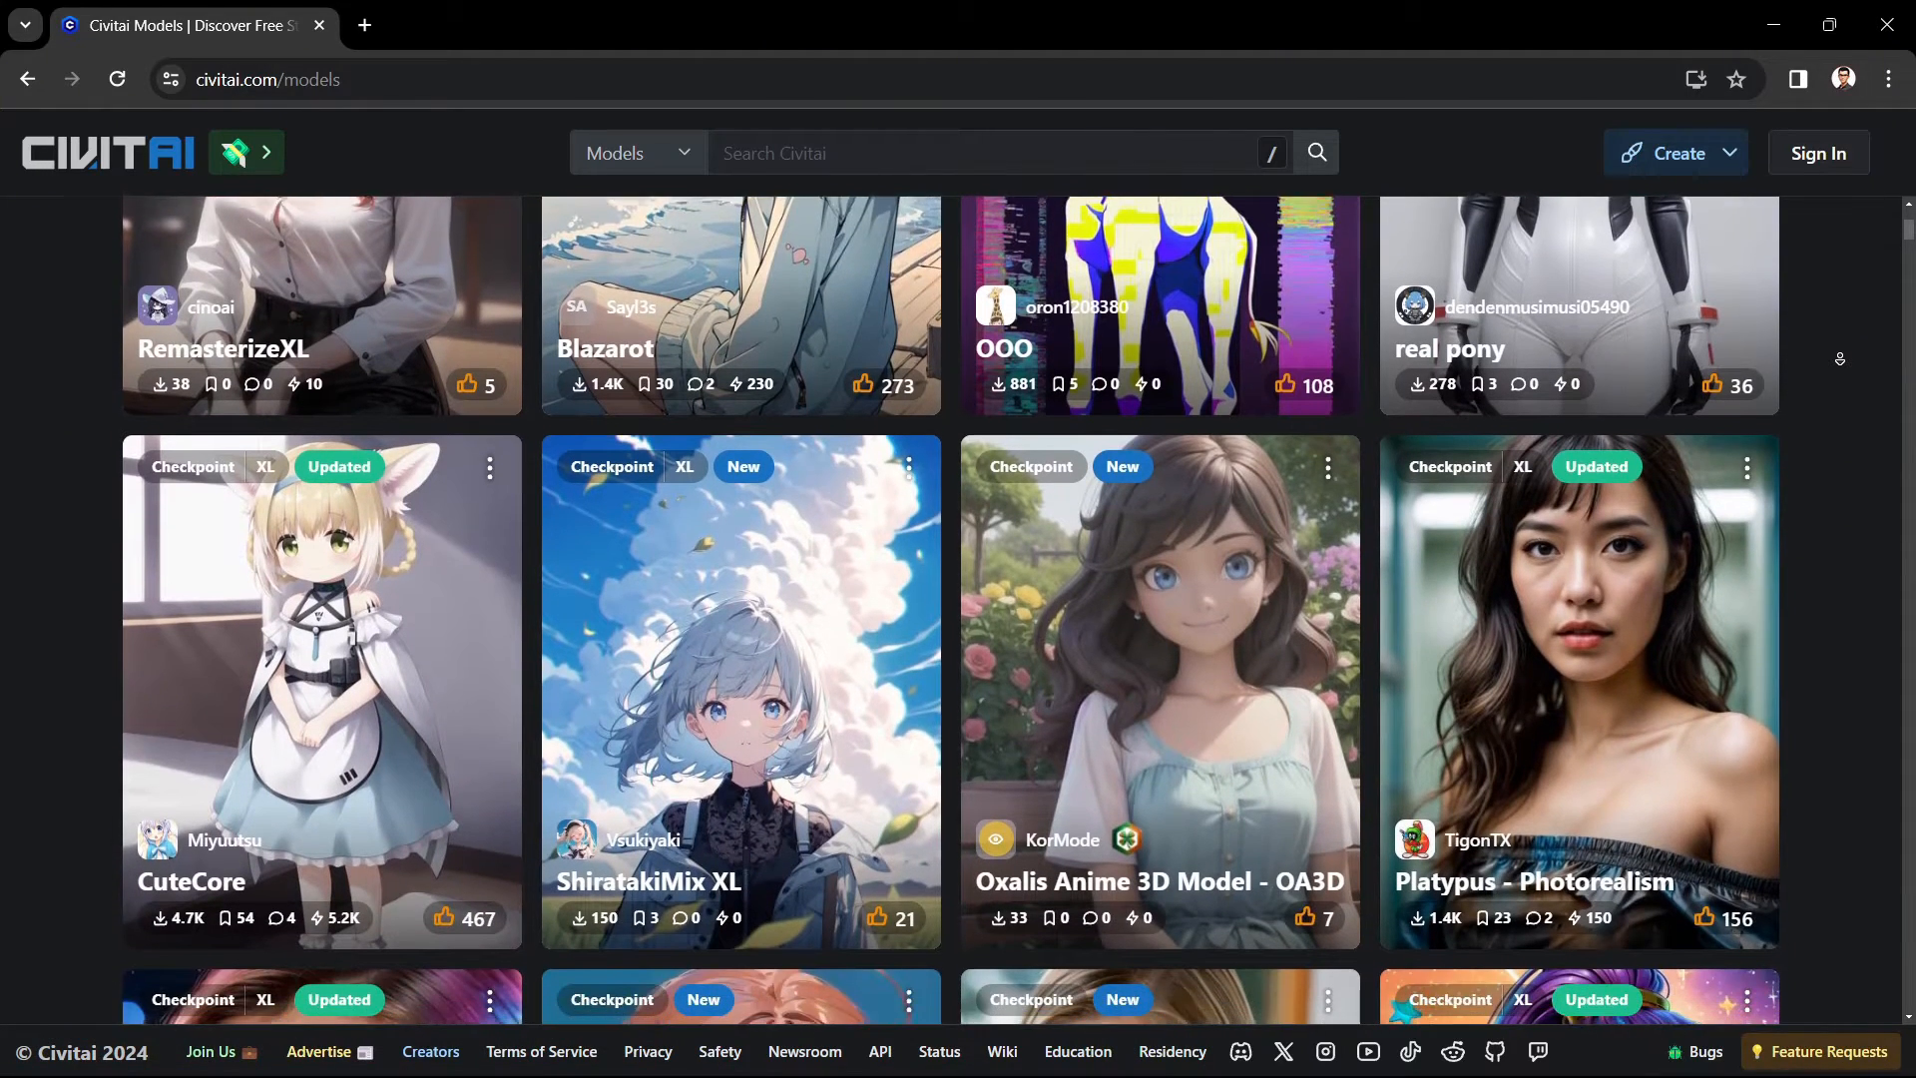
scroll("down", 3)
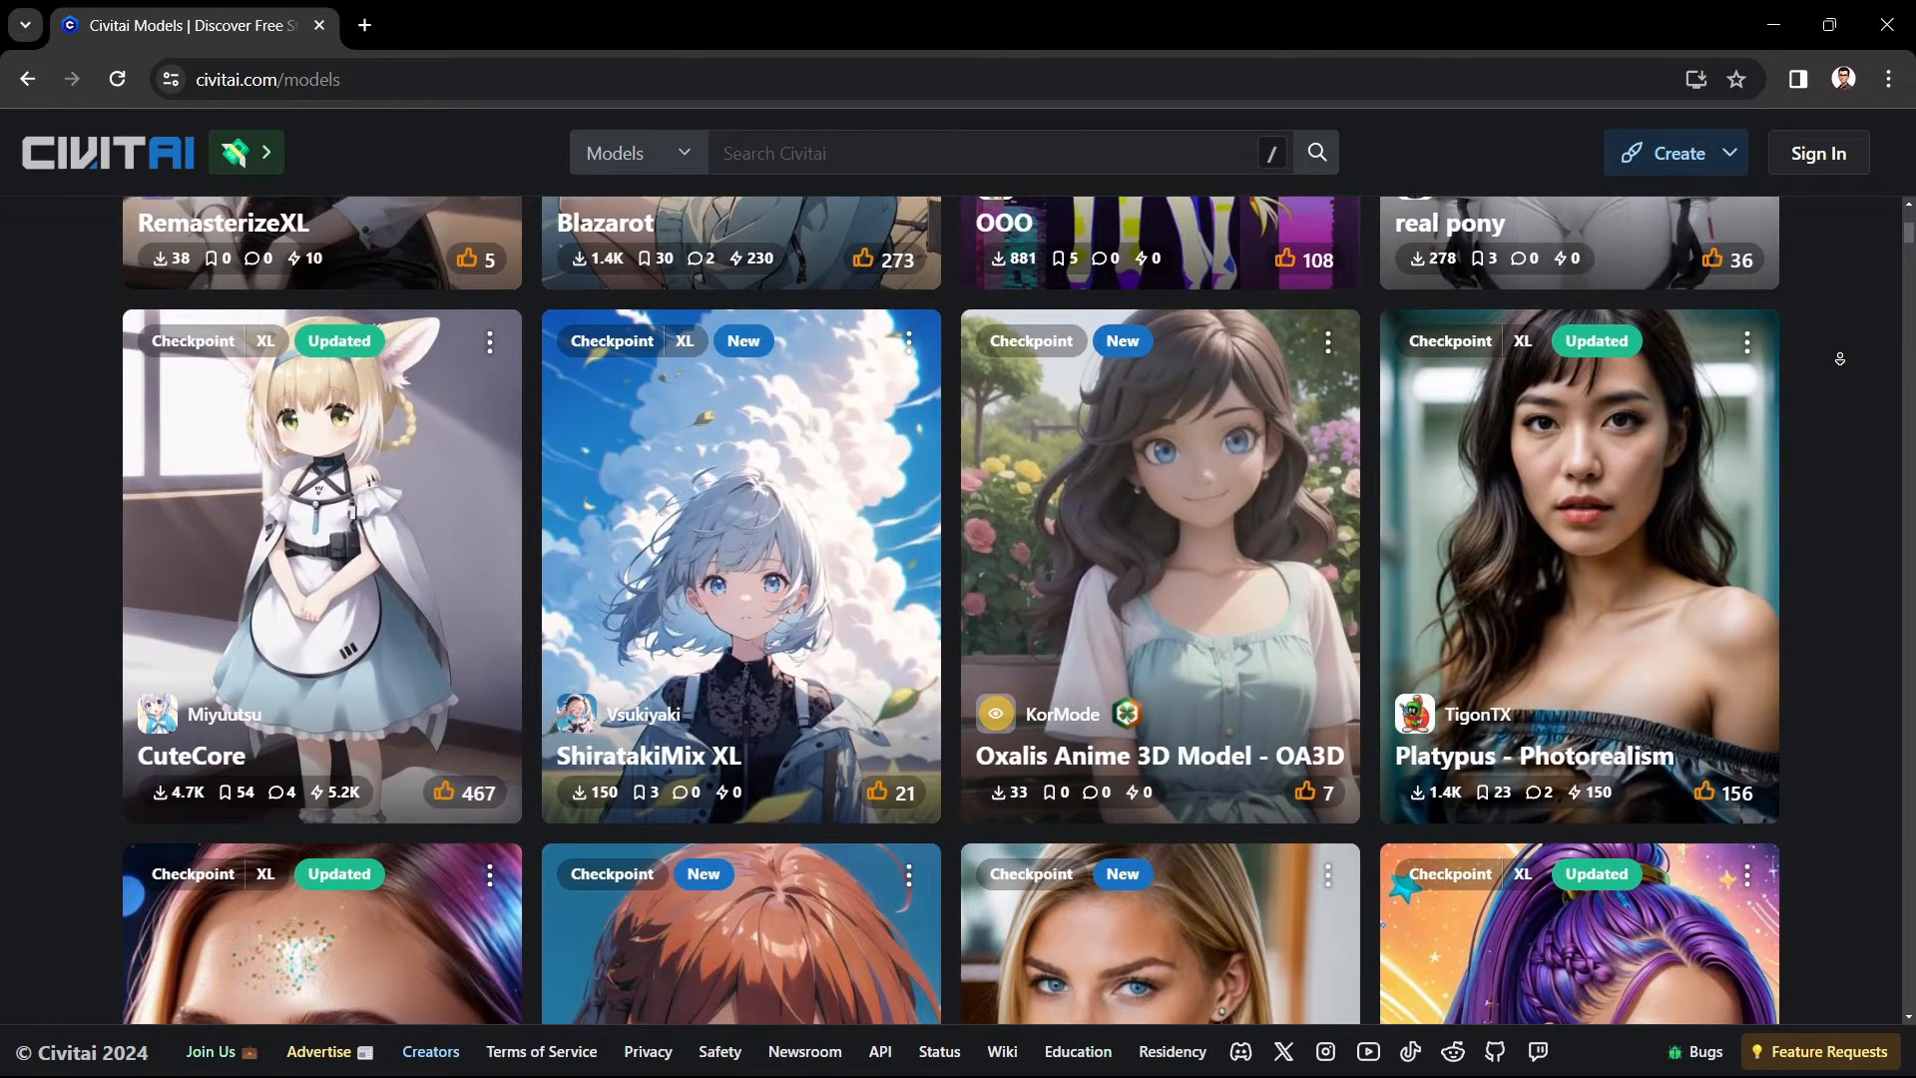
scroll("down", 3)
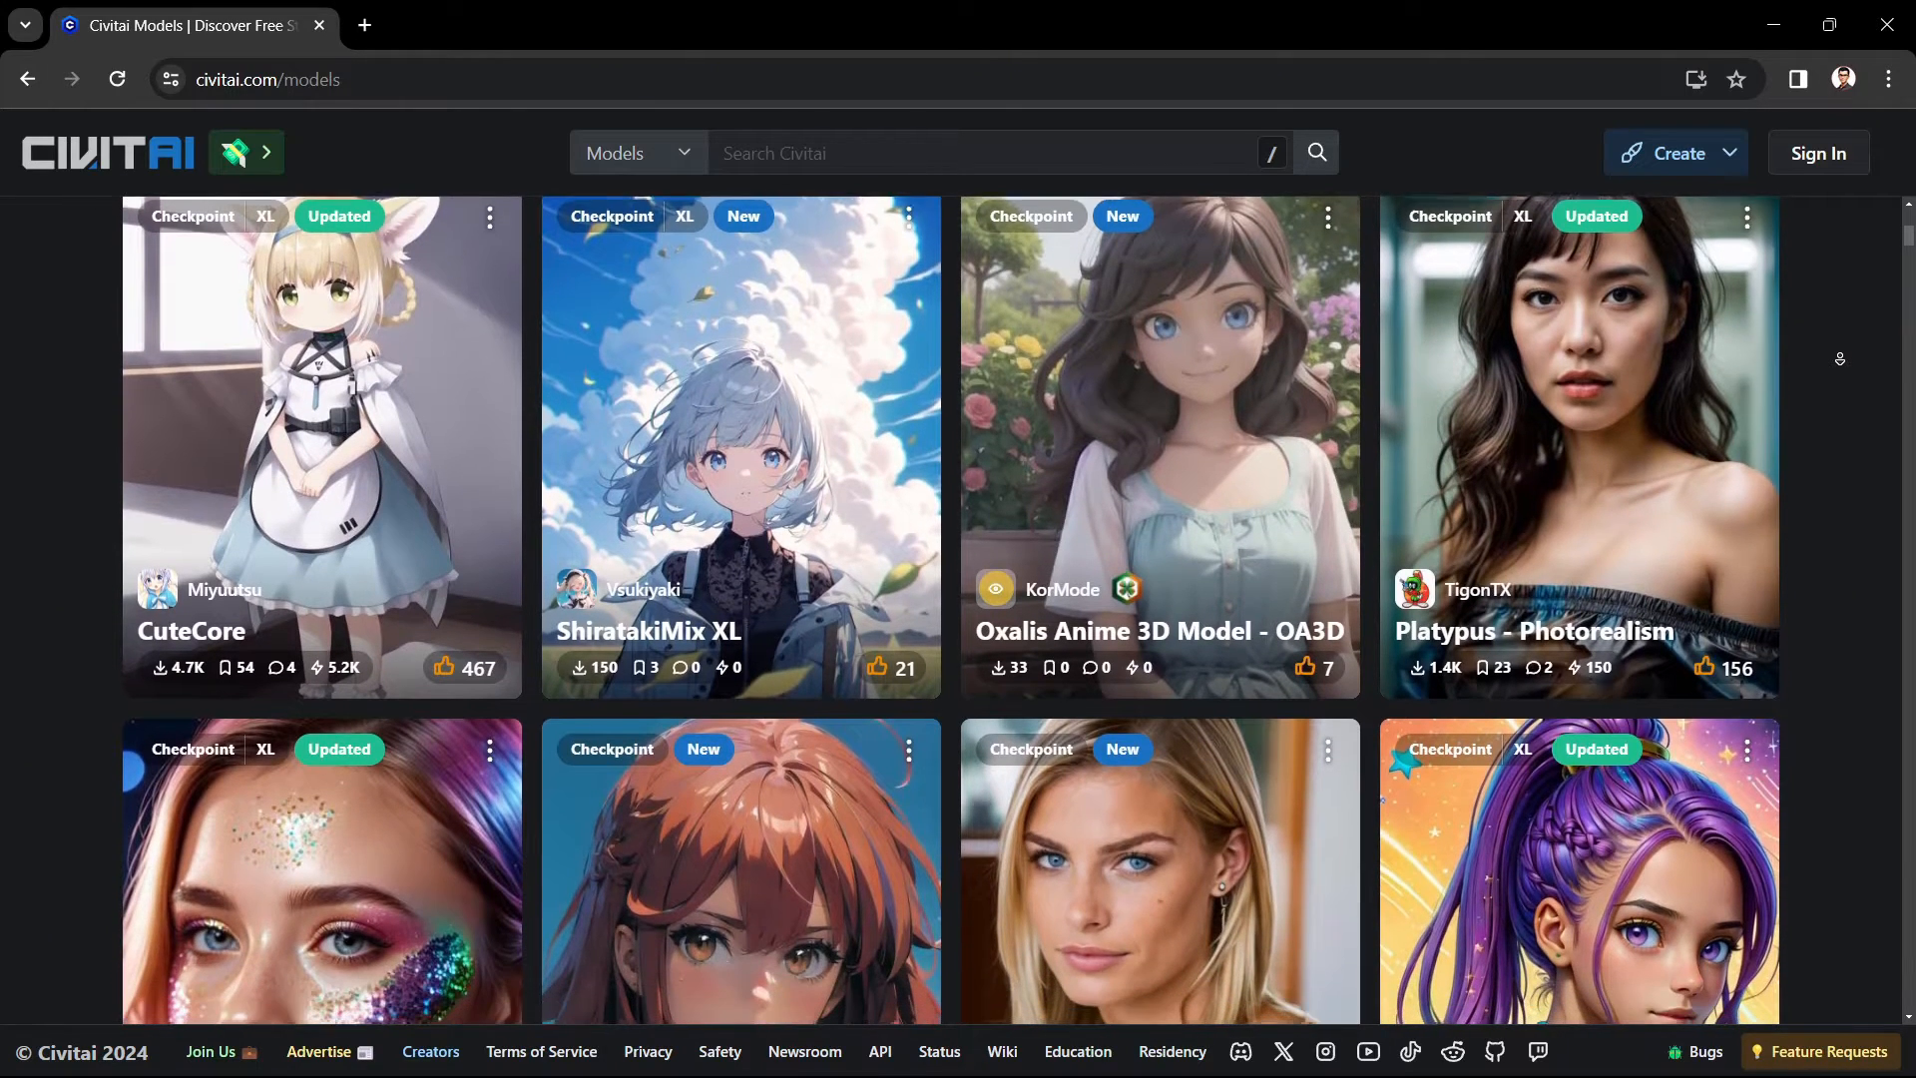
scroll("down", 3)
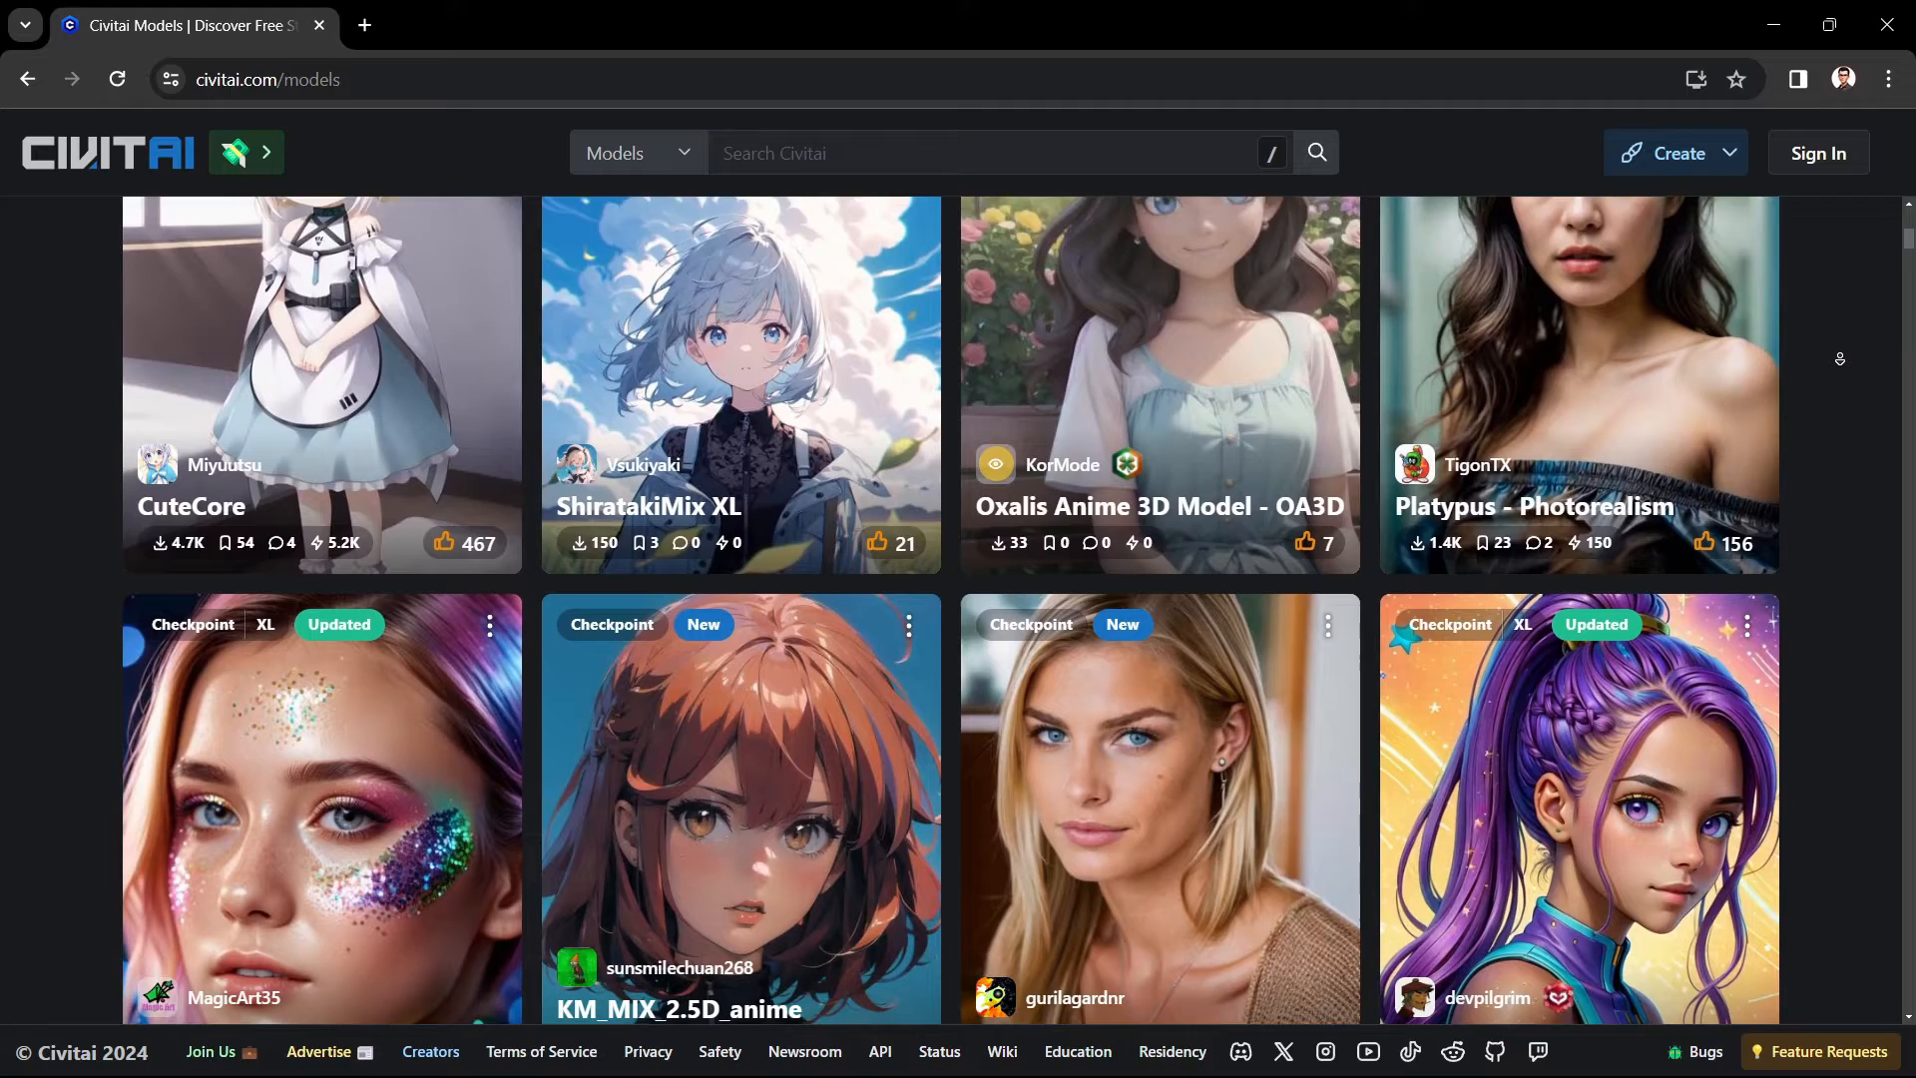
scroll("down", 3)
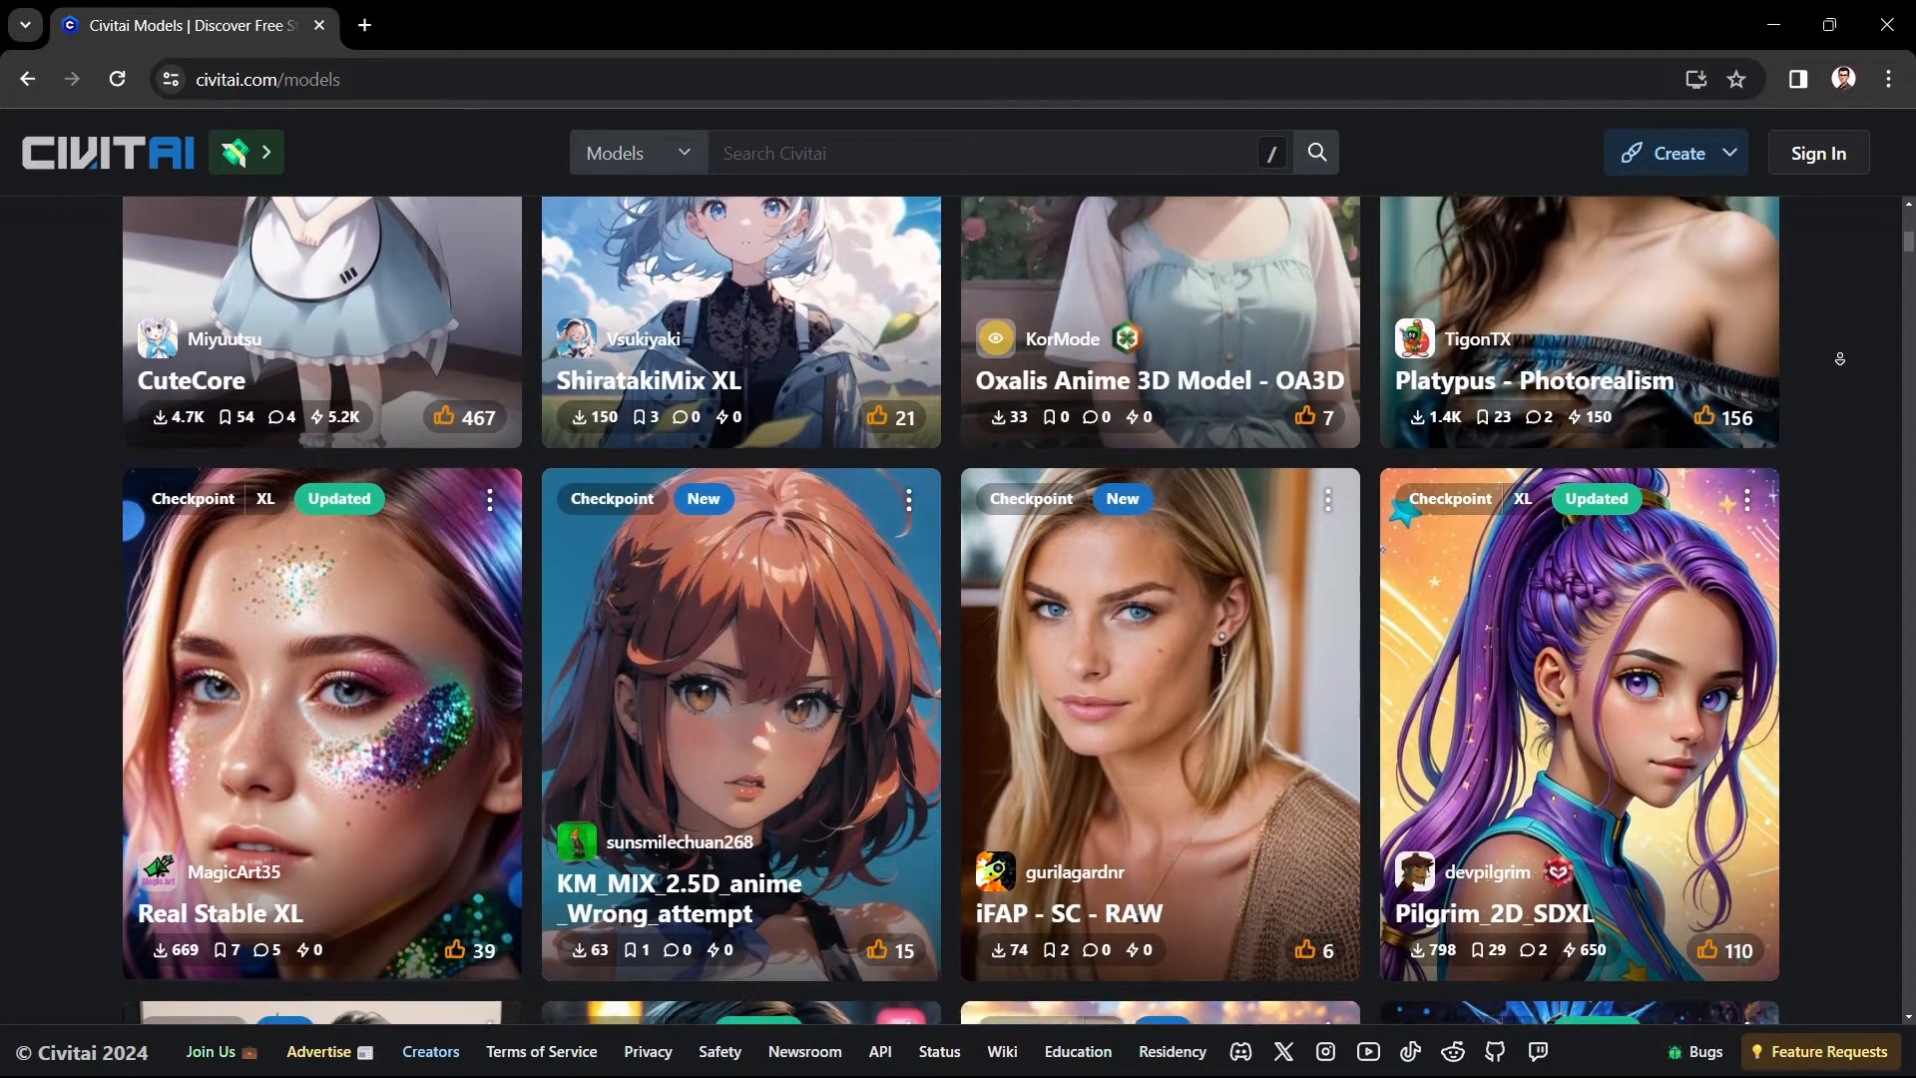
scroll("down", 3)
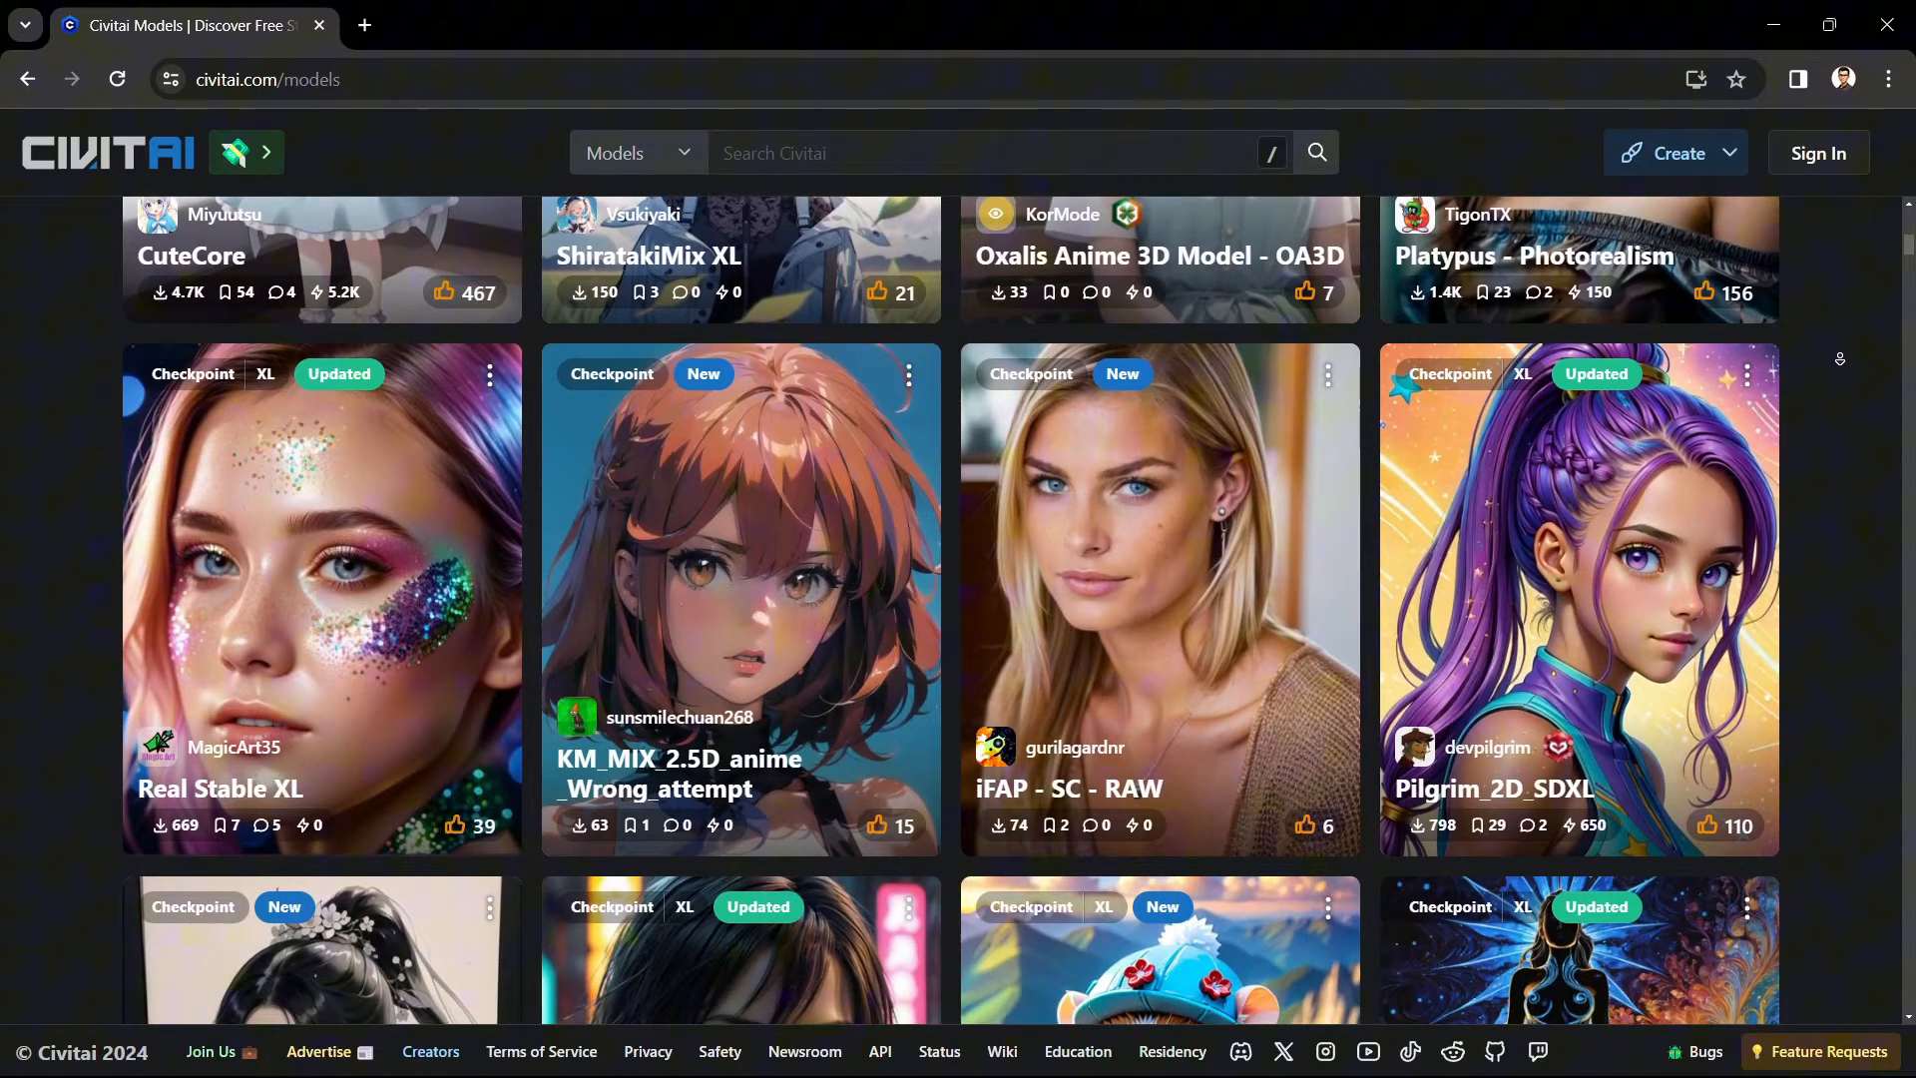
scroll("down", 3)
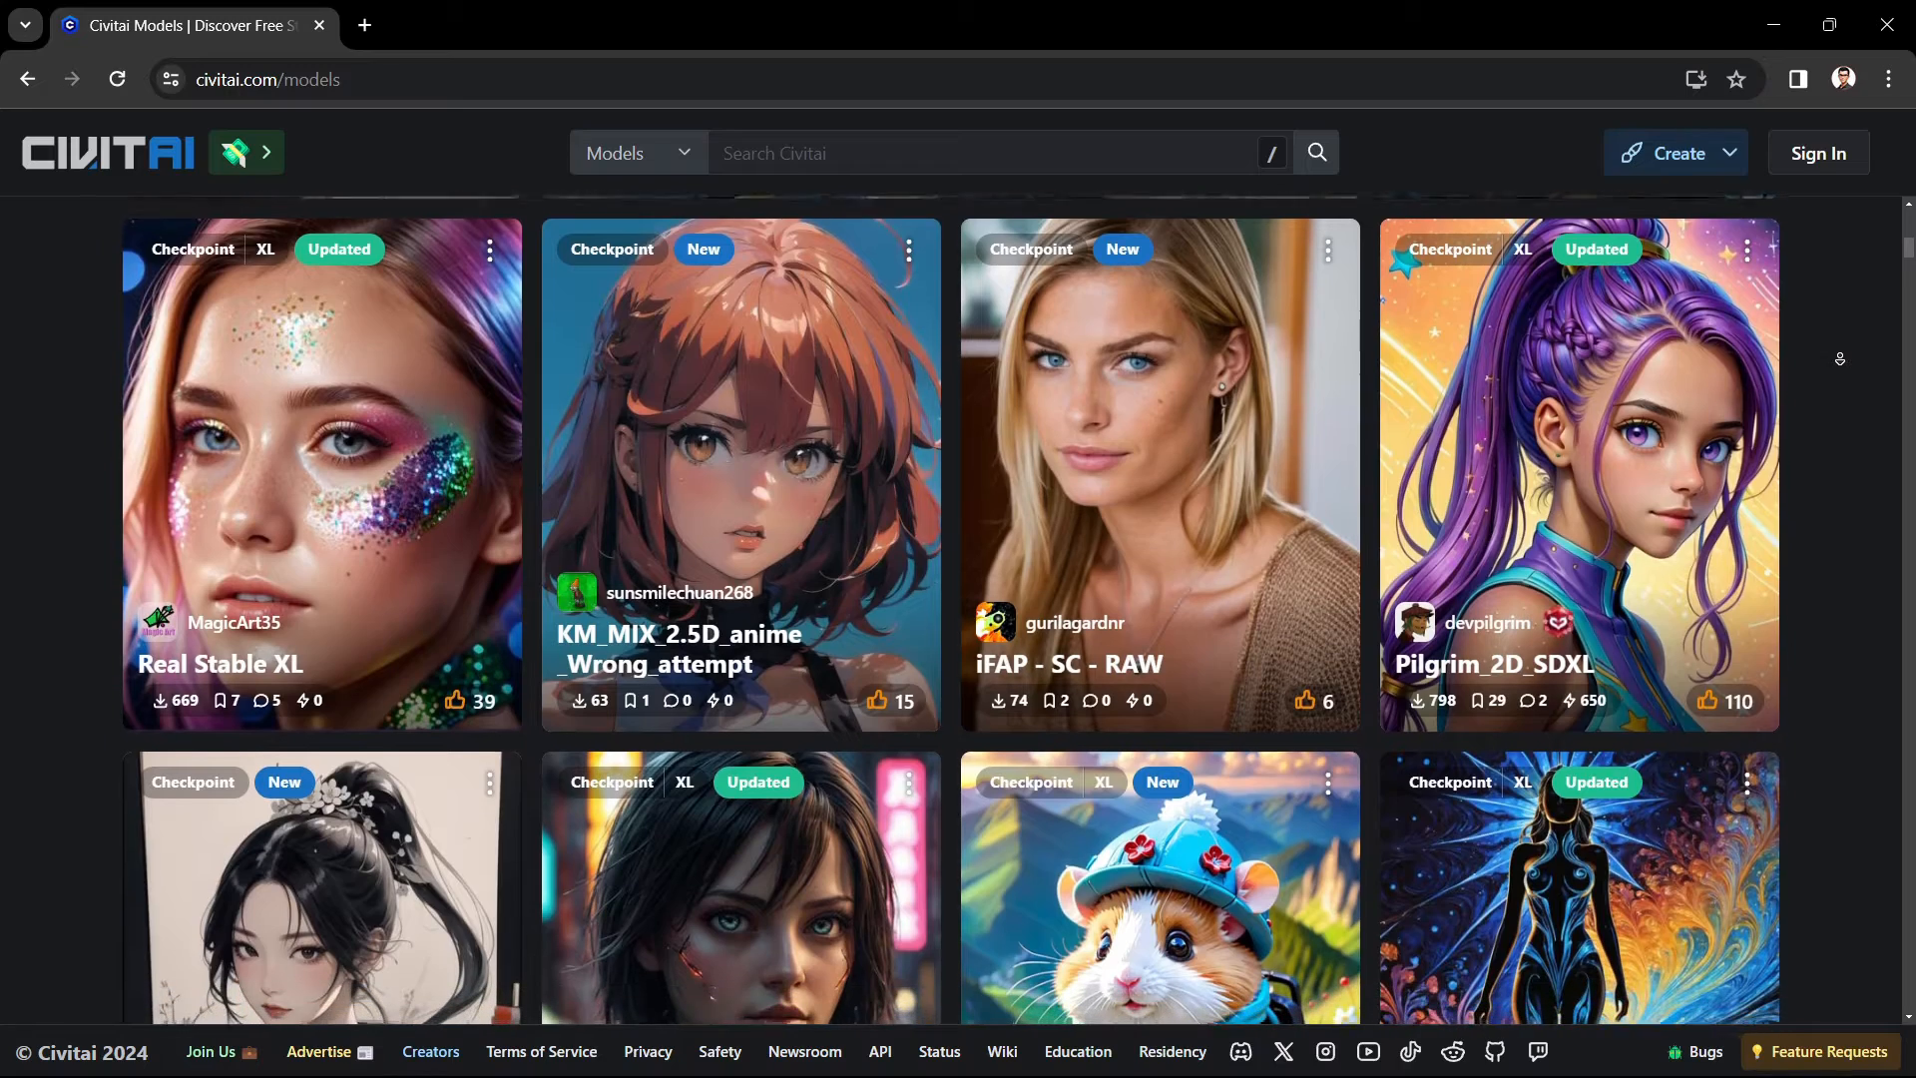
scroll("down", 3)
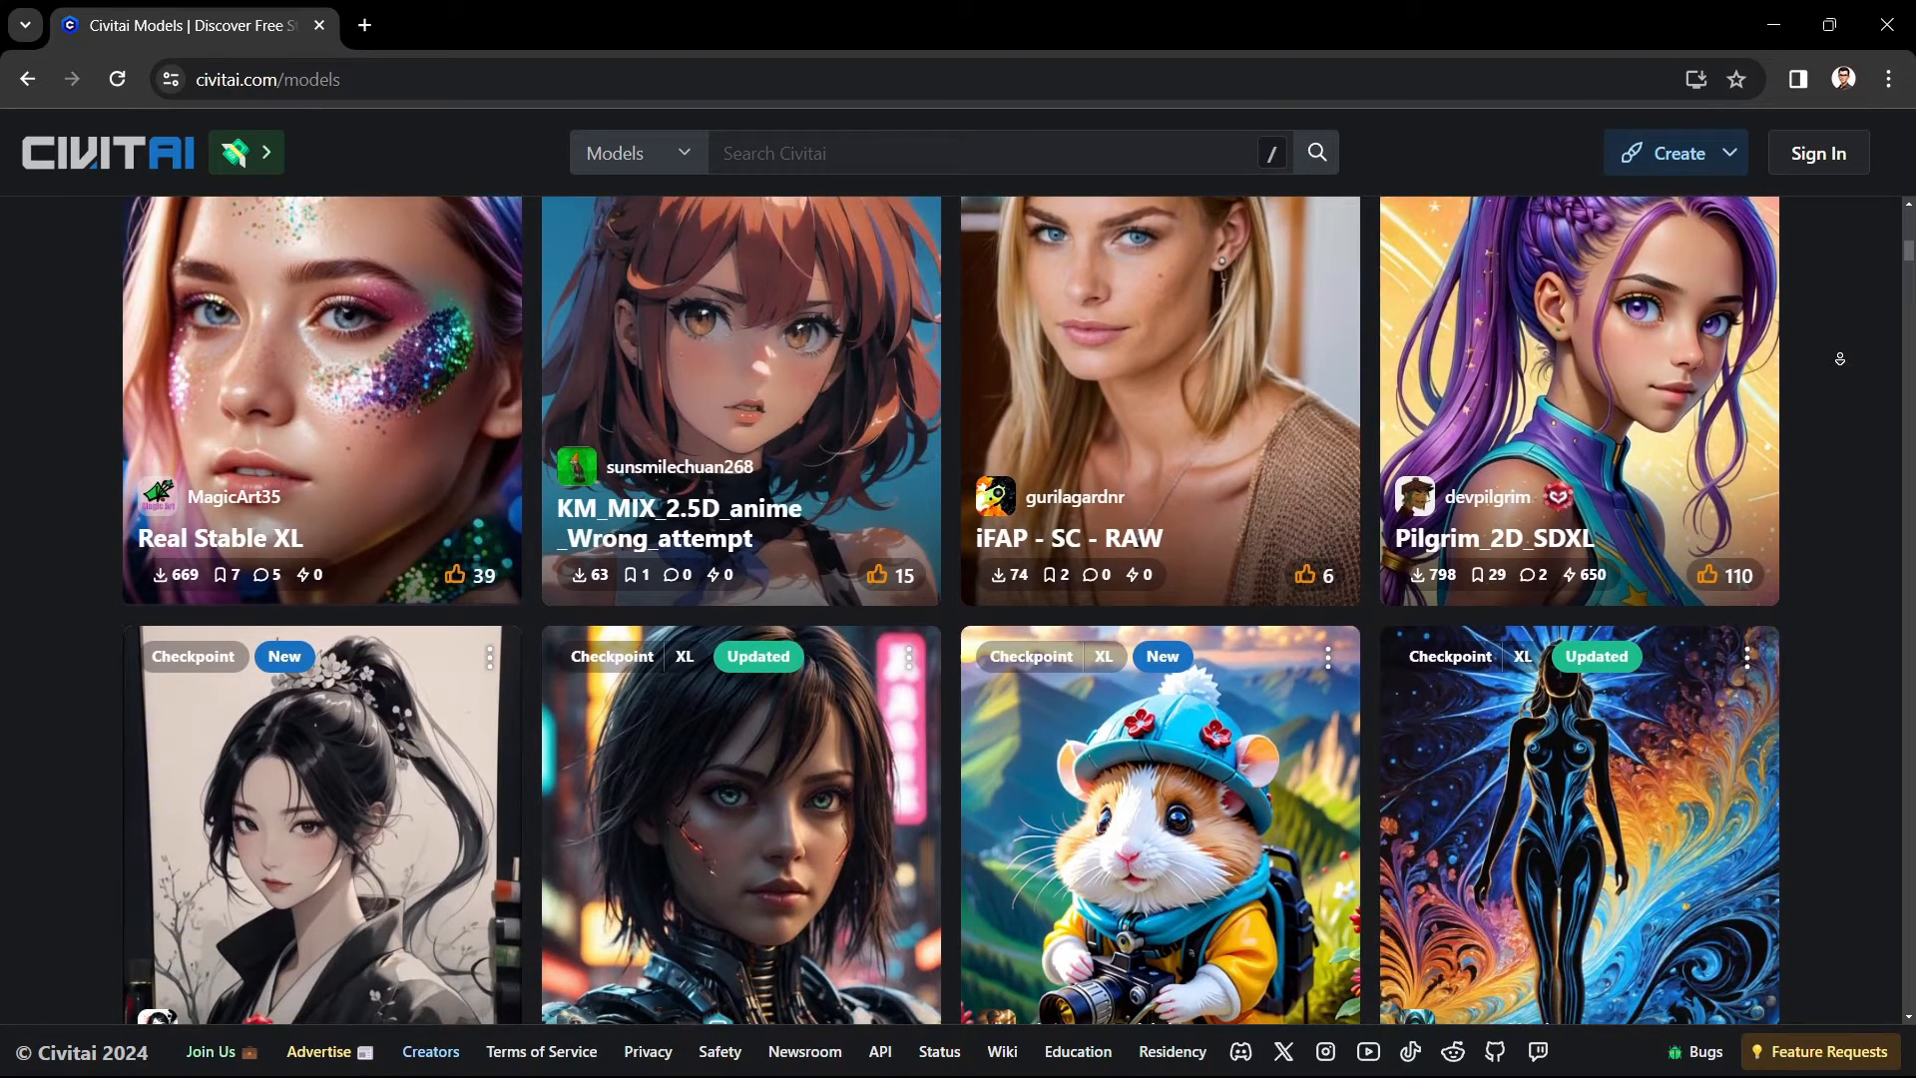
scroll("down", 3)
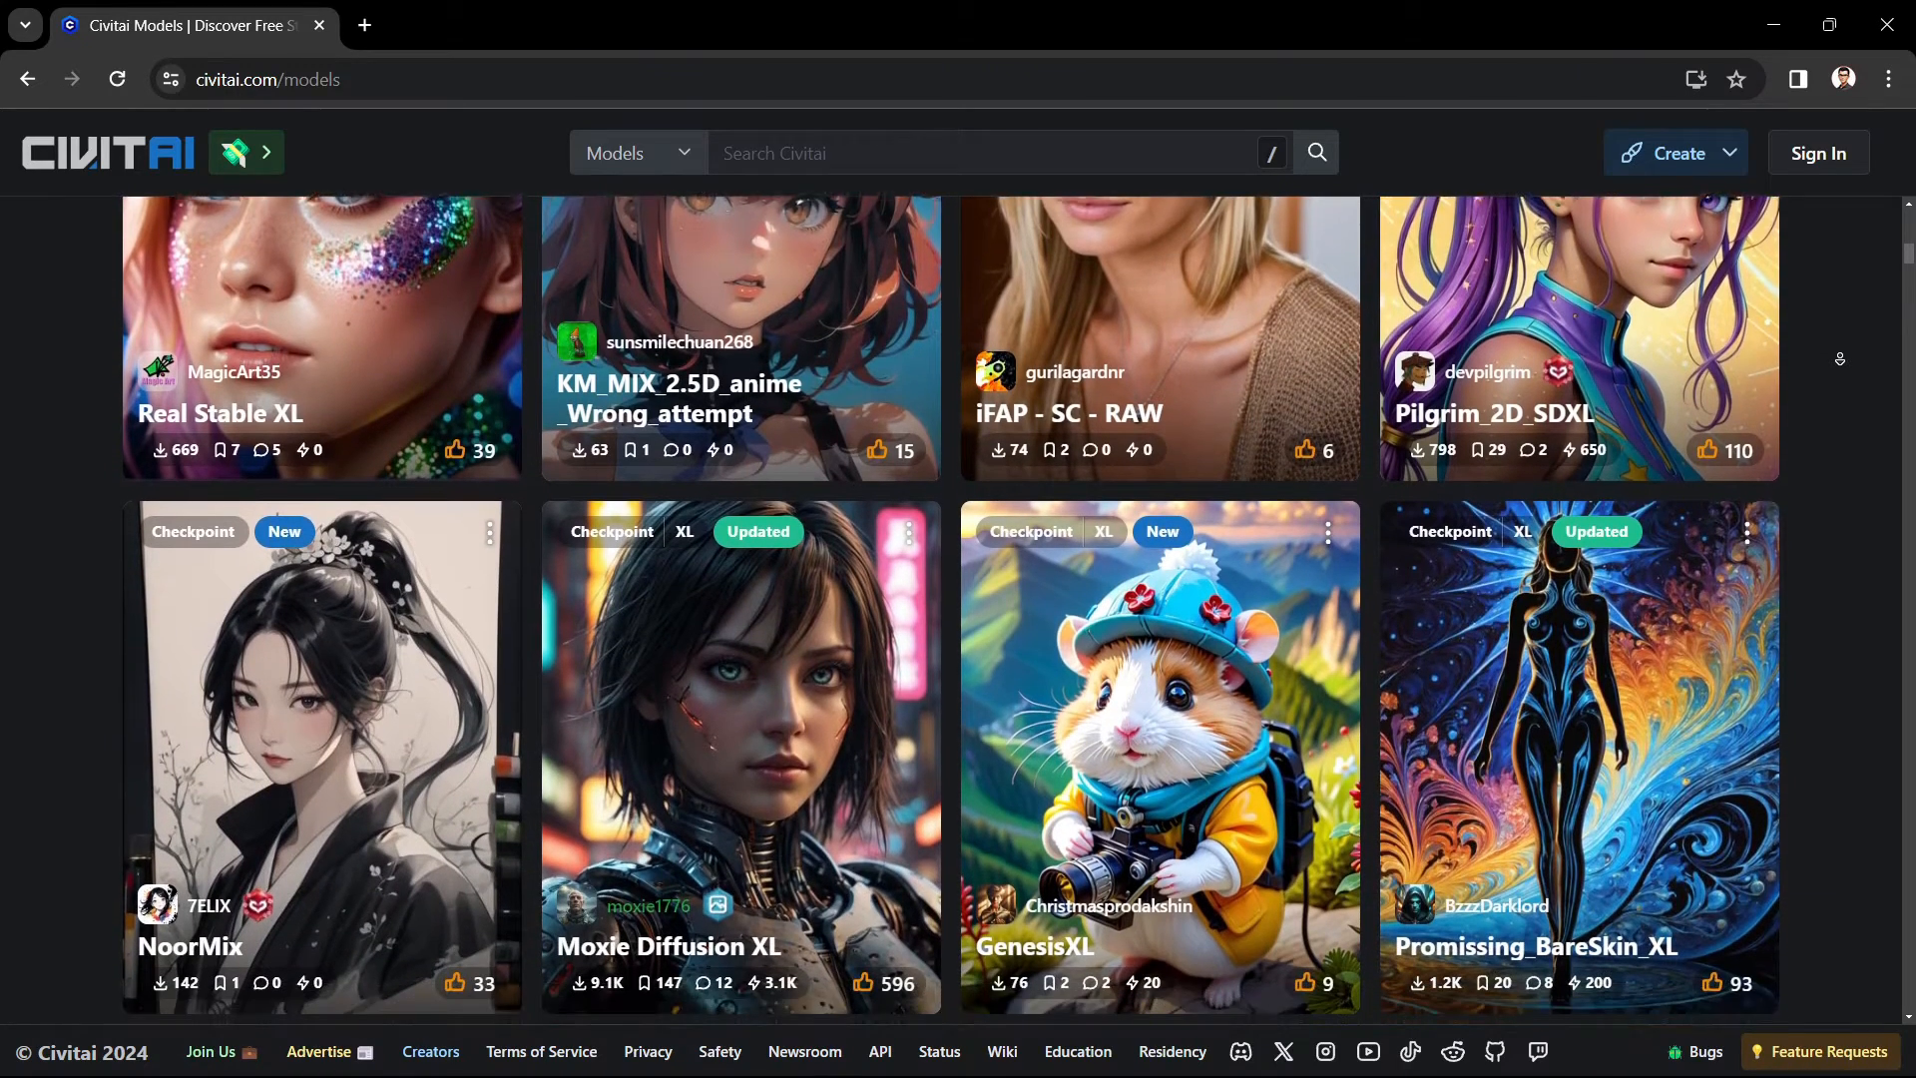
scroll("down", 3)
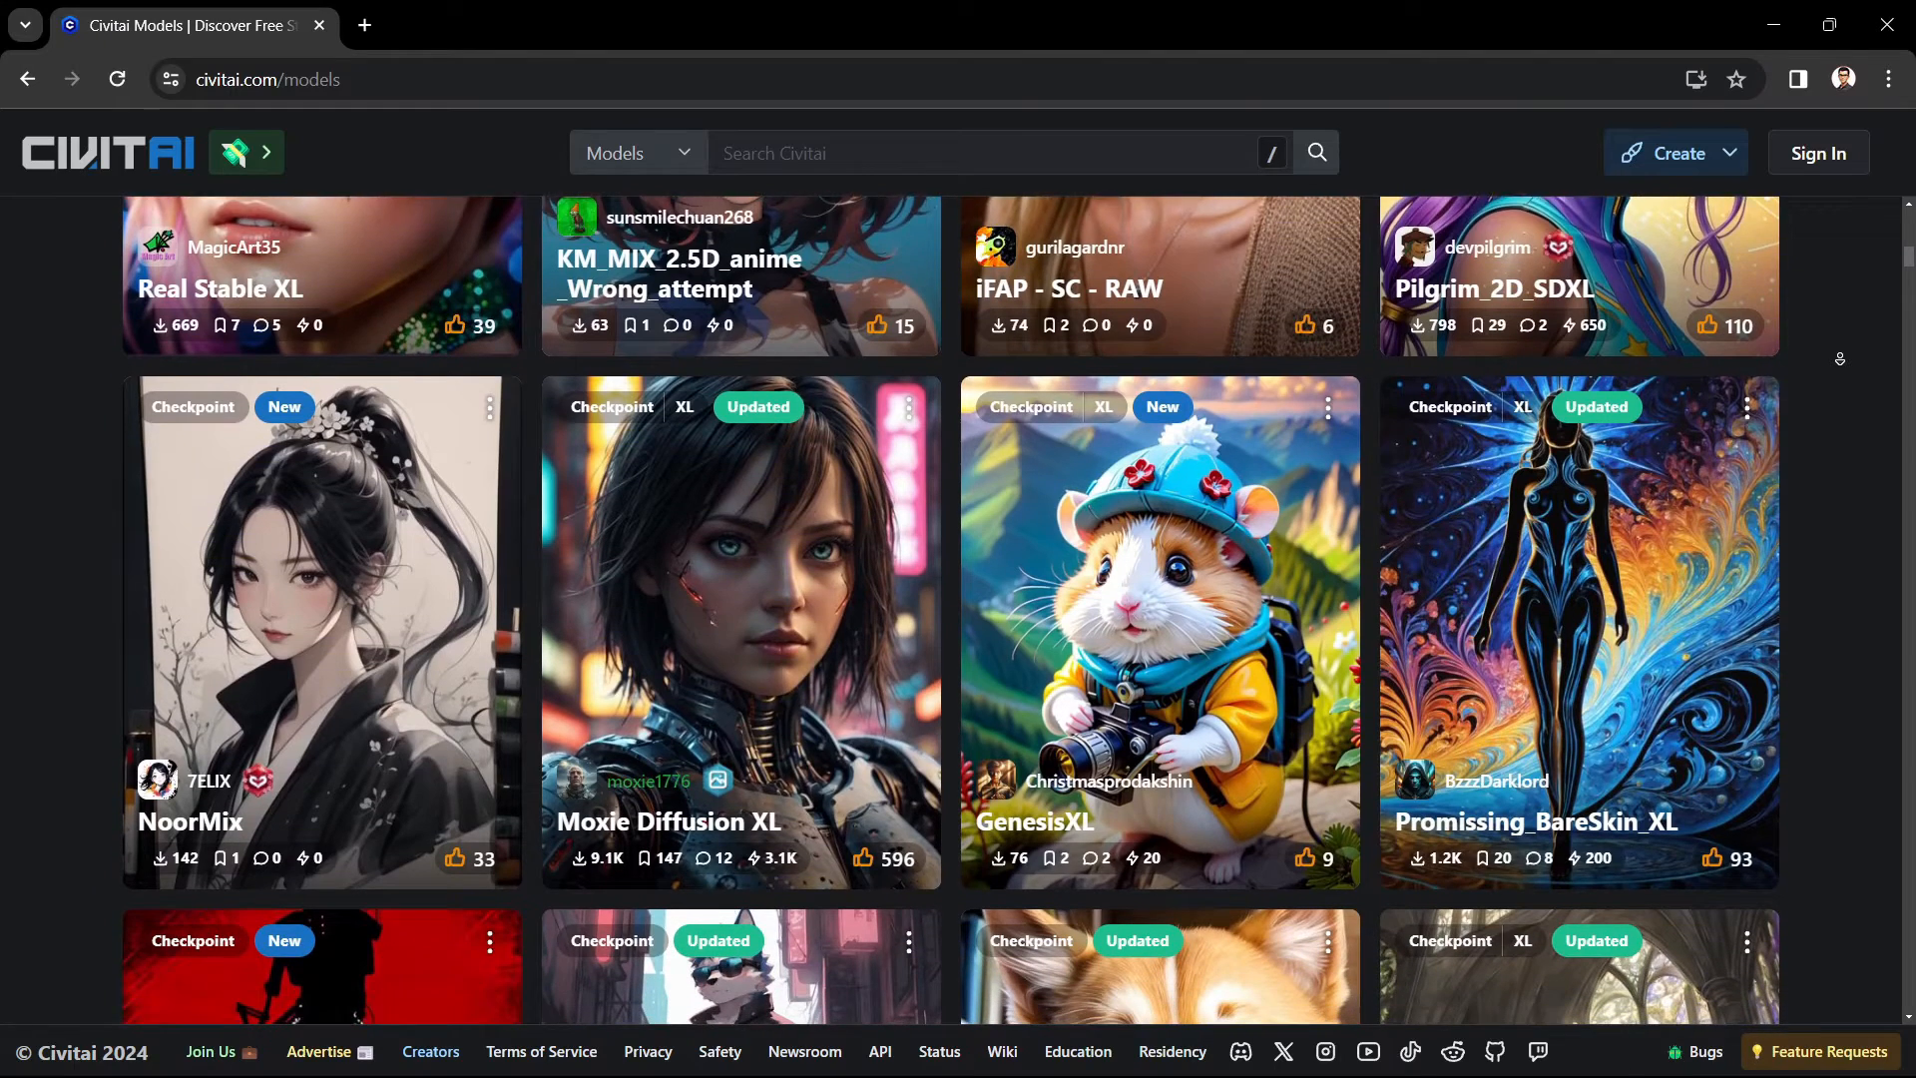
scroll("down", 3)
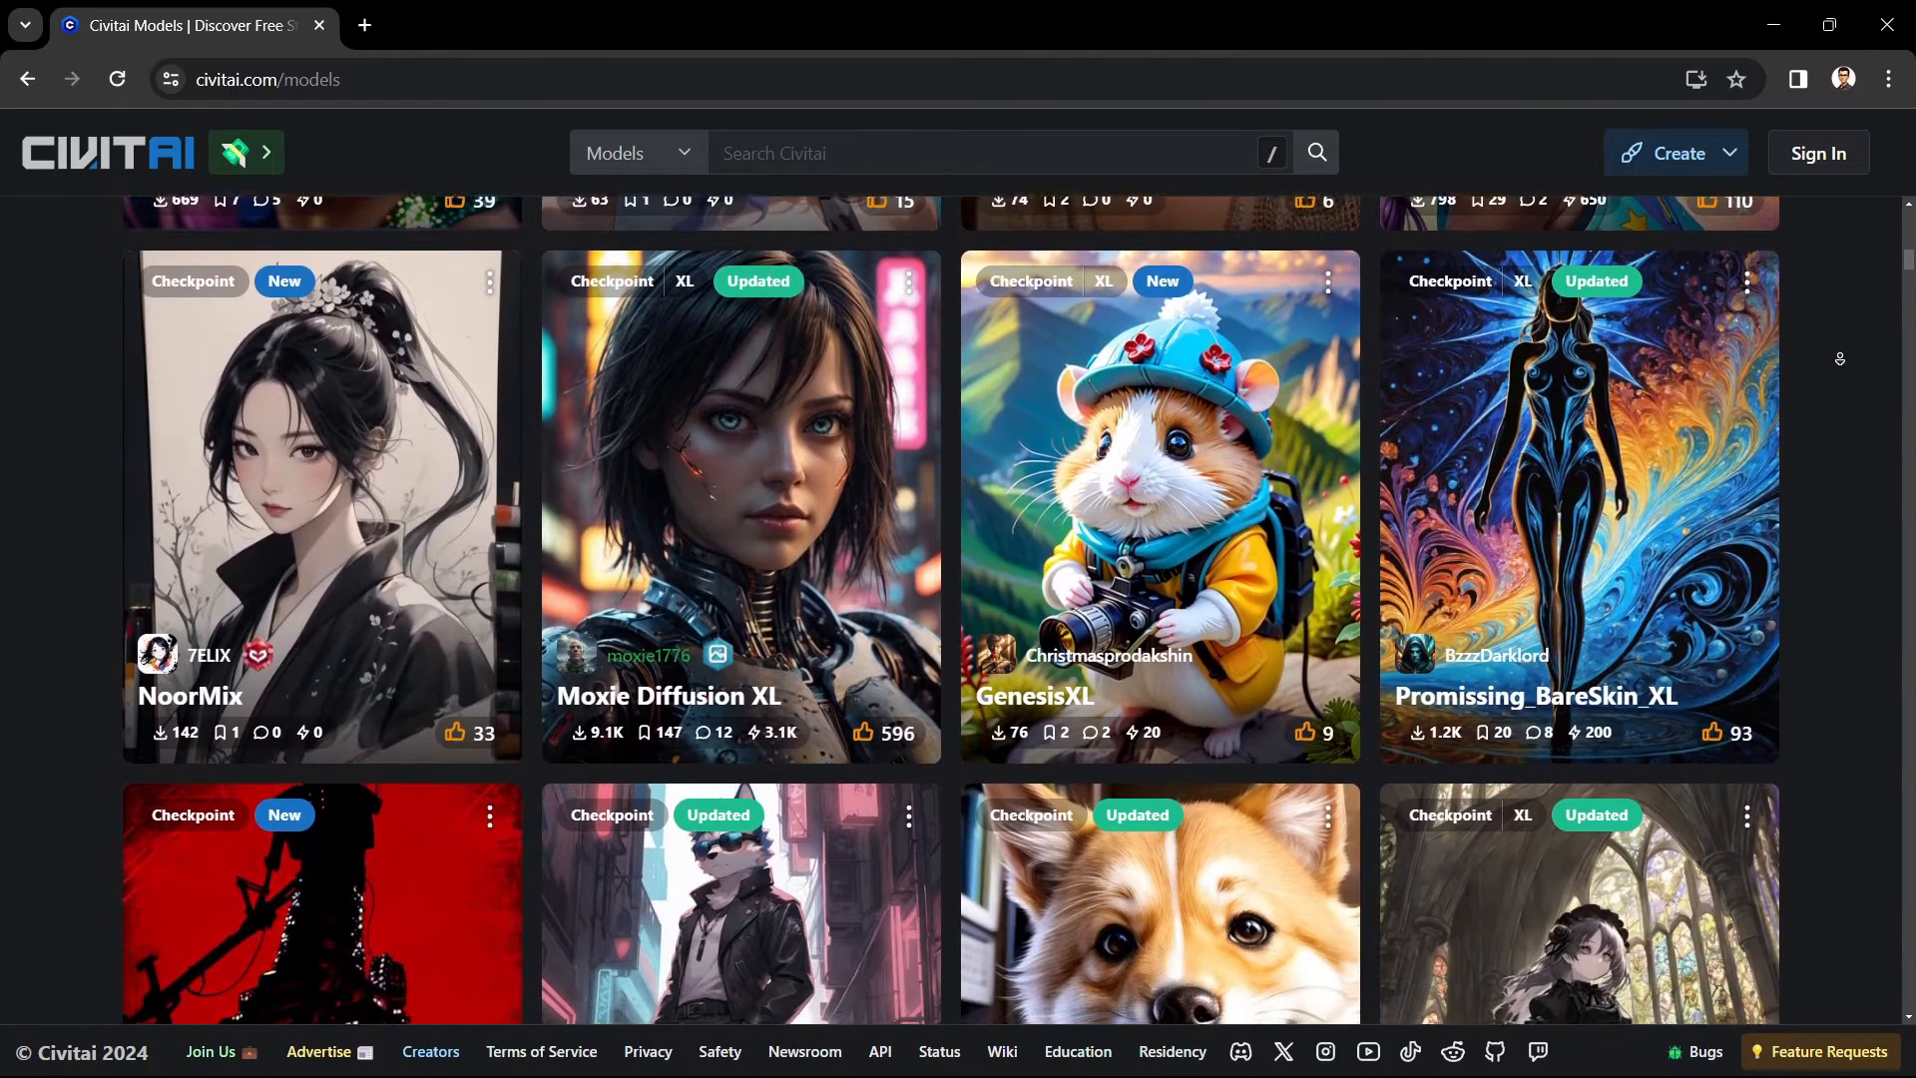
scroll("down", 3)
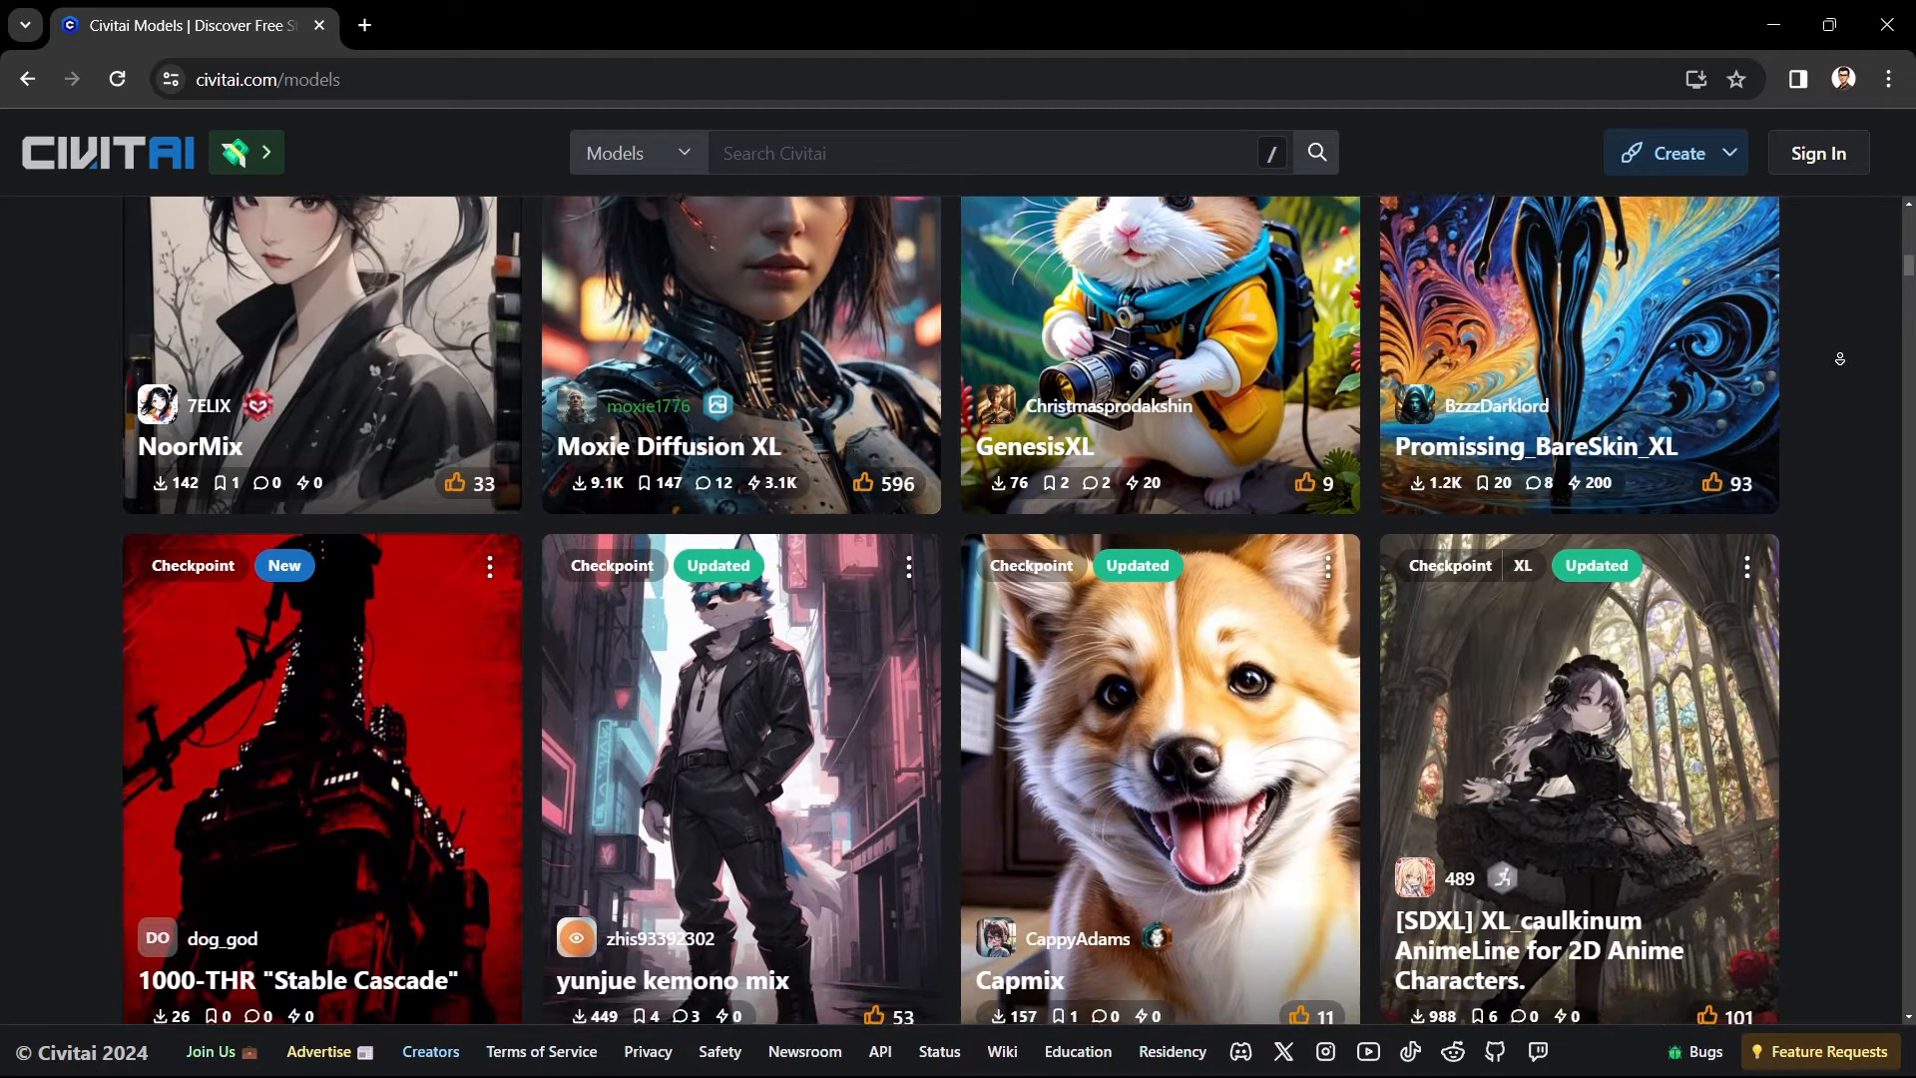
scroll("down", 3)
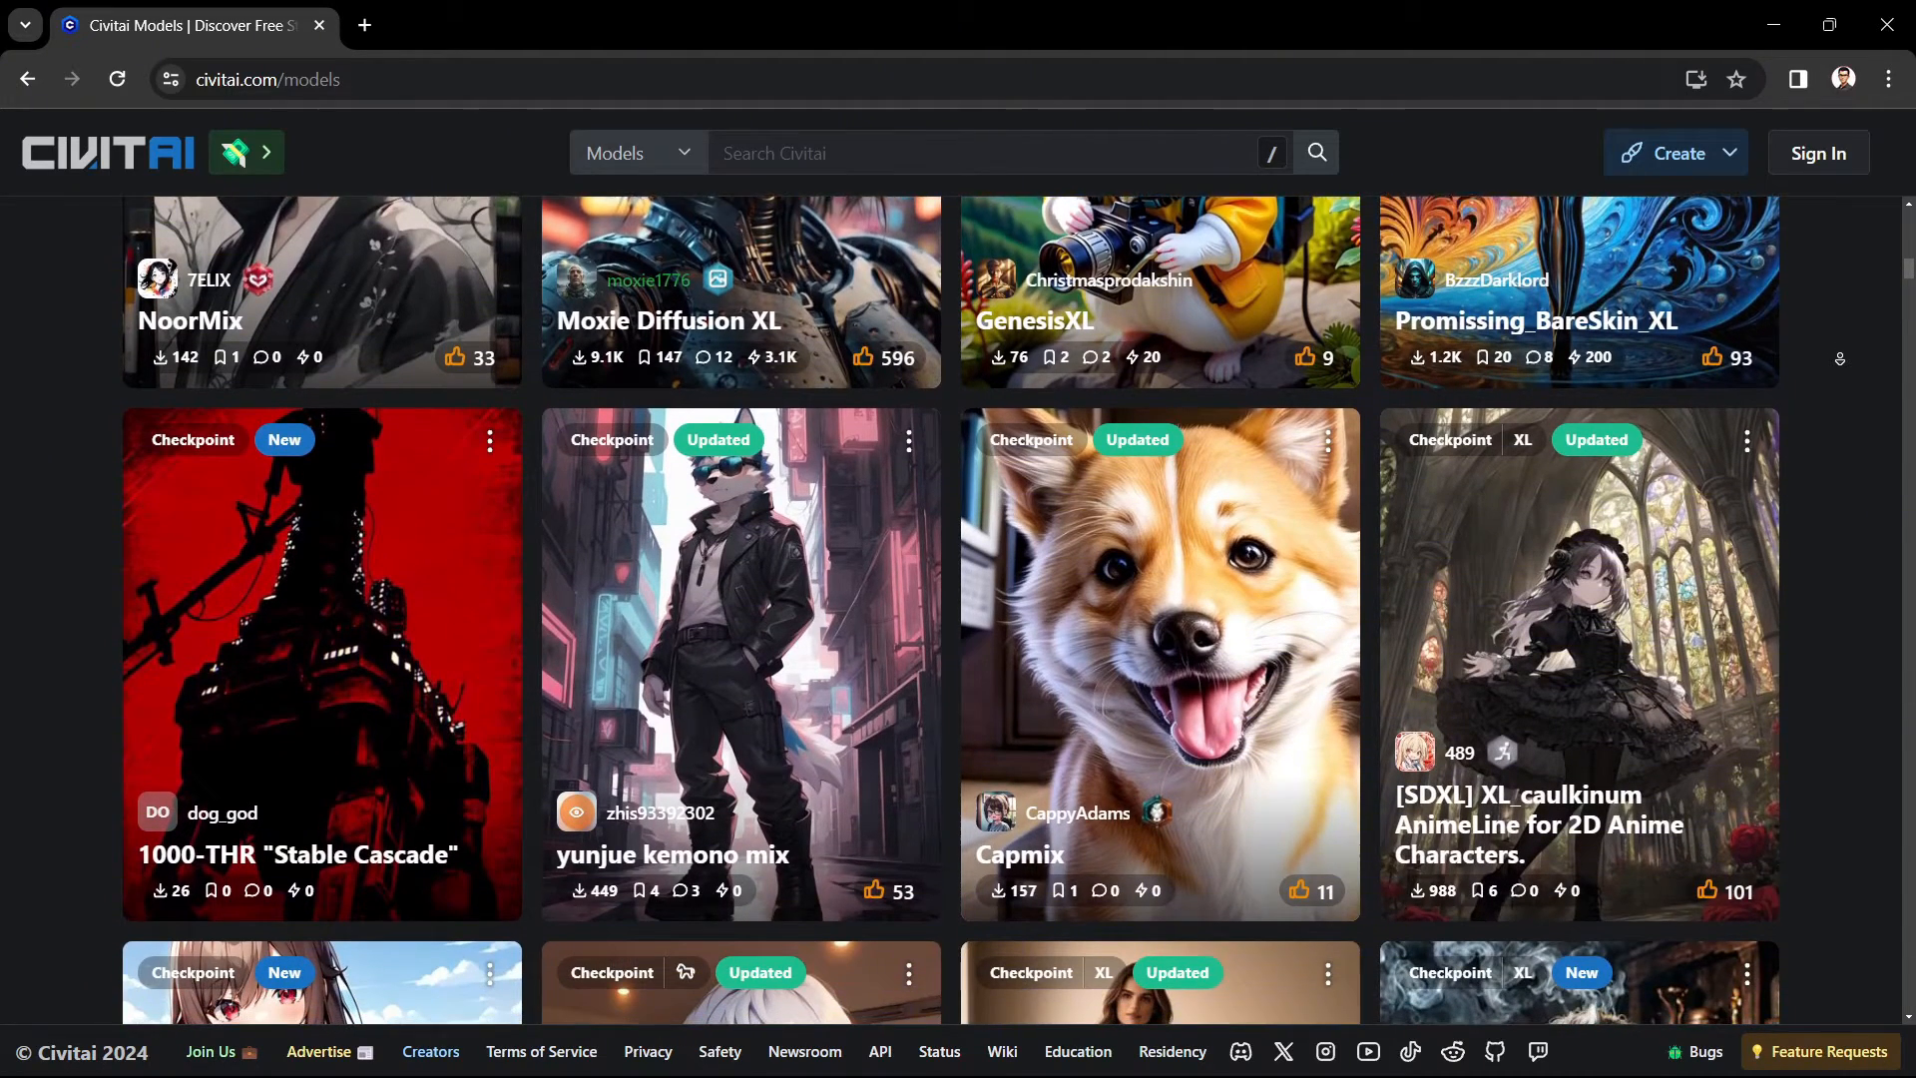
scroll("down", 3)
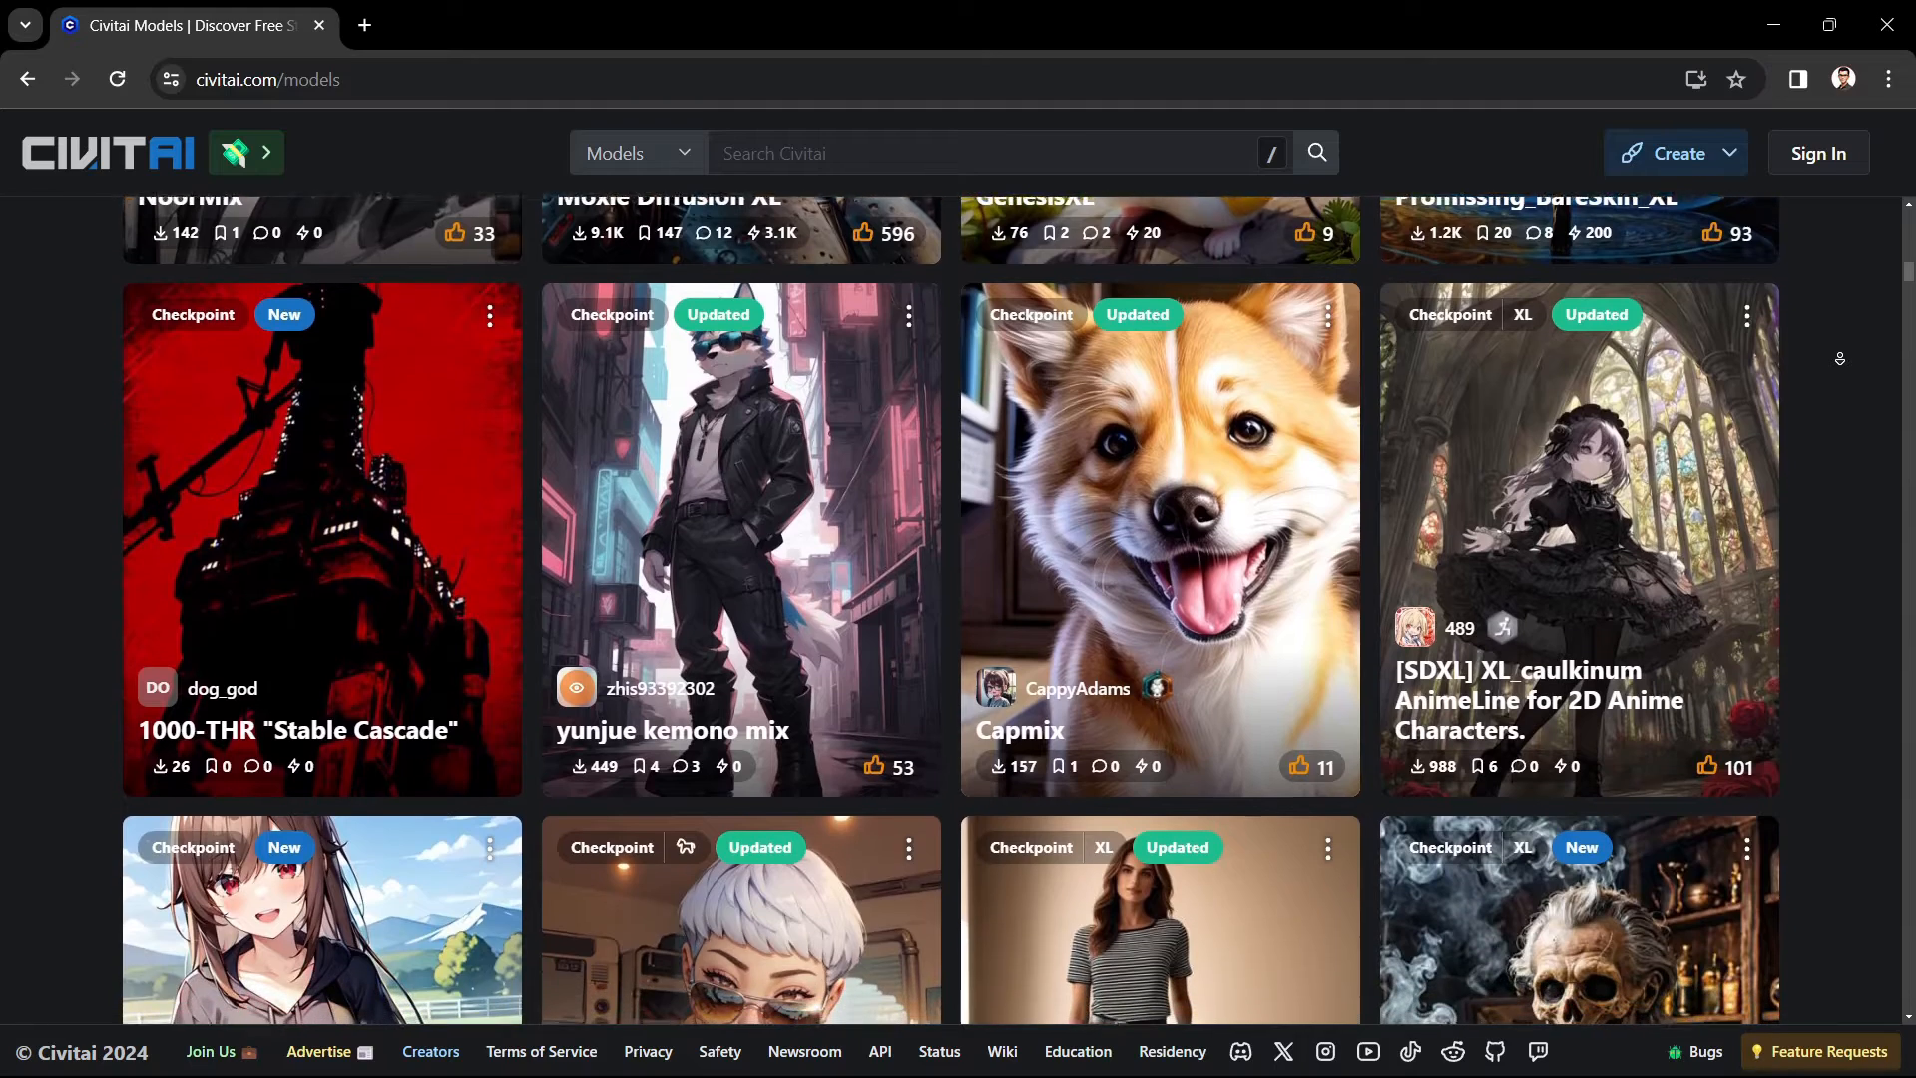
scroll("down", 3)
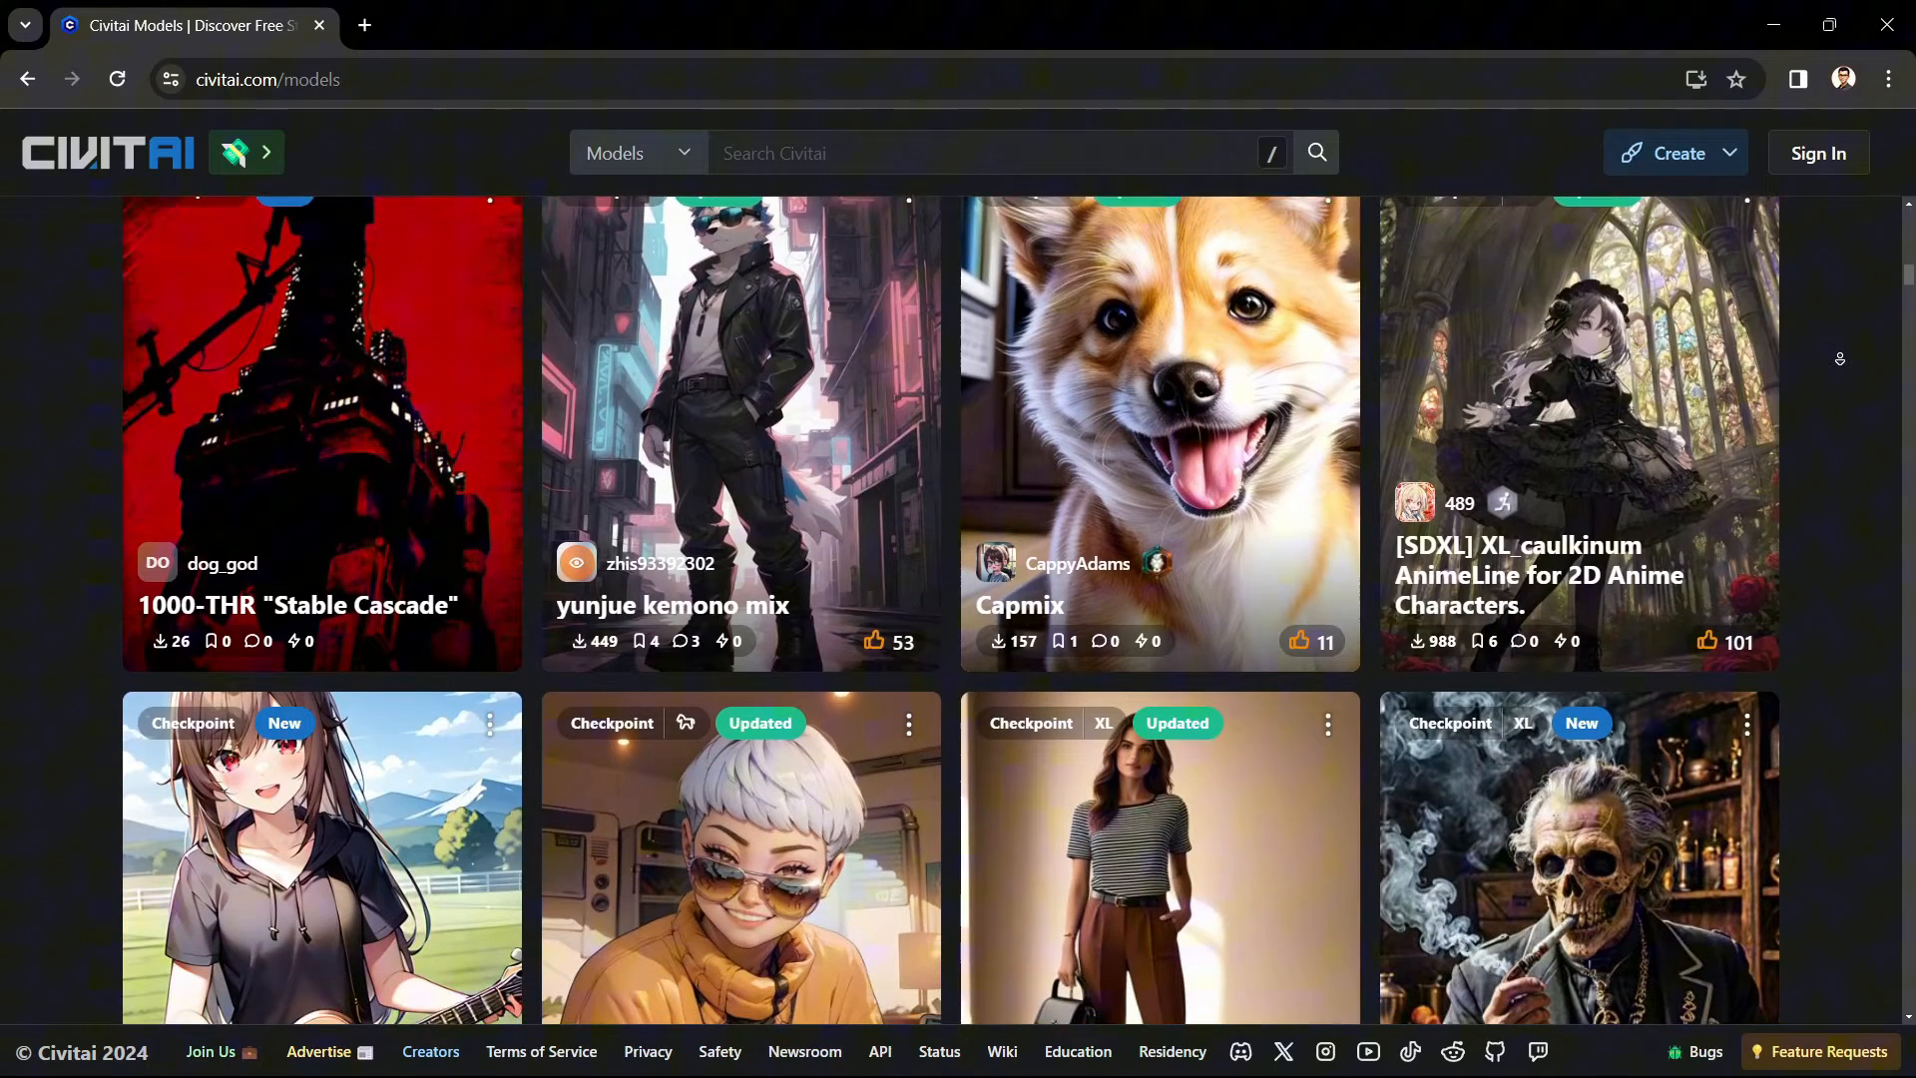
scroll("down", 3)
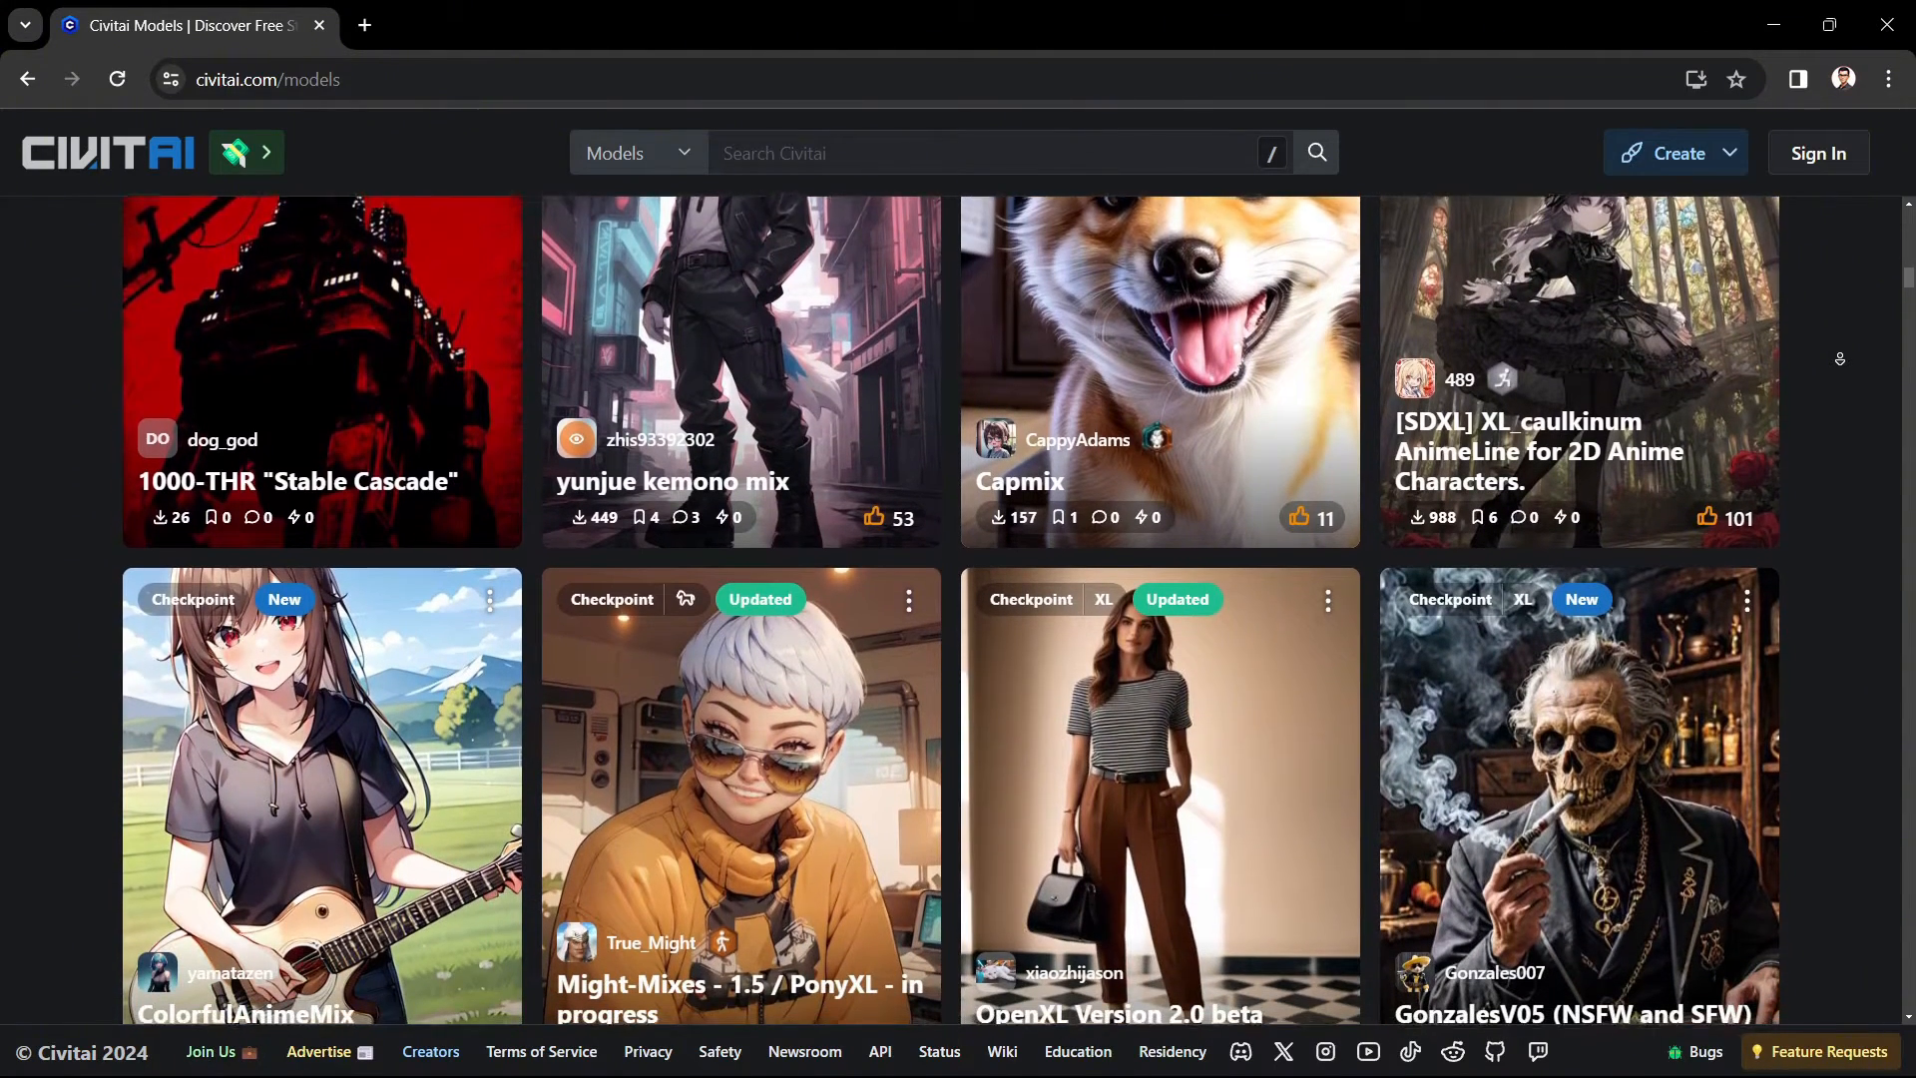
scroll("down", 3)
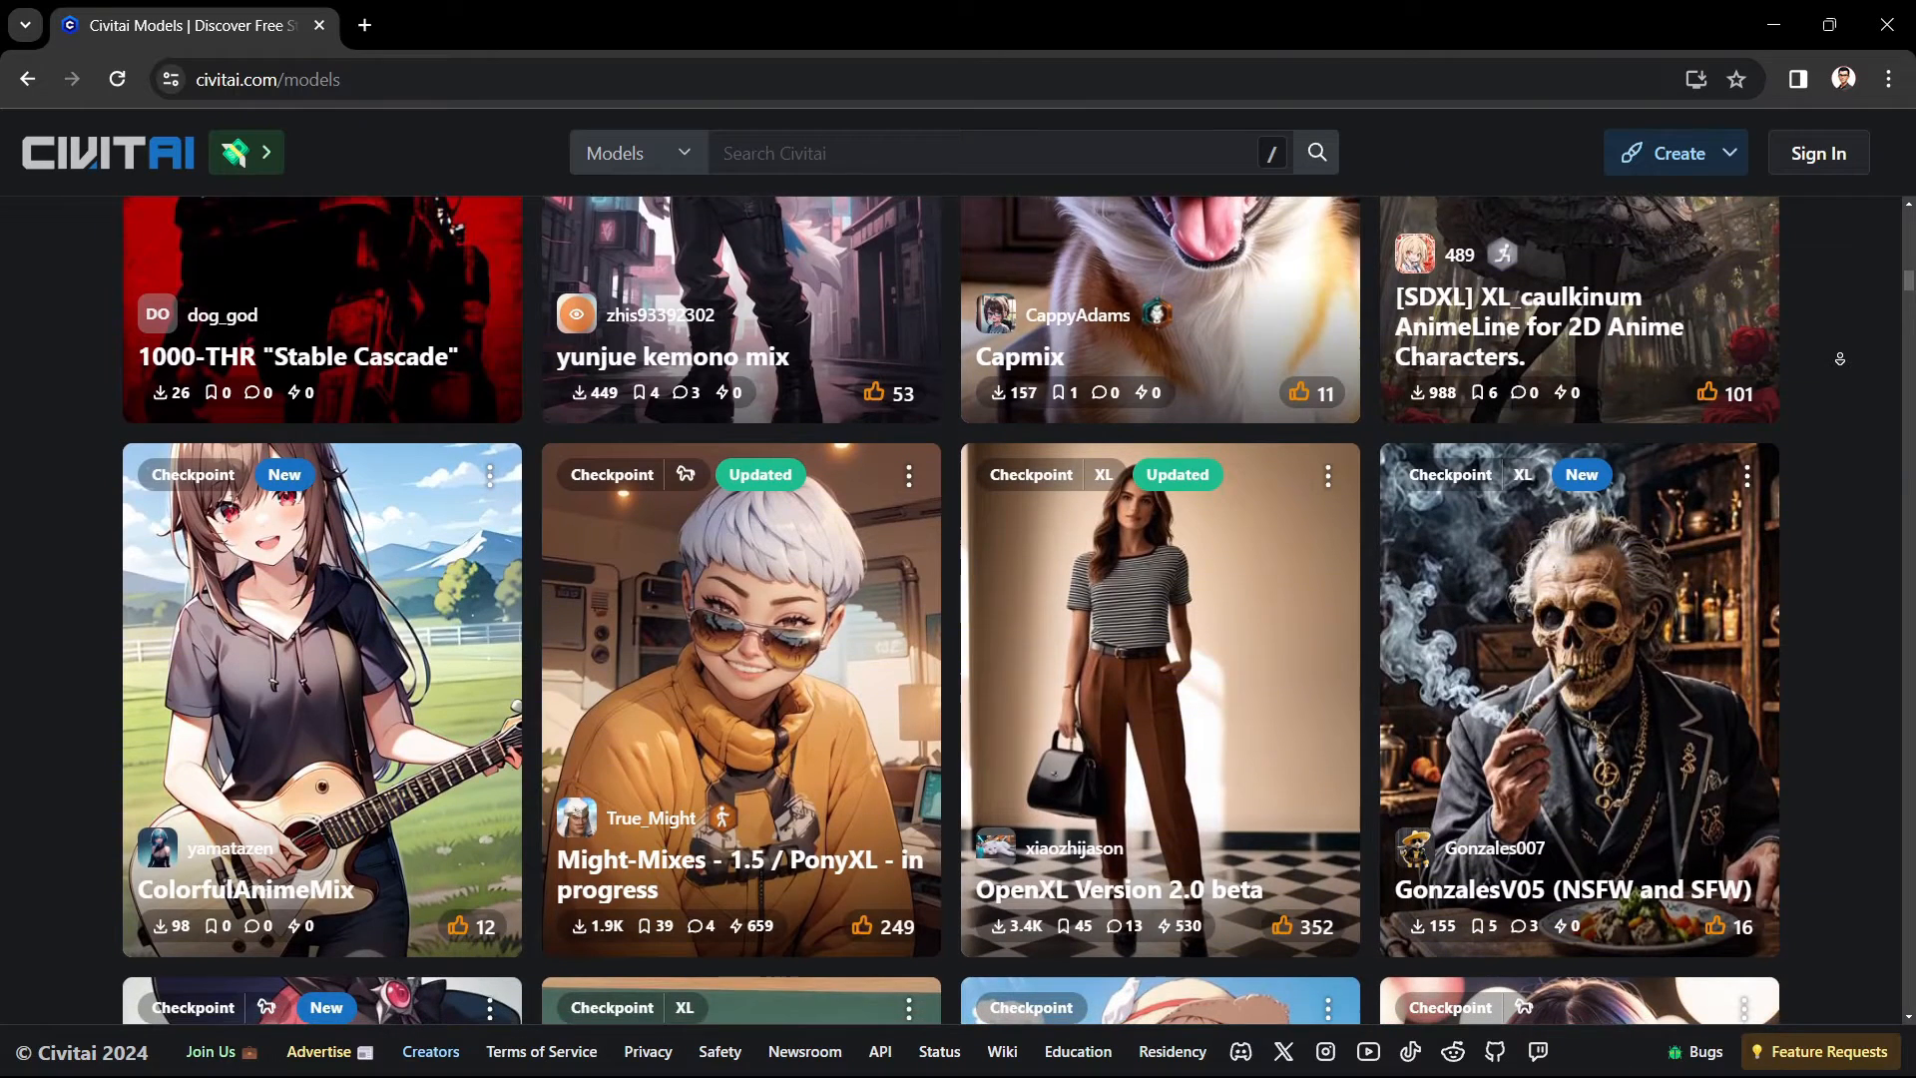
scroll("down", 3)
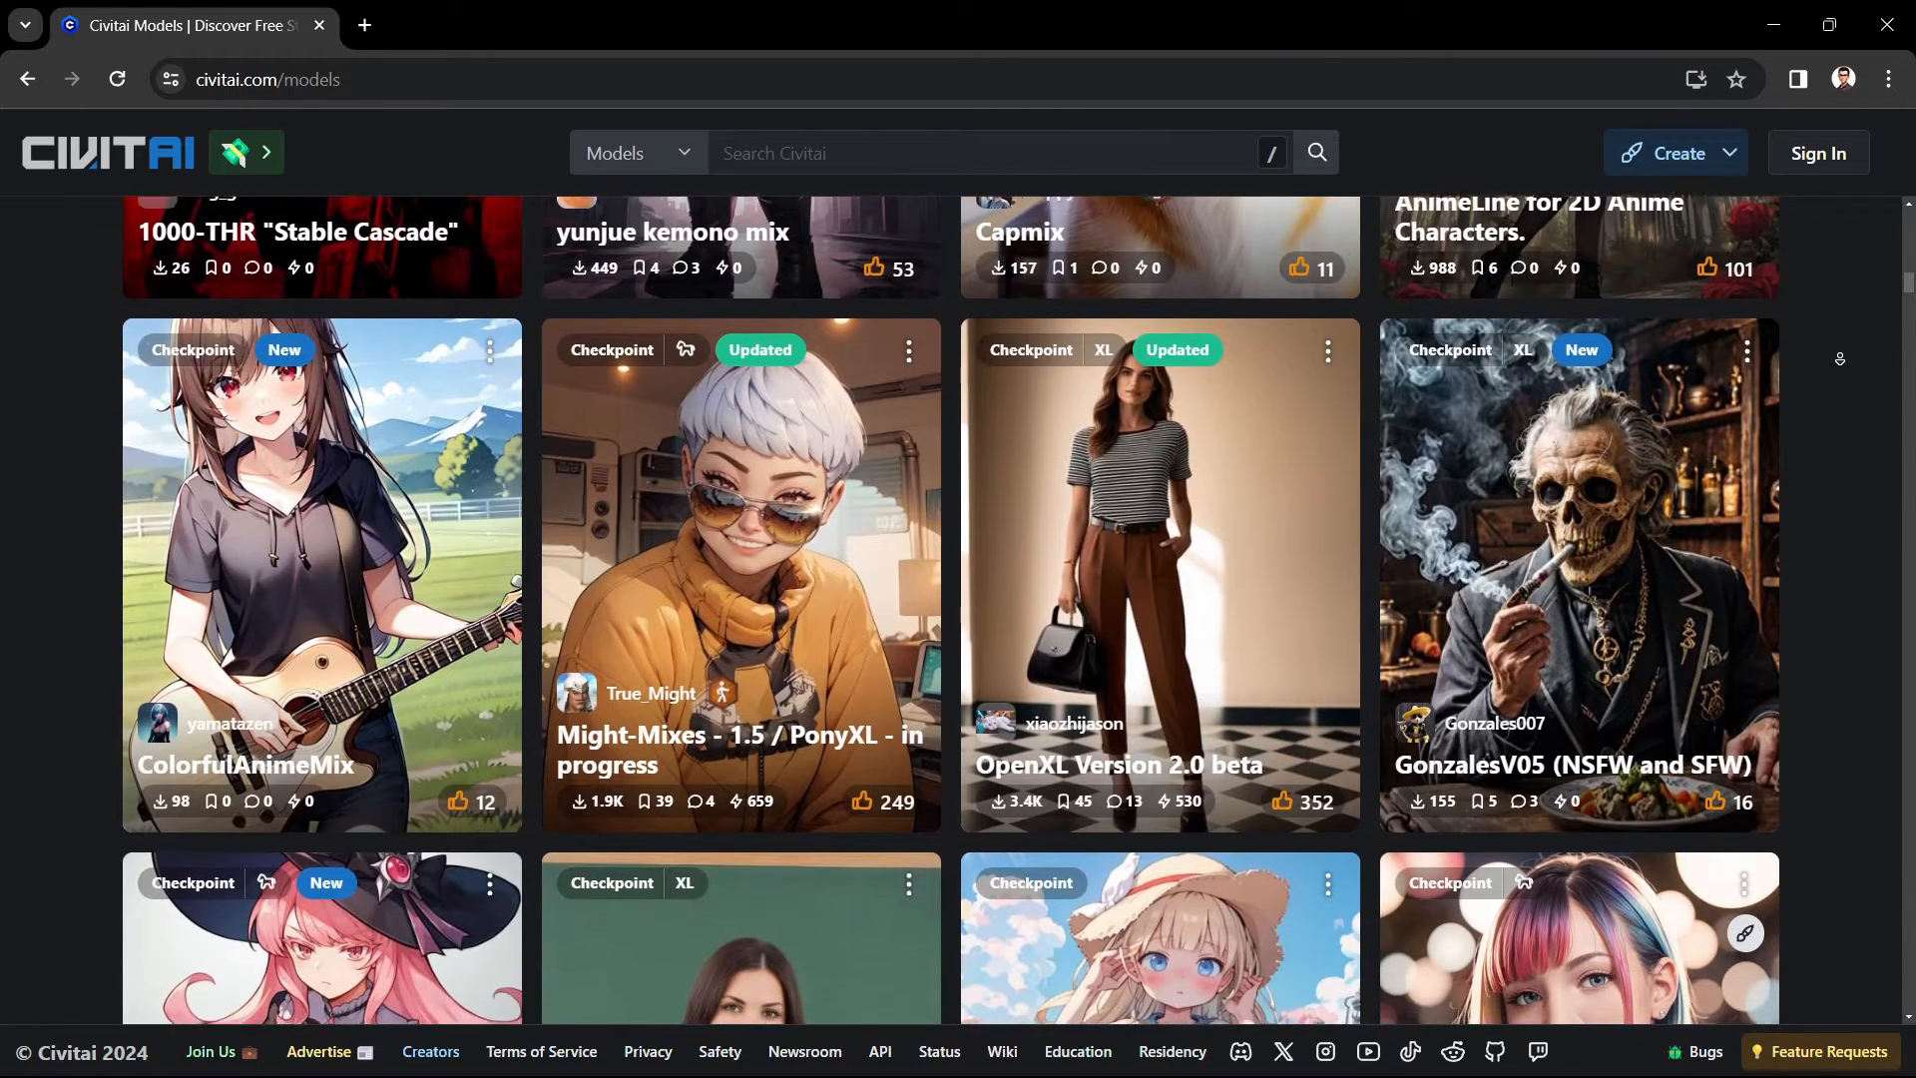
scroll("down", 3)
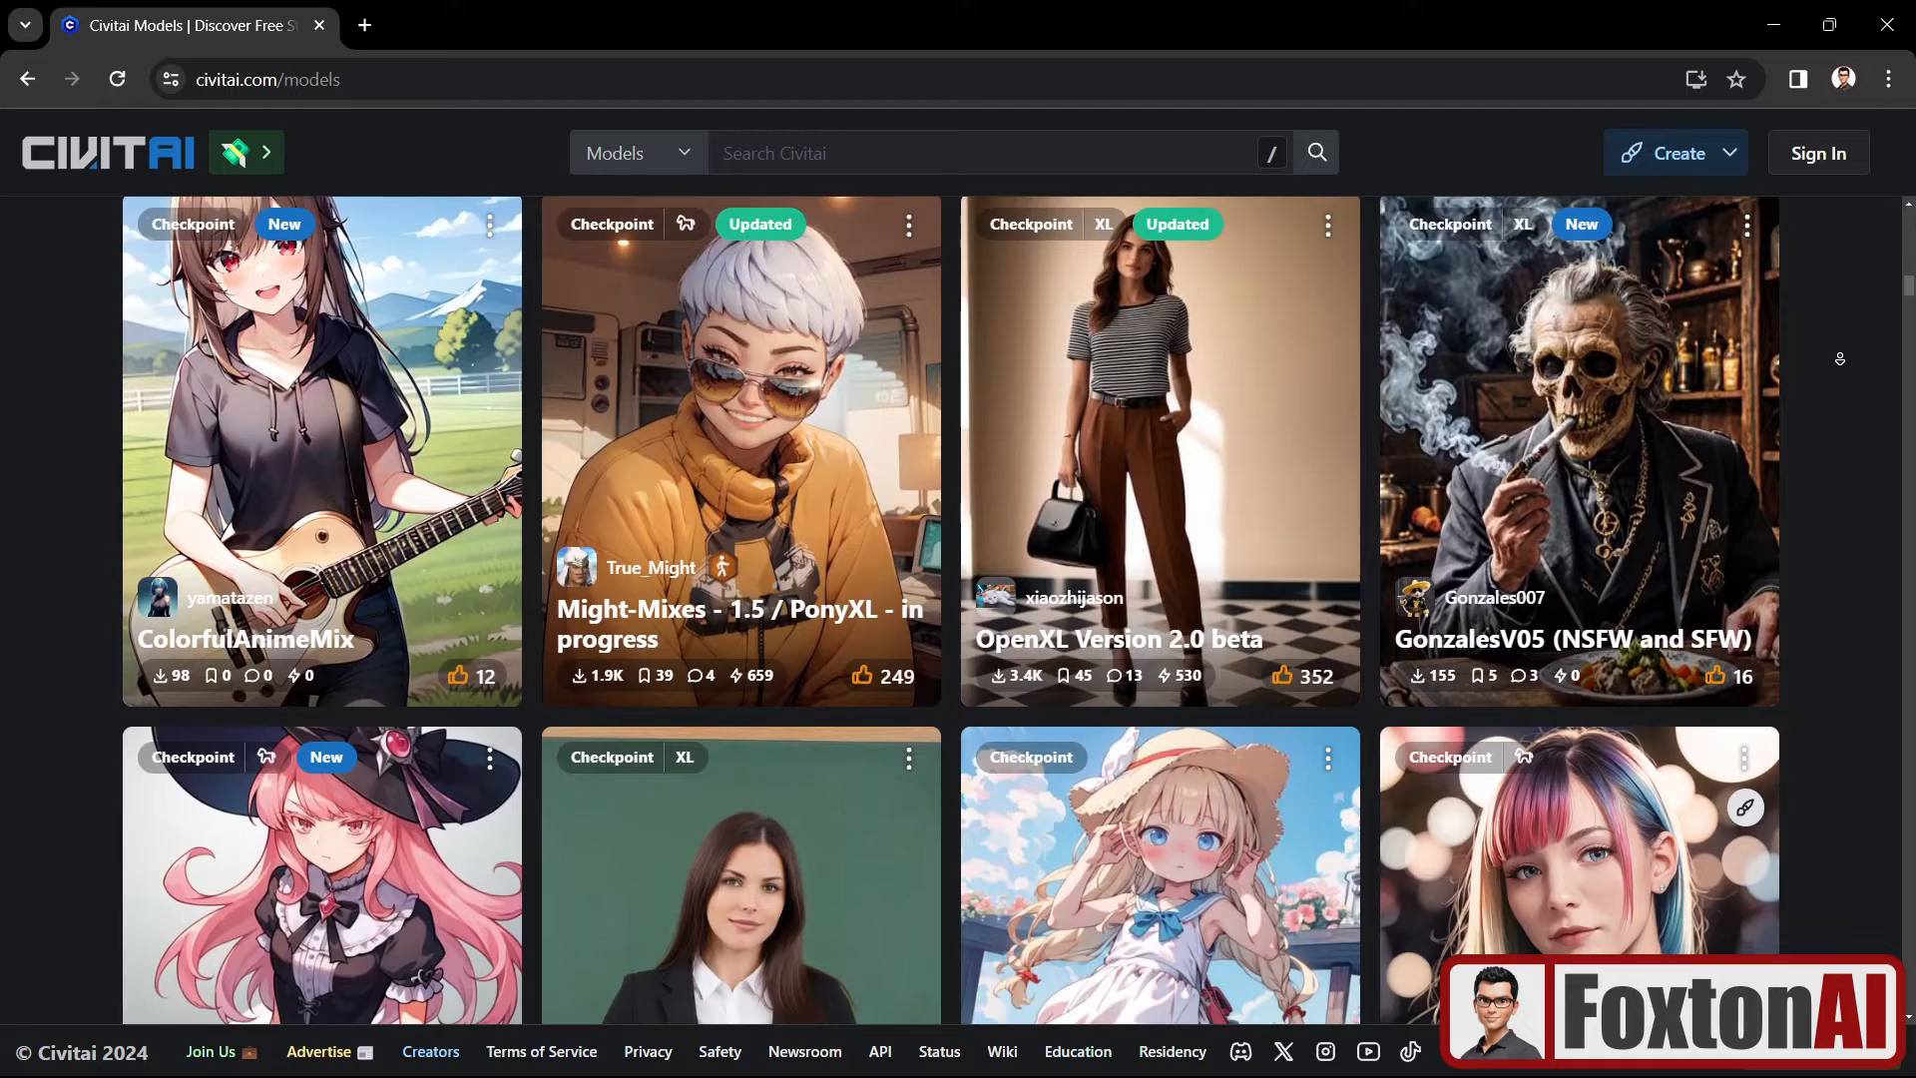
scroll("down", 3)
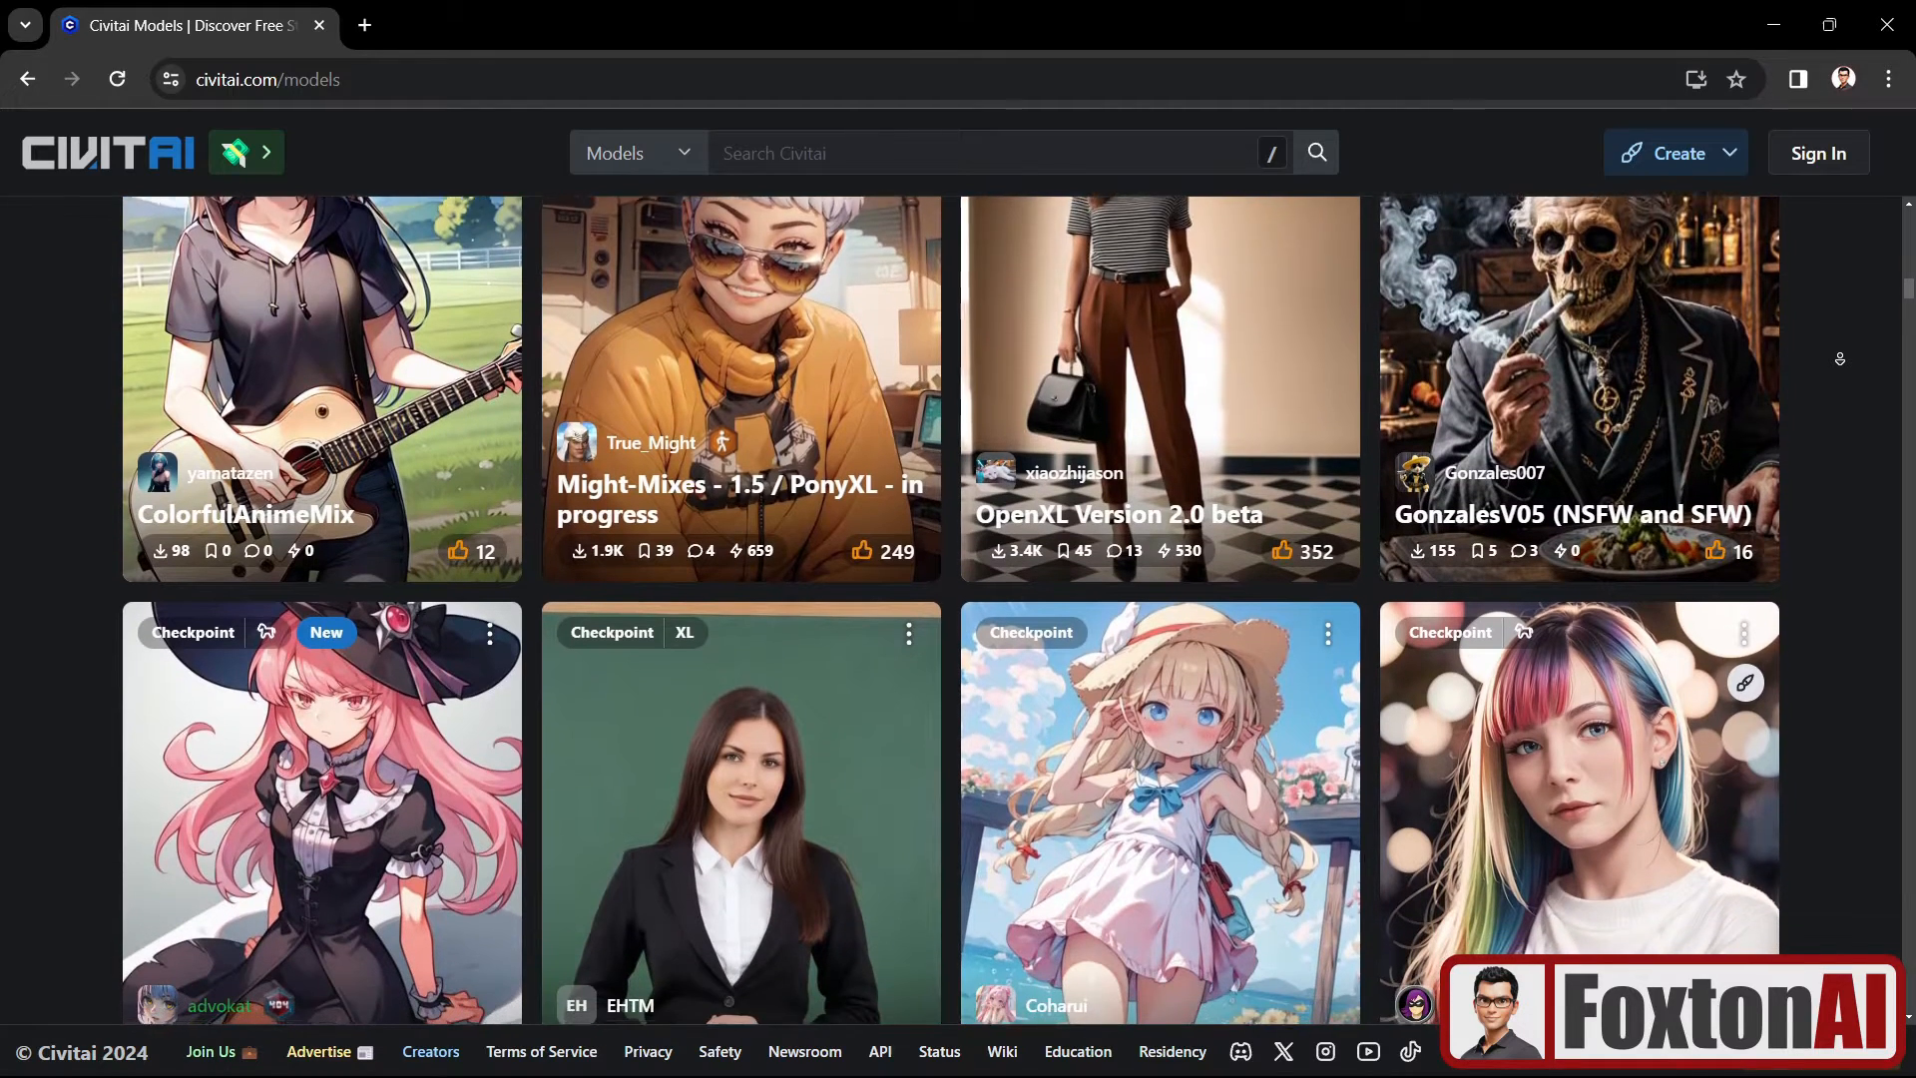
scroll("down", 3)
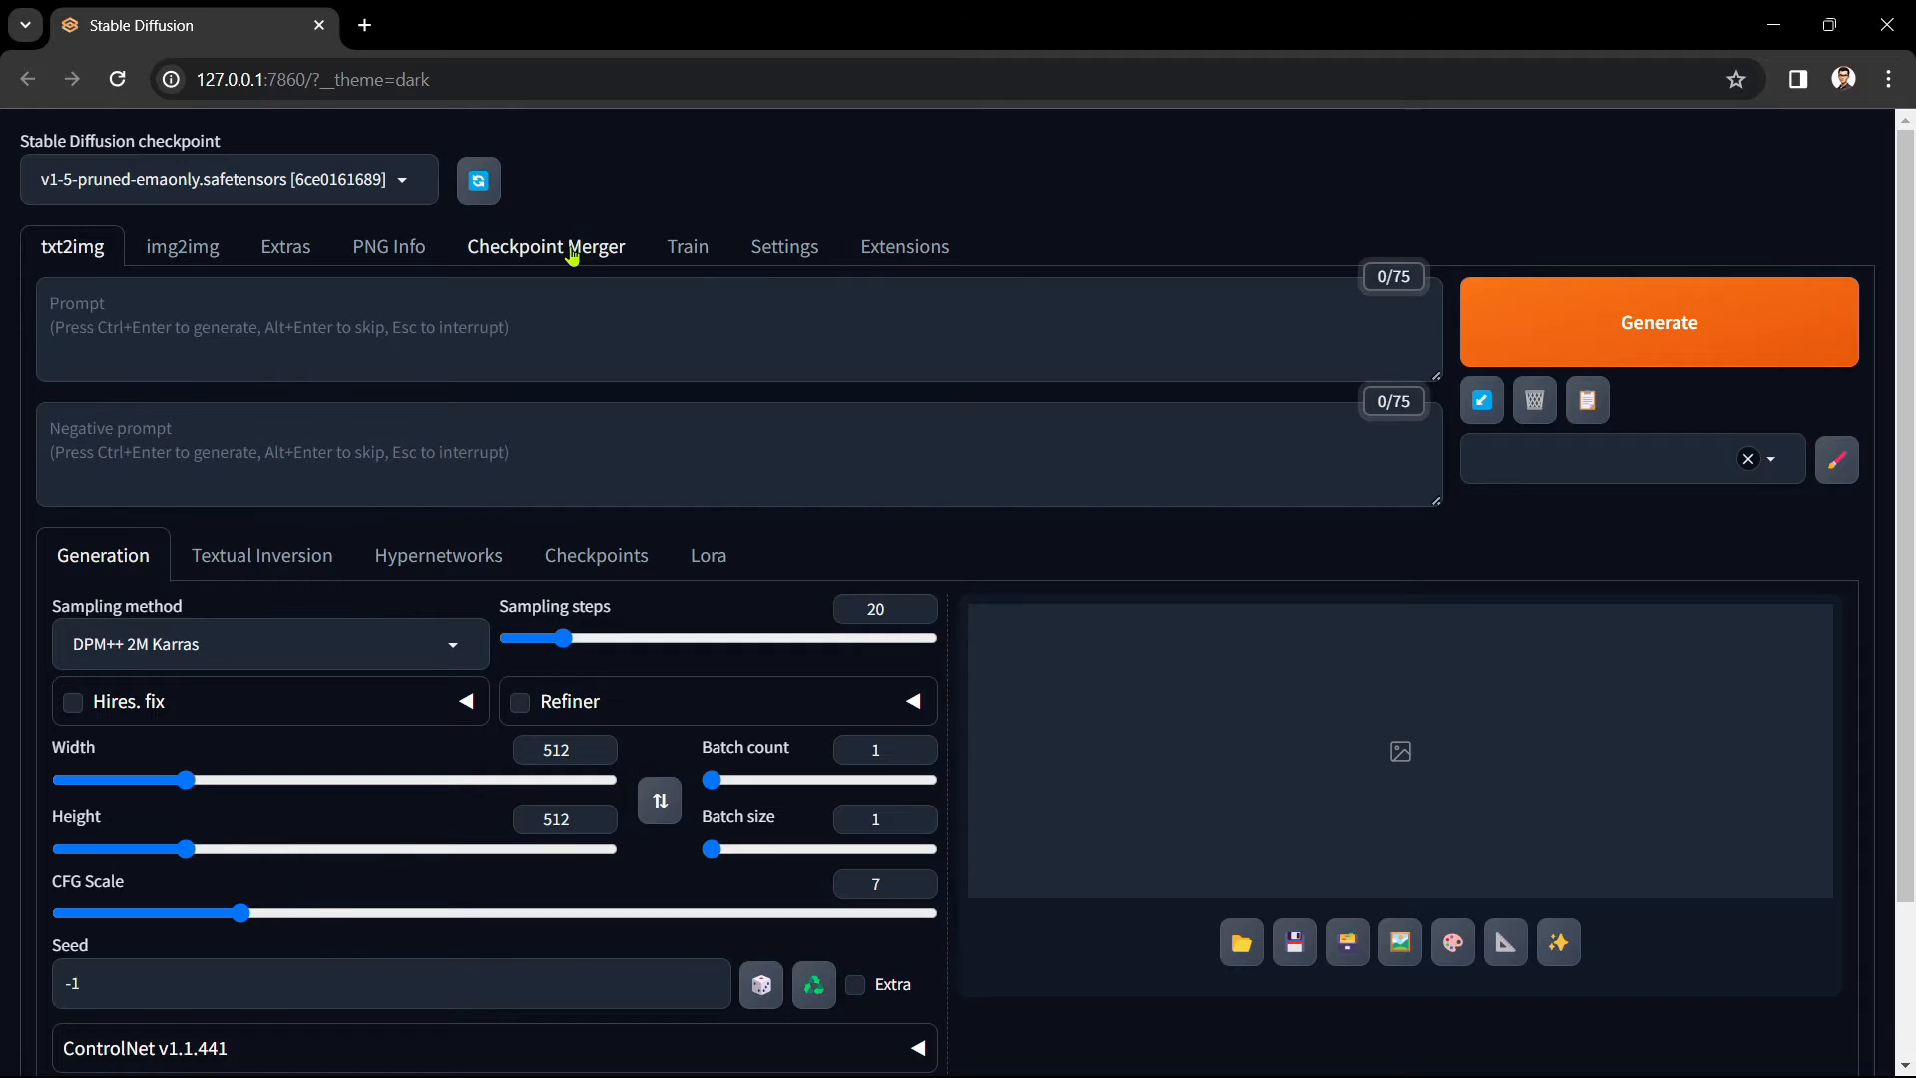
left_click(545, 245)
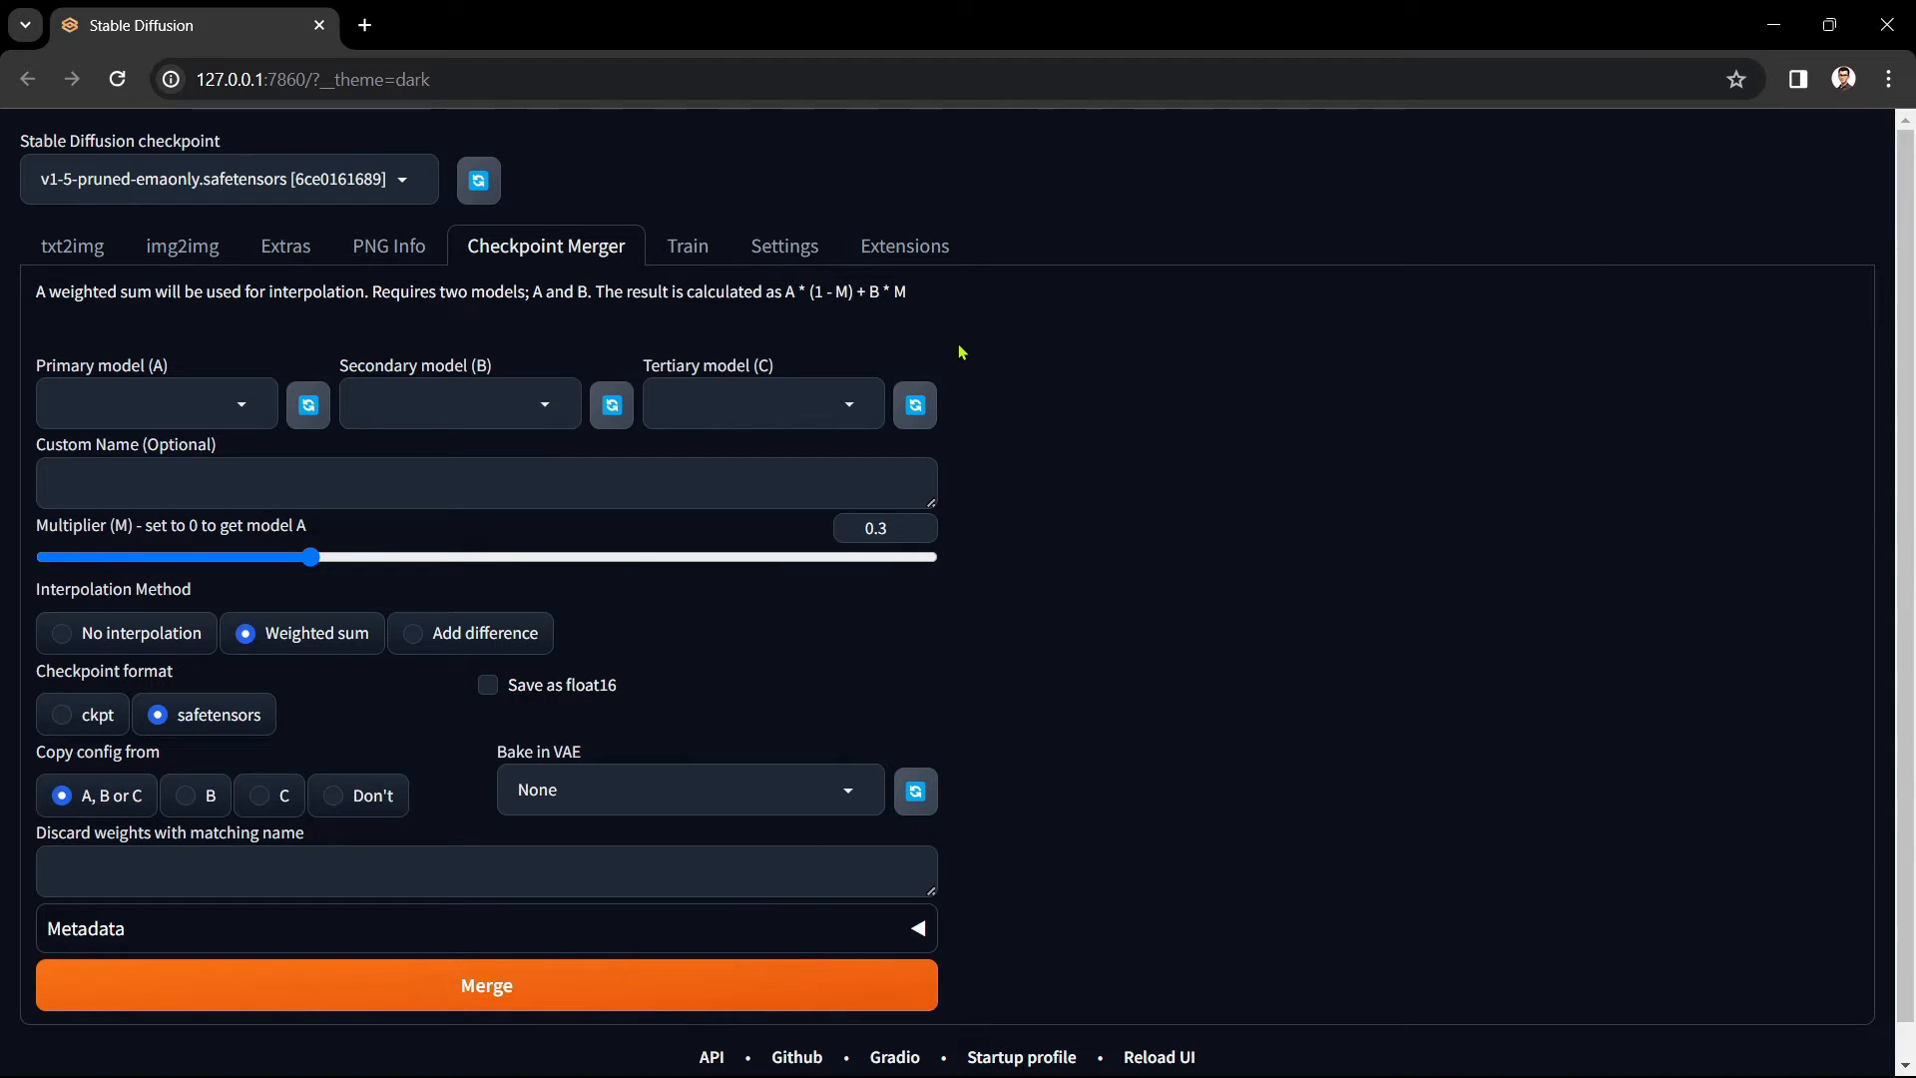
mouse_move(22, 423)
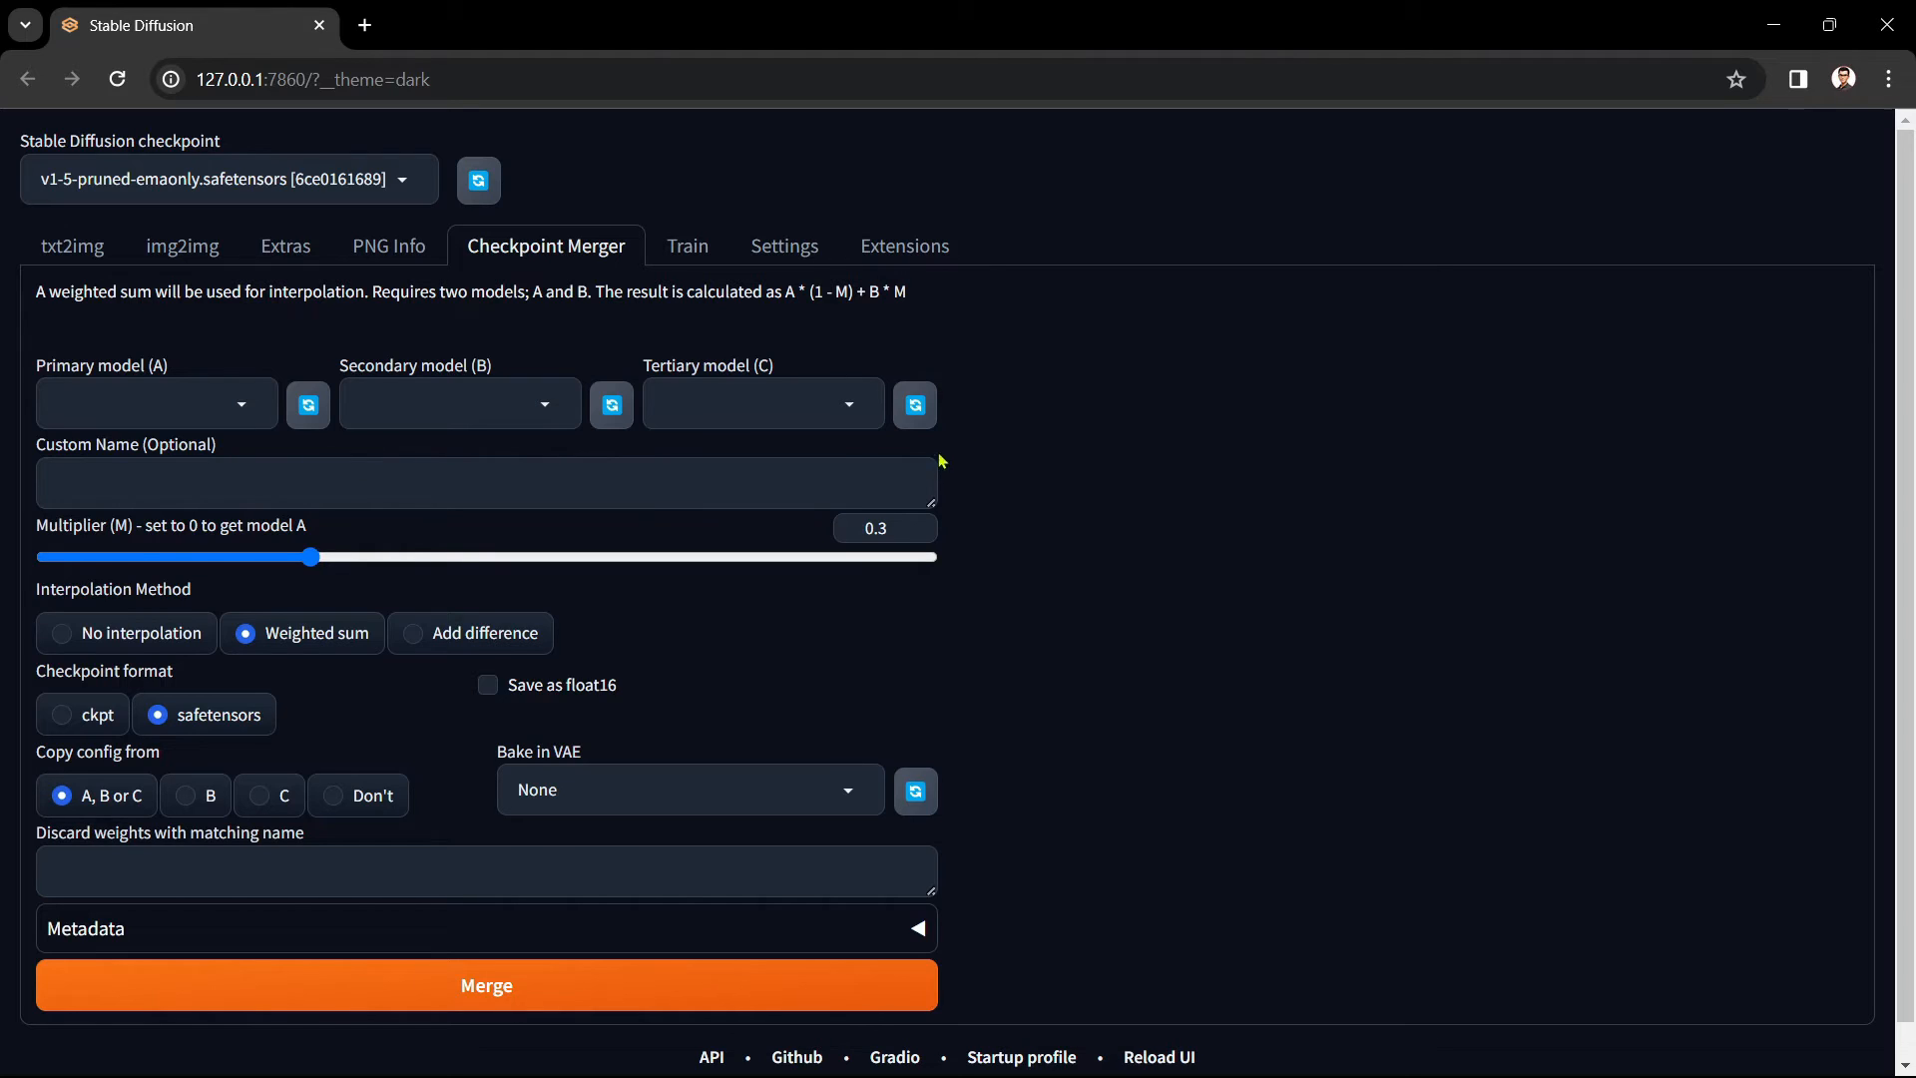
mouse_move(974, 396)
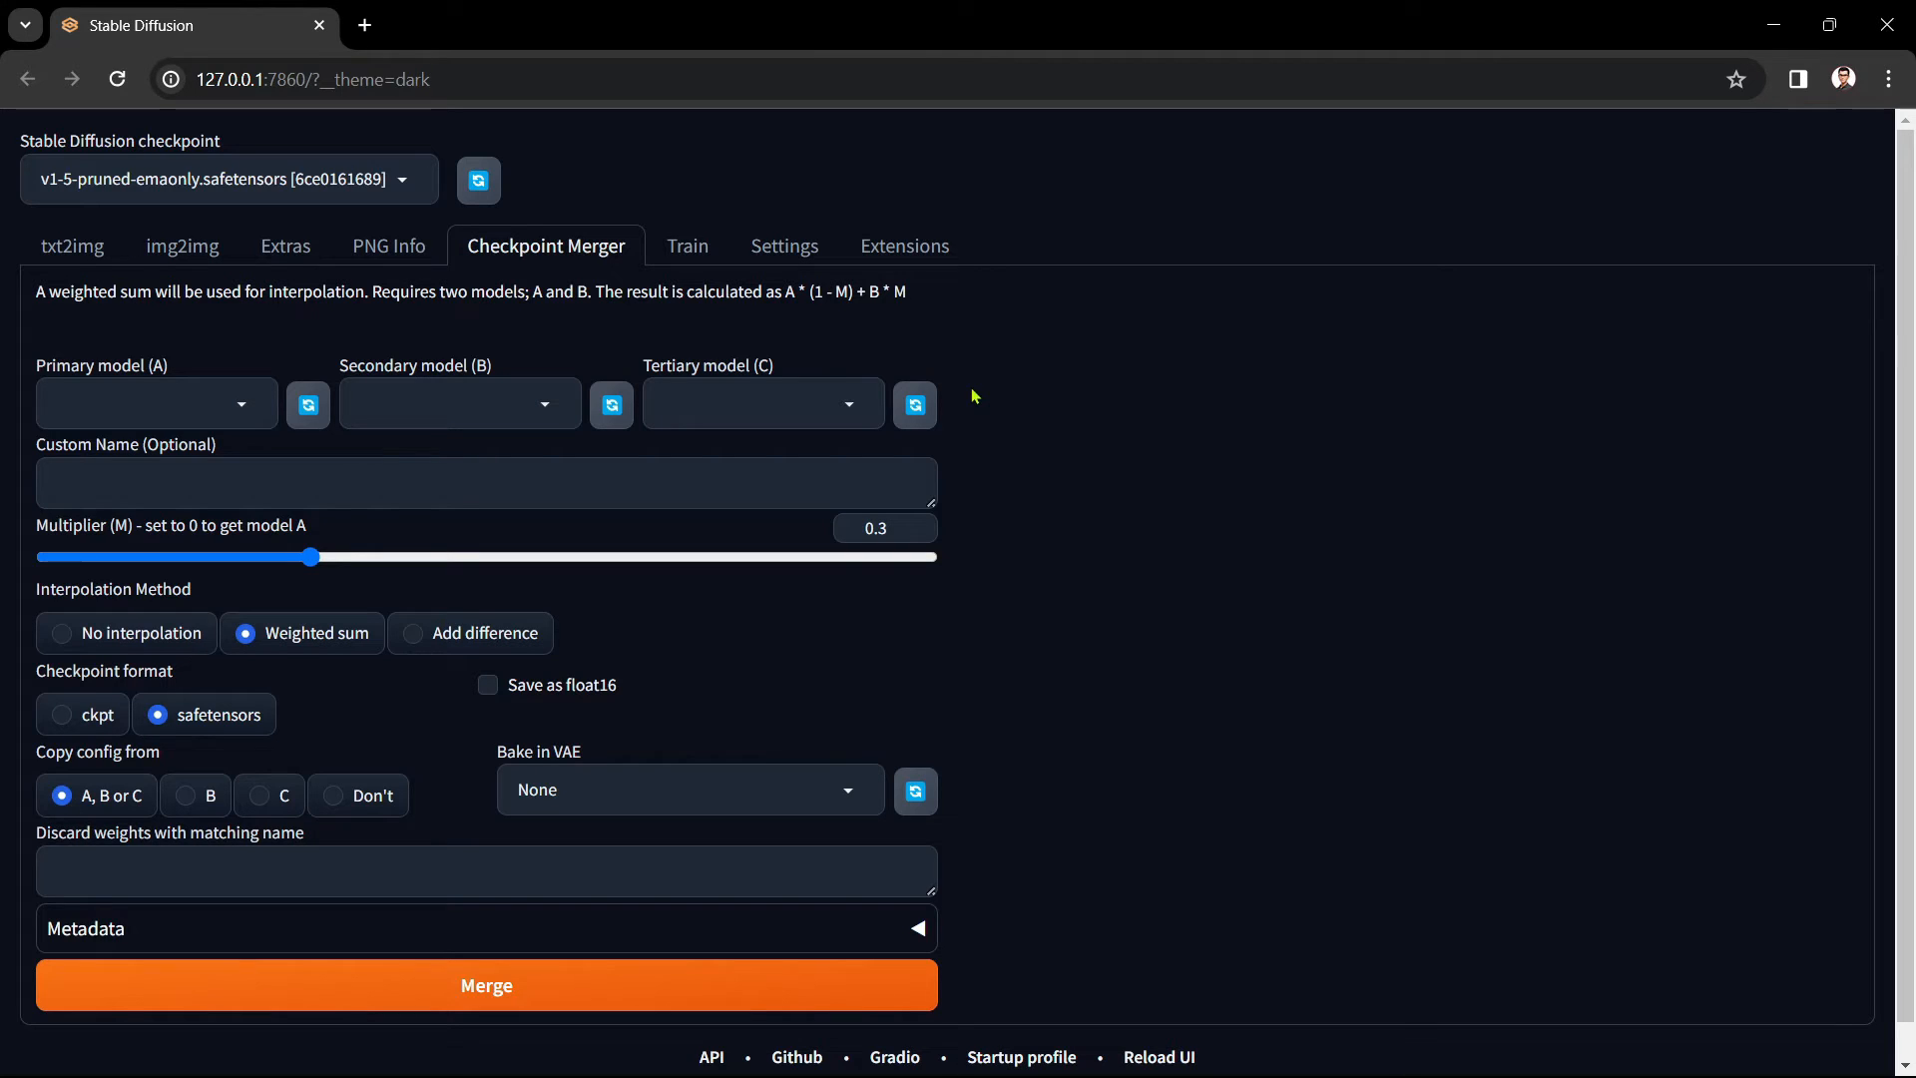
mouse_move(156, 396)
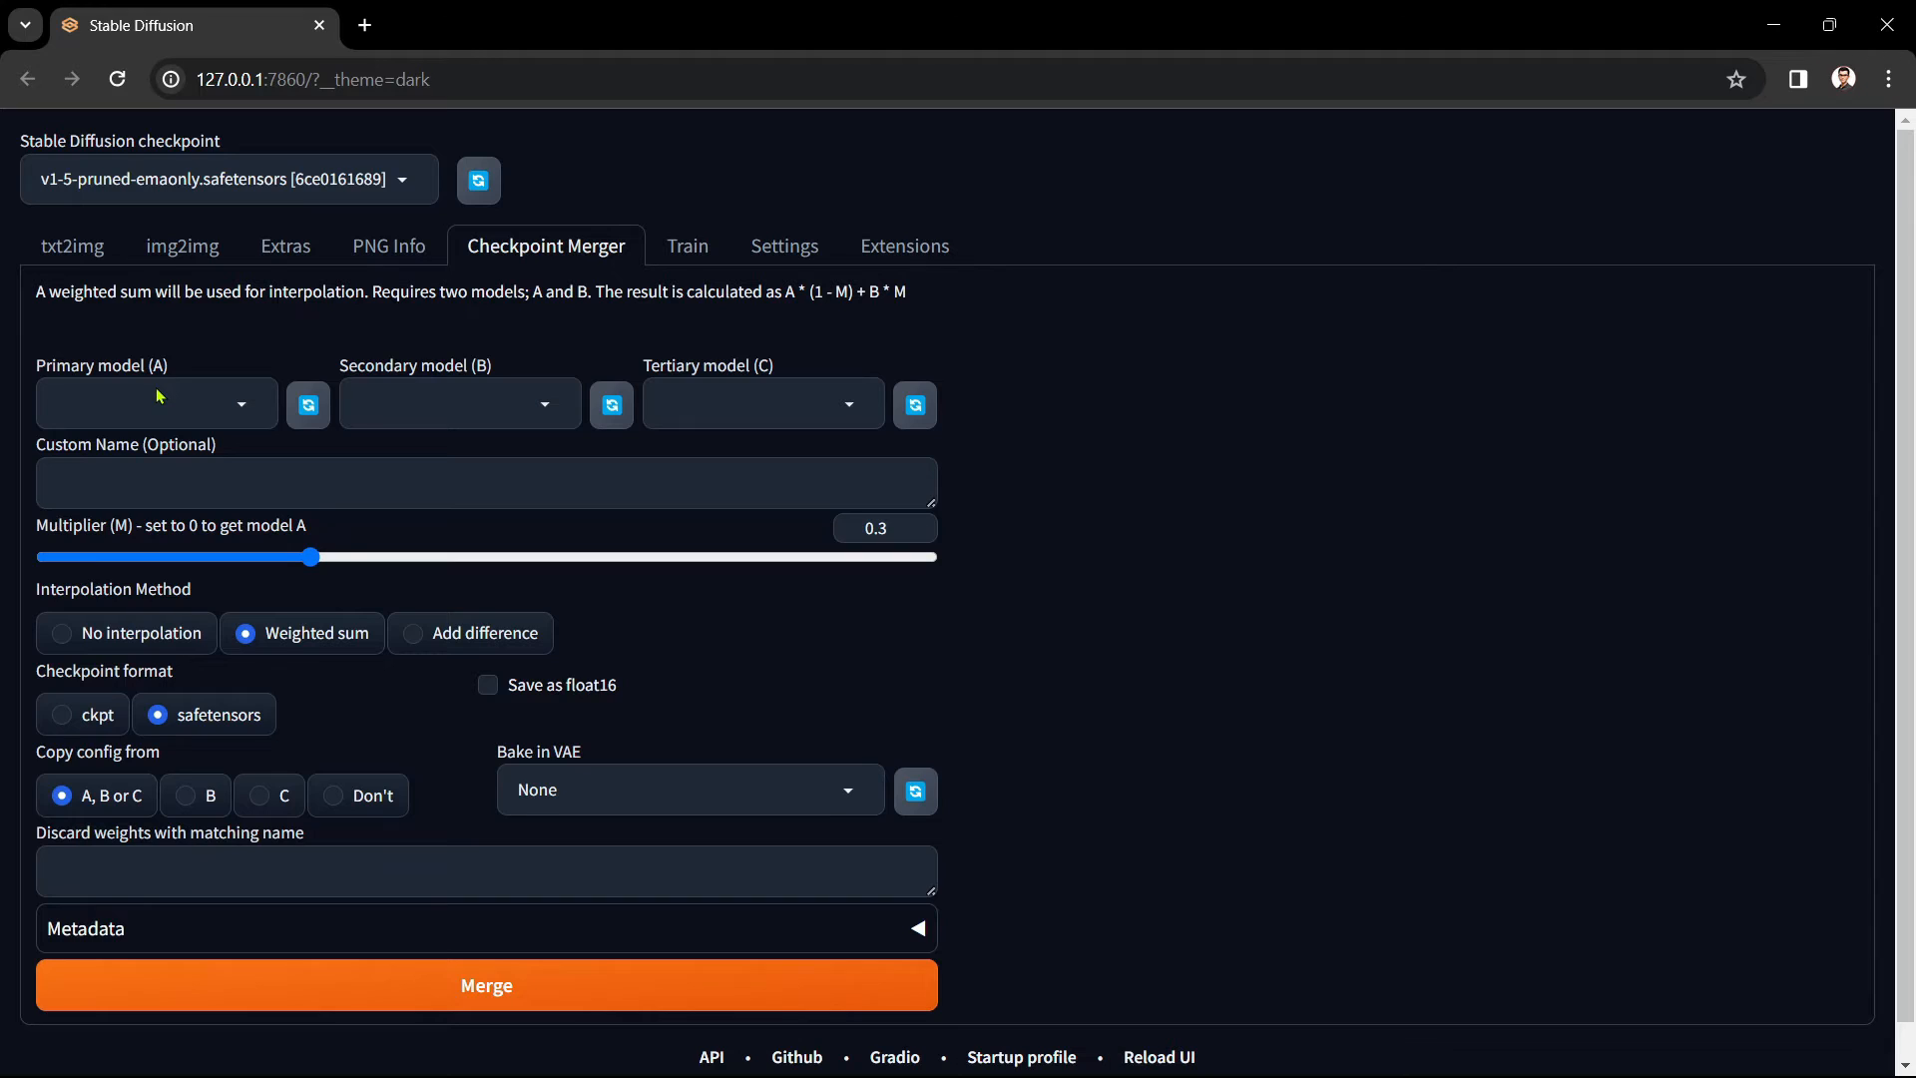
mouse_move(478, 395)
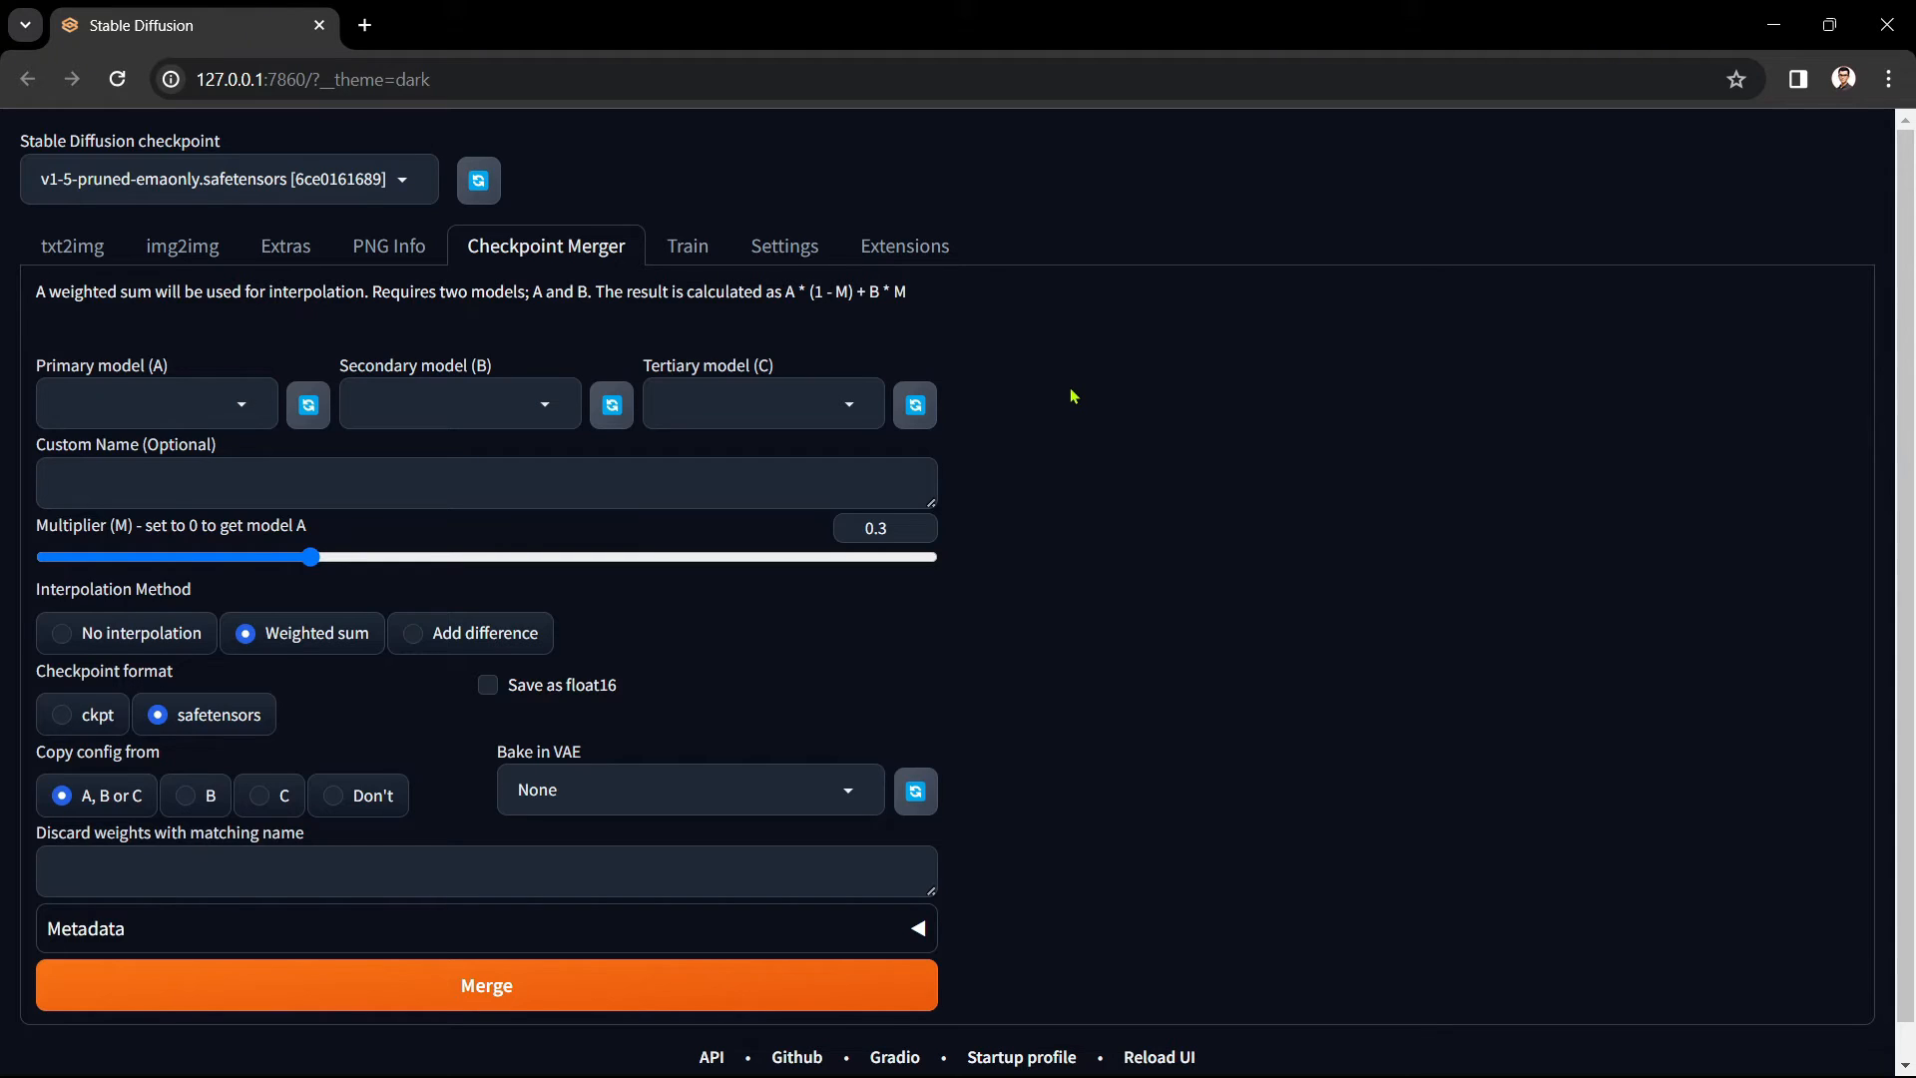
mouse_move(505, 391)
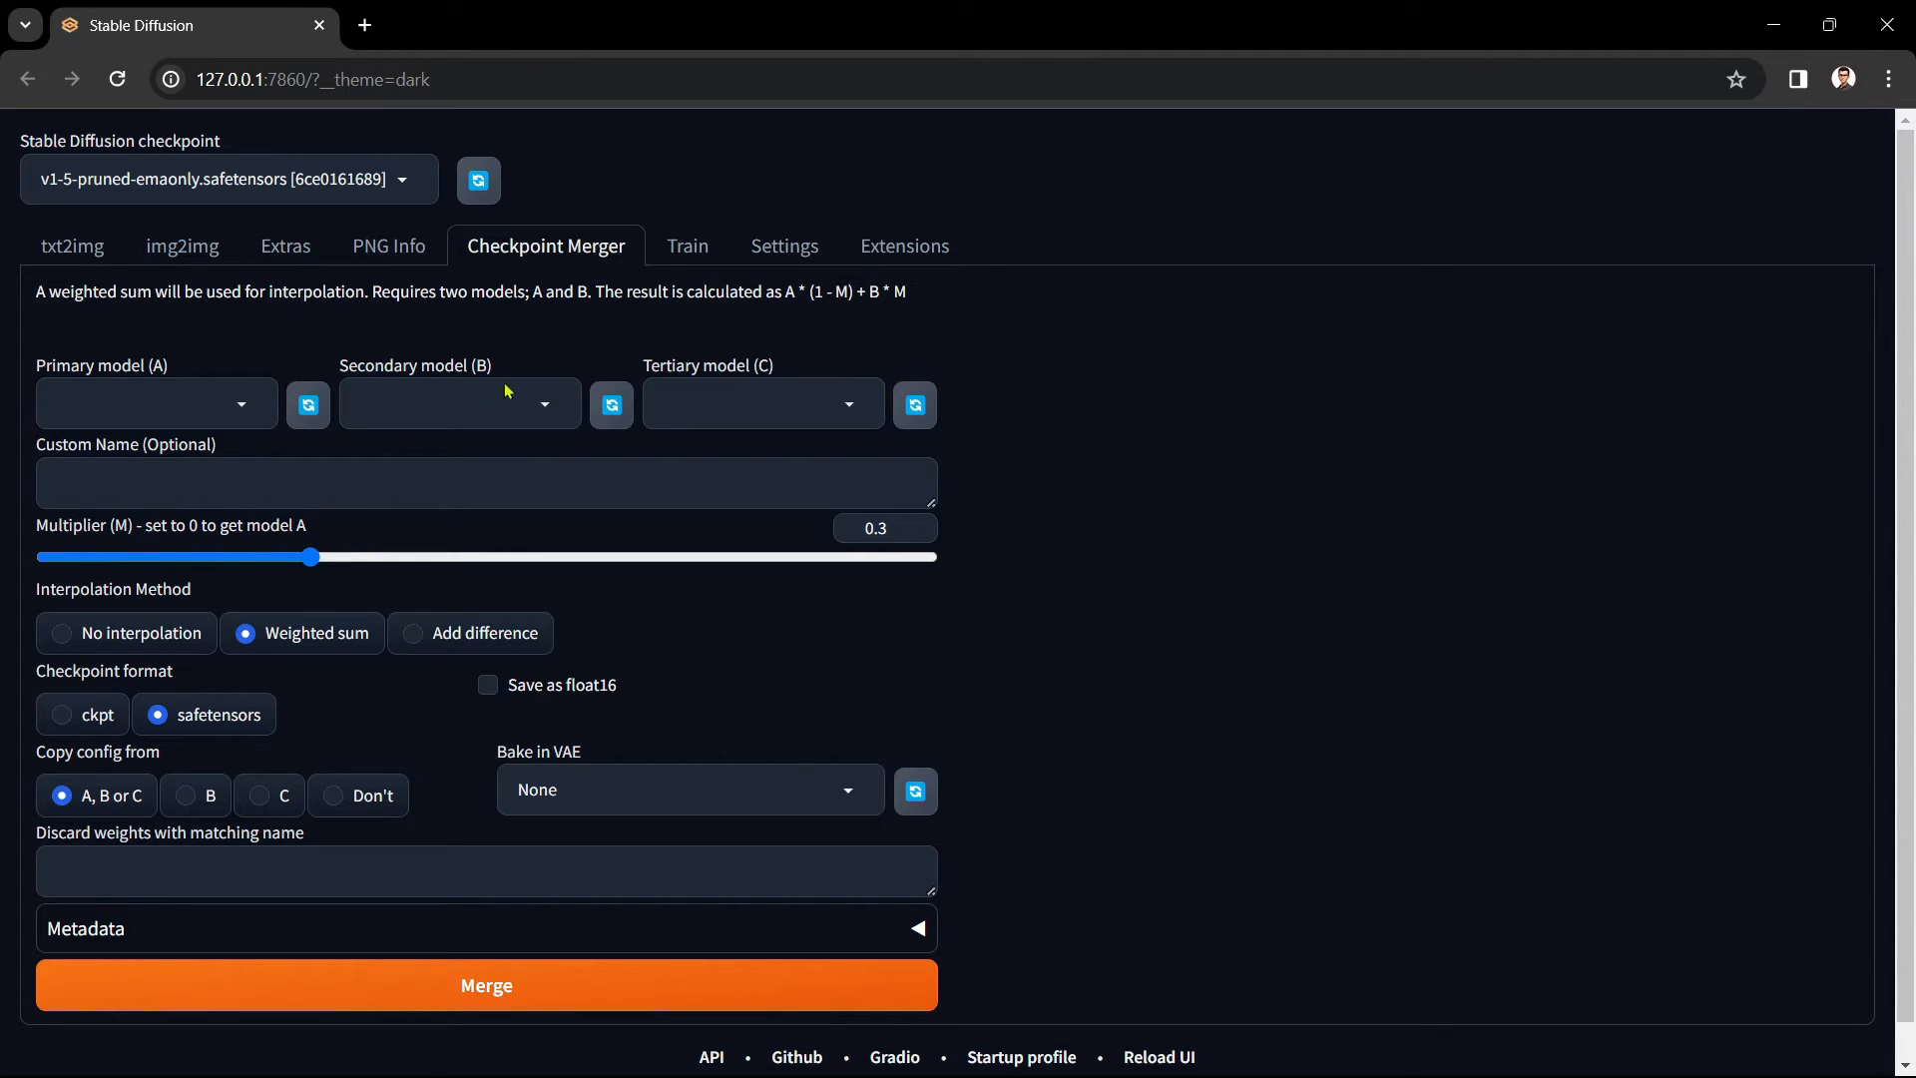
mouse_move(253, 355)
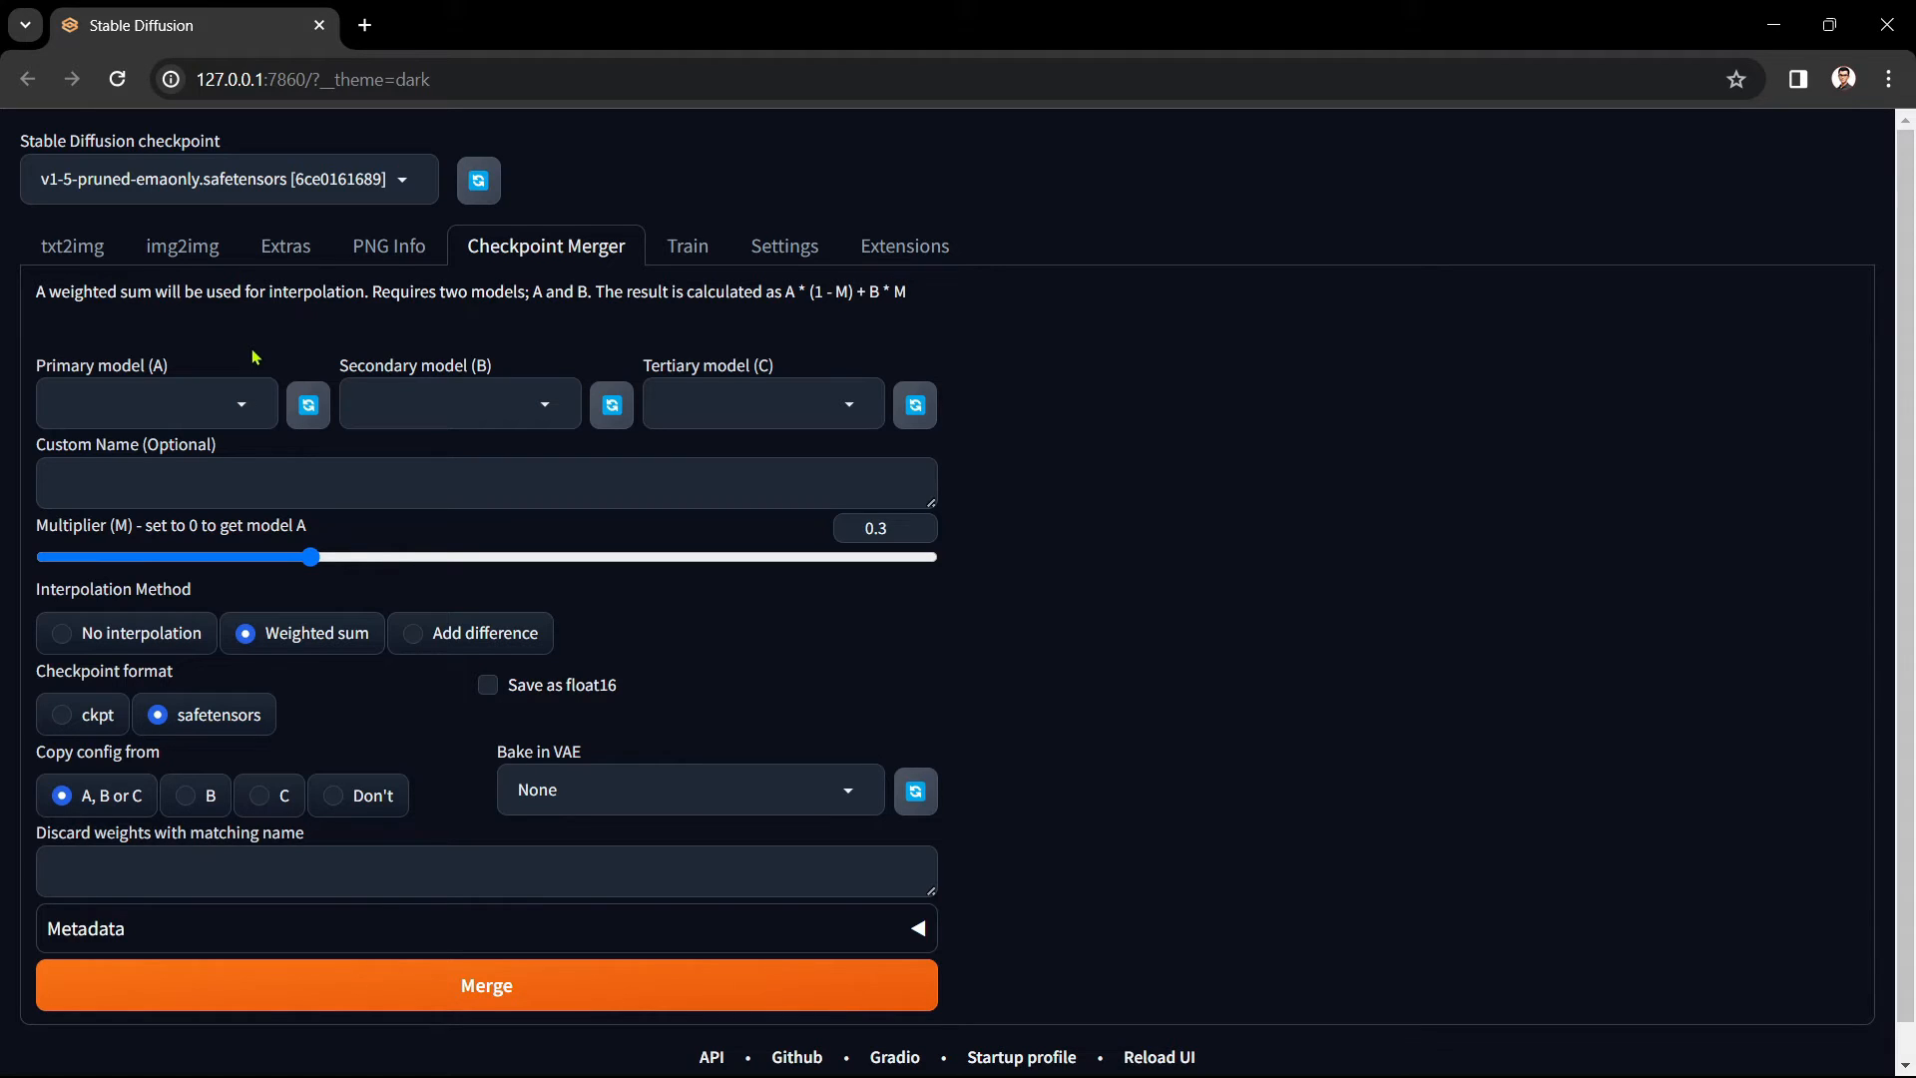
- Choose azibpixelmix_v10 as Primary model (A) and dreamshaper_8 as Secondary model (B)
left_click(135, 403)
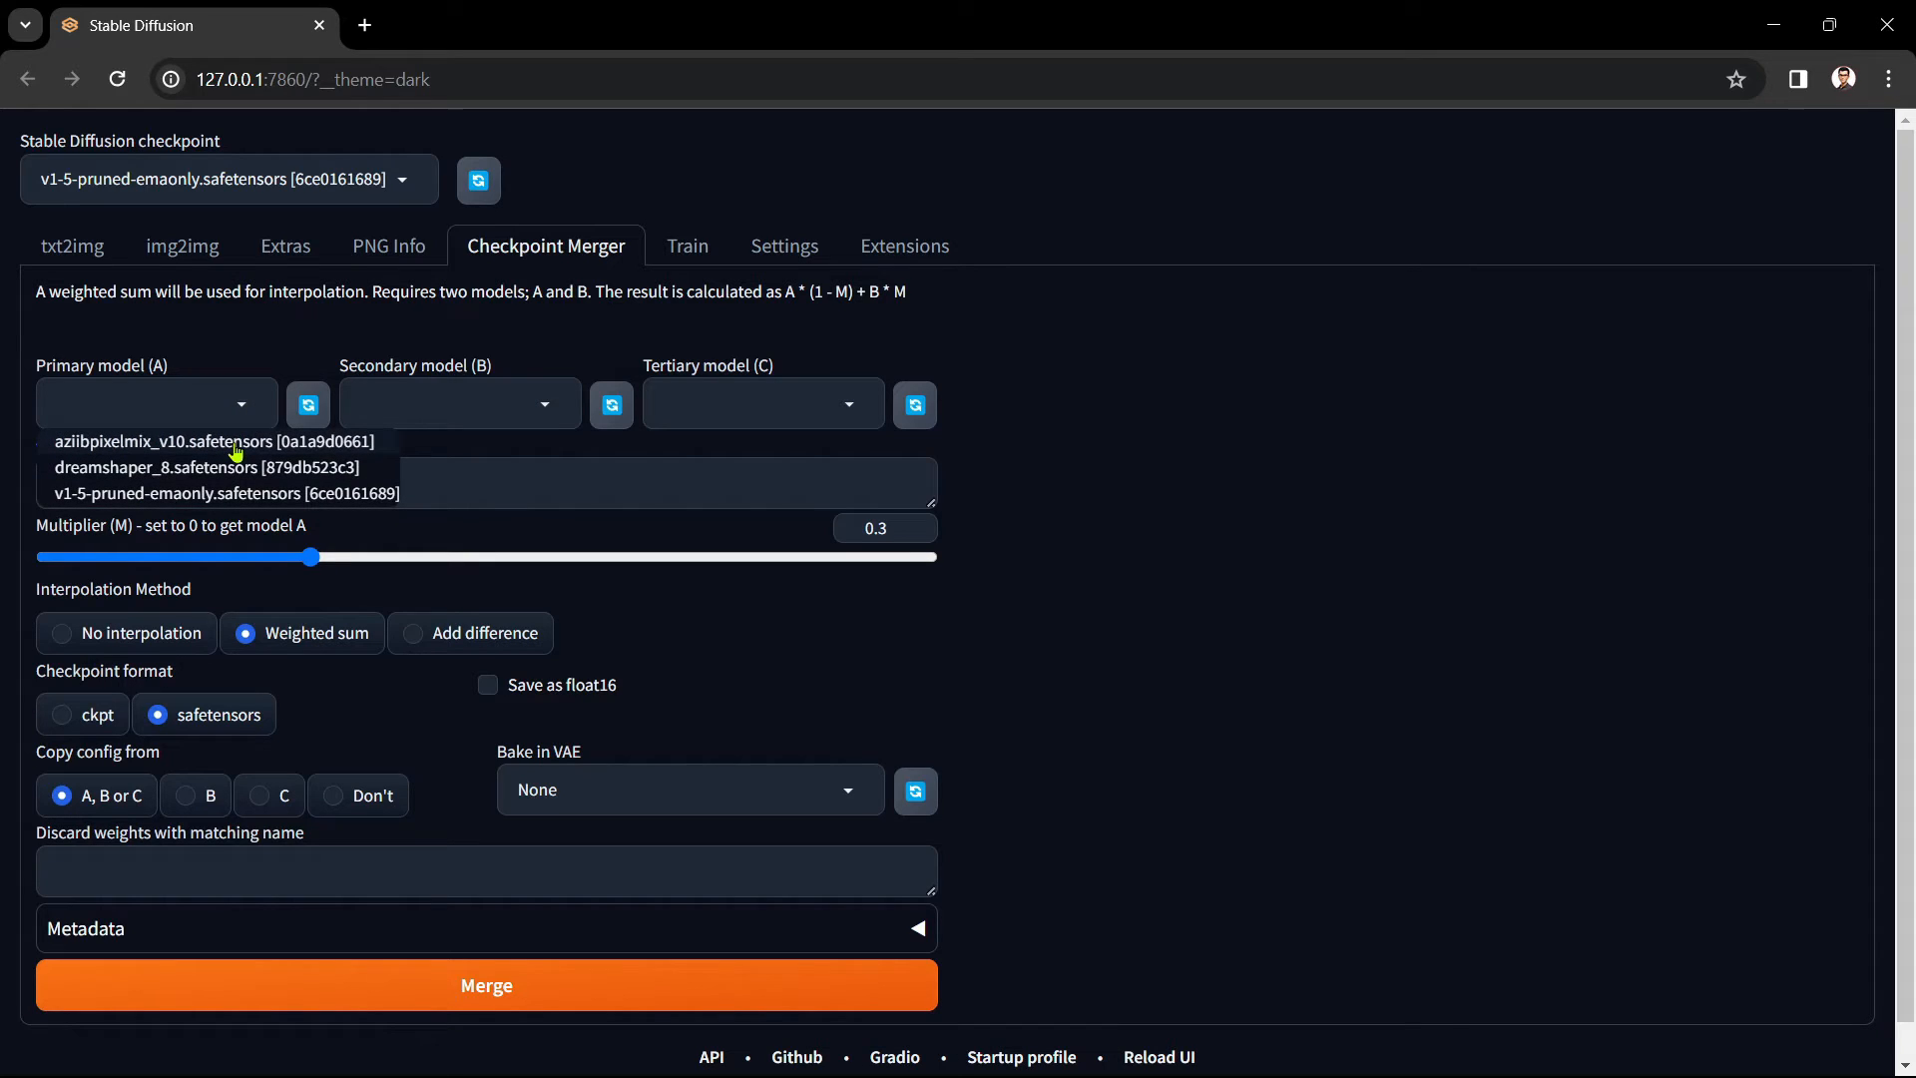
left_click(164, 441)
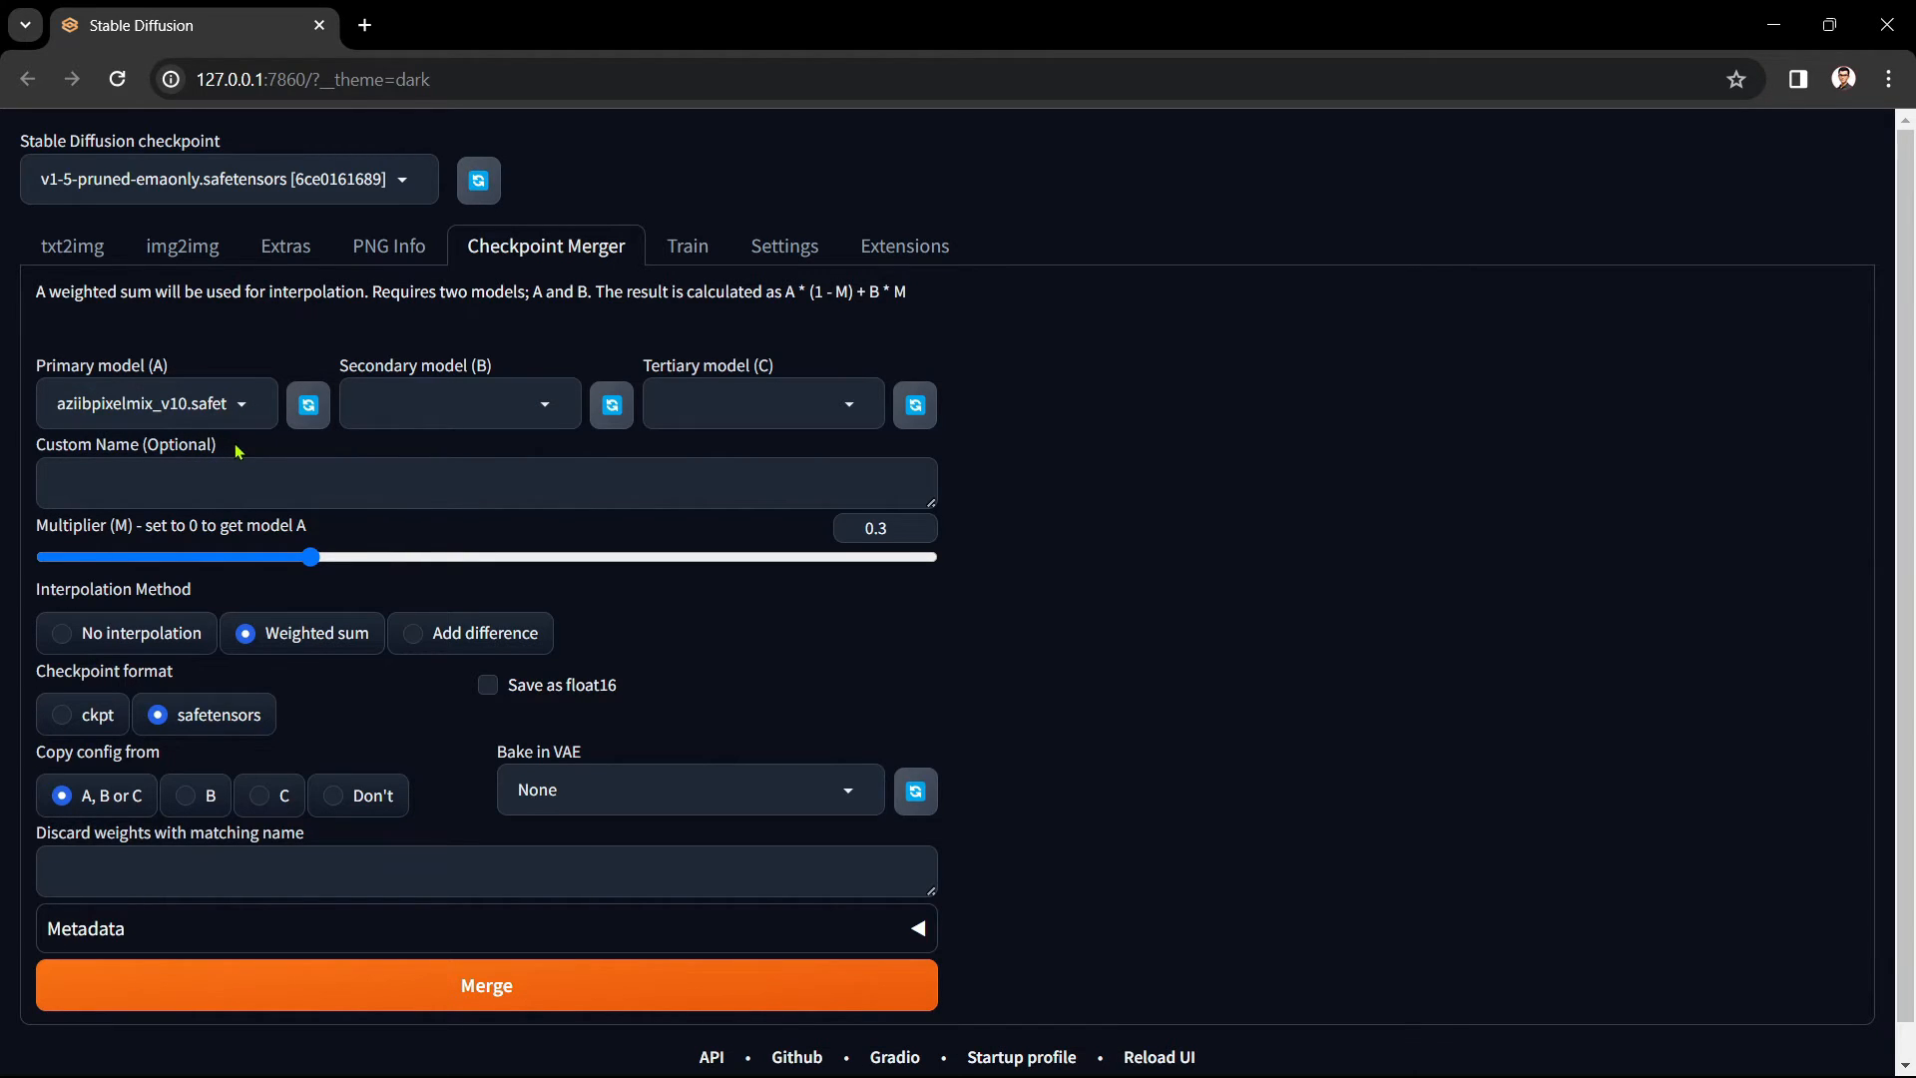
left_click(458, 403)
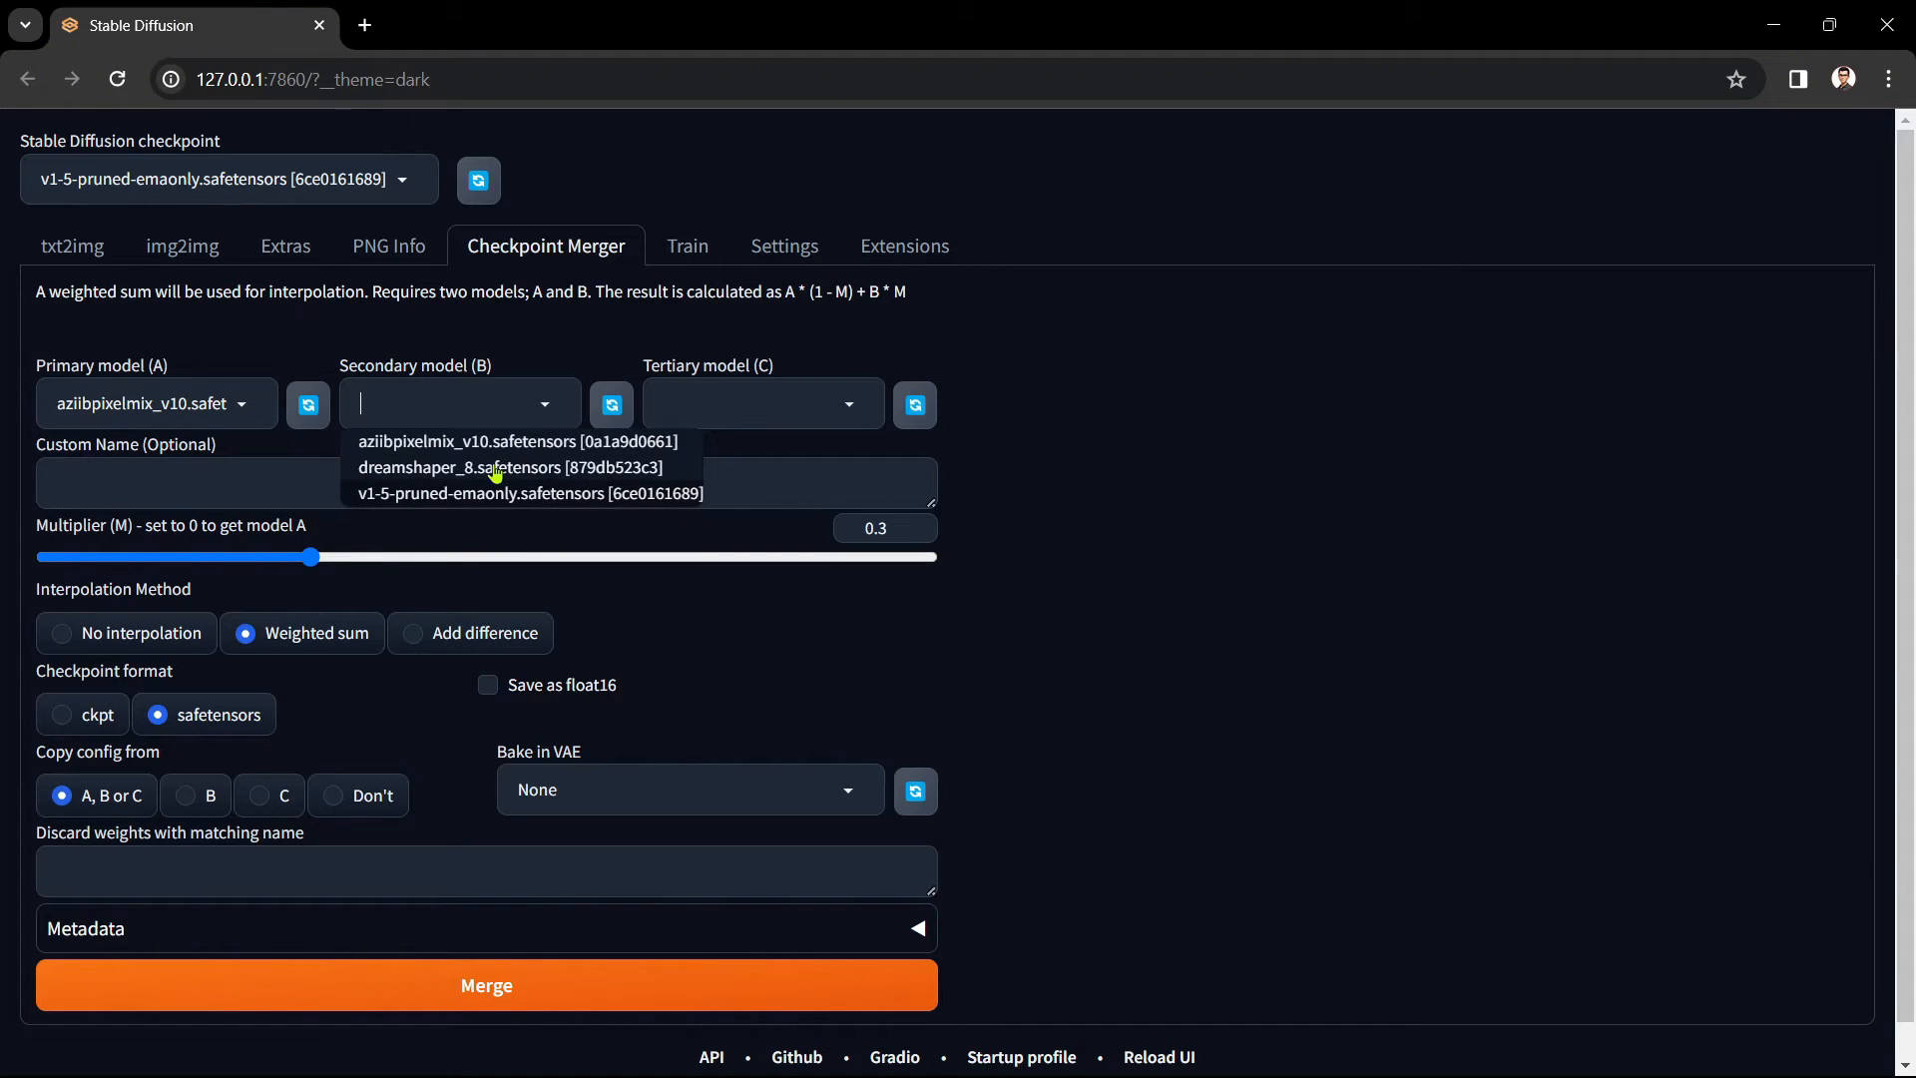
left_click(486, 467)
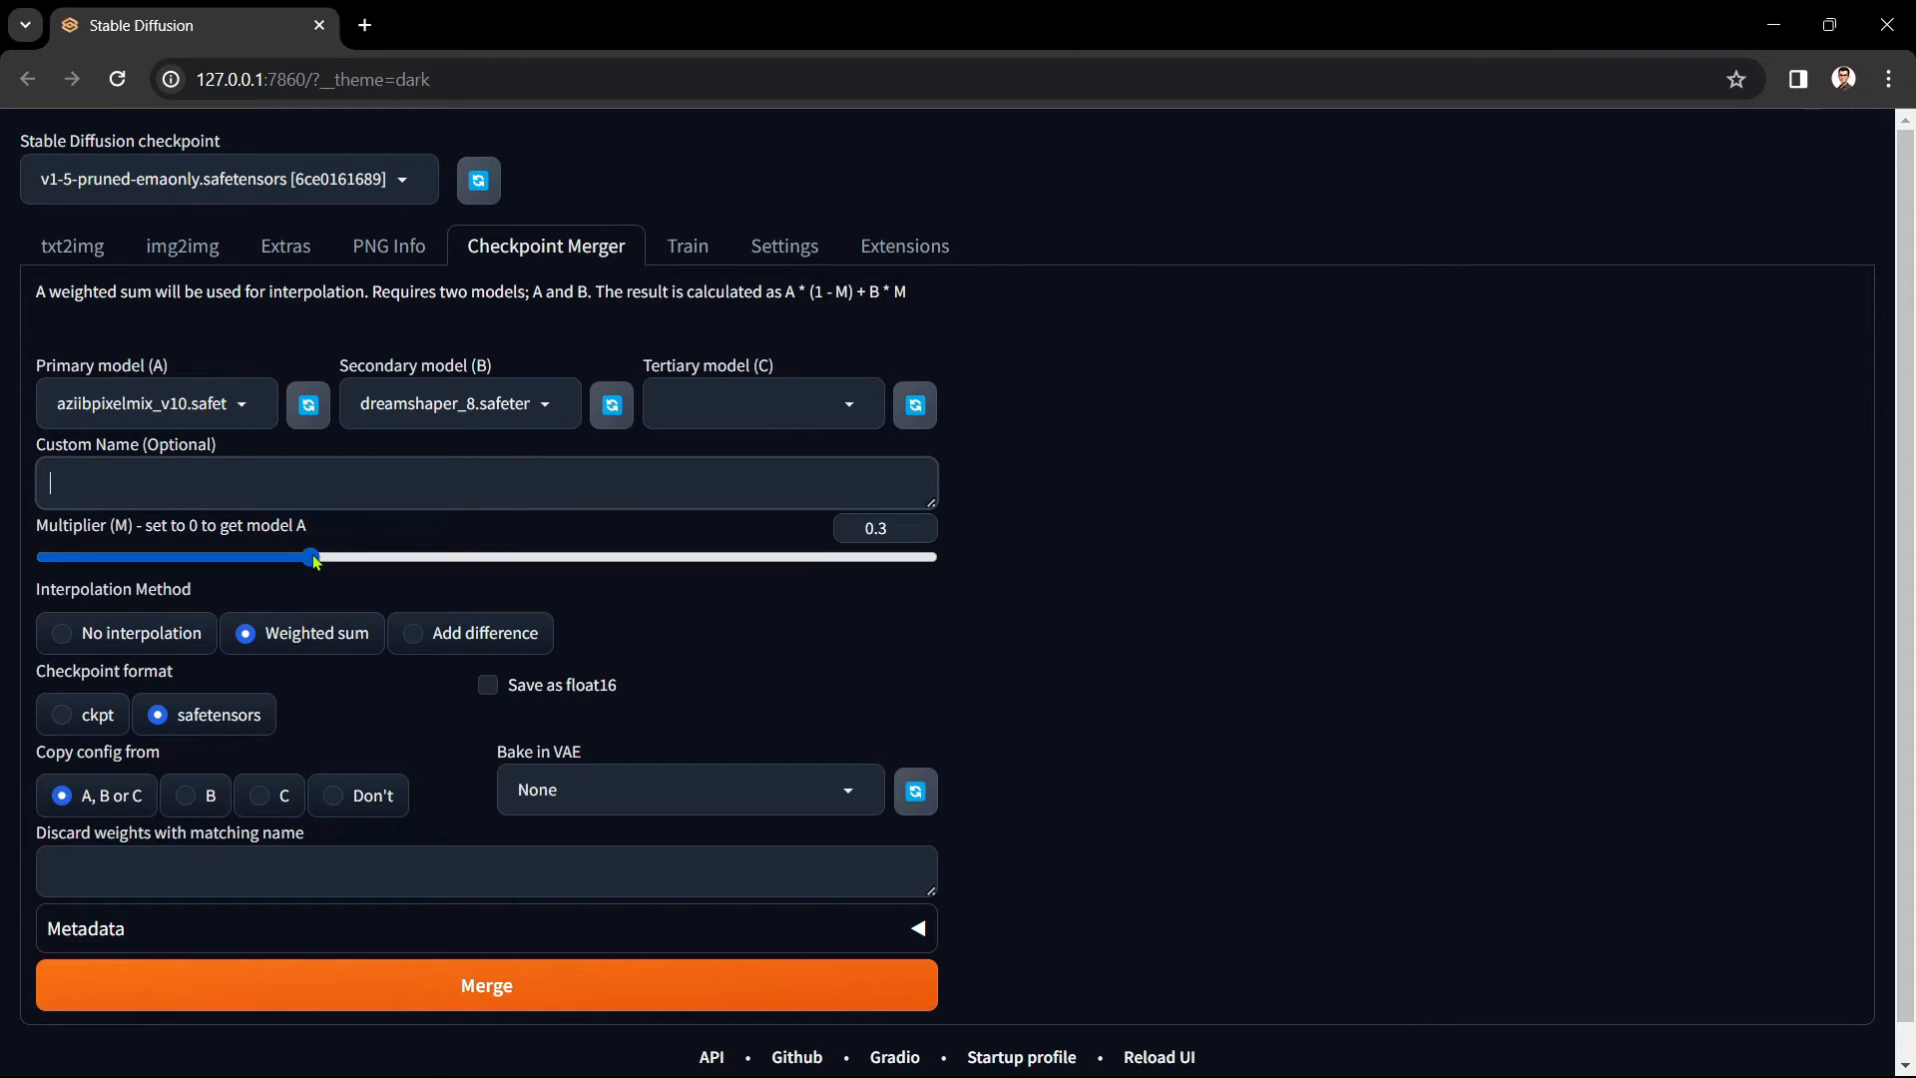
- Try merge multiplier values 0.75, 0.3, 0.45, 0, 0.35 and 1
left_click_drag(315, 557, 687, 556)
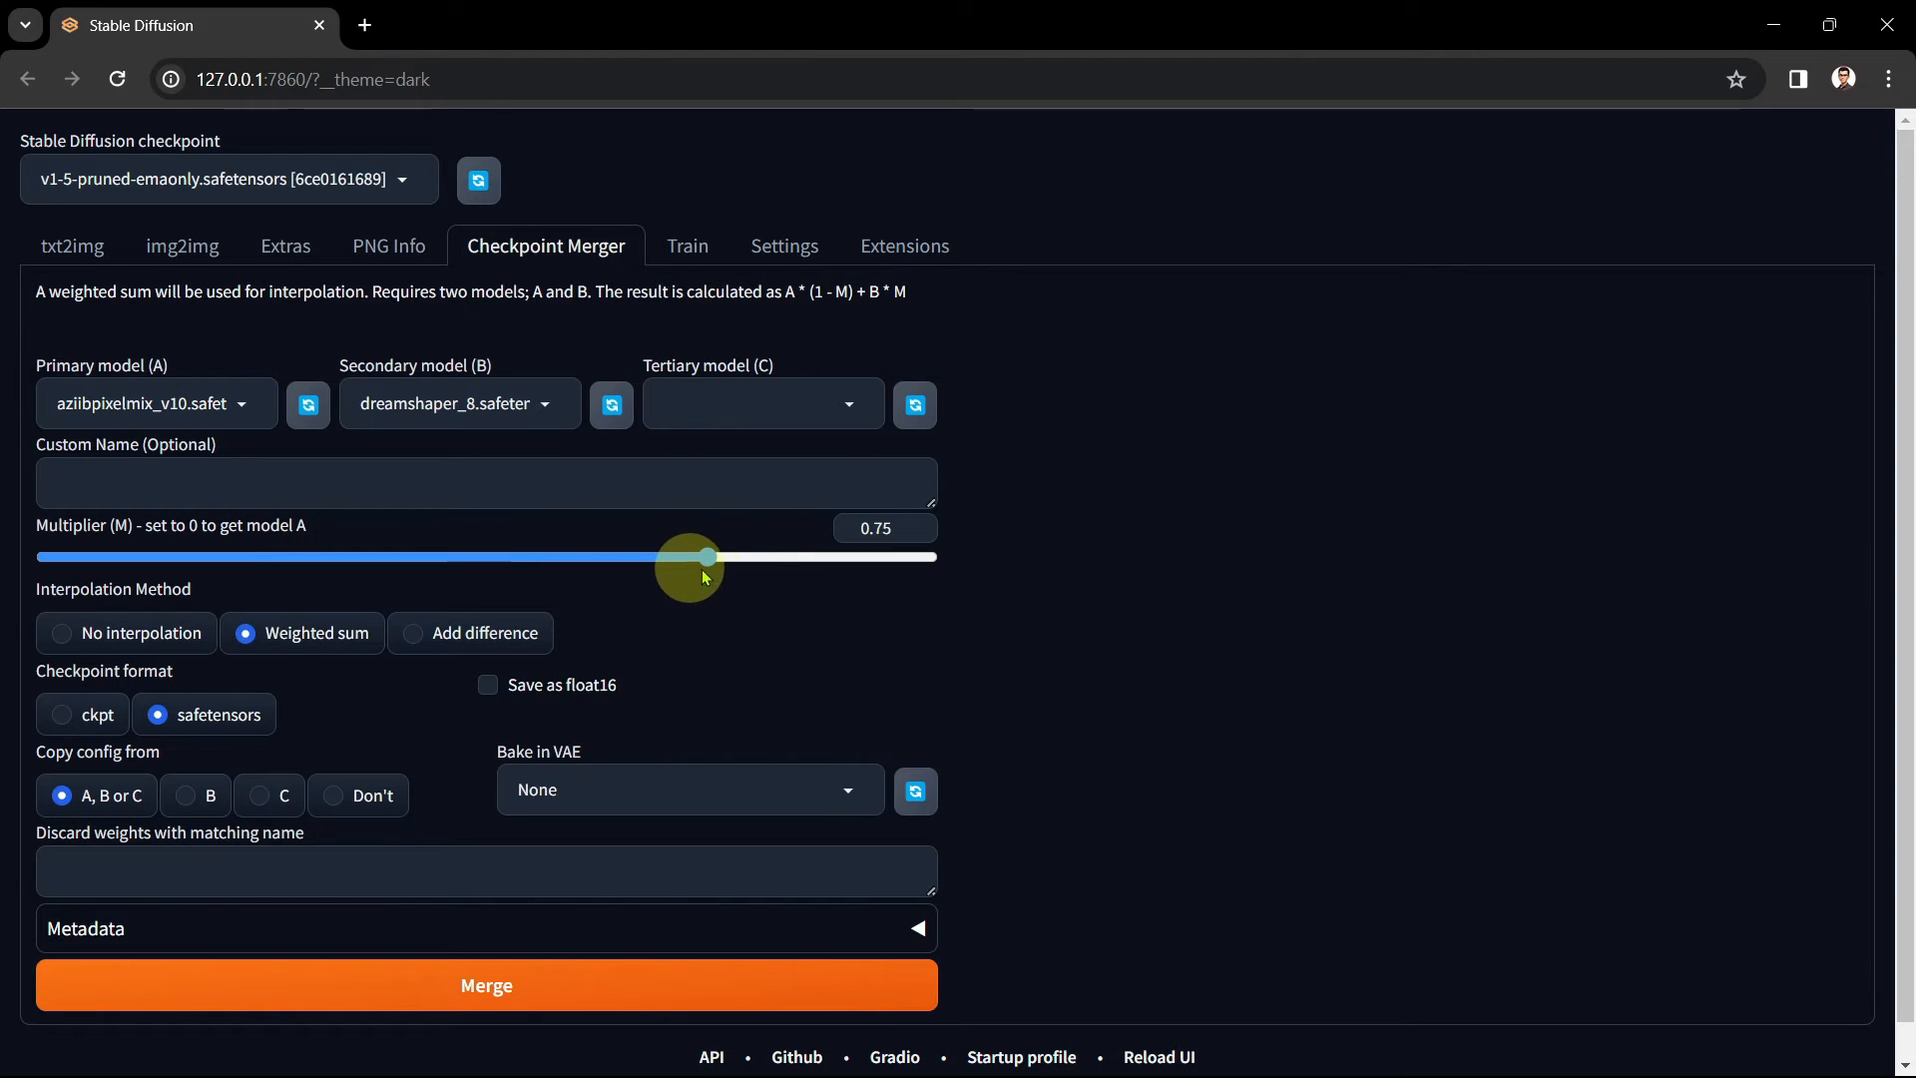
left_click_drag(688, 556, 290, 557)
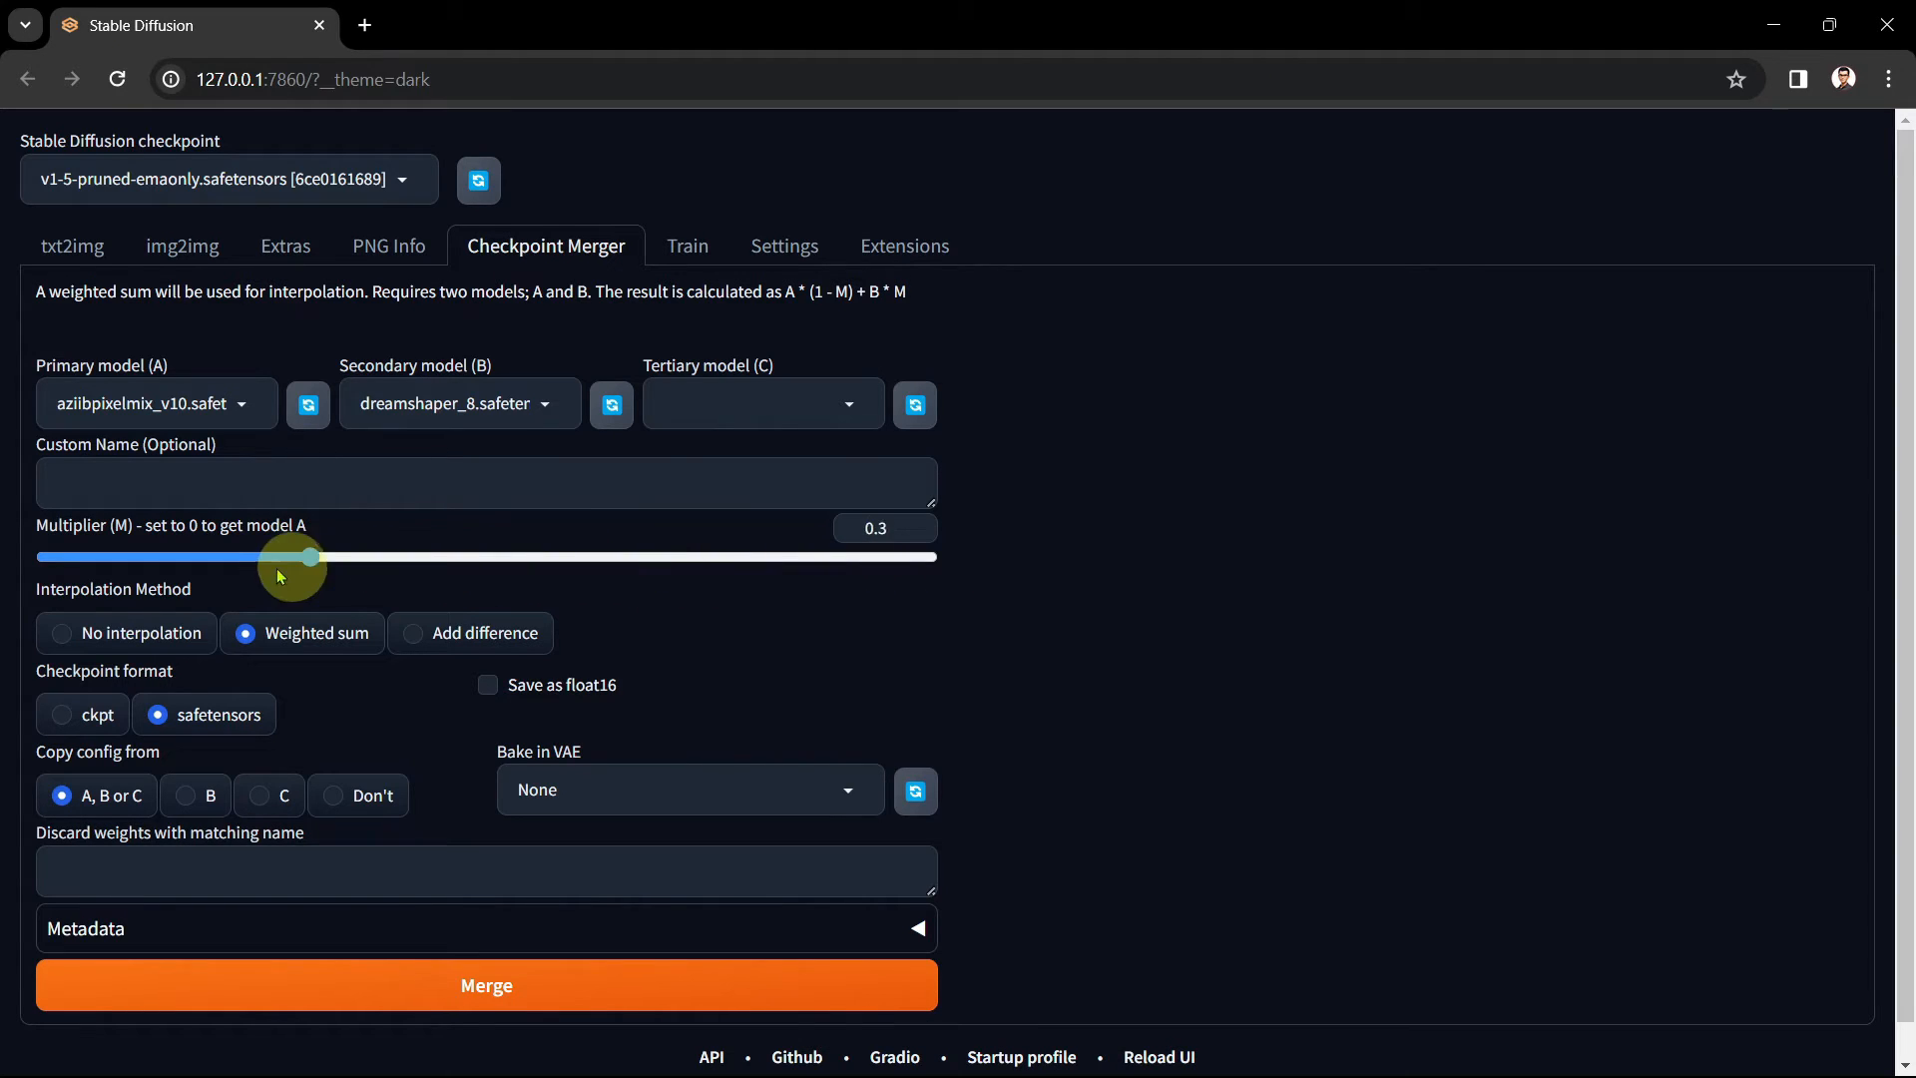
left_click_drag(312, 557, 398, 556)
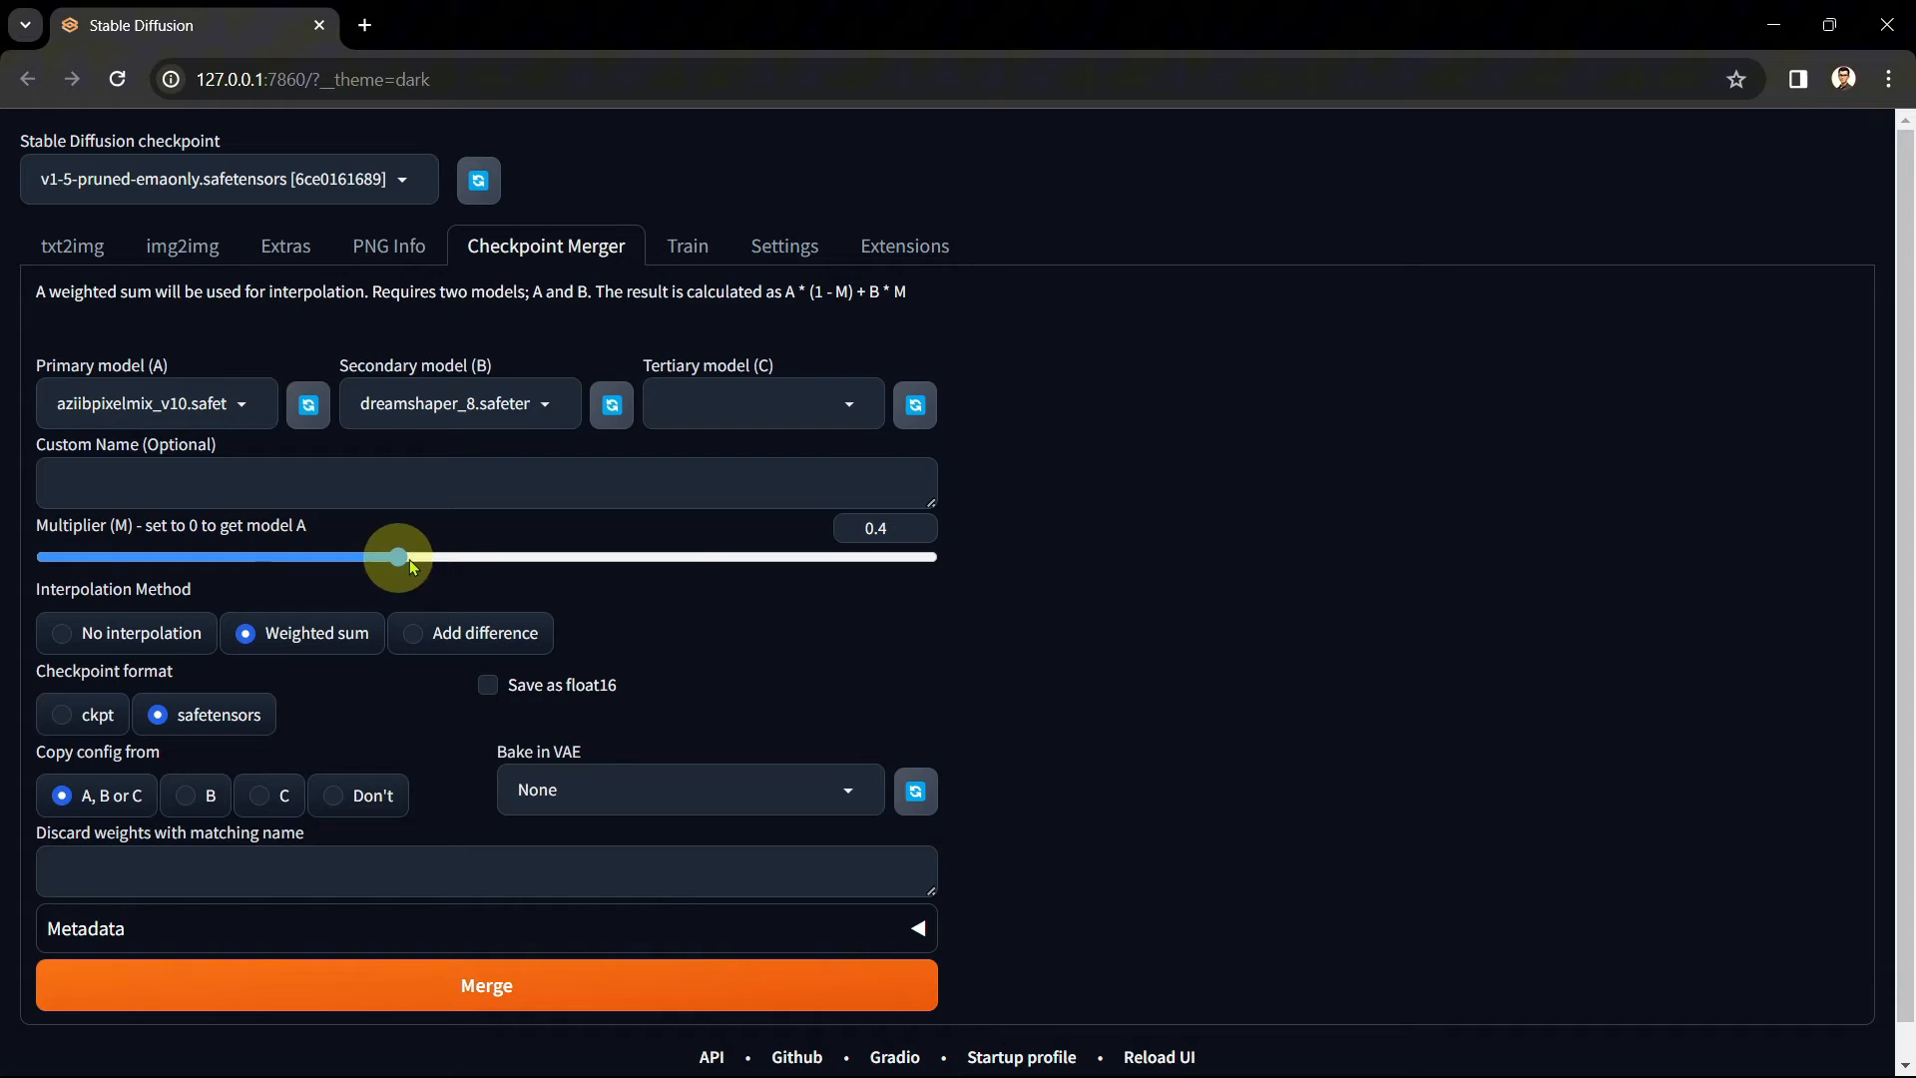
left_click_drag(398, 556, 442, 557)
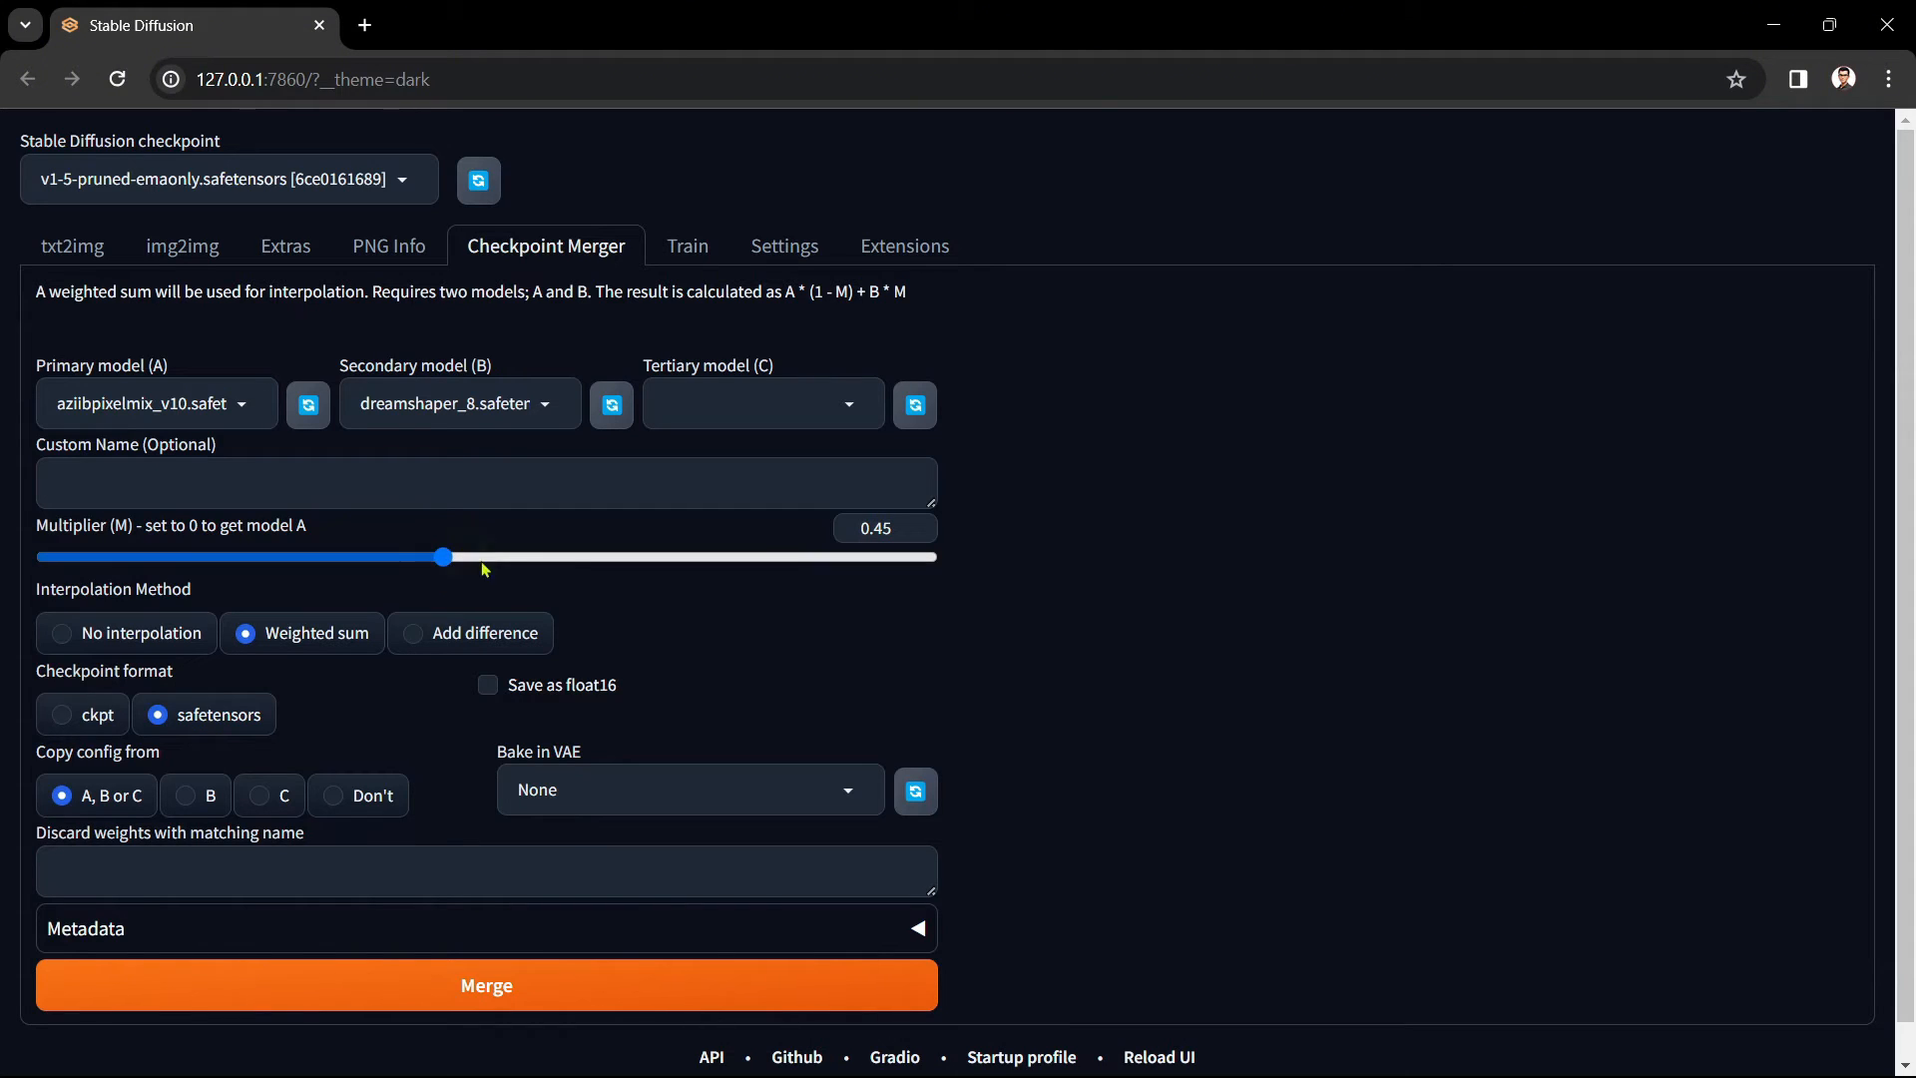
mouse_move(592, 577)
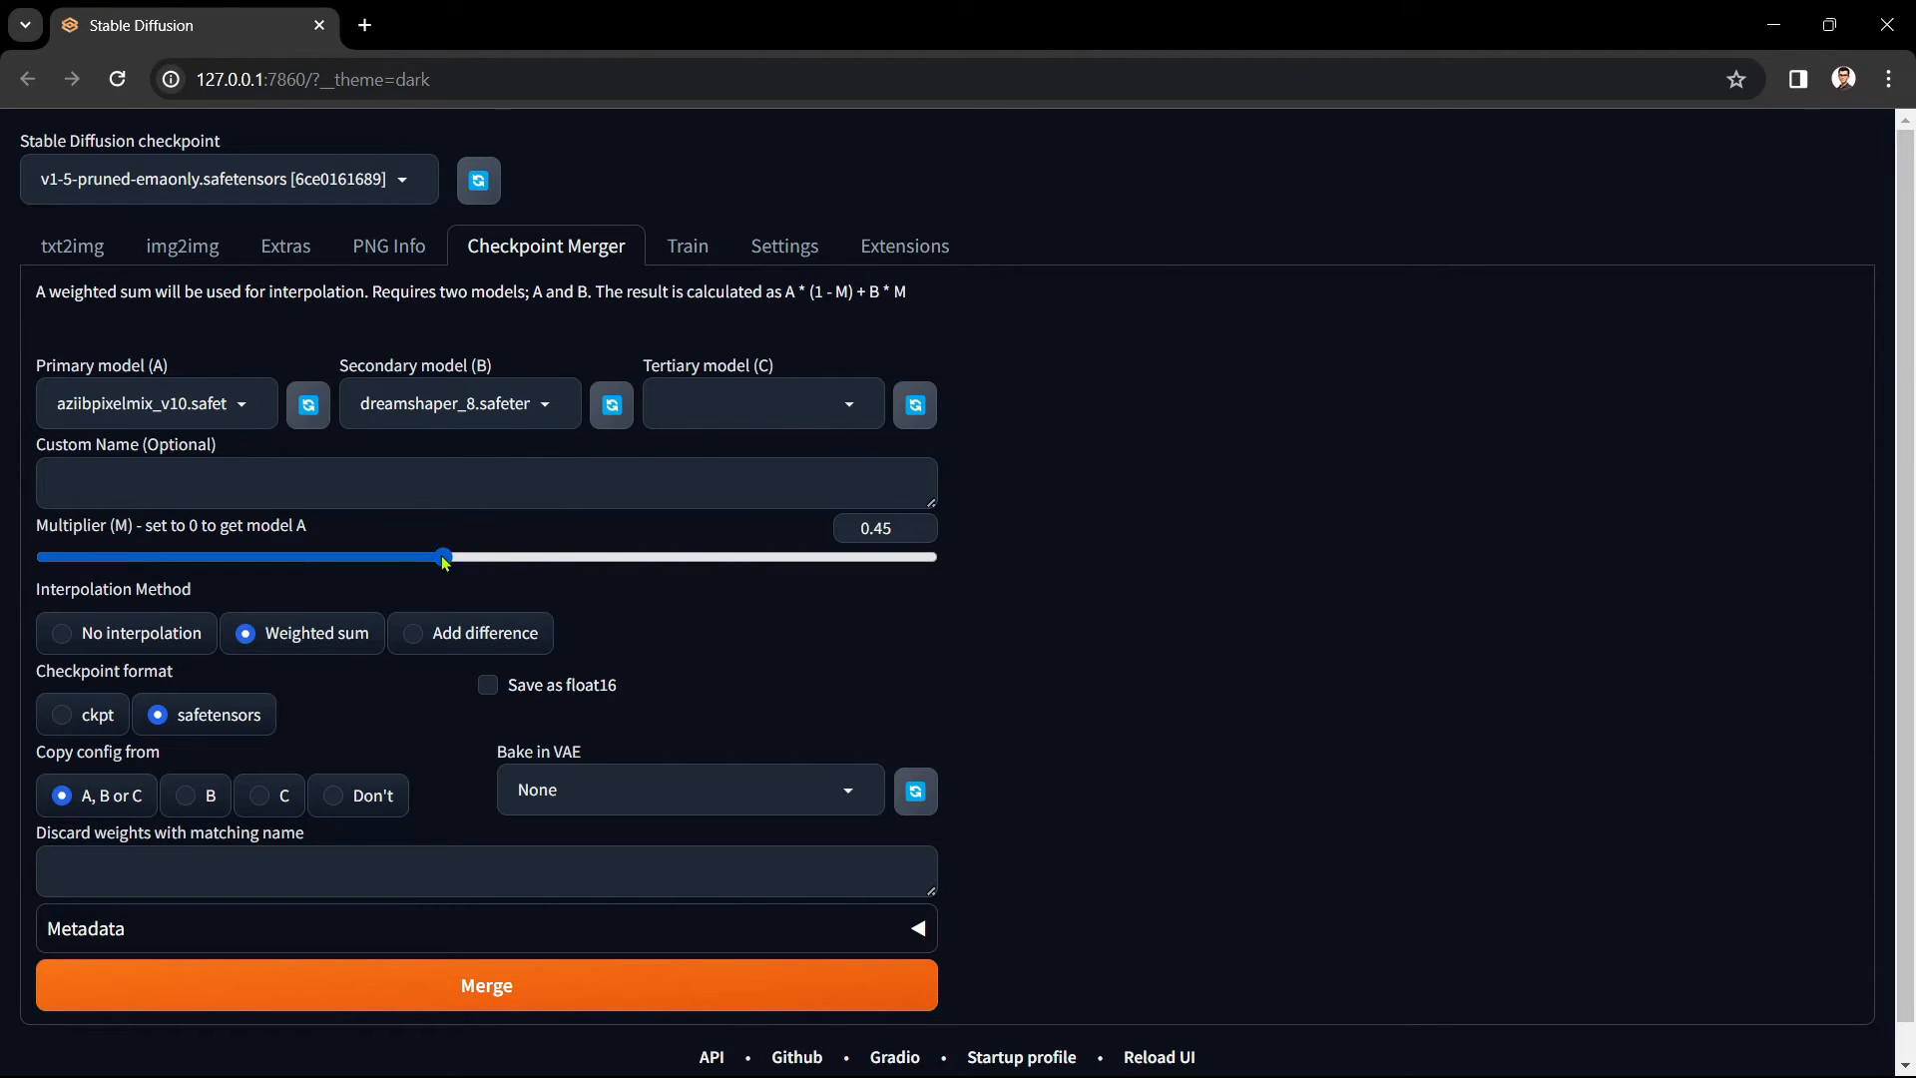
left_click_drag(442, 556, 40, 557)
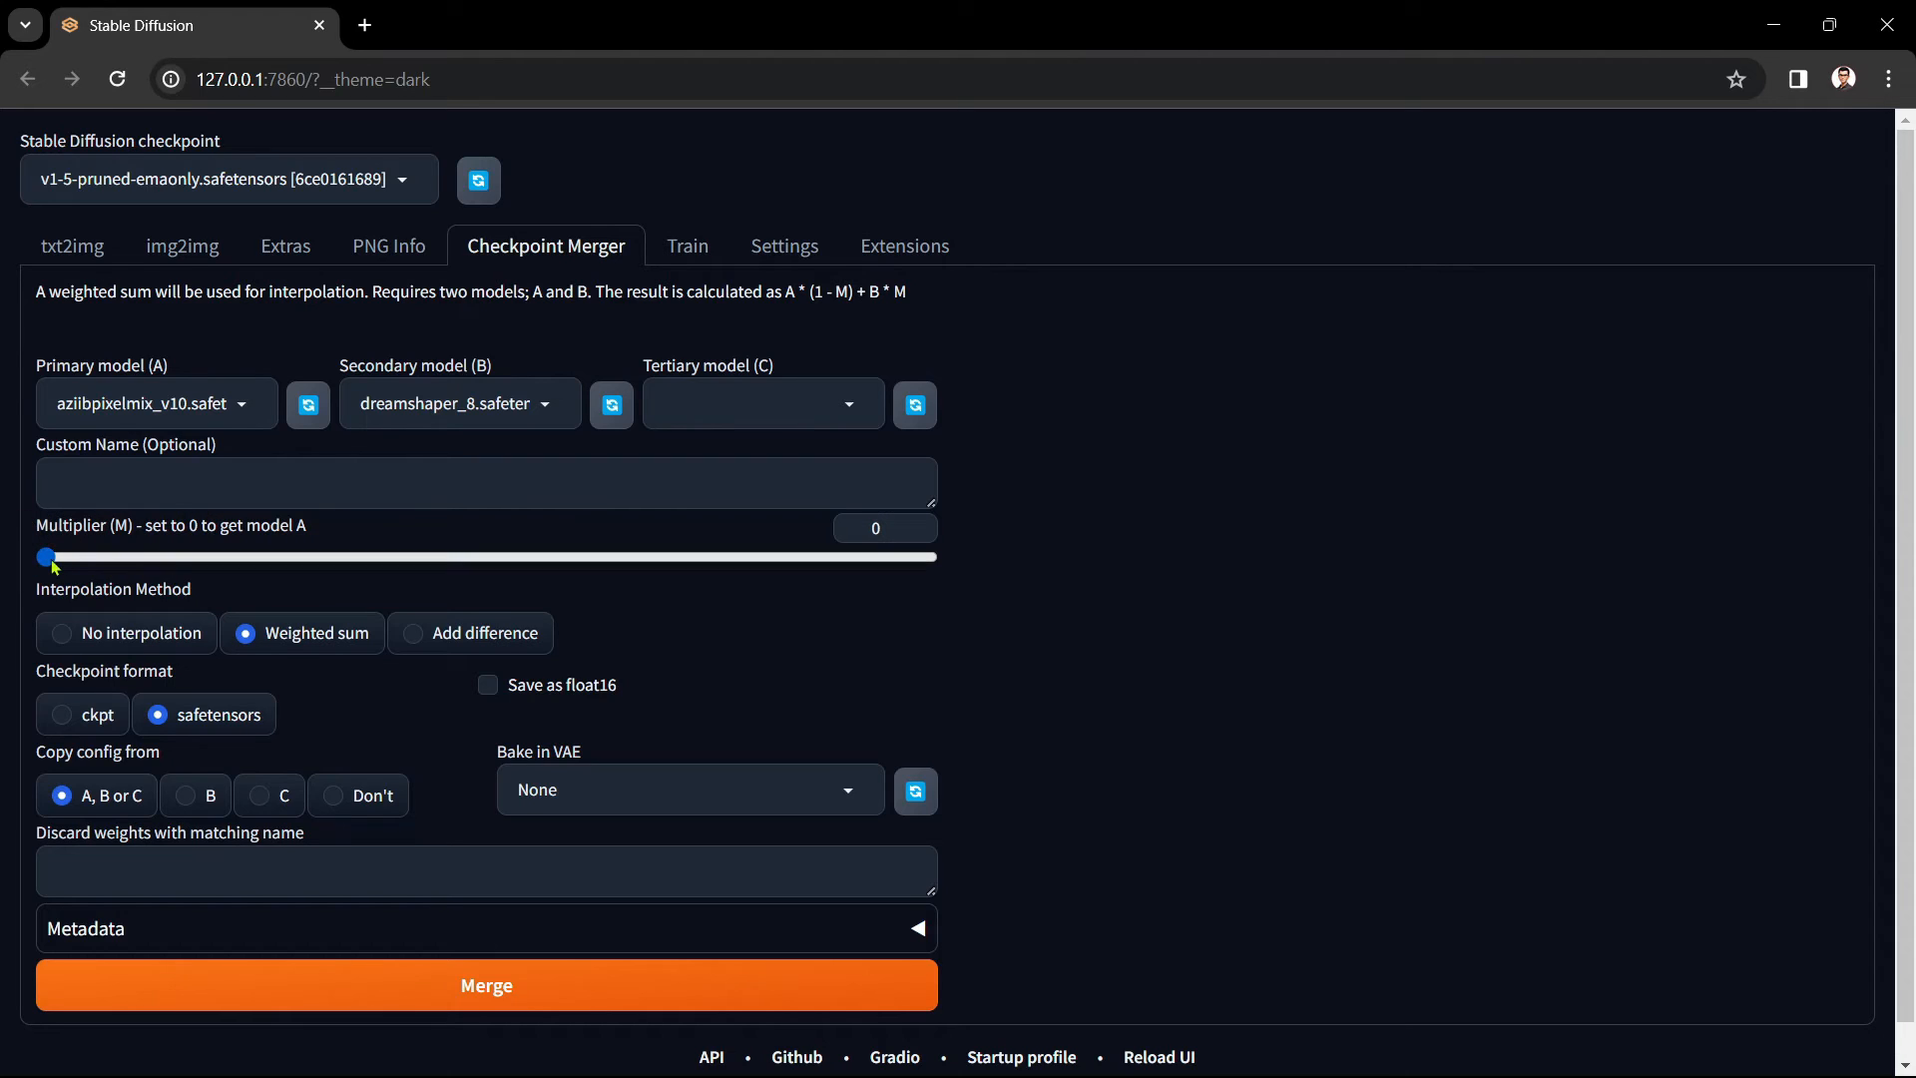
mouse_move(47, 561)
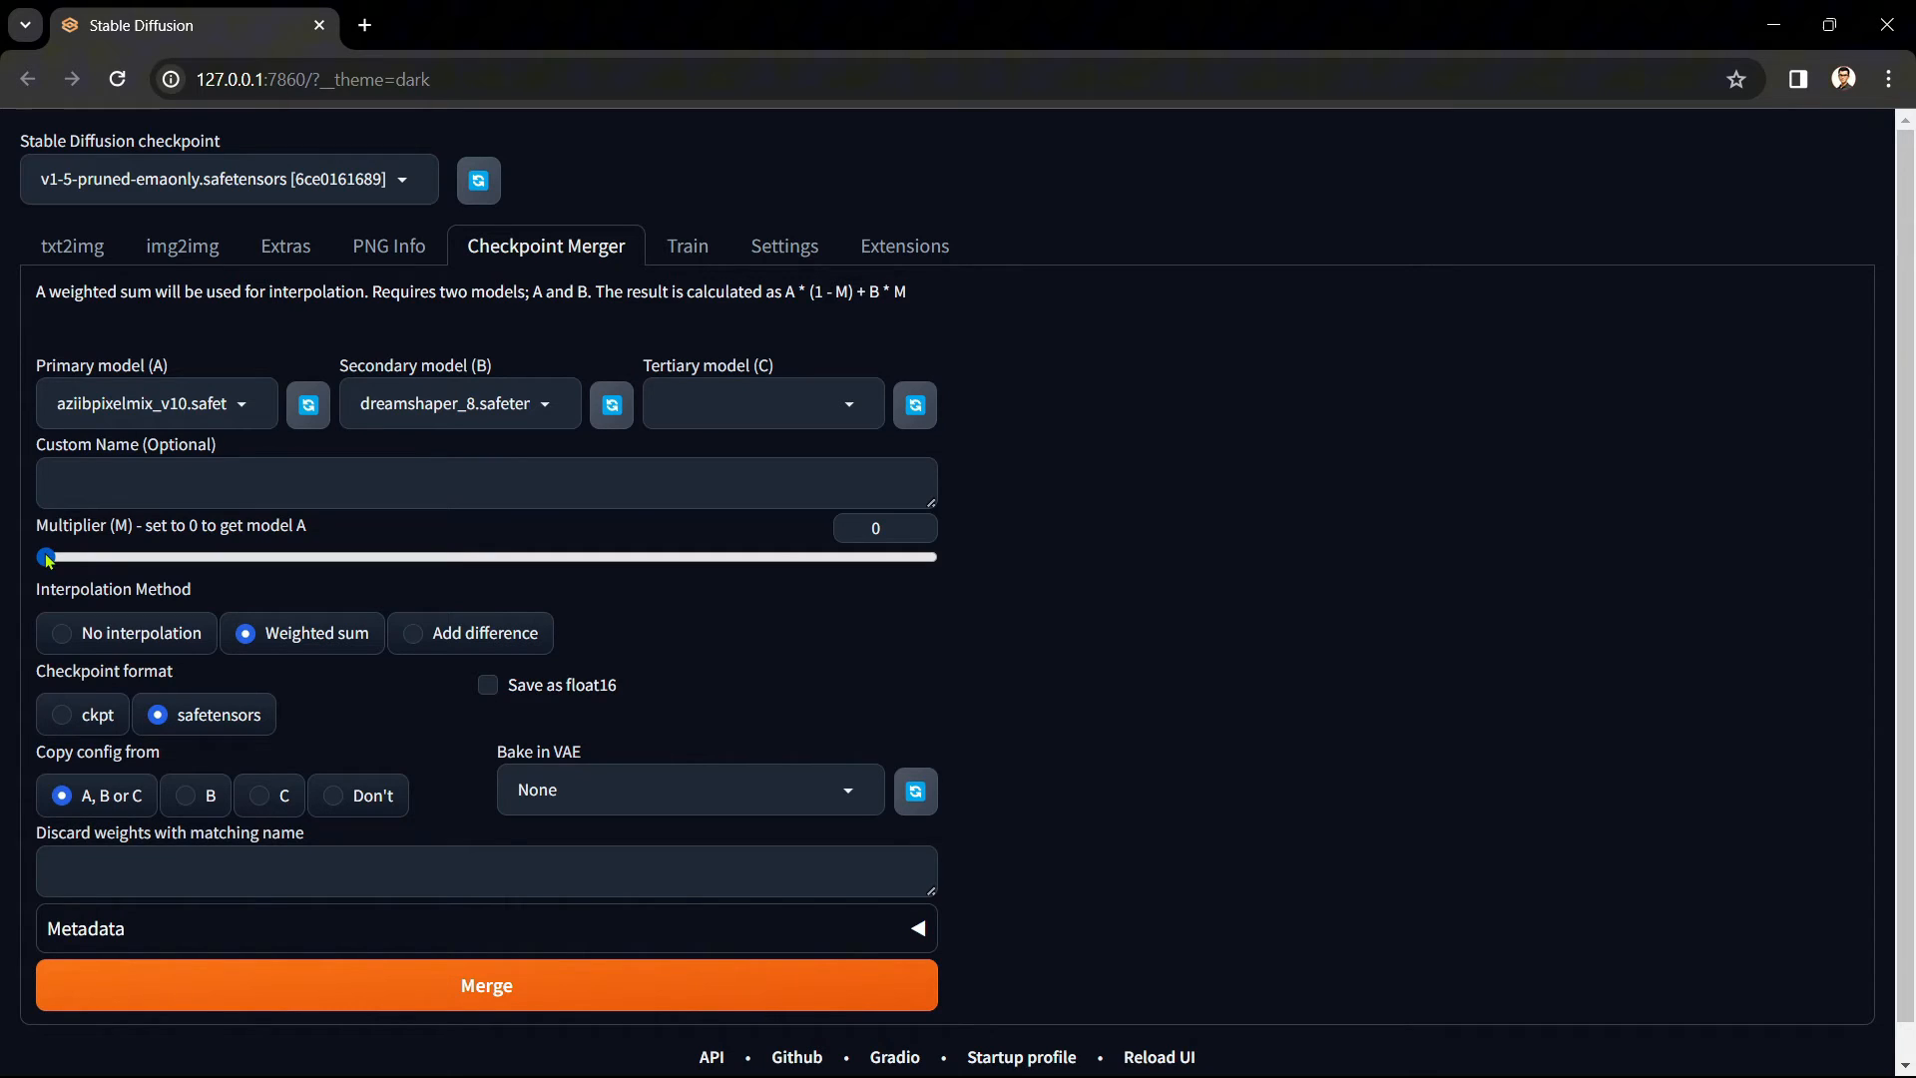
left_click_drag(47, 556, 358, 557)
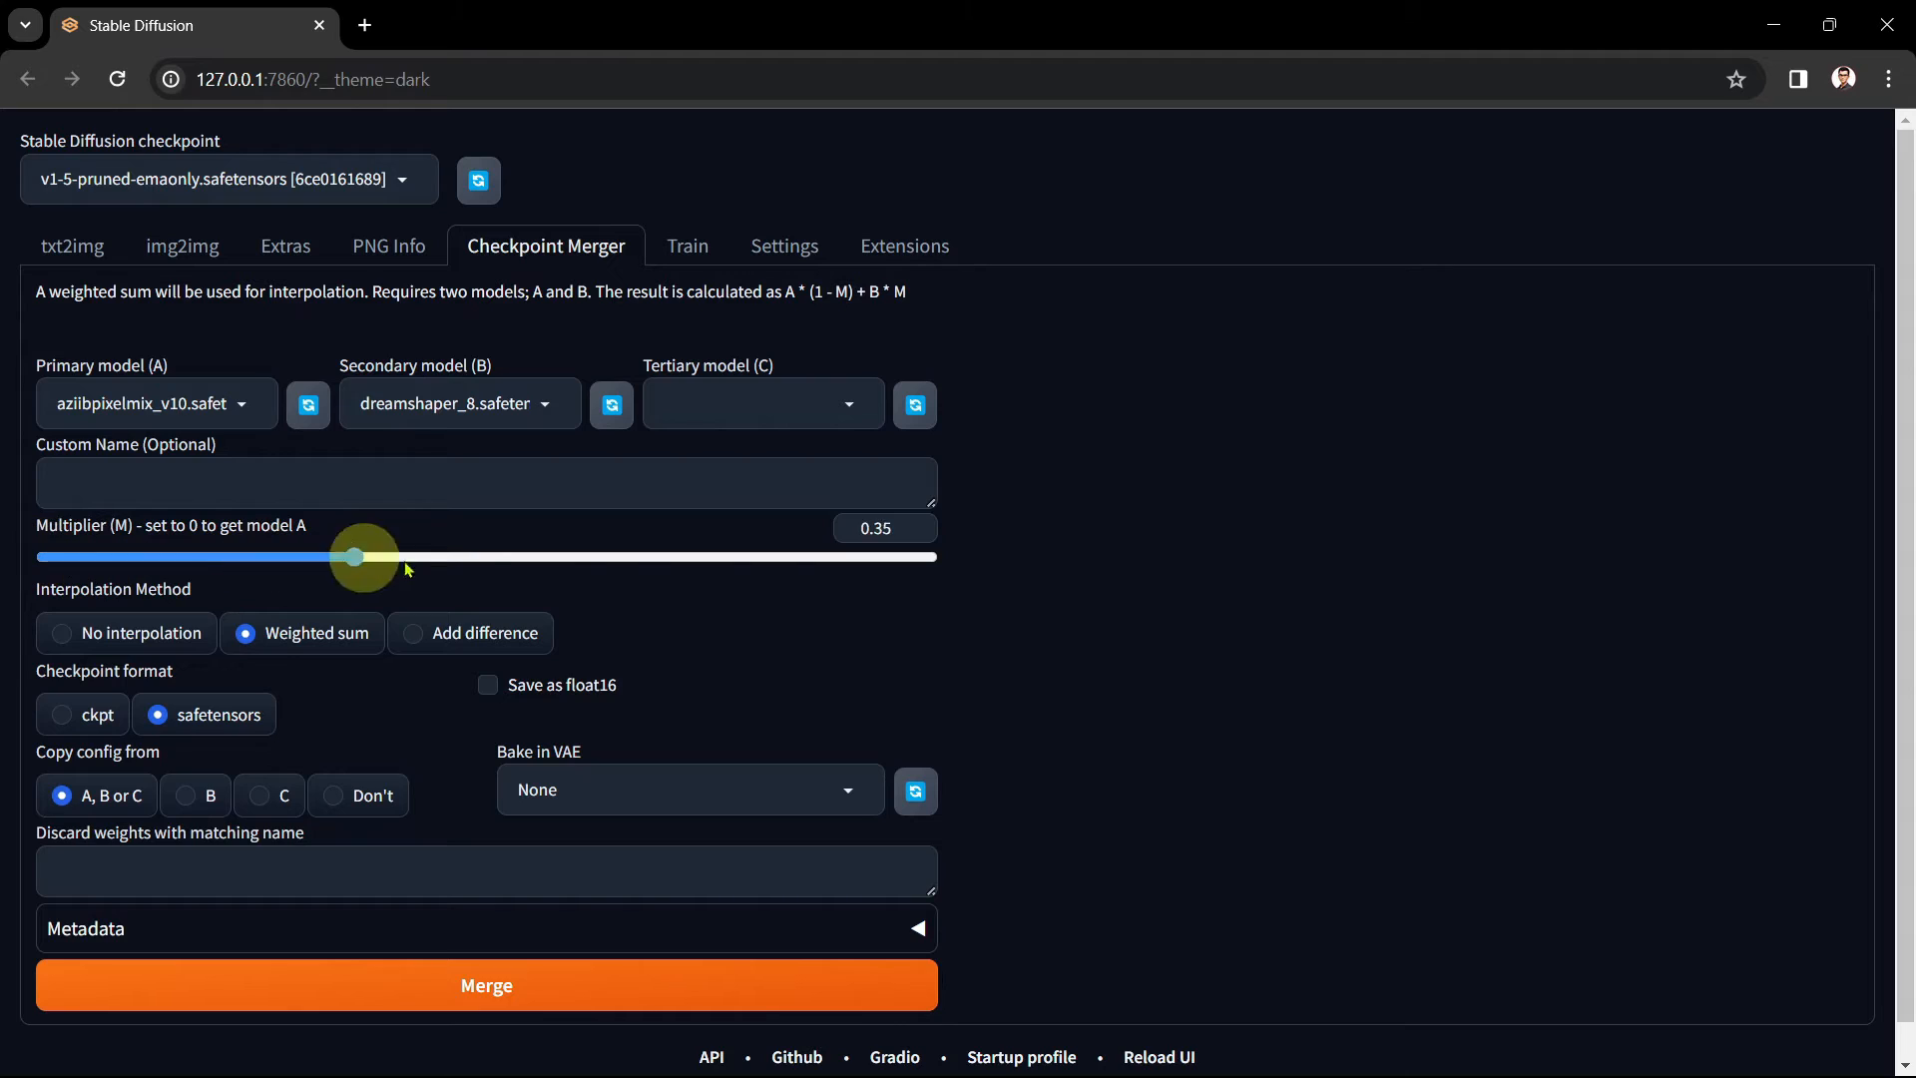
left_click_drag(357, 557, 931, 557)
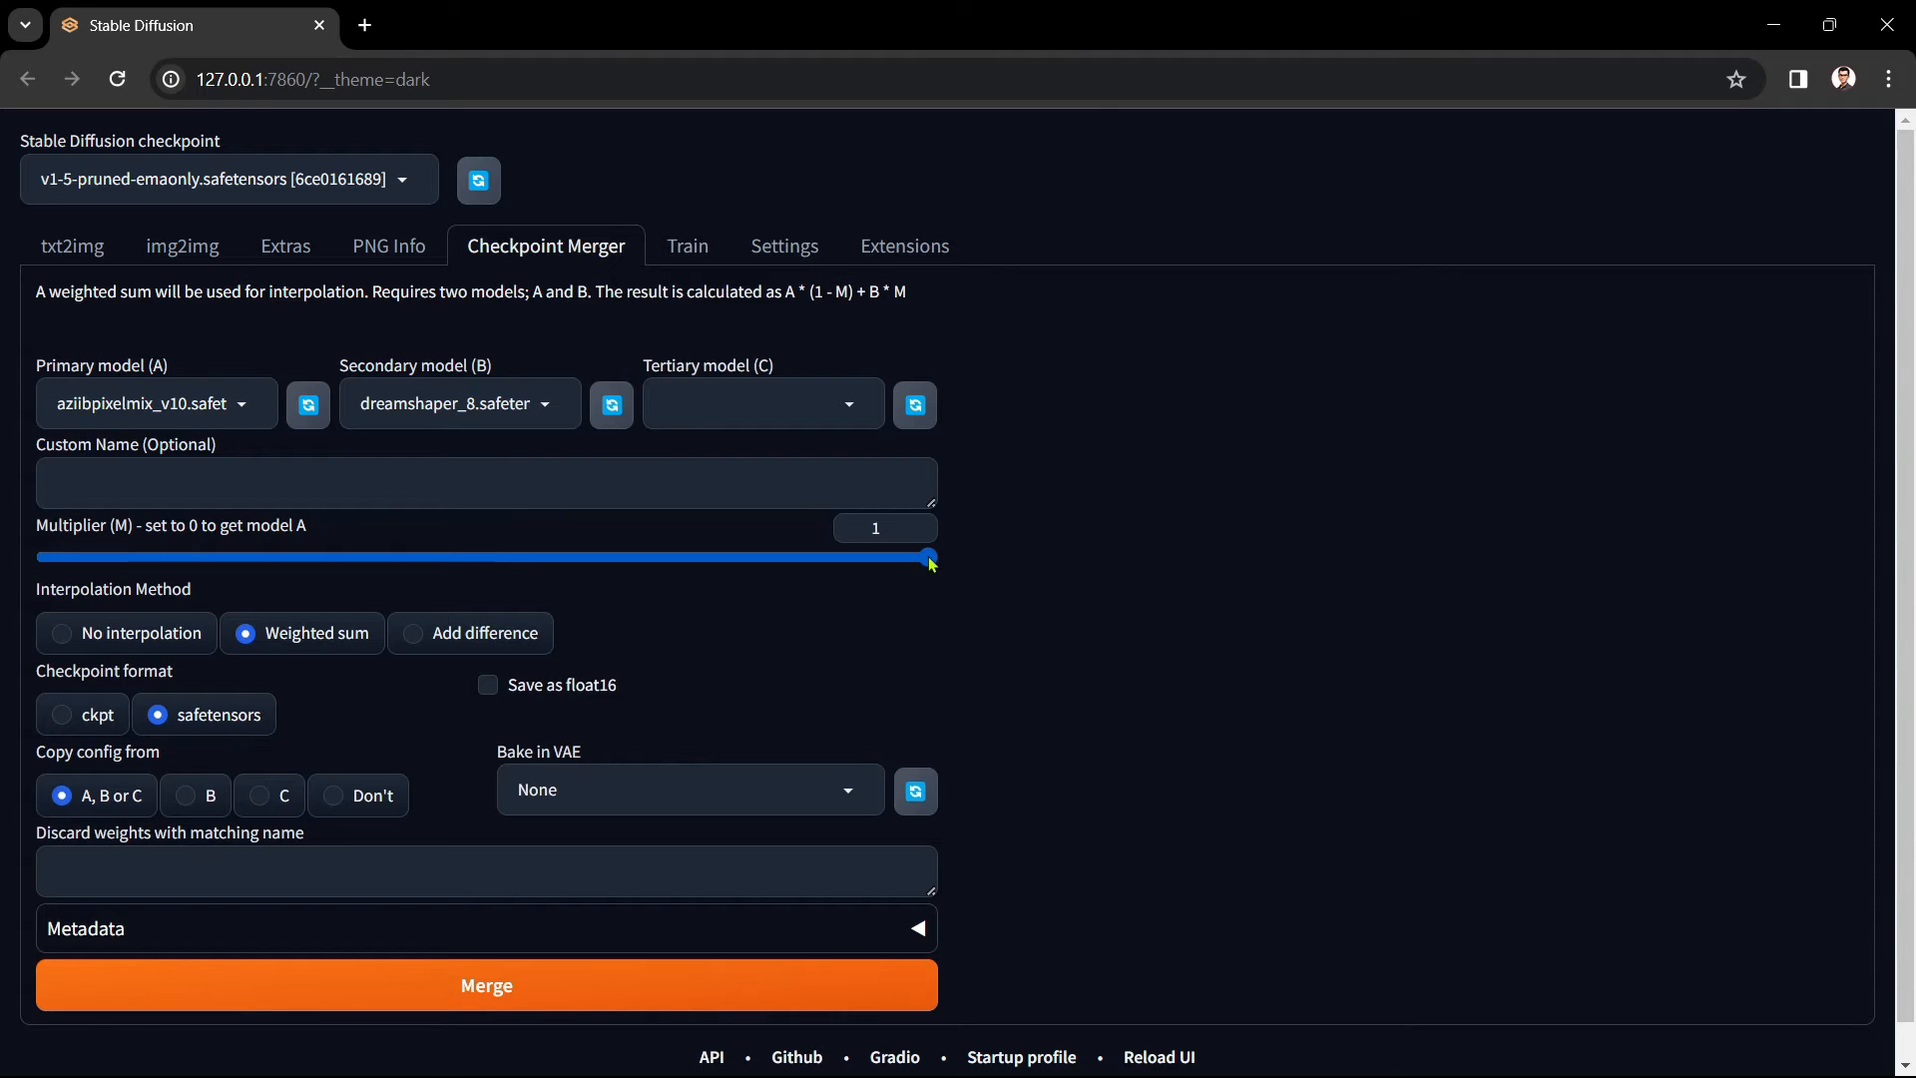
left_click(926, 557)
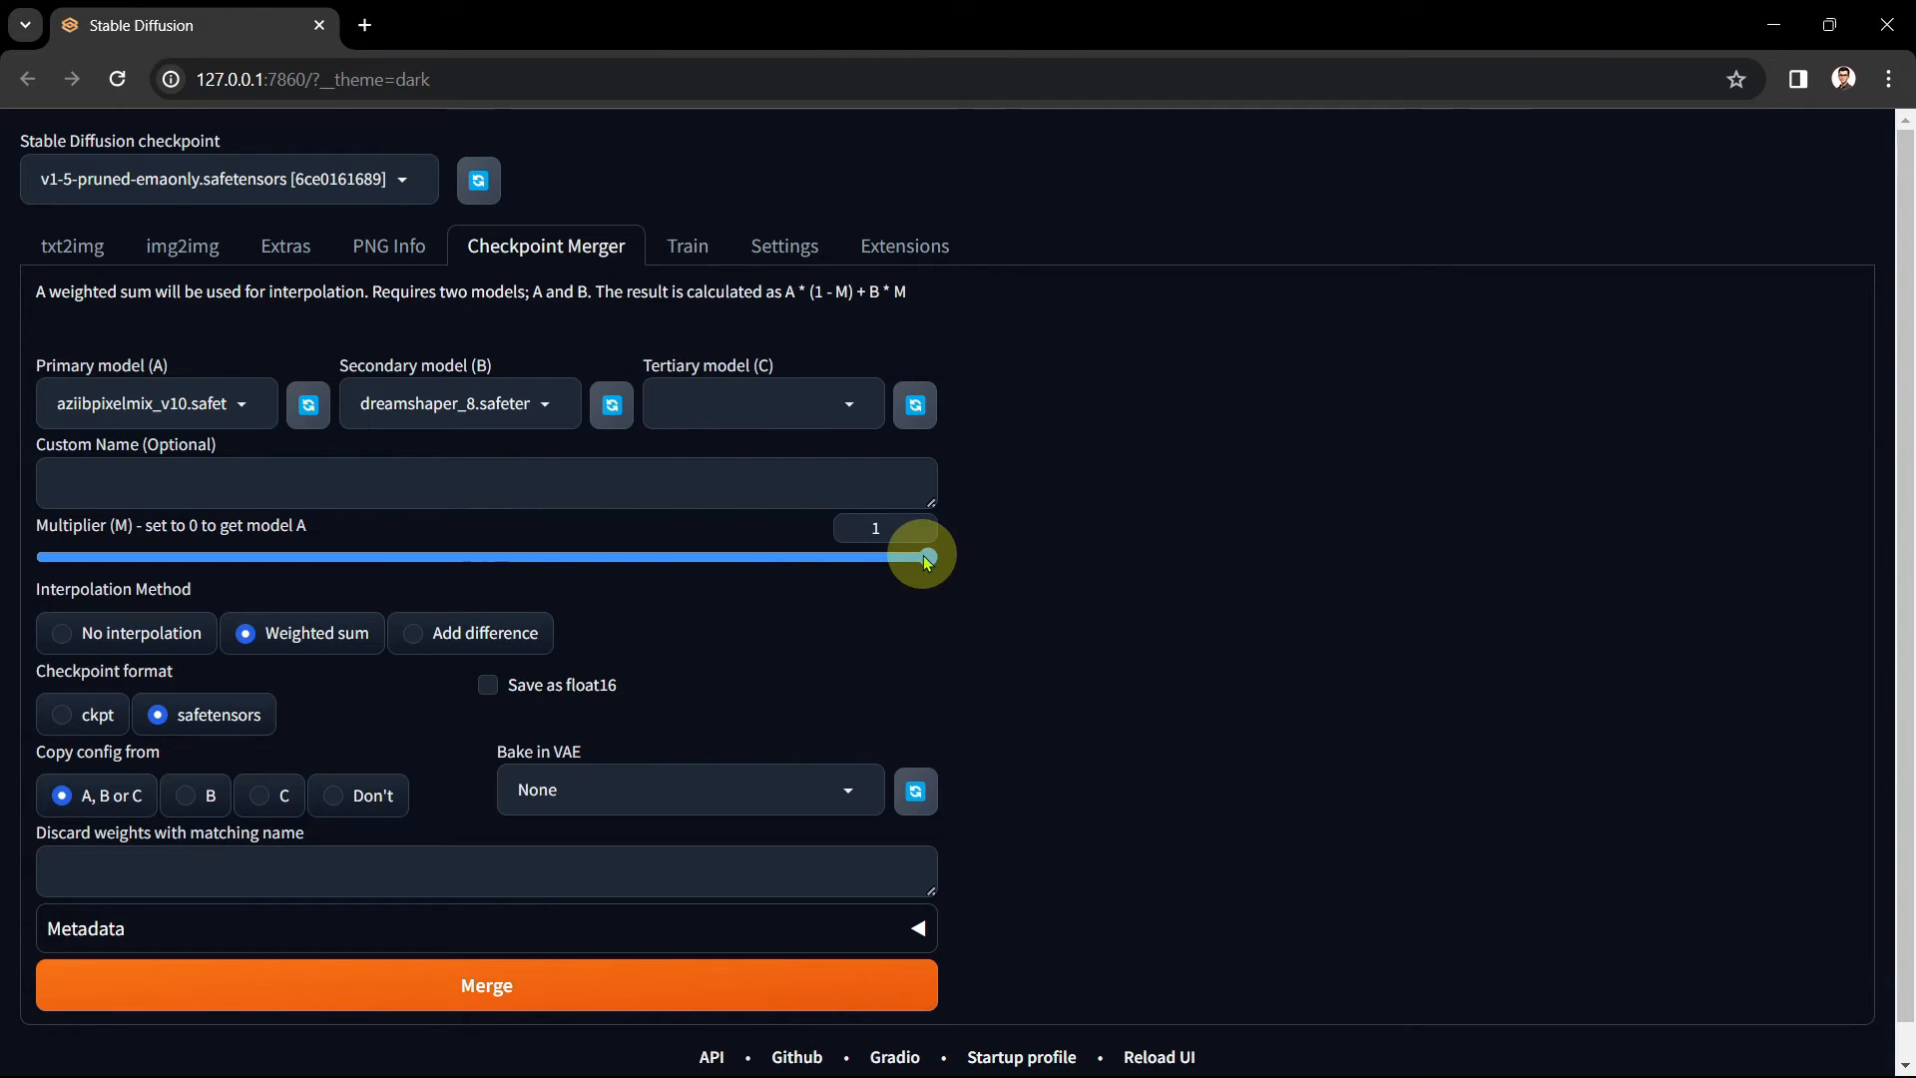
- Sweep the multiplier from 0 up to 1, then back down to 0
left_click_drag(916, 555, 43, 556)
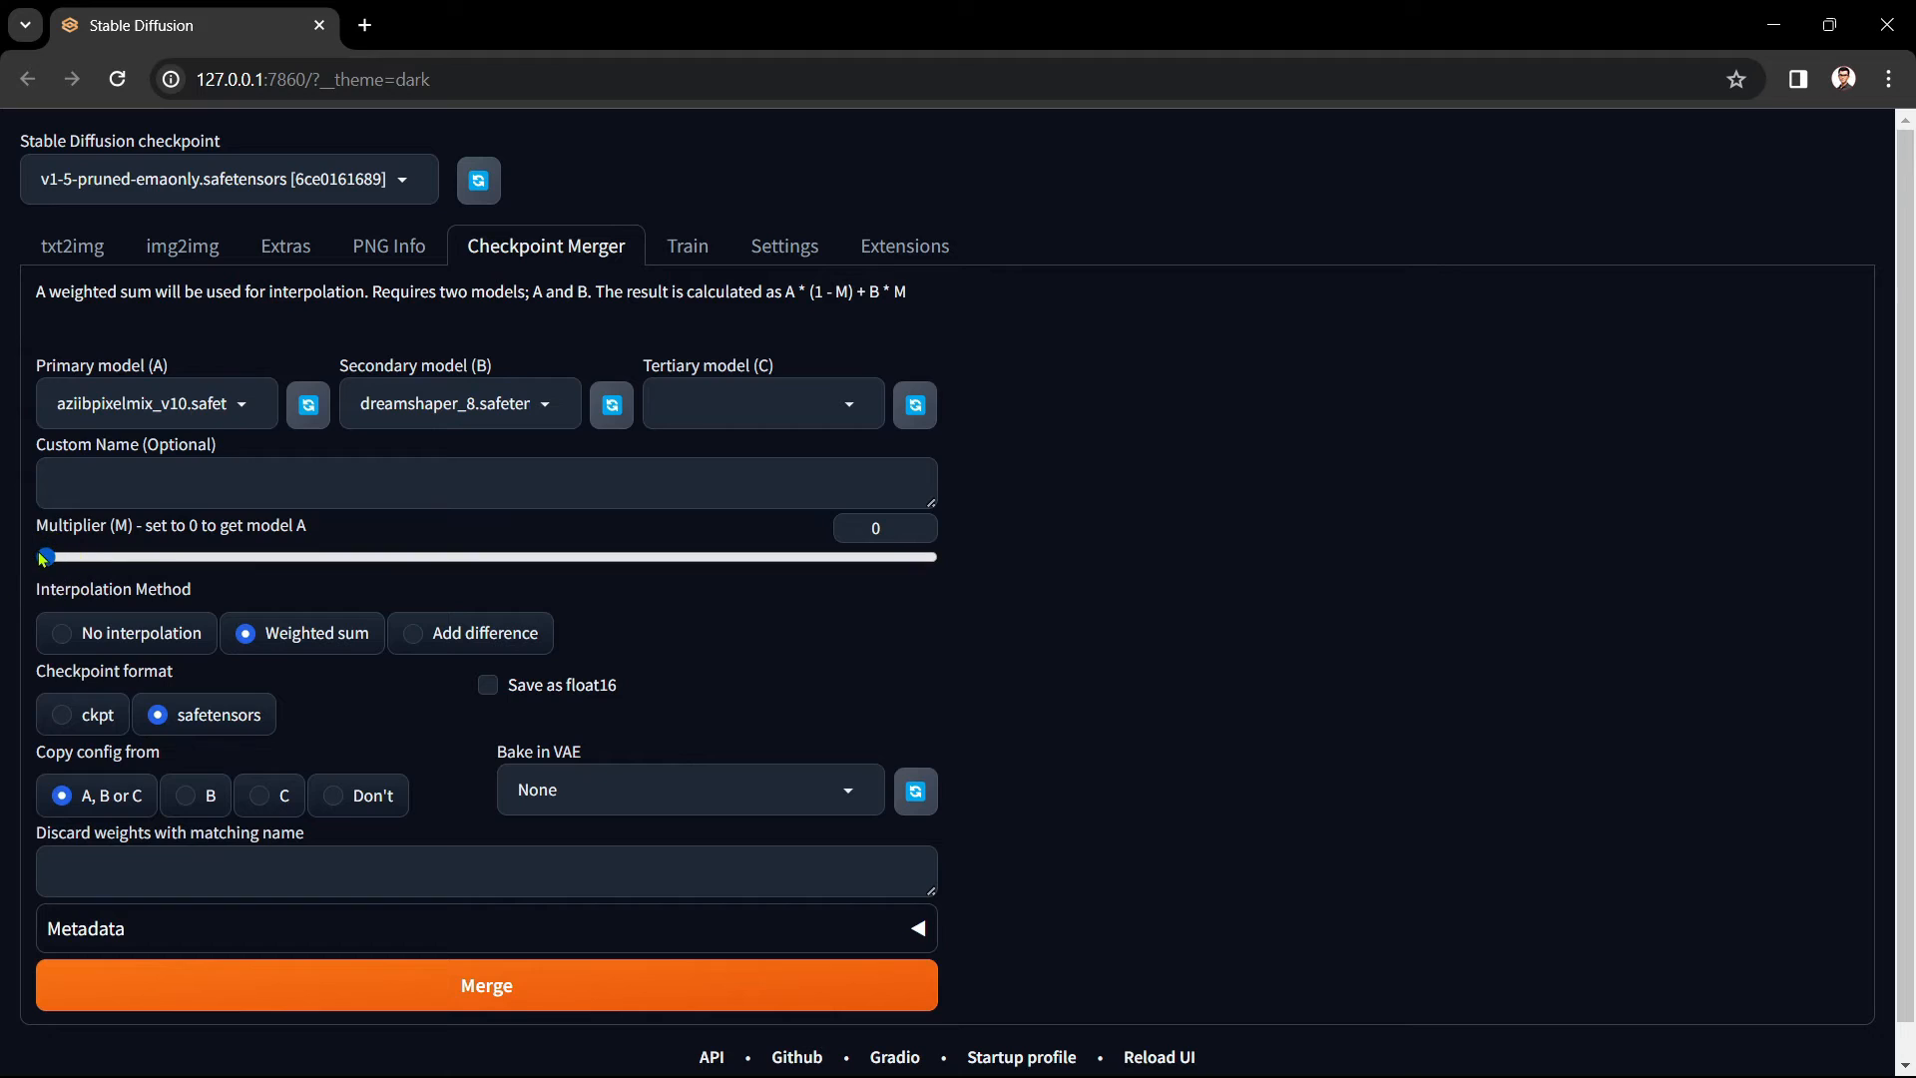
left_click_drag(44, 557, 250, 556)
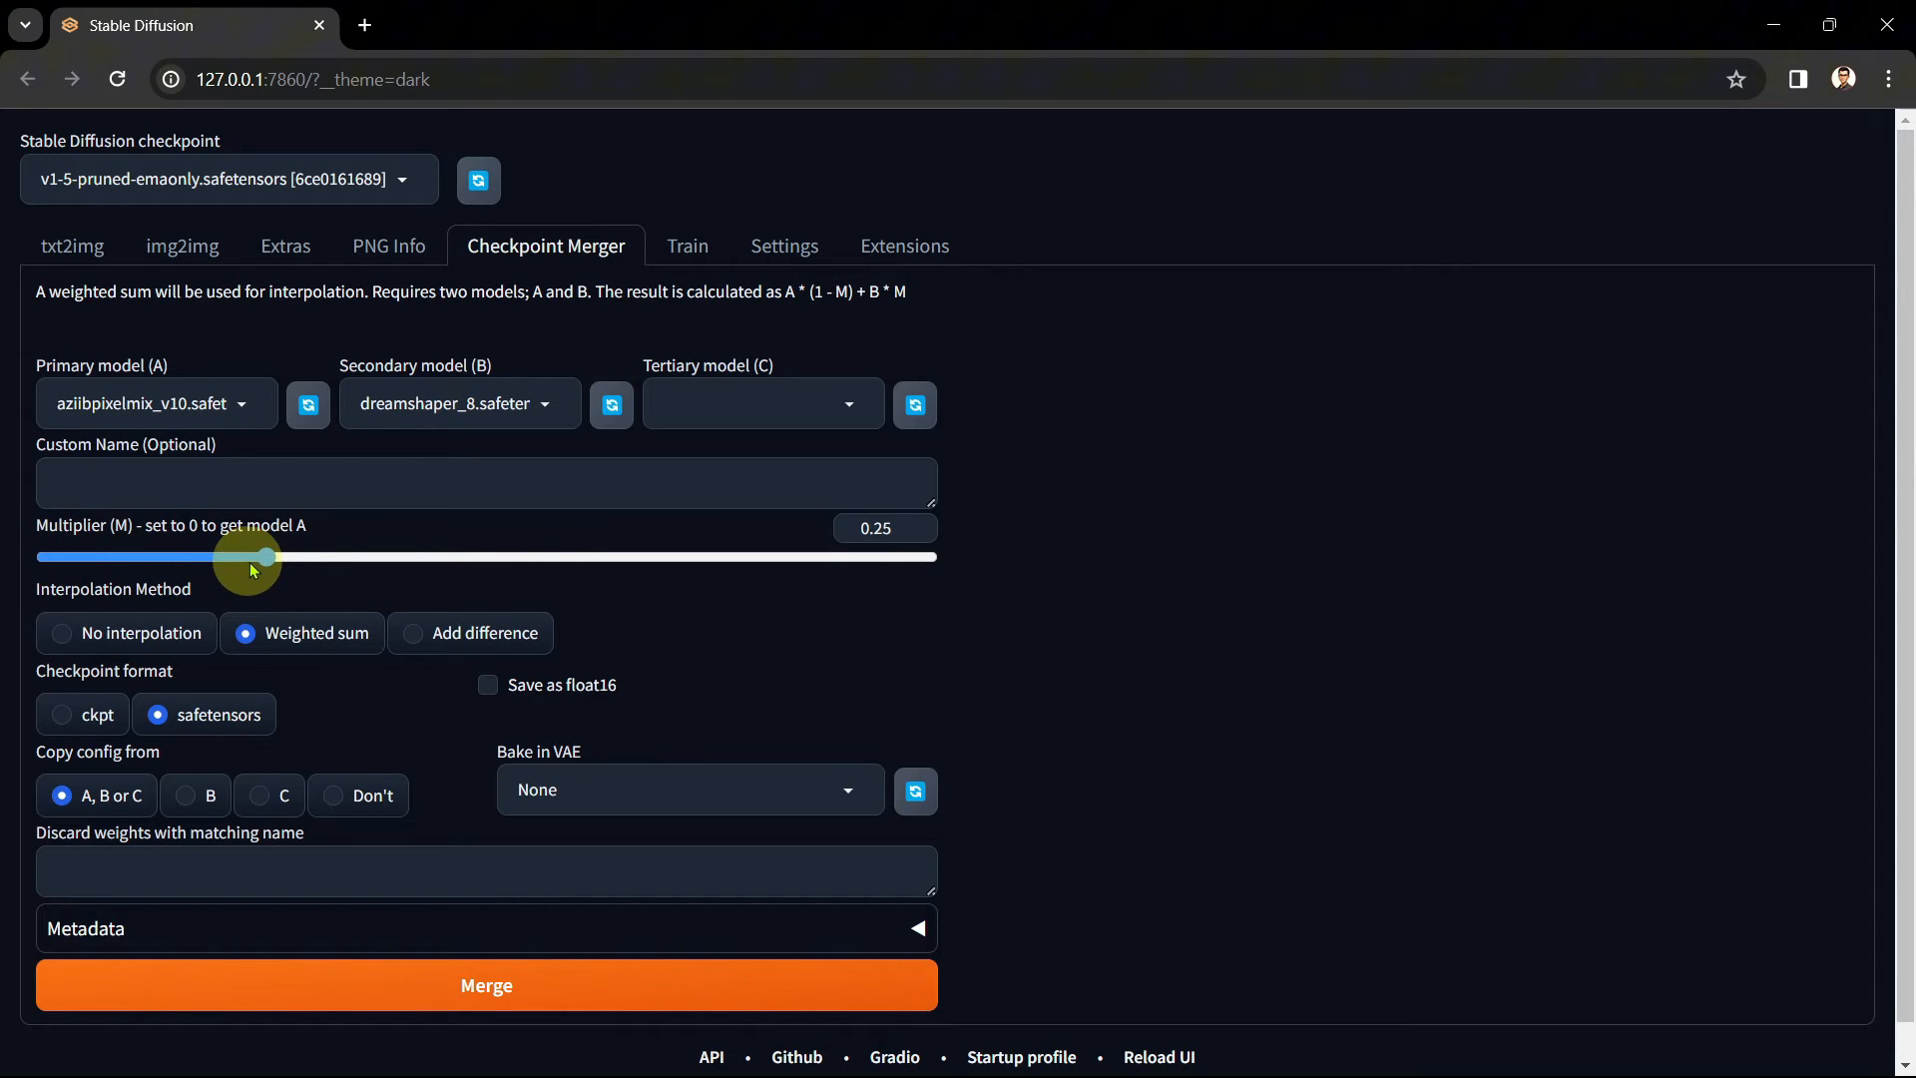
left_click_drag(251, 556, 297, 557)
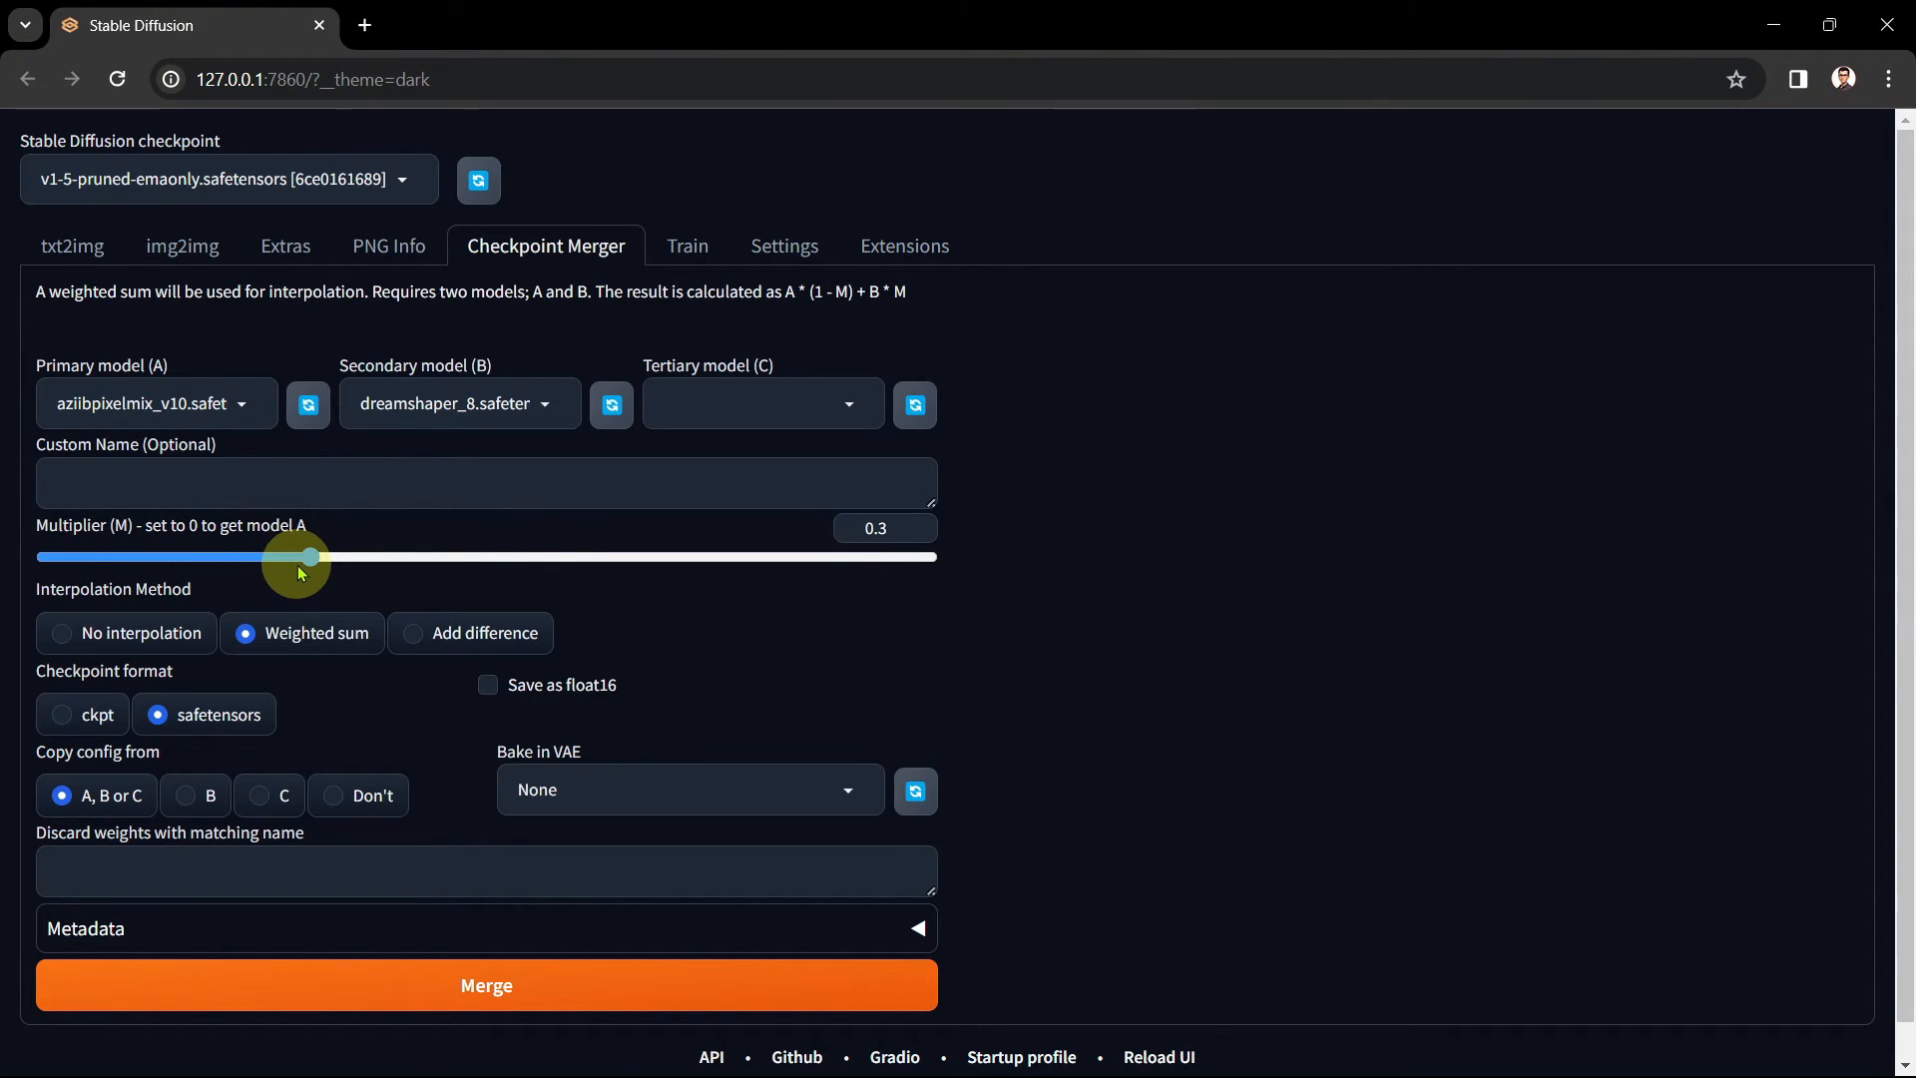
left_click_drag(312, 557, 574, 556)
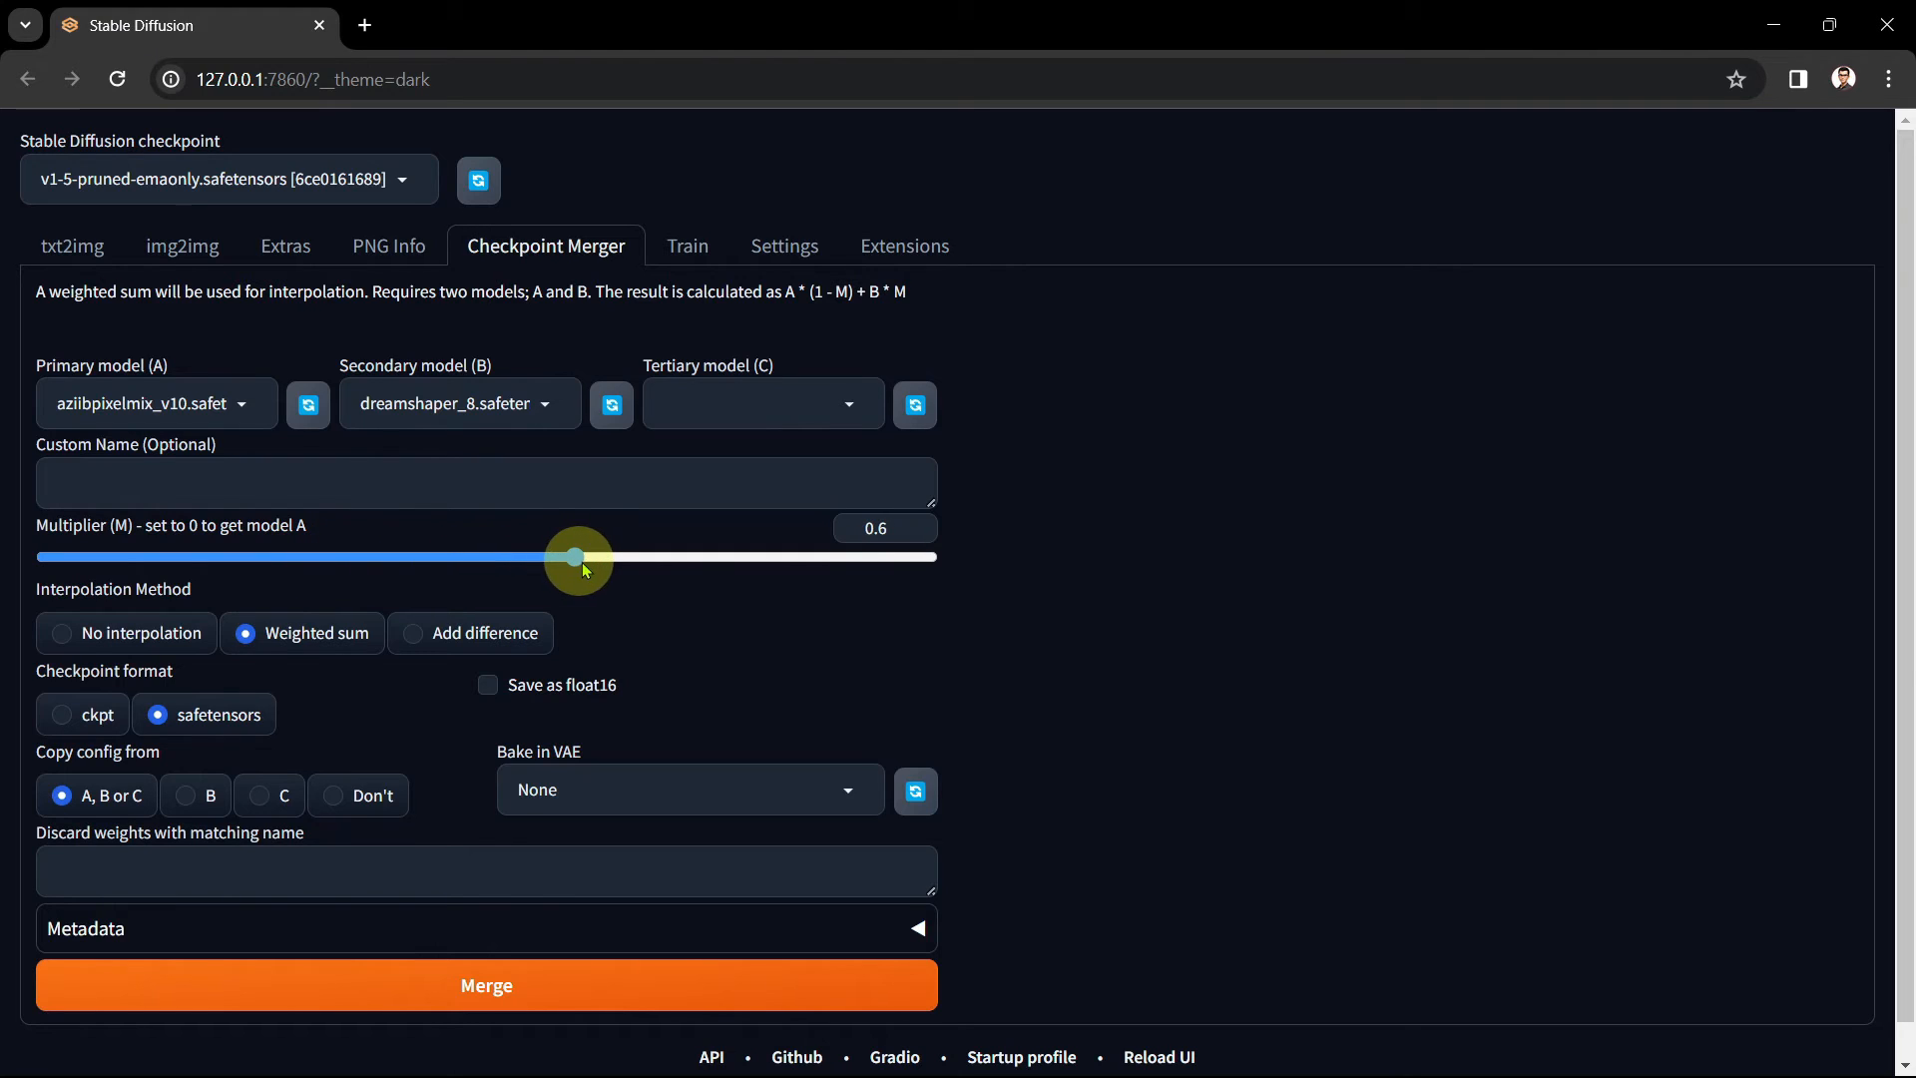
left_click_drag(577, 557, 794, 556)
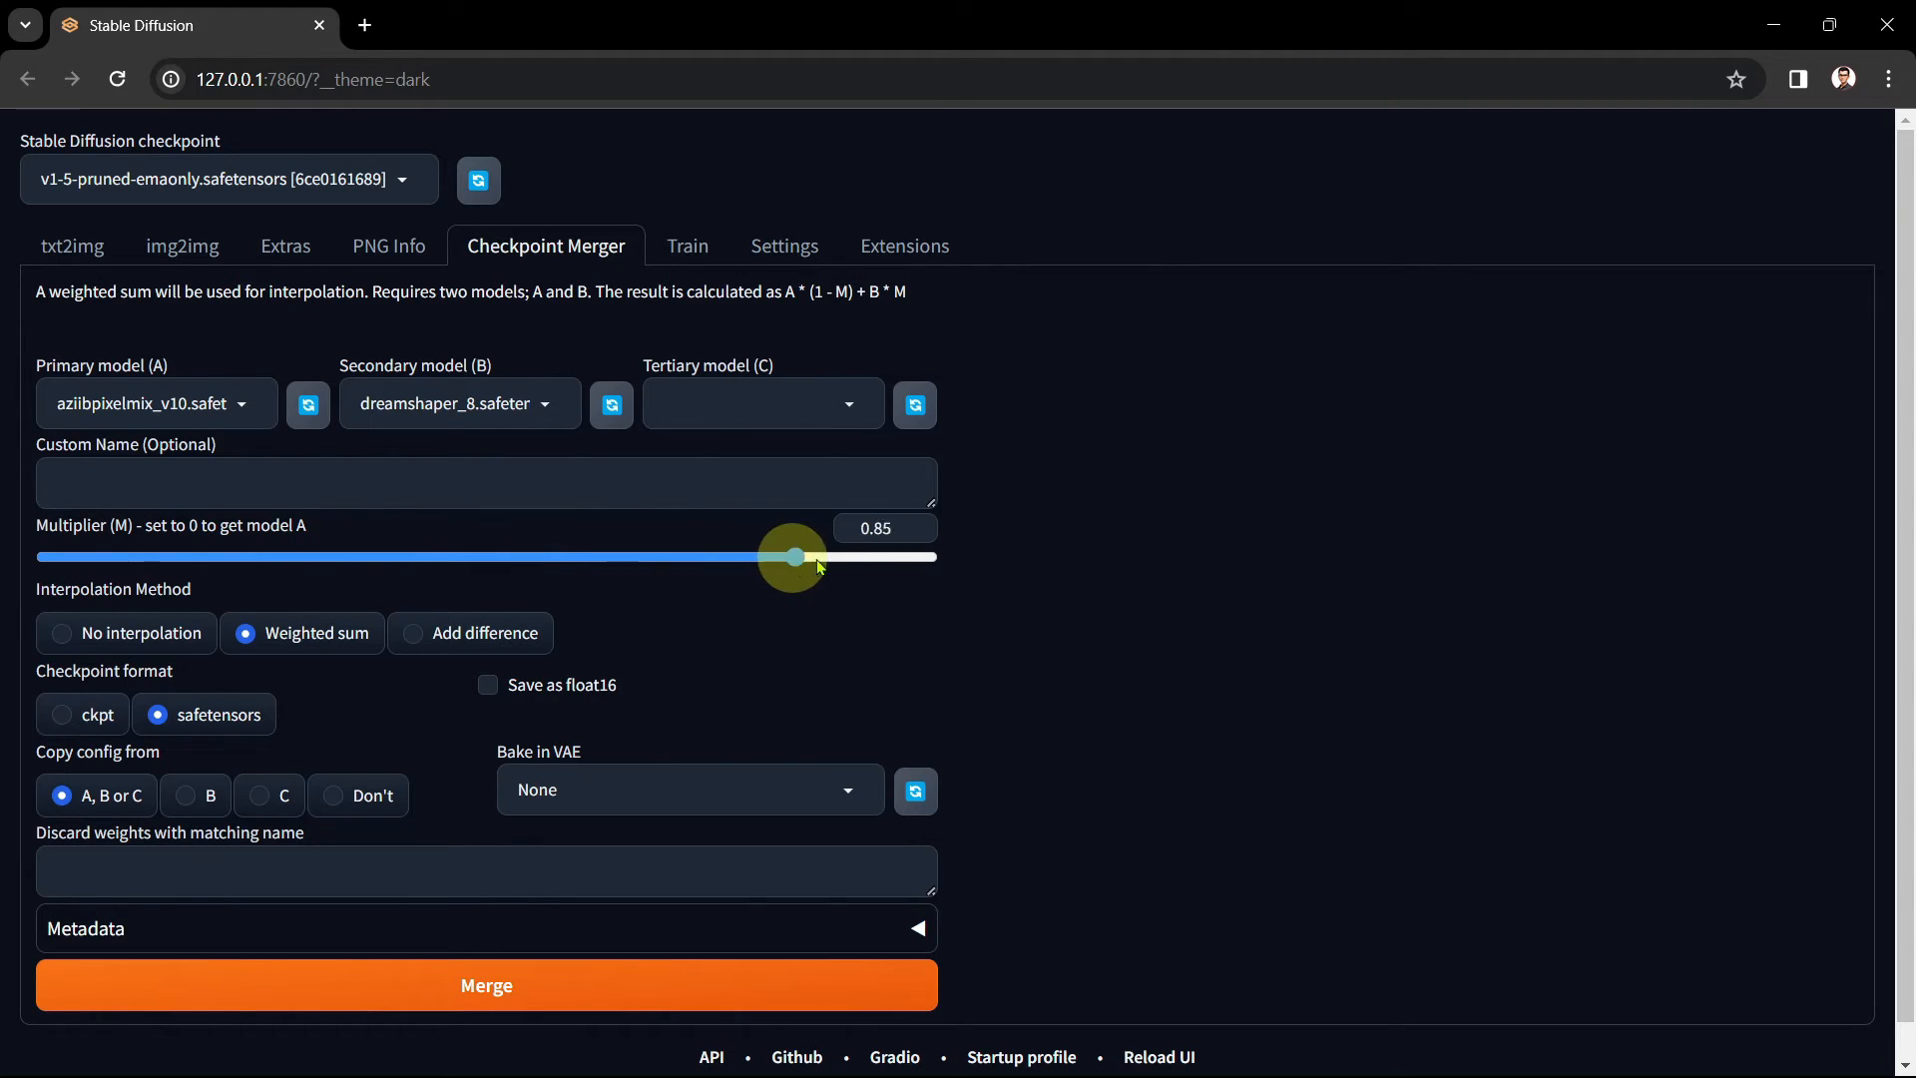
left_click_drag(791, 557, 935, 556)
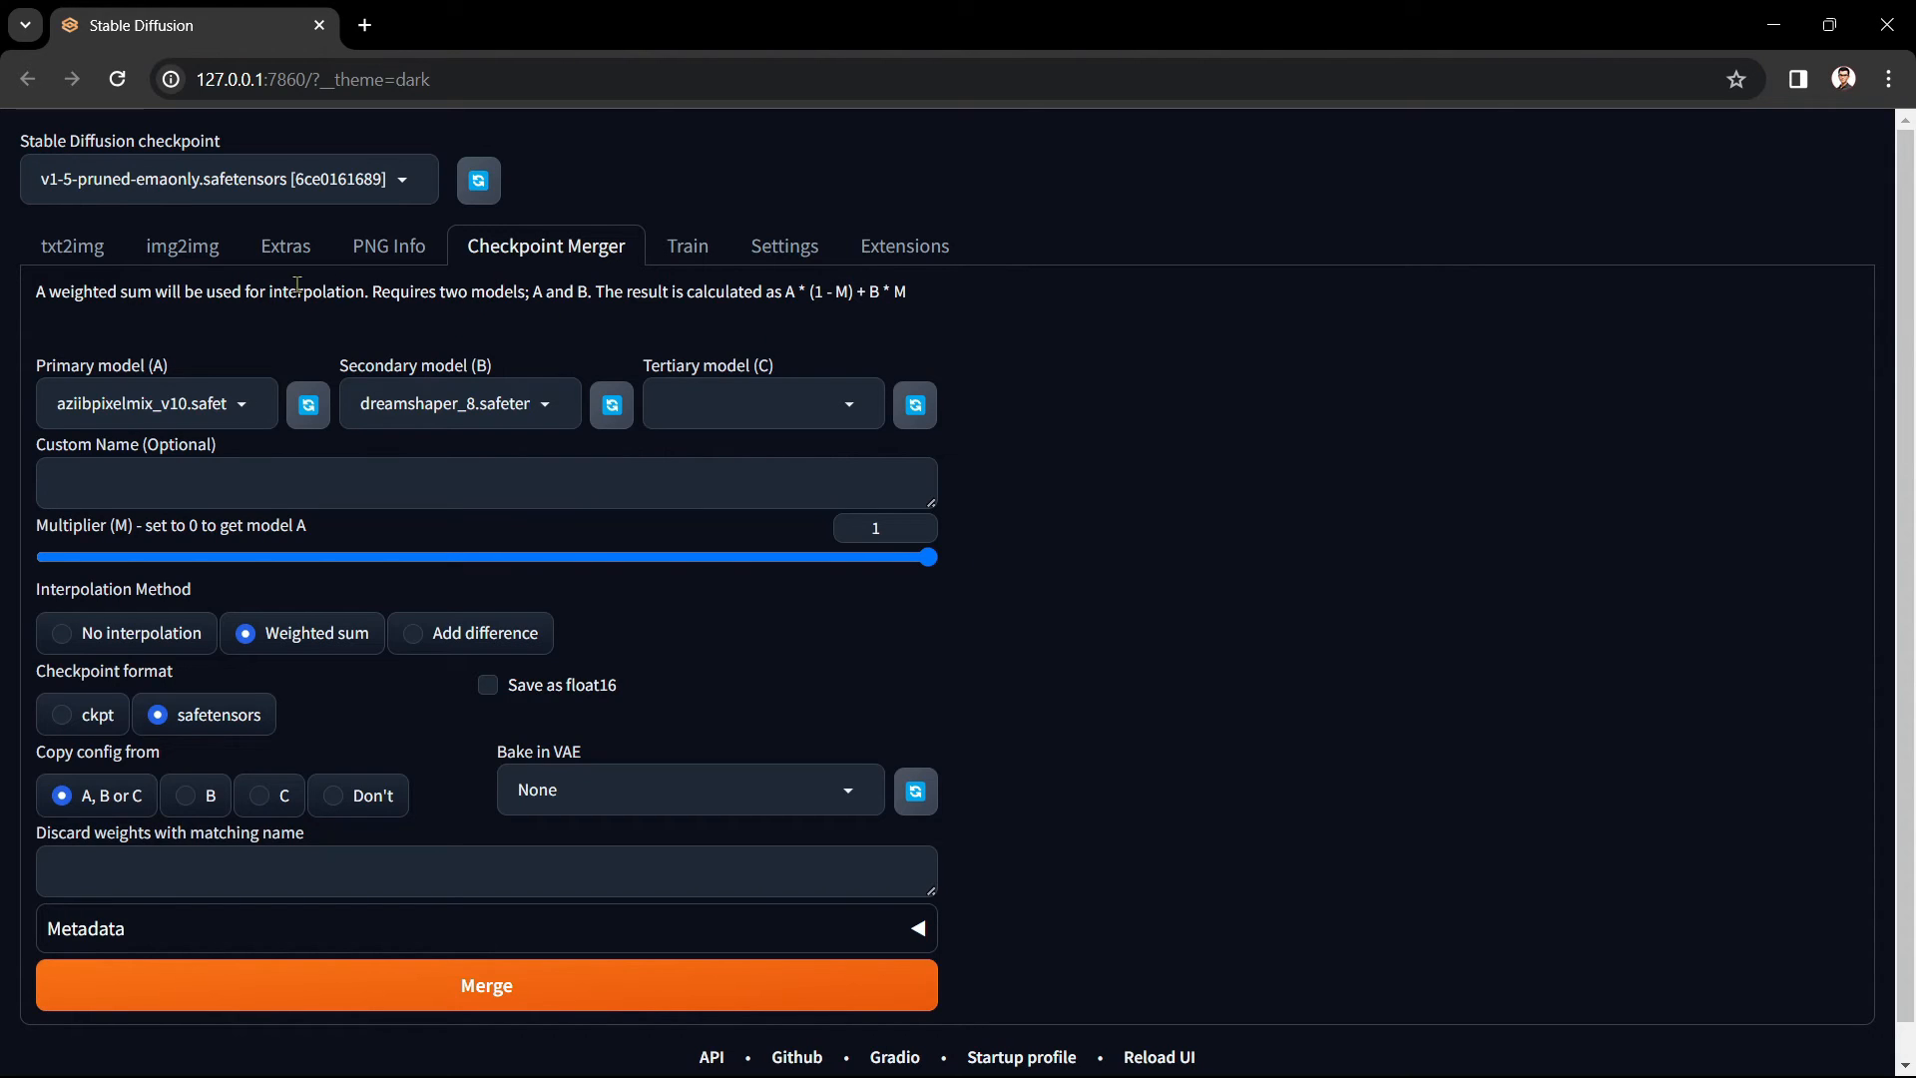
mouse_move(907, 572)
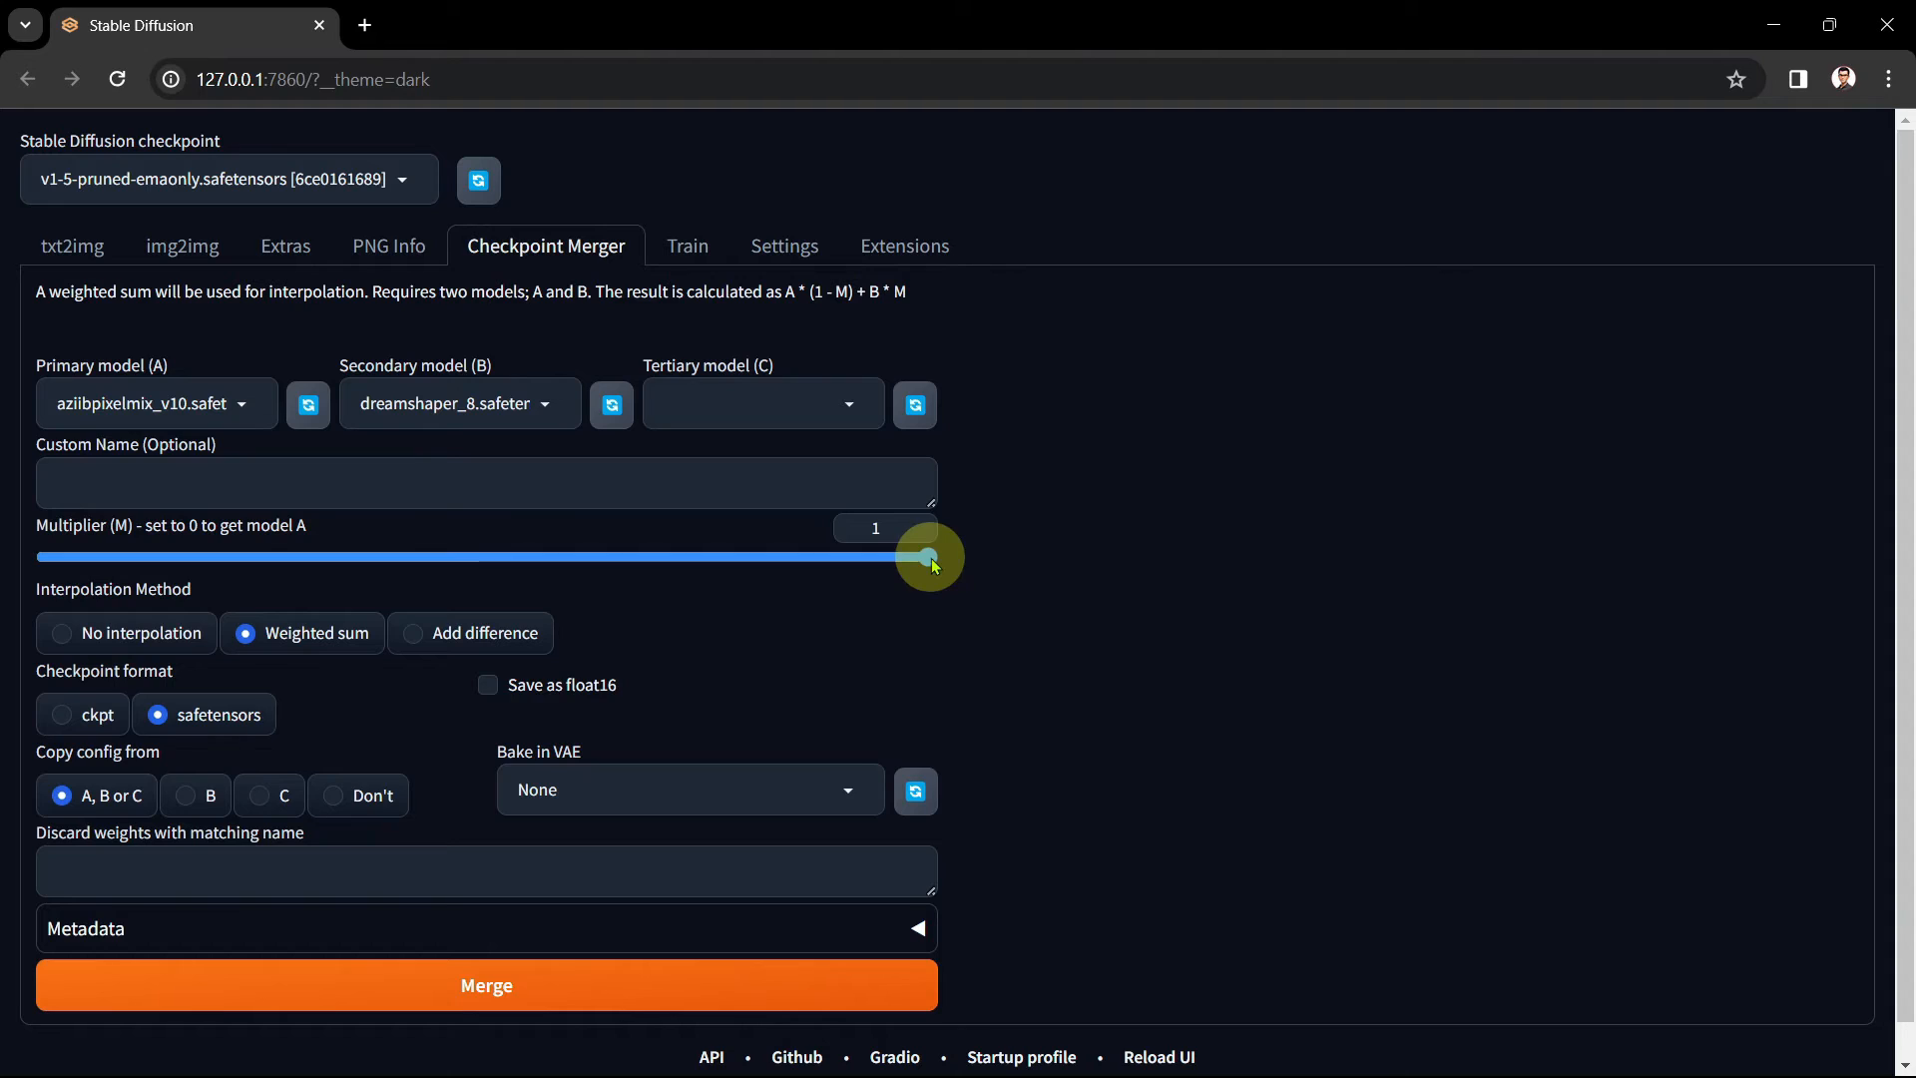
left_click_drag(929, 557, 747, 557)
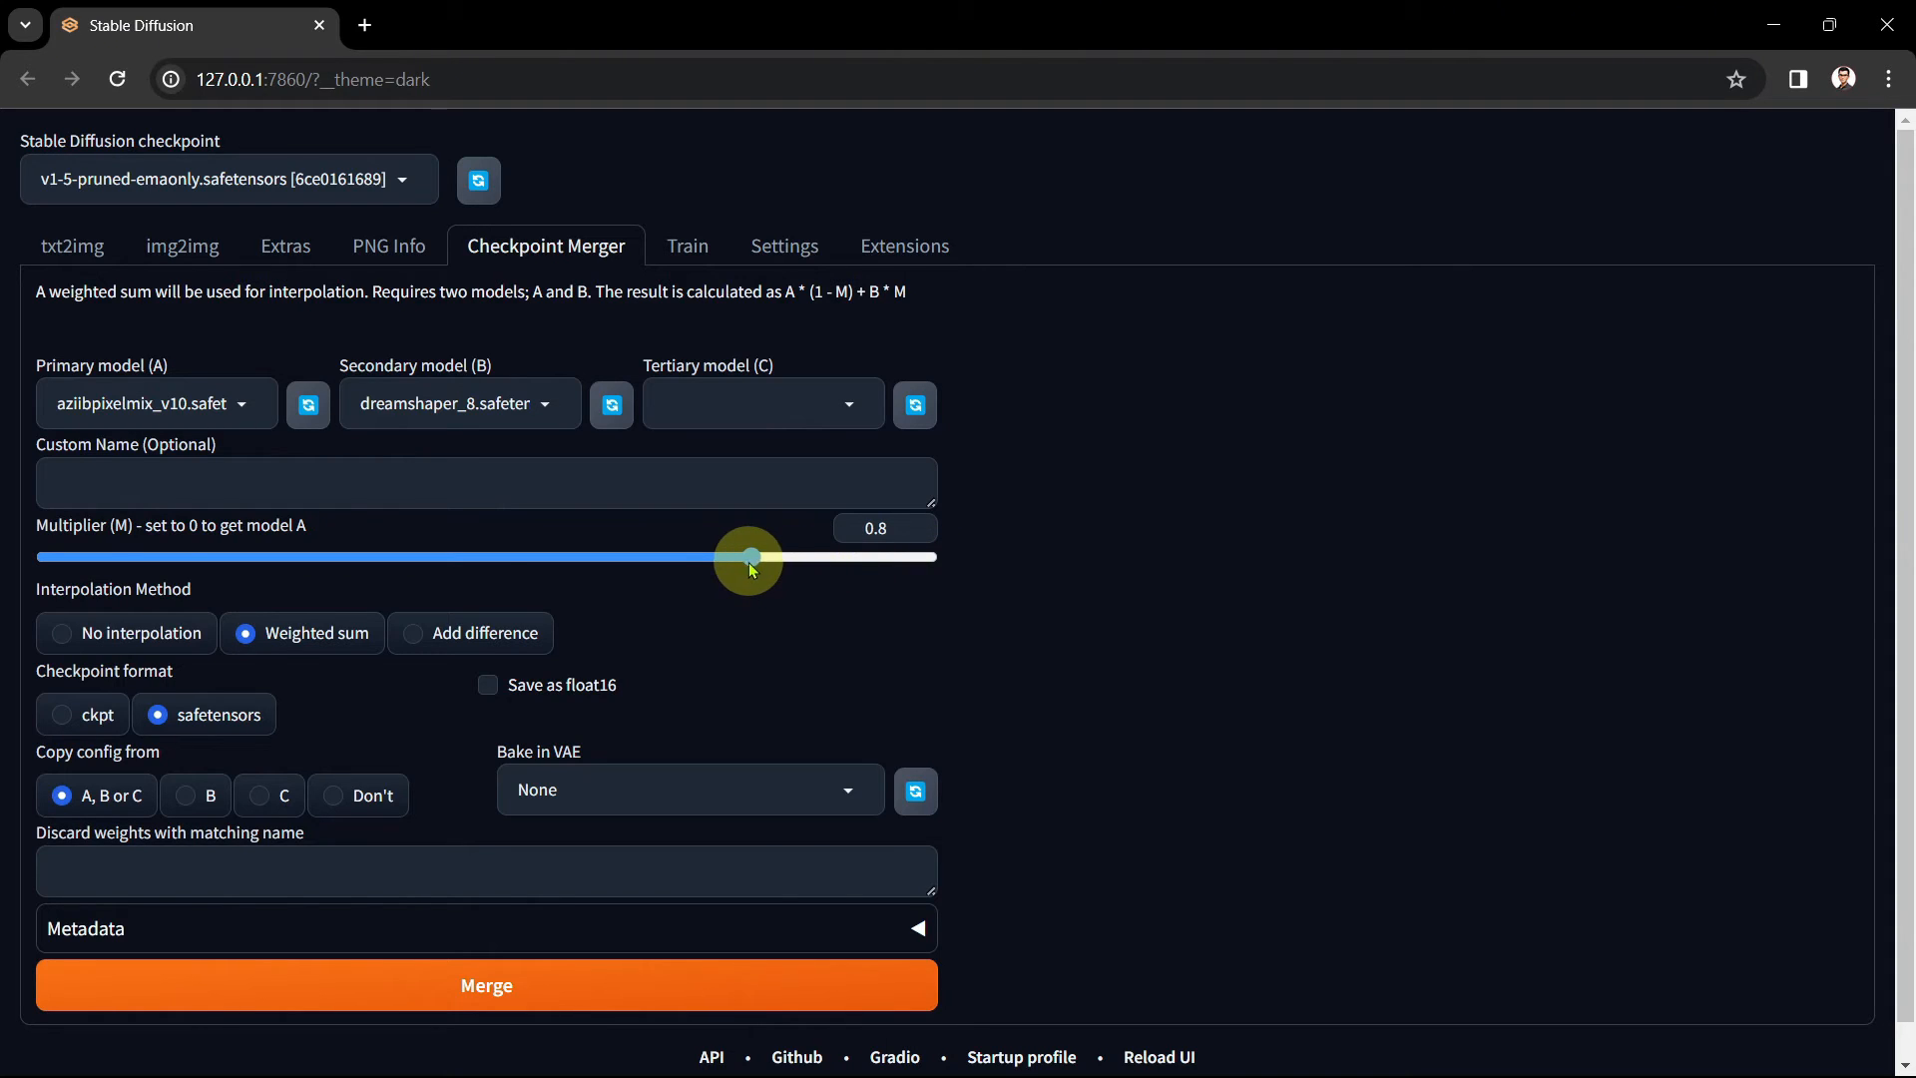
left_click_drag(746, 556, 664, 557)
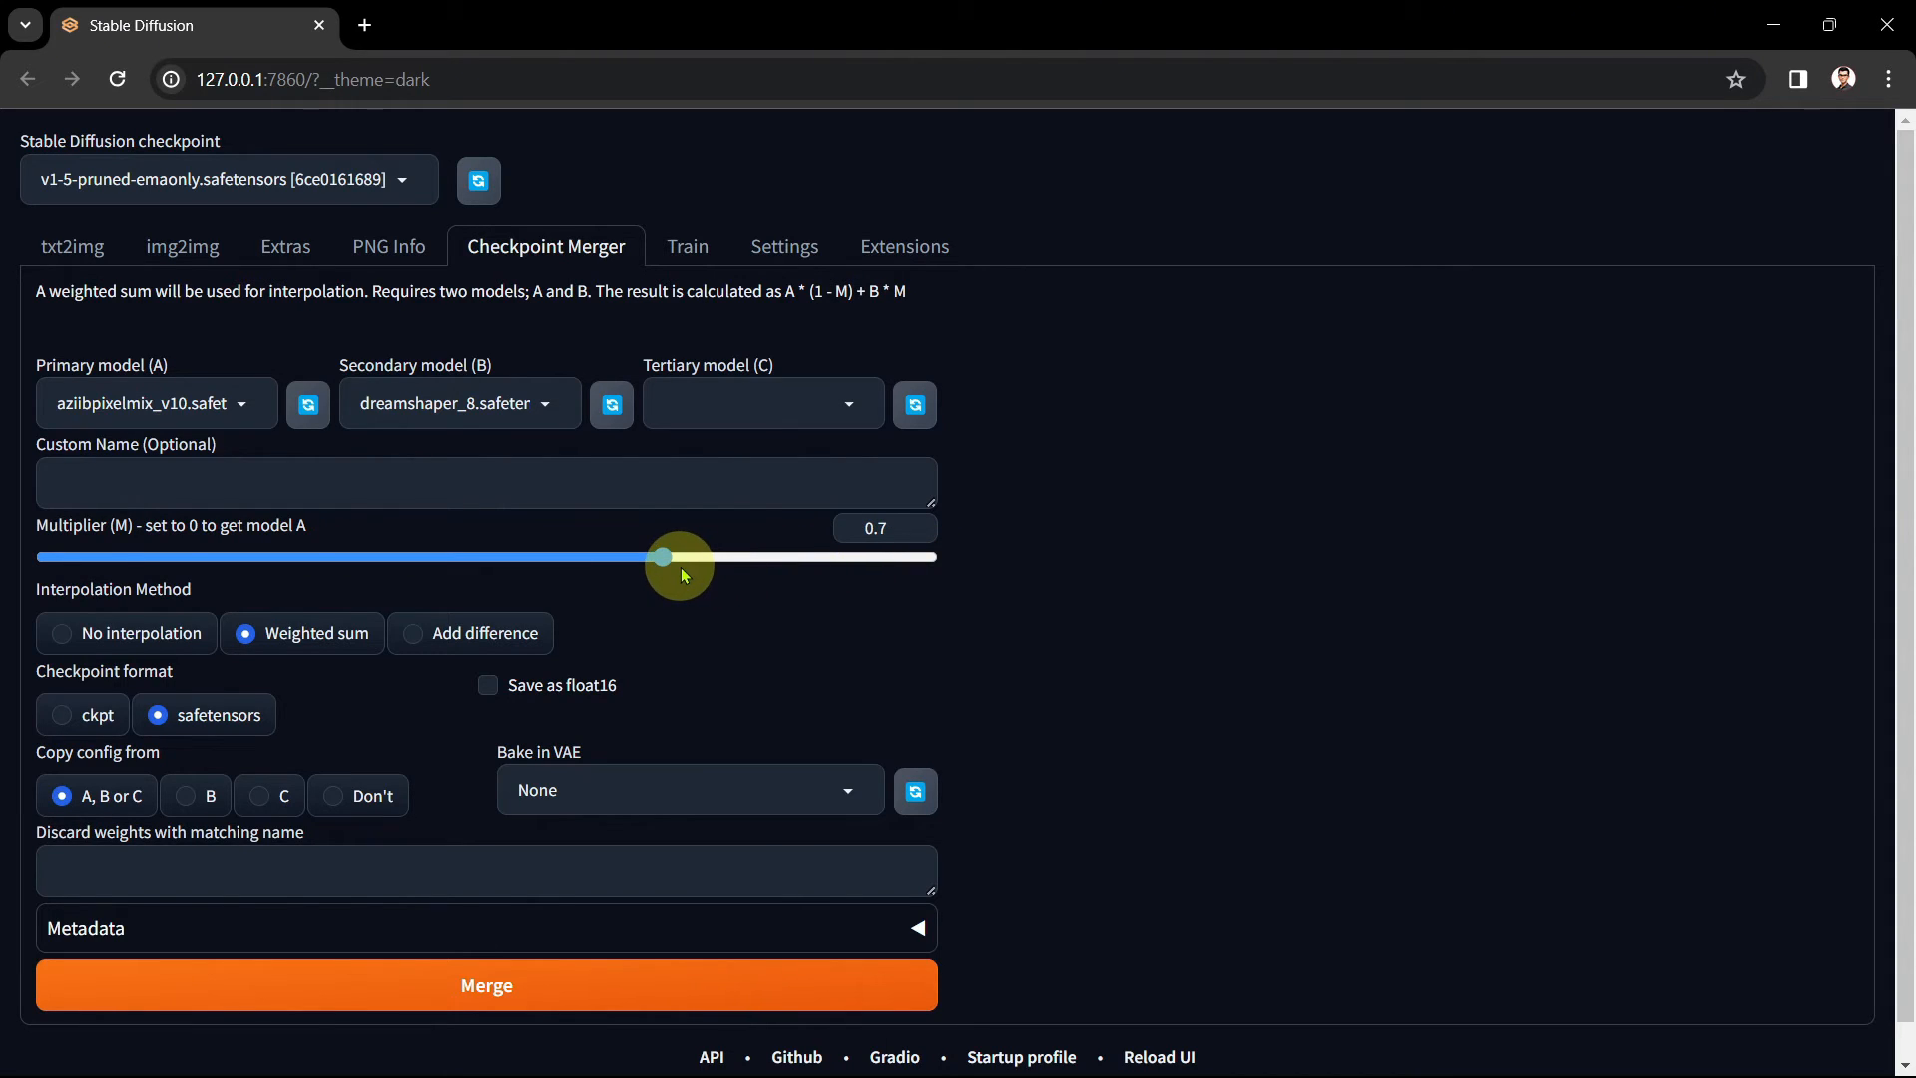
mouse_move(665, 595)
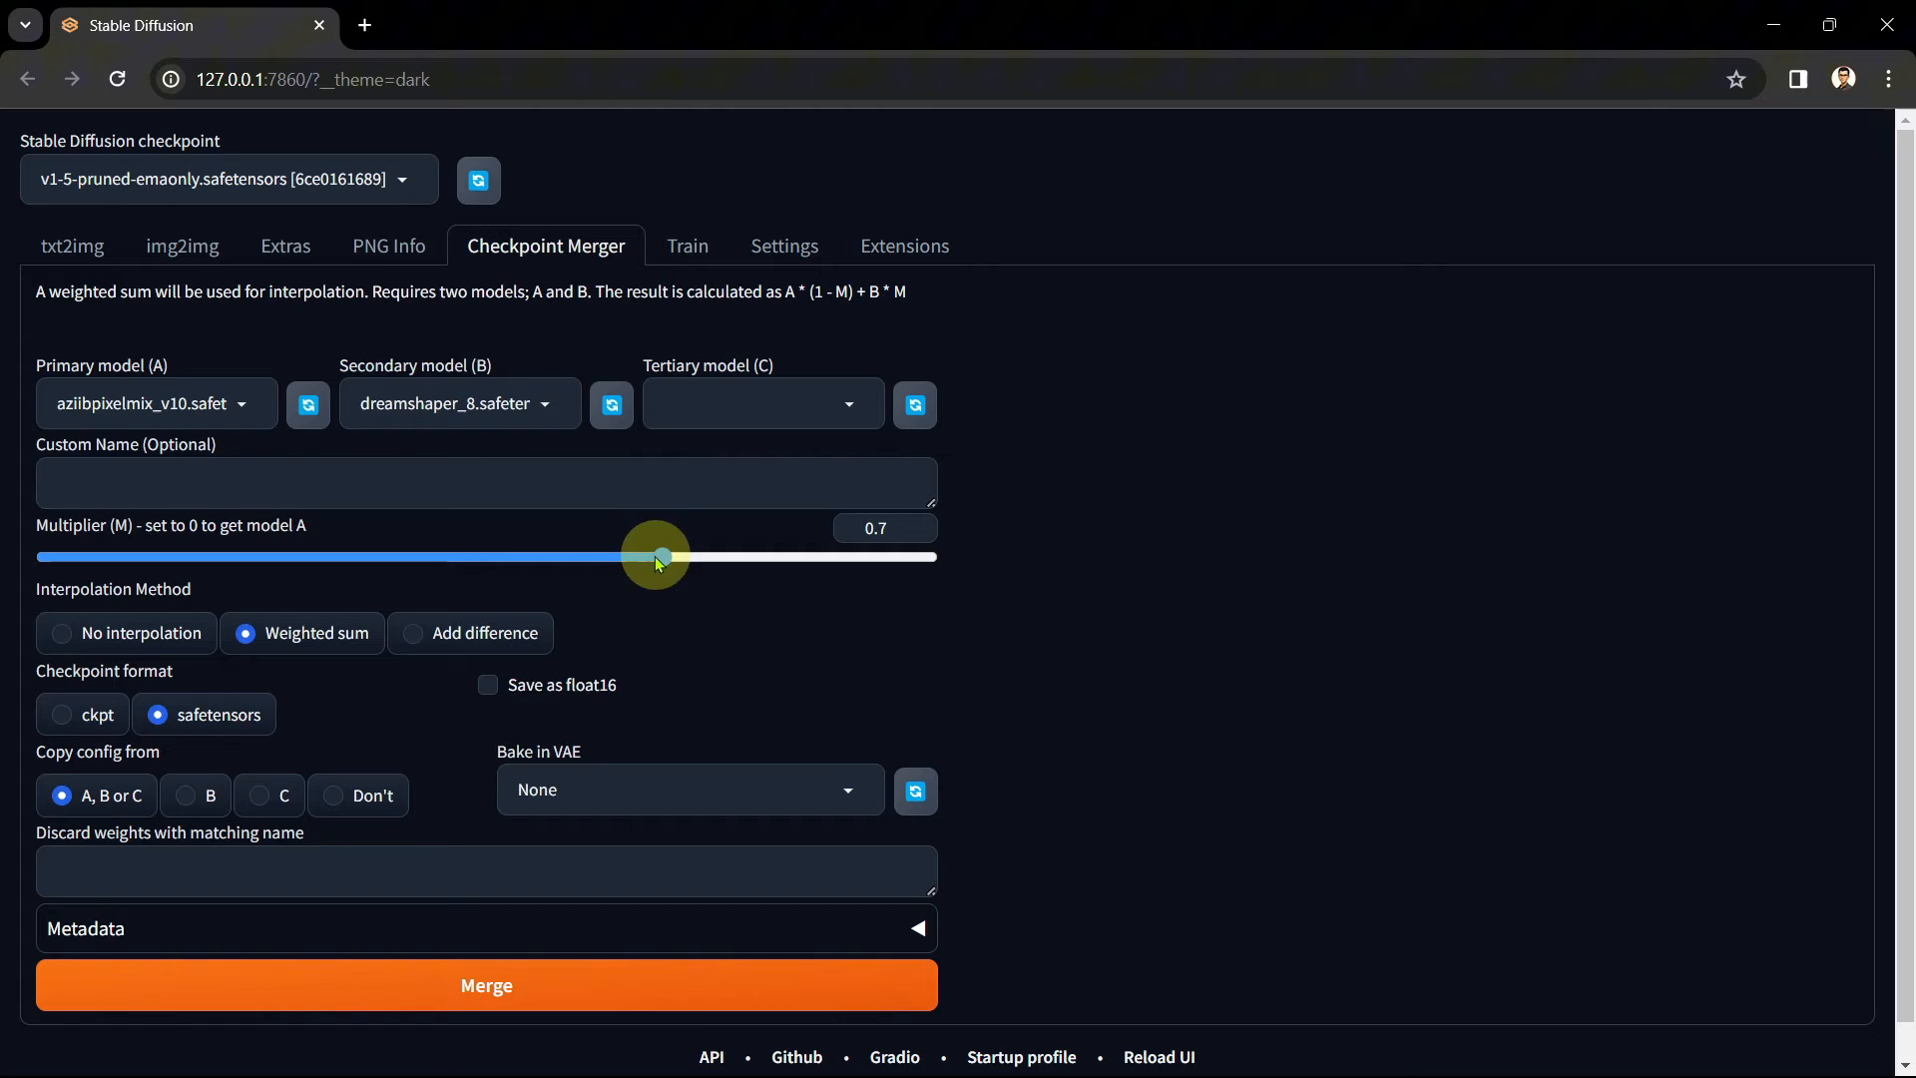
left_click_drag(657, 557, 488, 556)
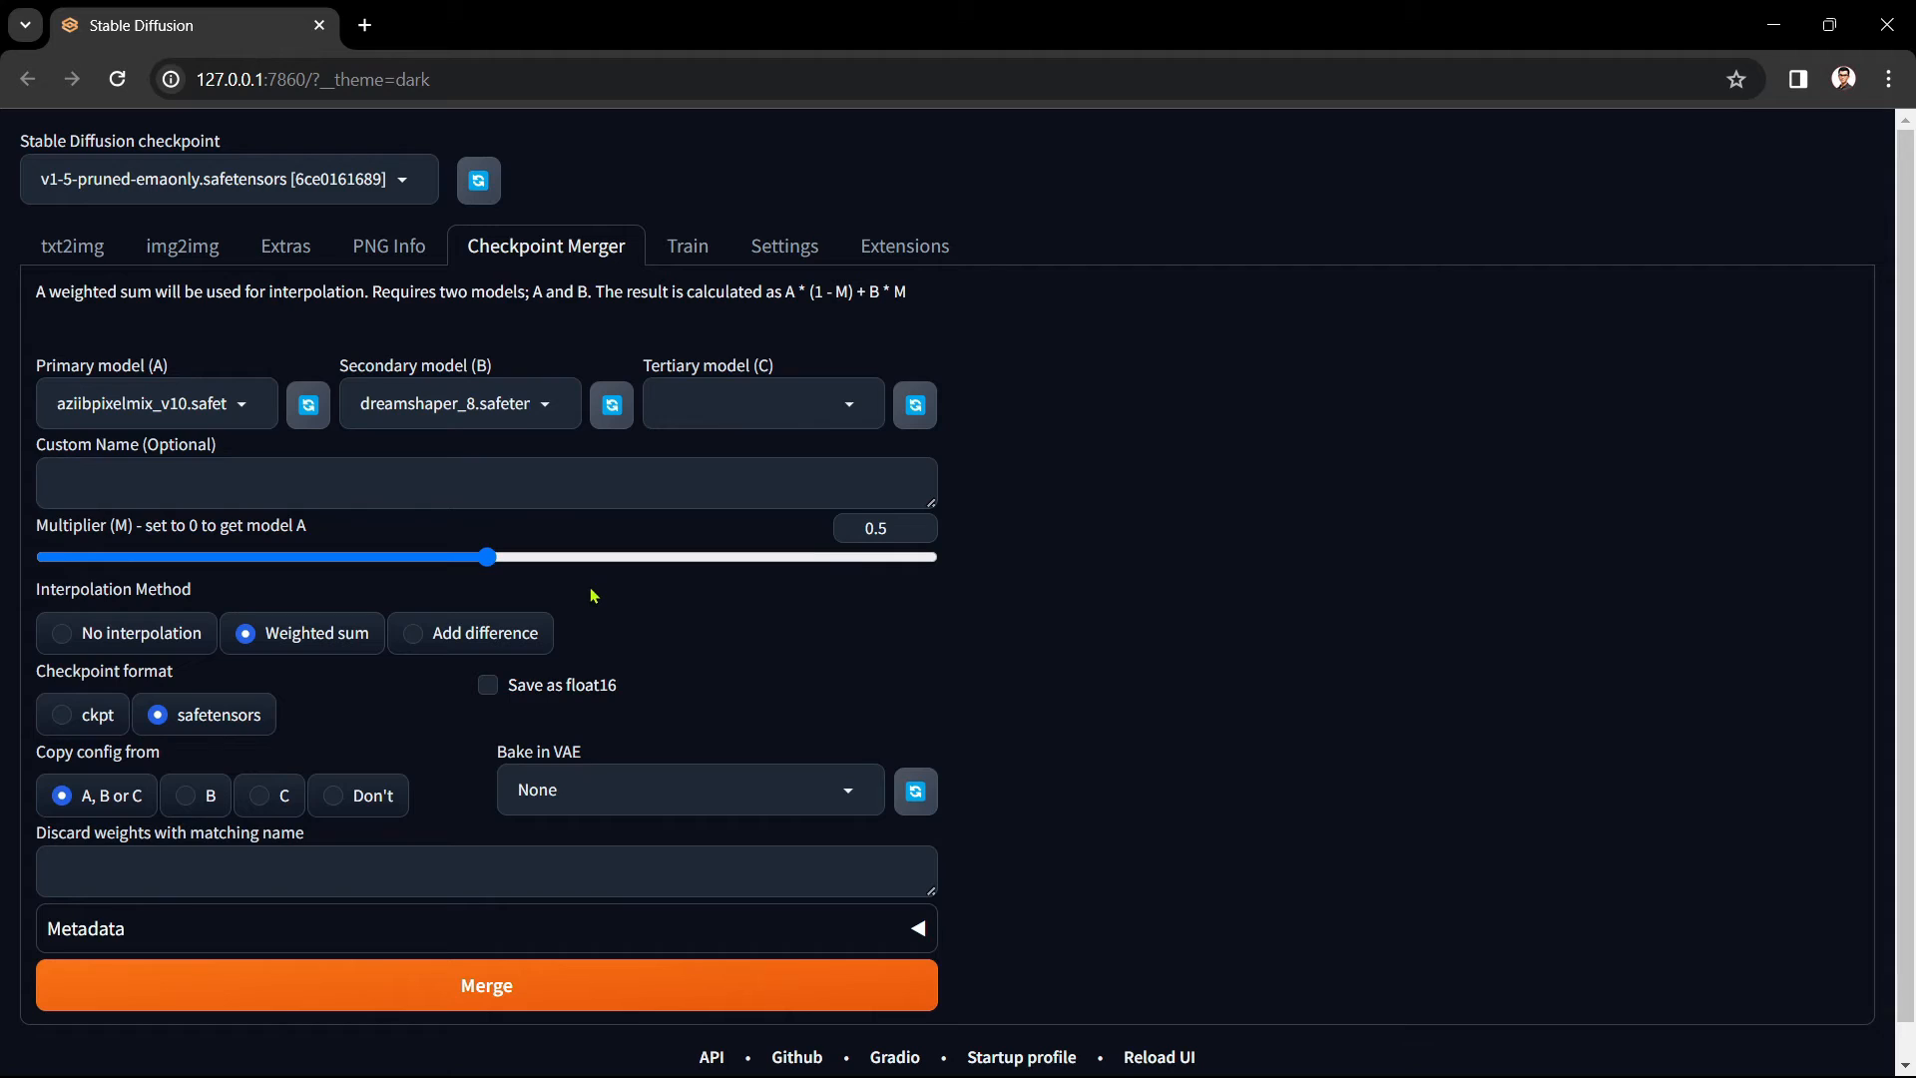
mouse_move(556, 592)
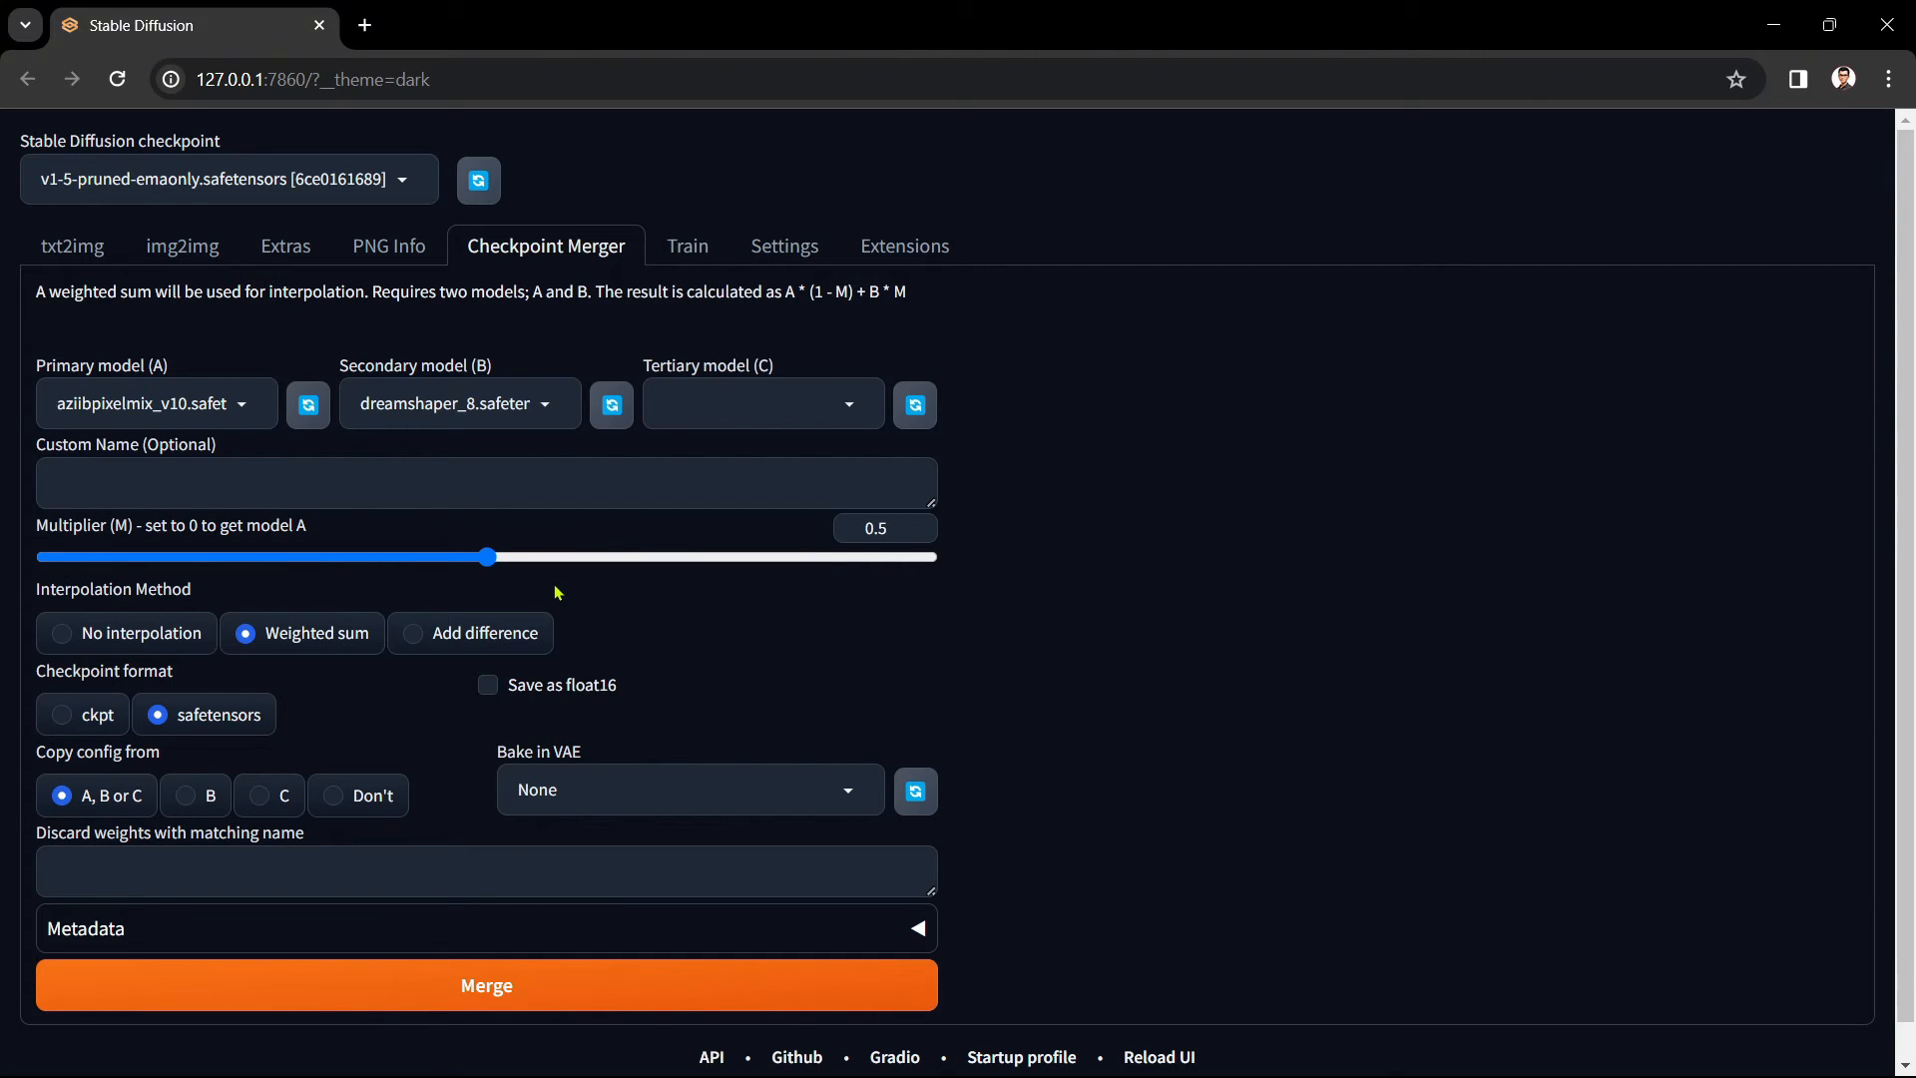
left_click_drag(486, 557, 249, 556)
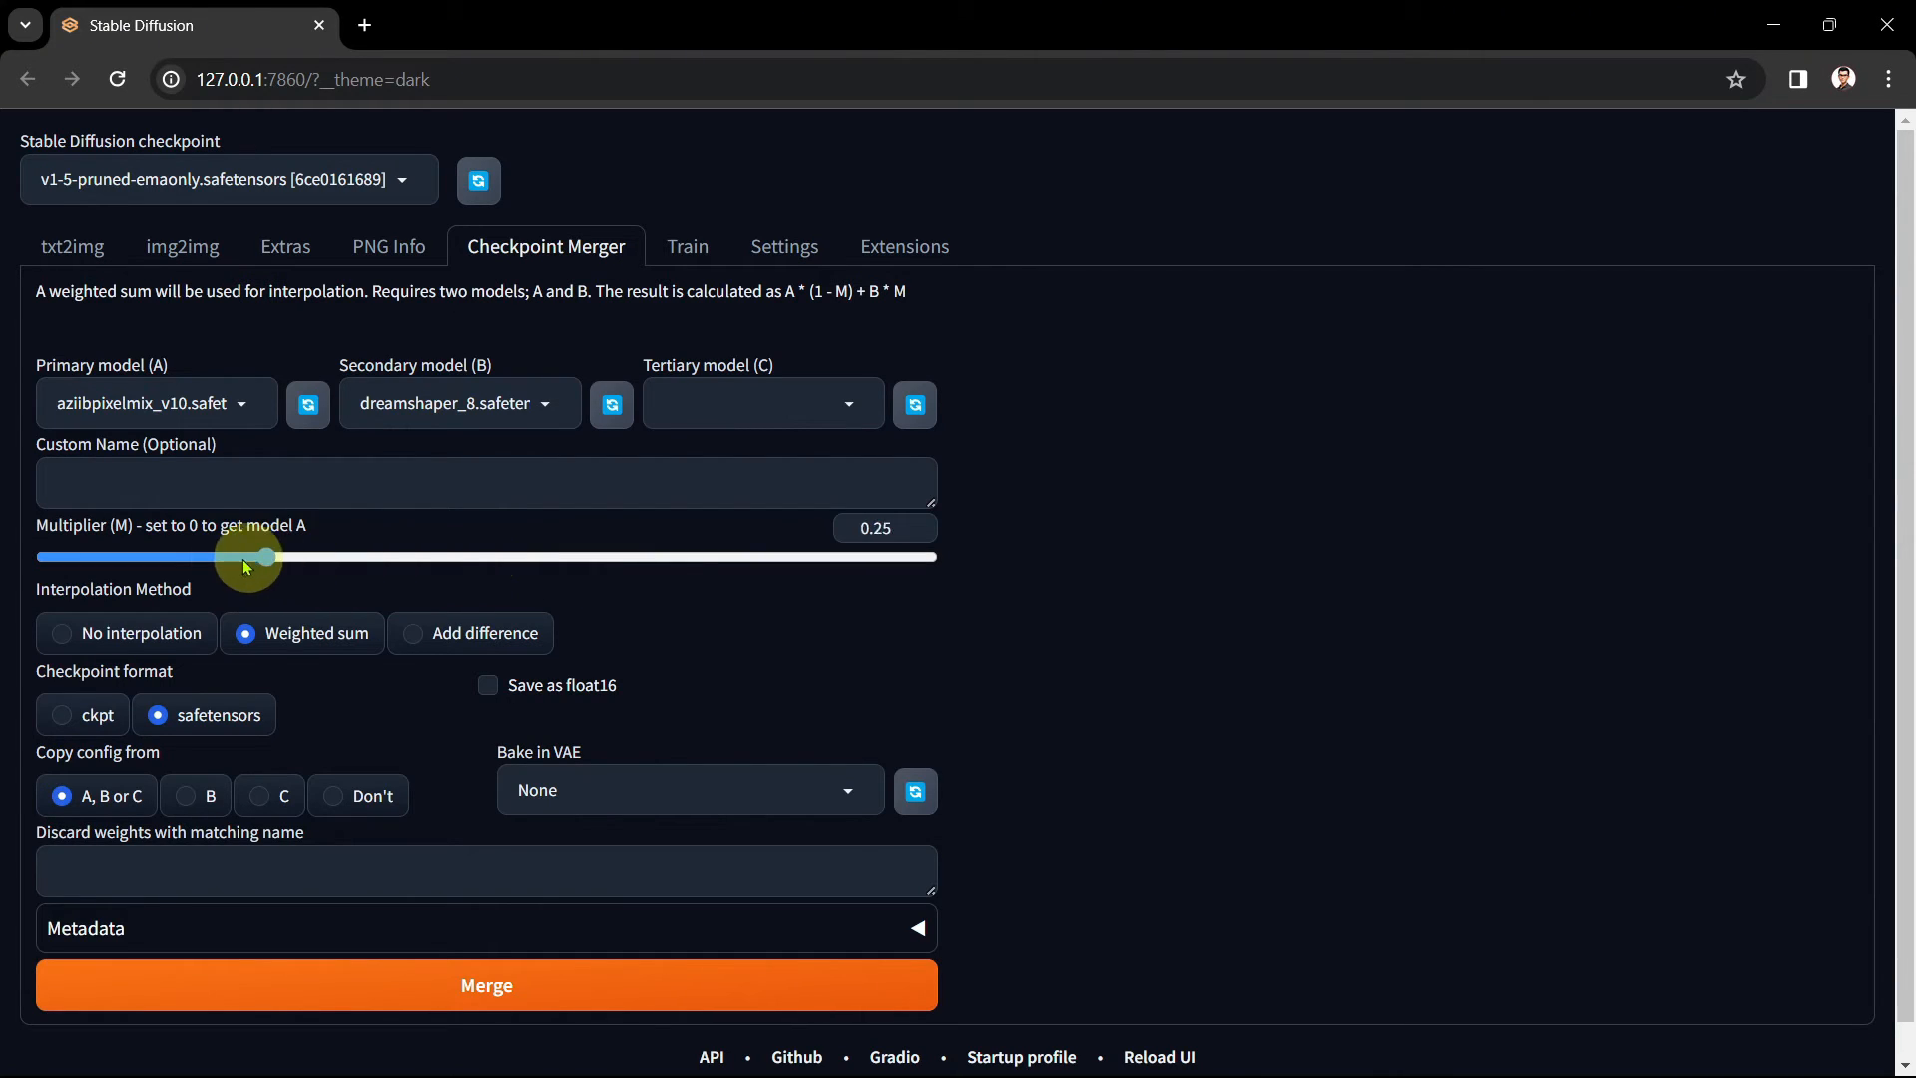
left_click_drag(250, 557, 39, 557)
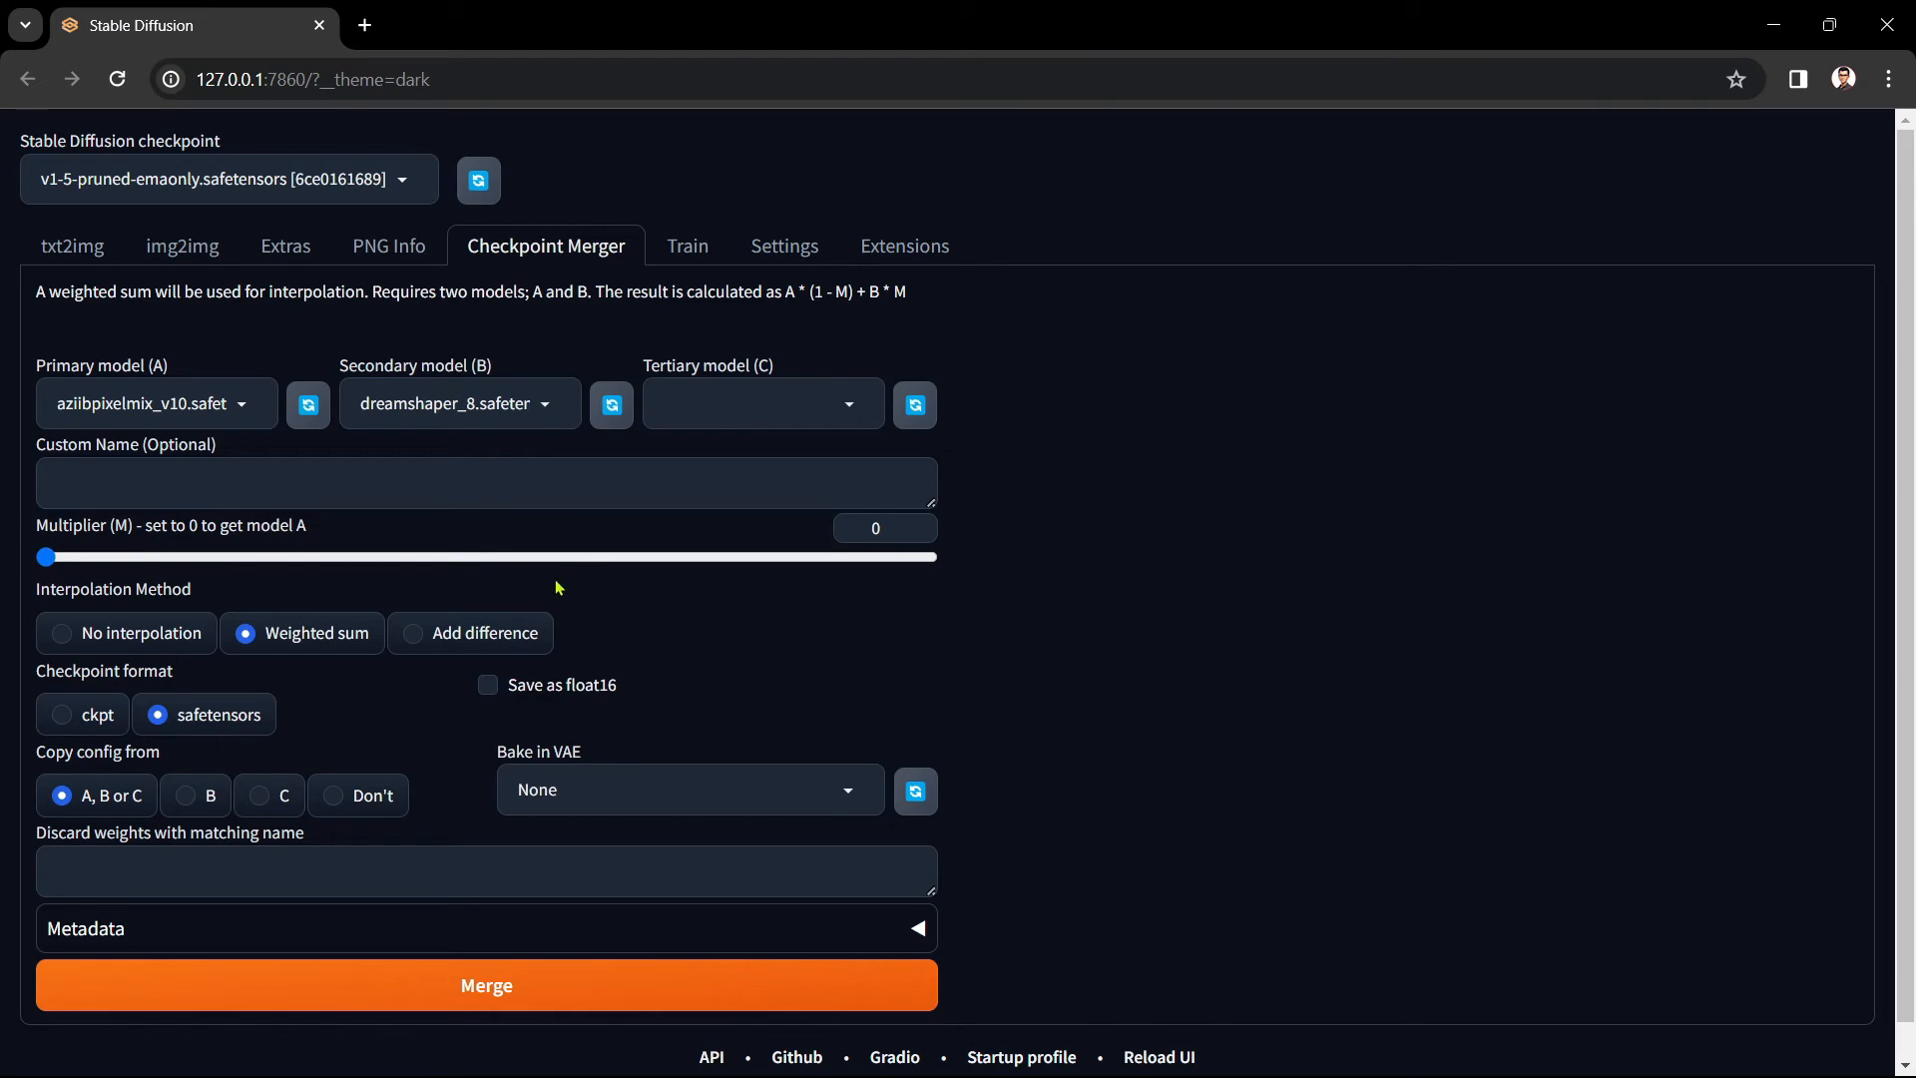
mouse_move(585, 590)
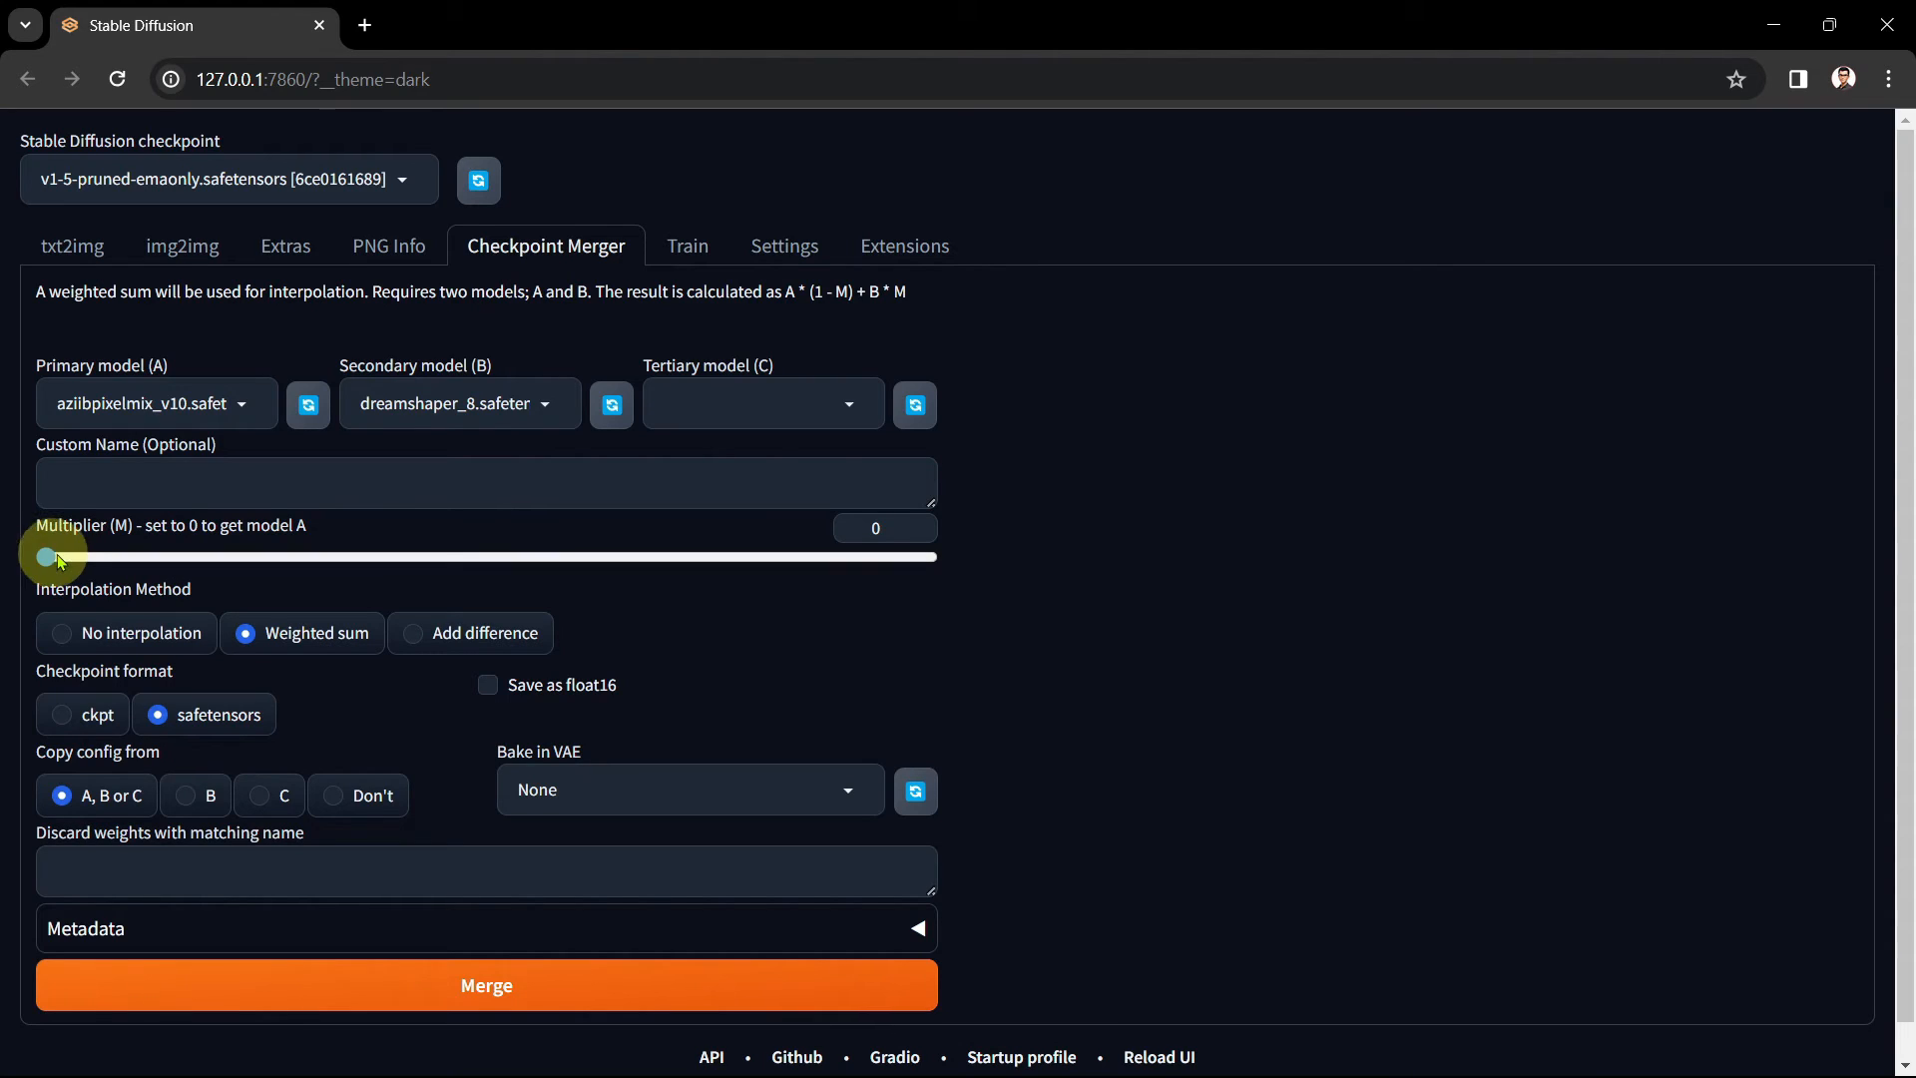
- Drag the Multiplier (M) slider up to 0.3
left_click_drag(43, 557, 312, 557)
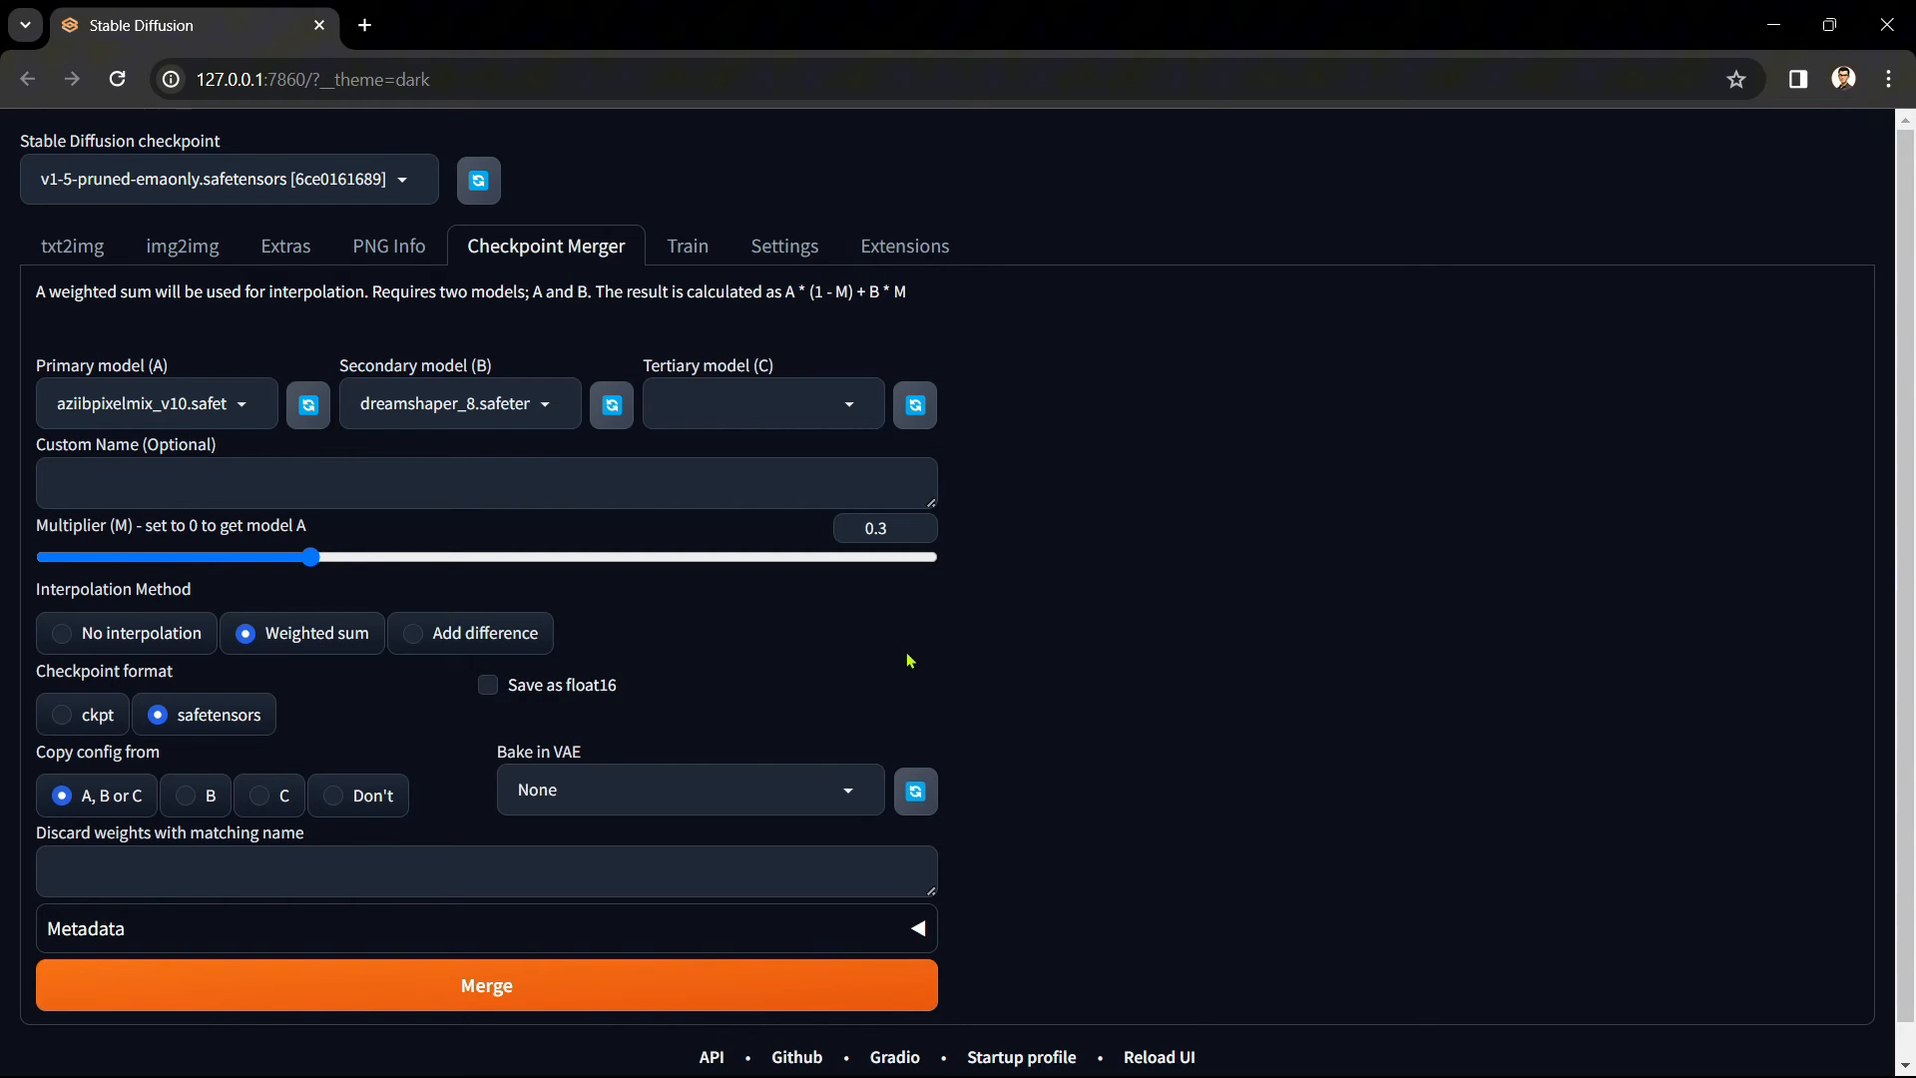
mouse_move(859, 654)
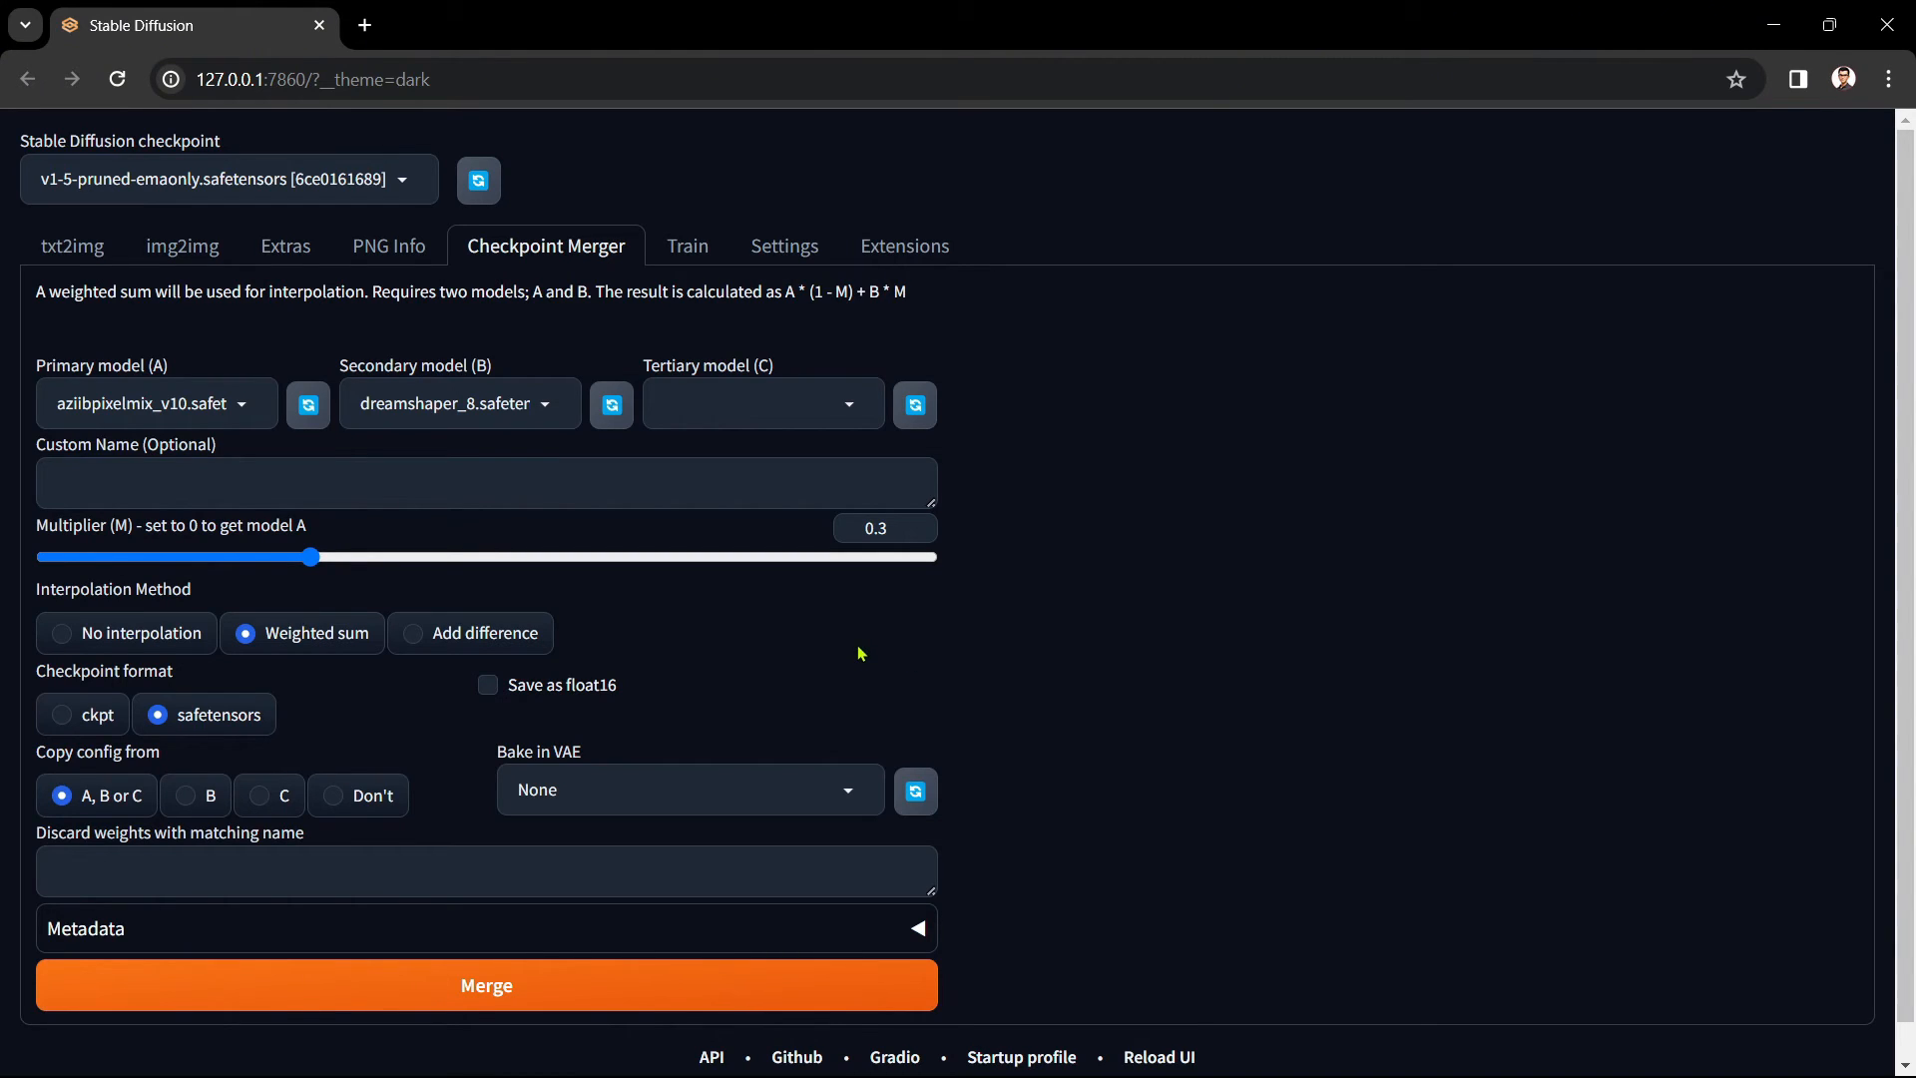
left_click(484, 481)
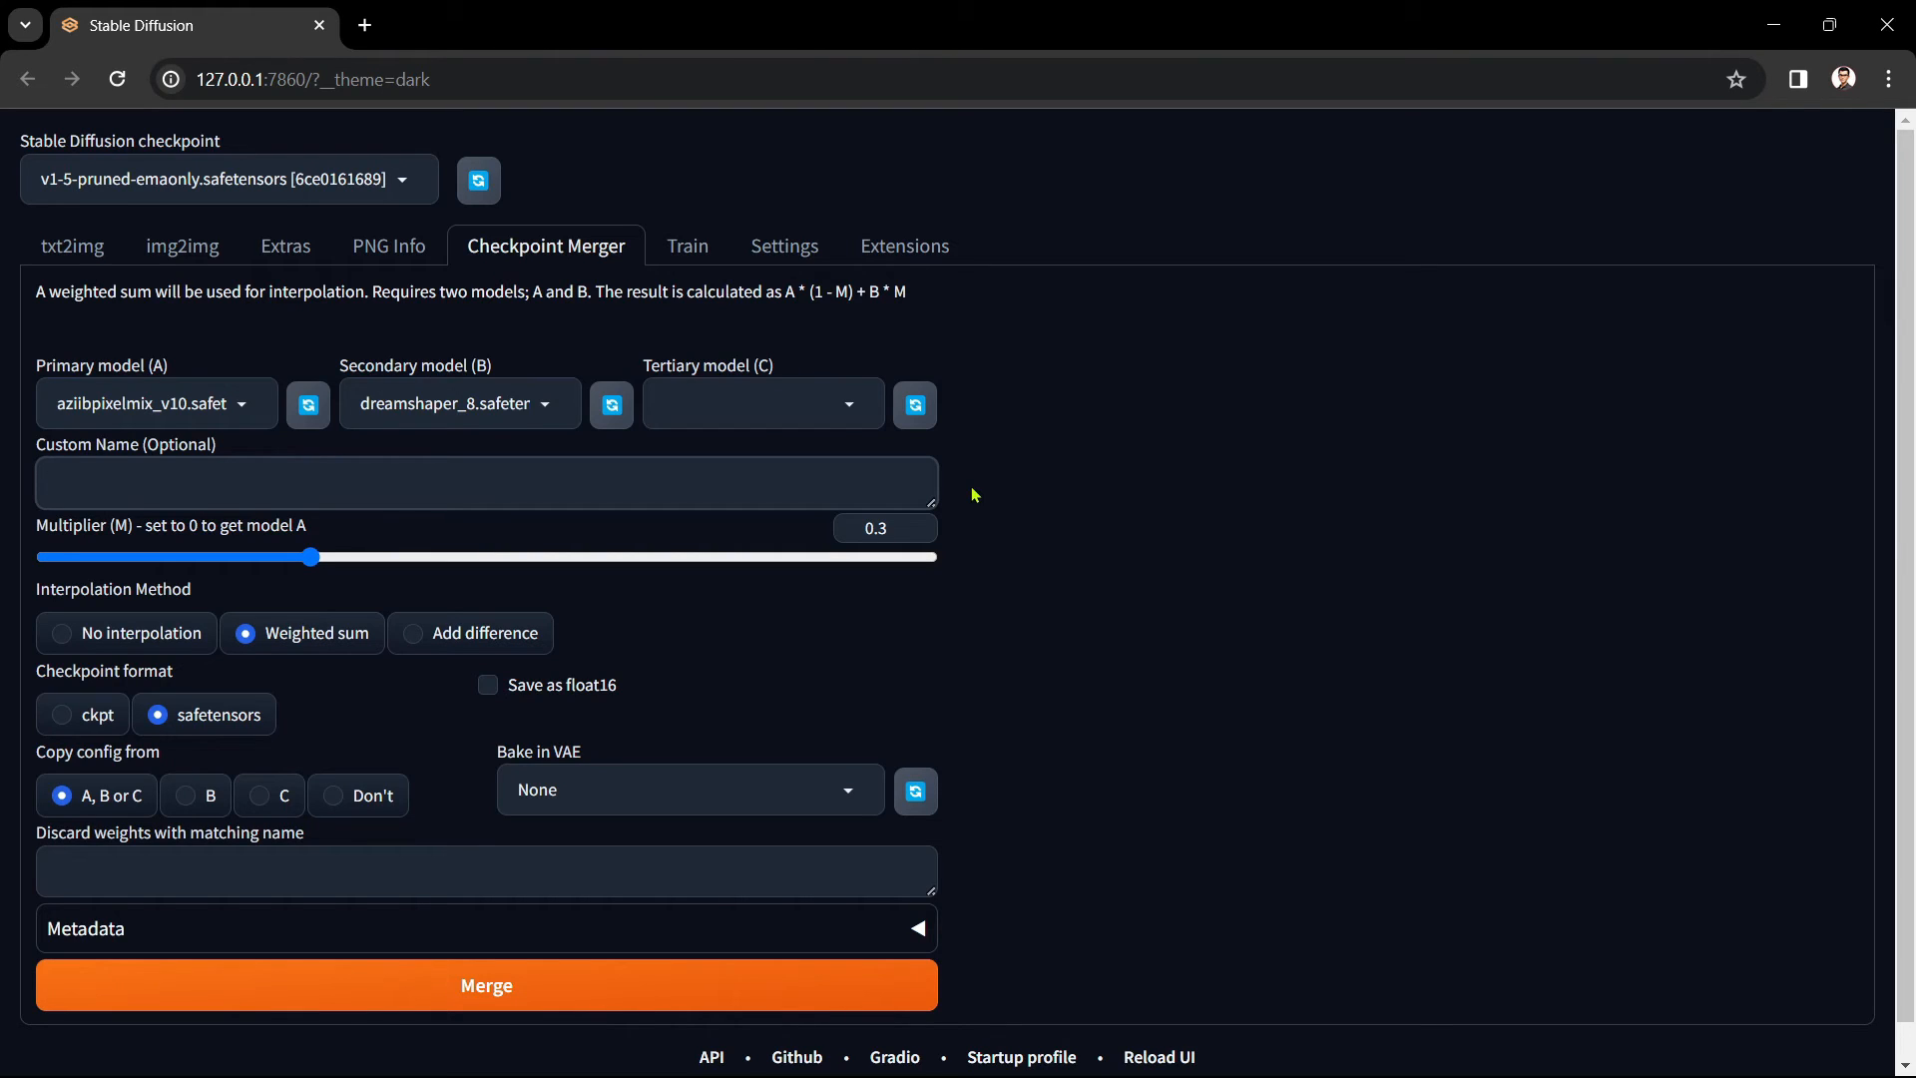
- Enter 'PixelDream-0.3' as the merged checkpoint's custom name
left_click(485, 481)
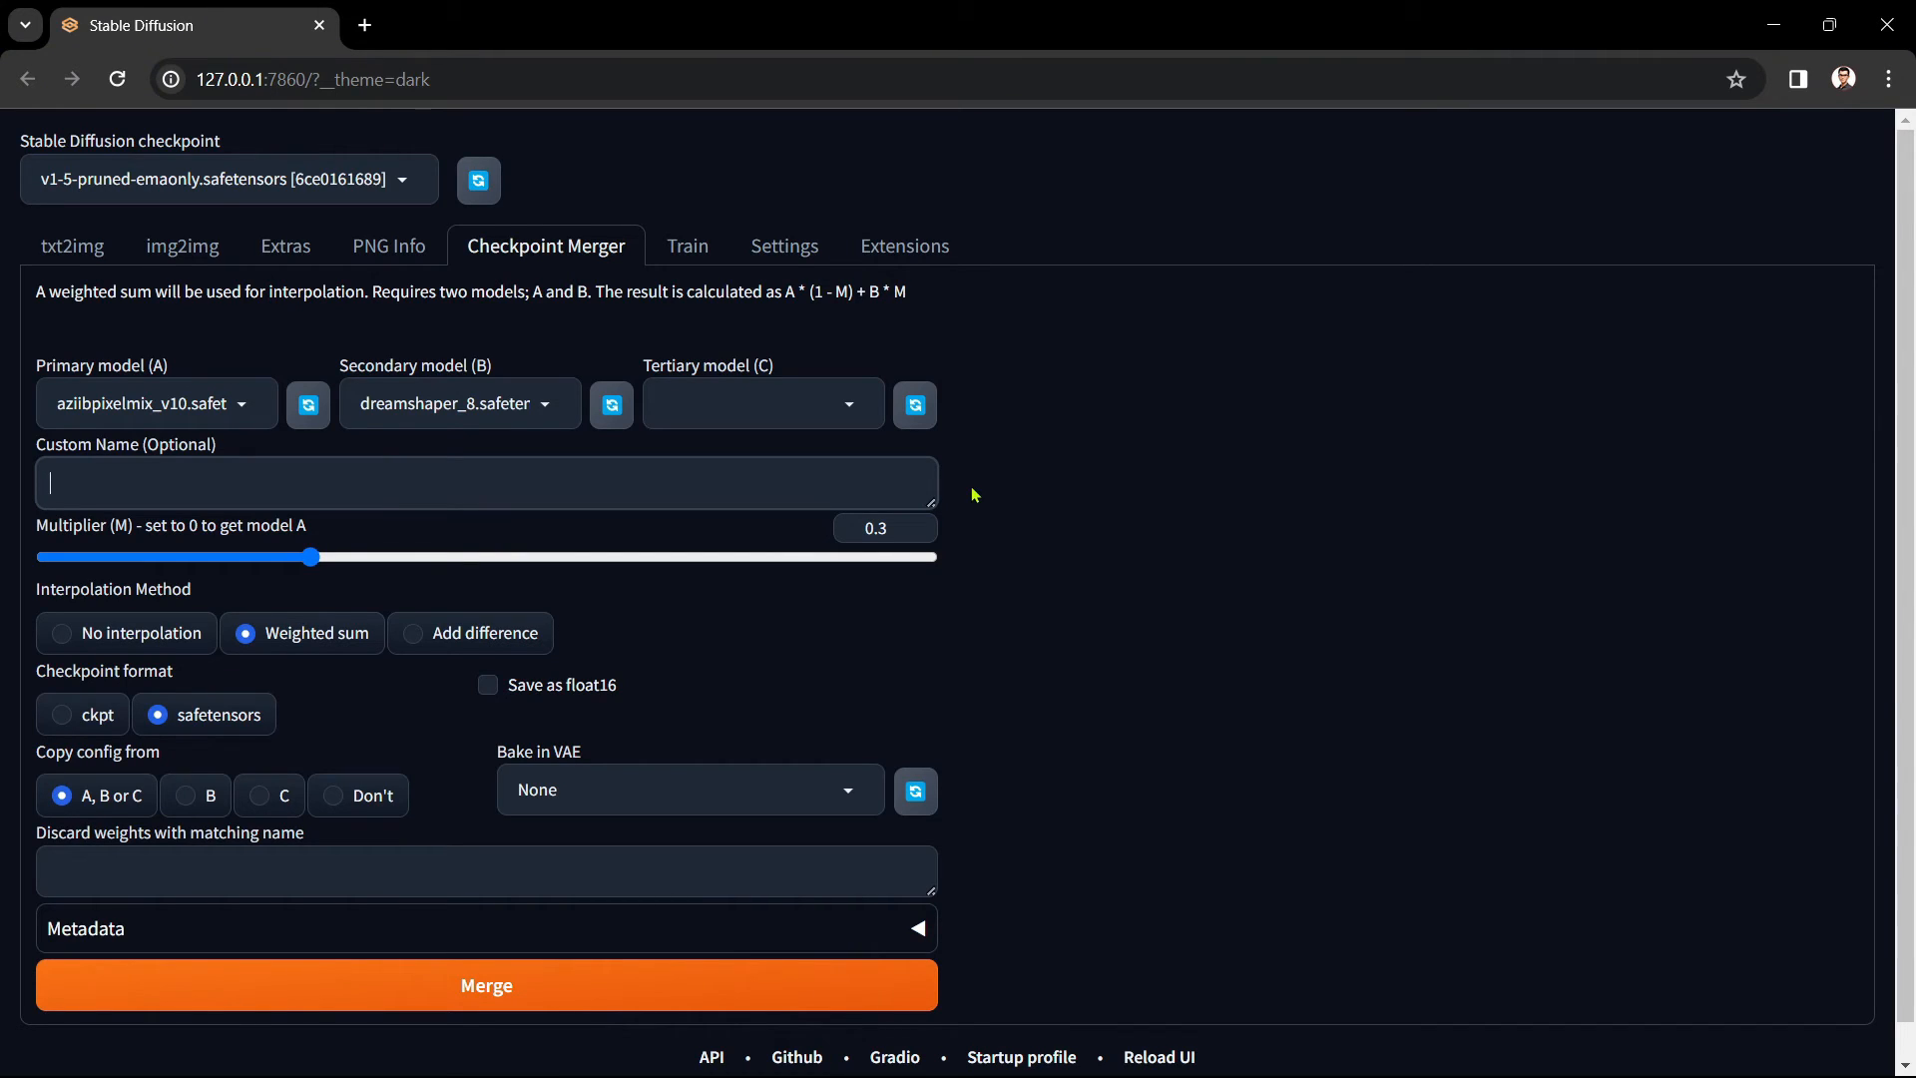
type("PixelDream")
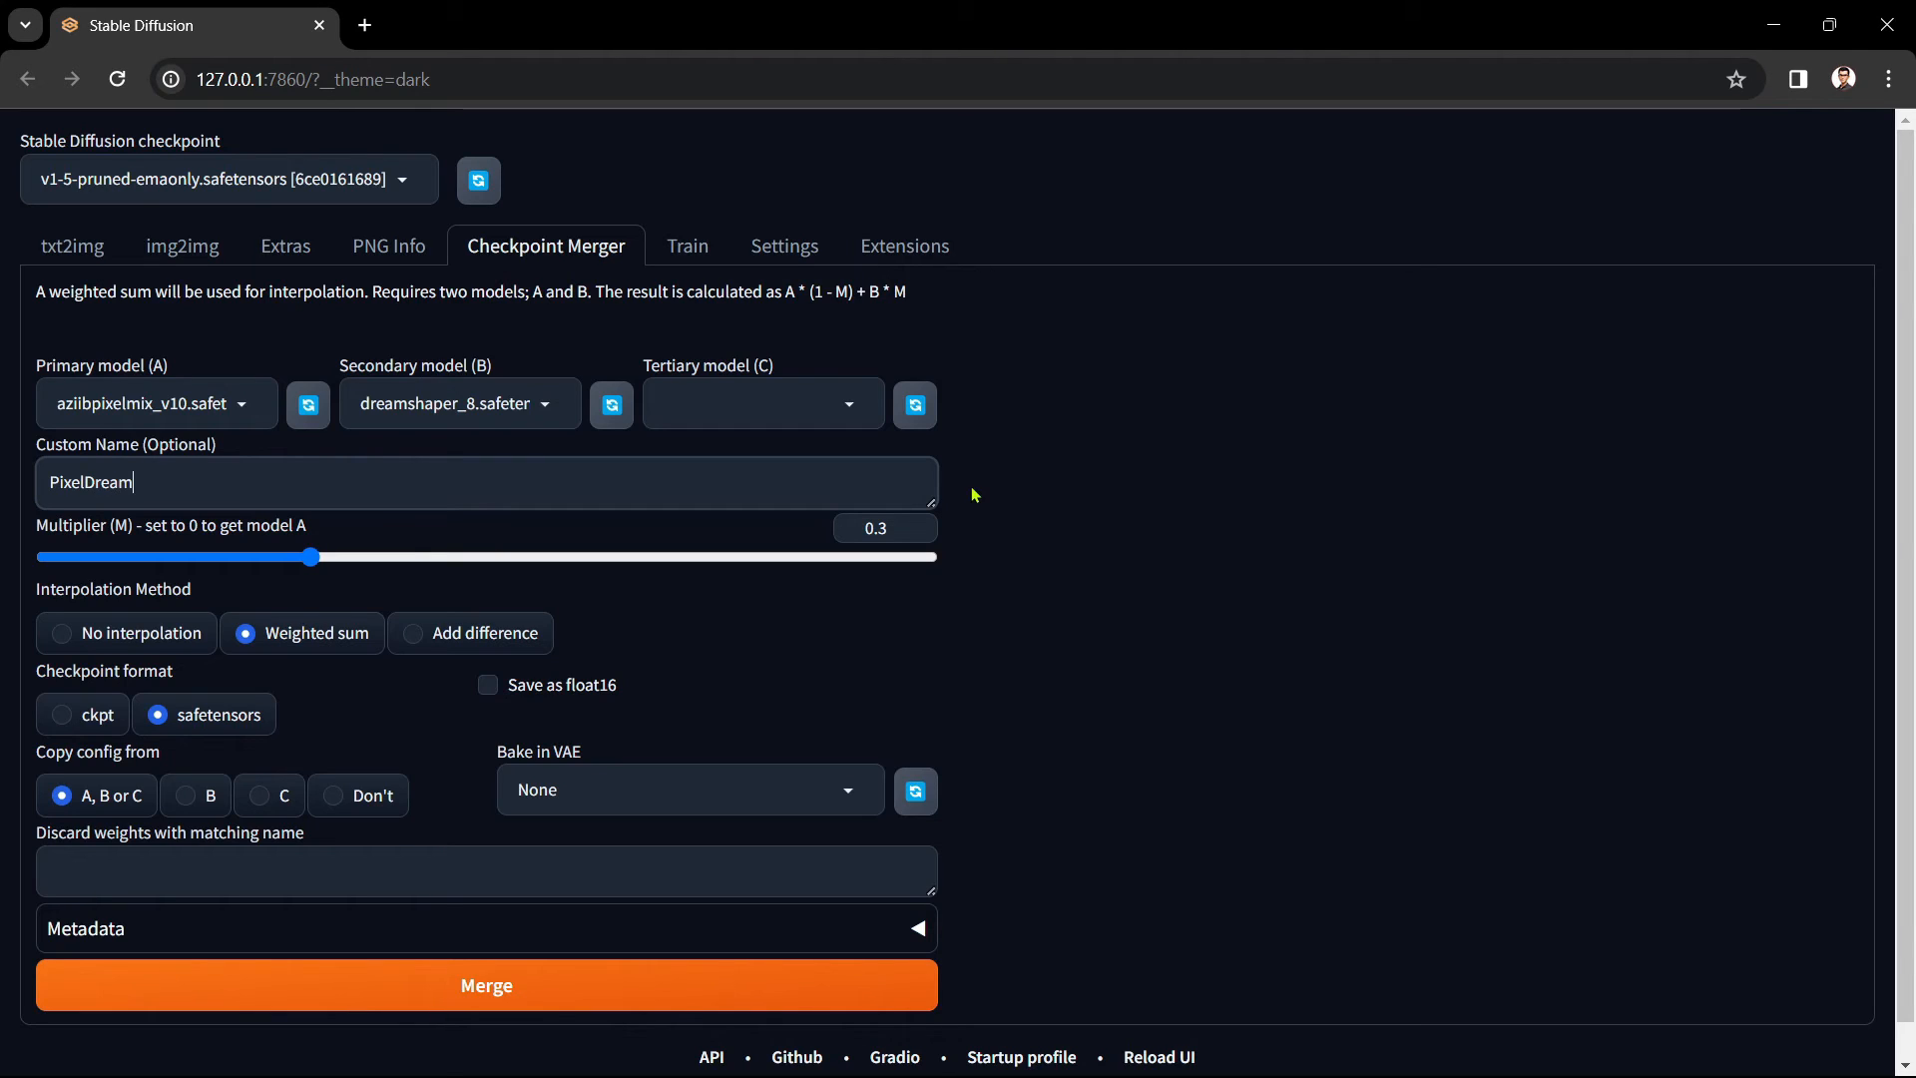
type("-0.3")
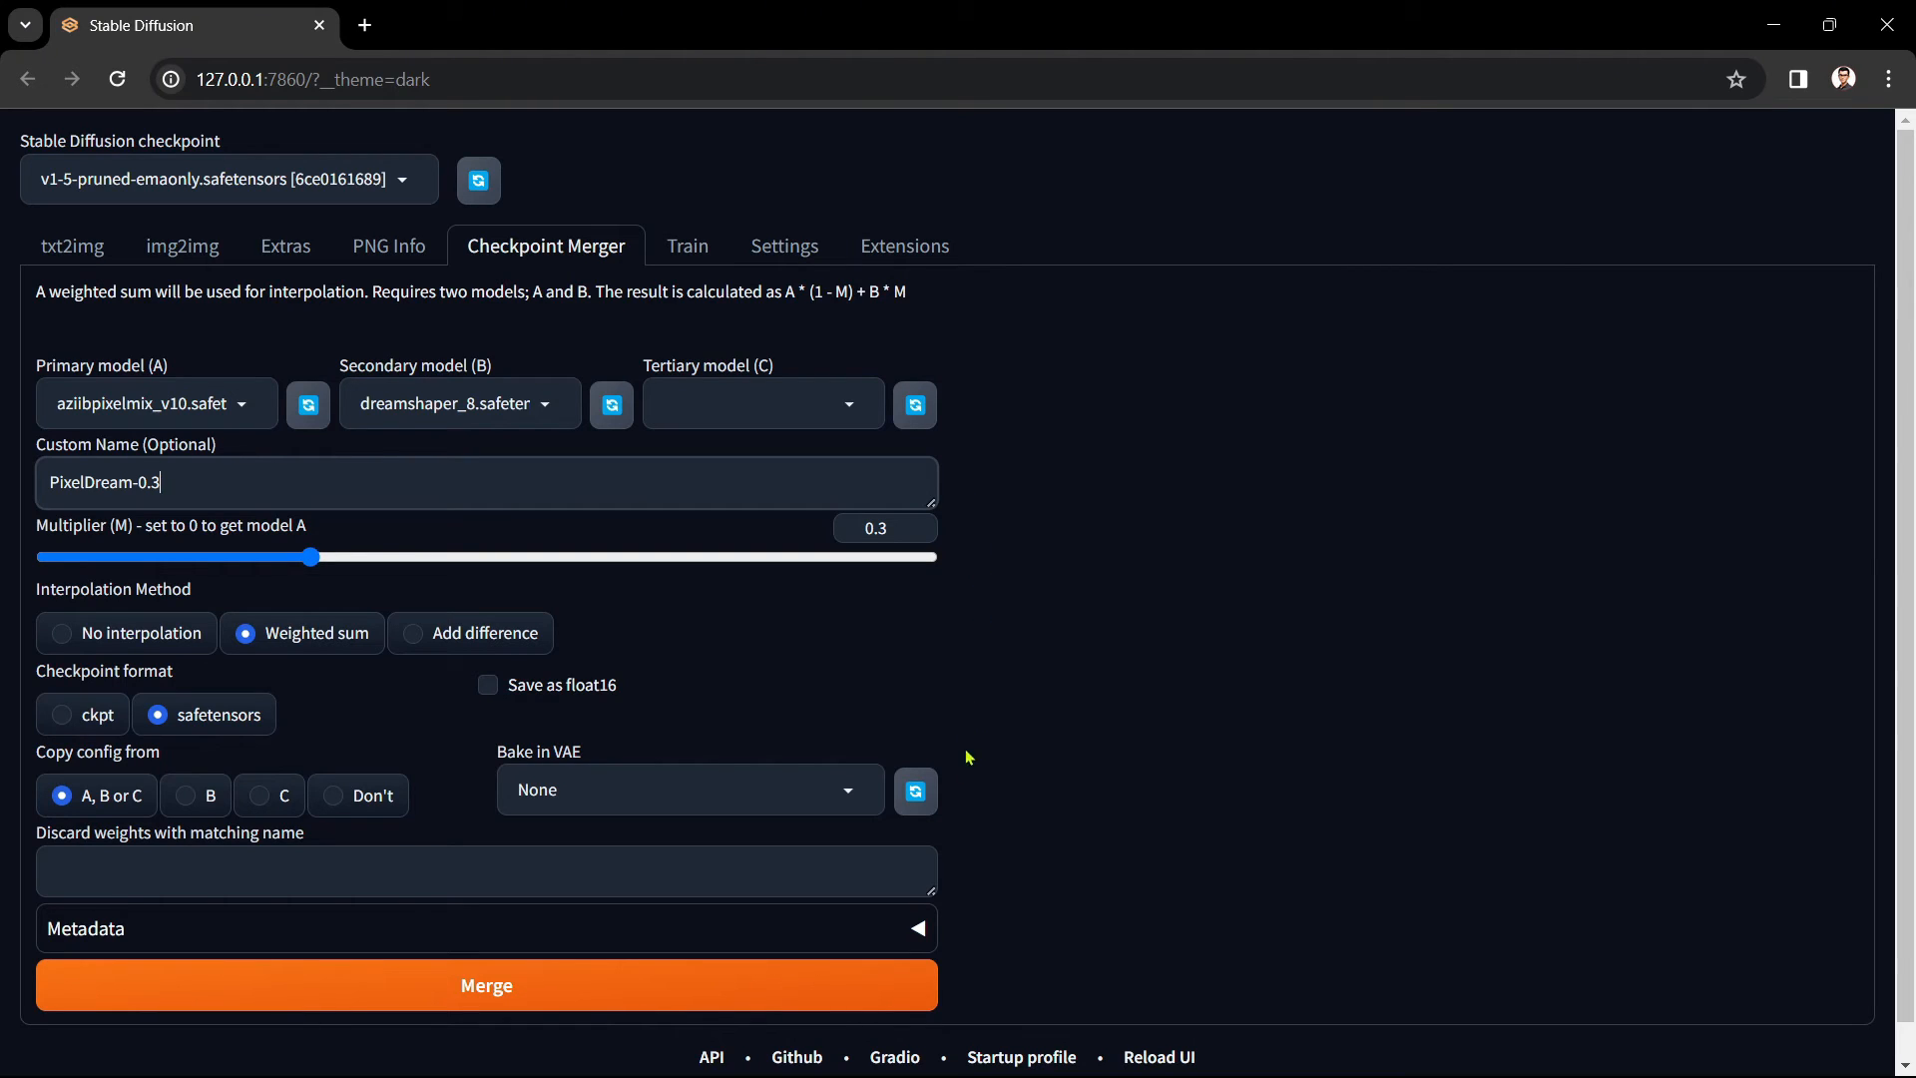
mouse_move(960, 929)
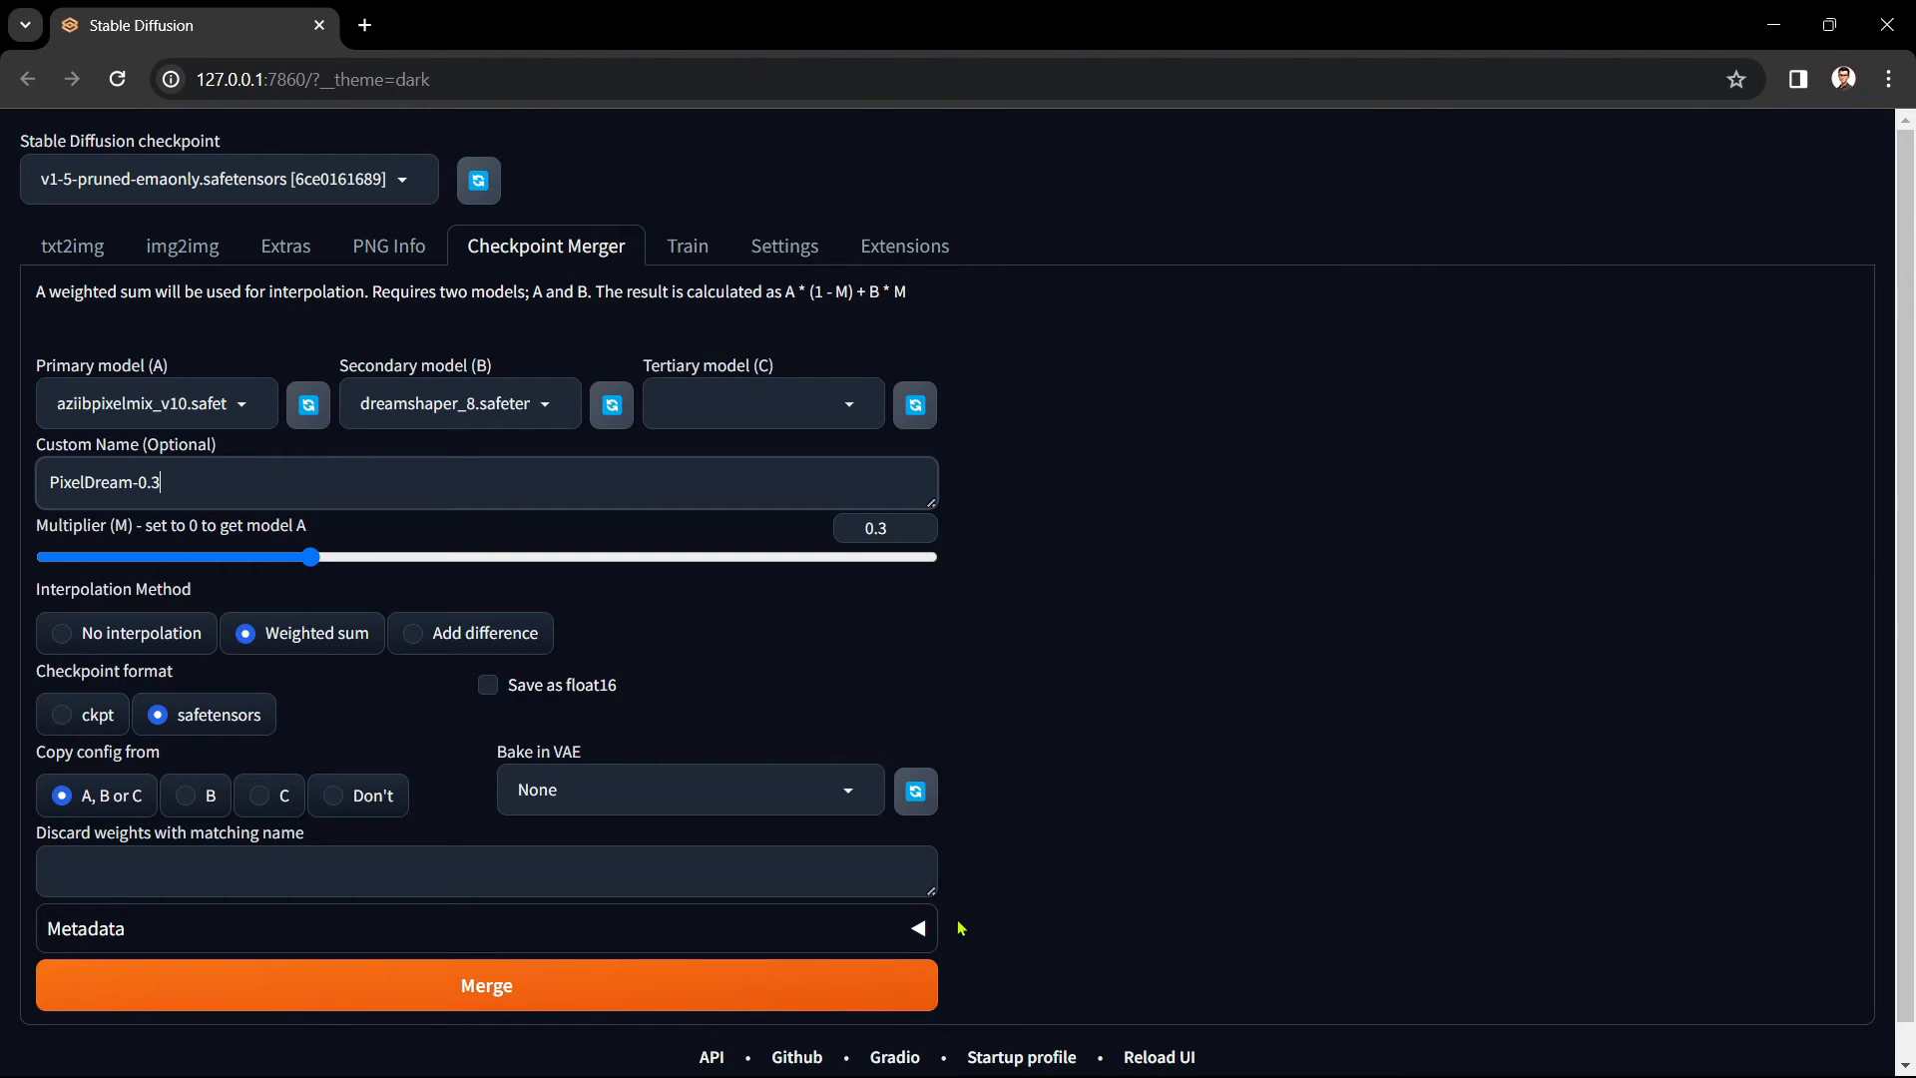
- Run the merge, saving PixelDream-0.3.safetensors to the models folder
left_click(548, 985)
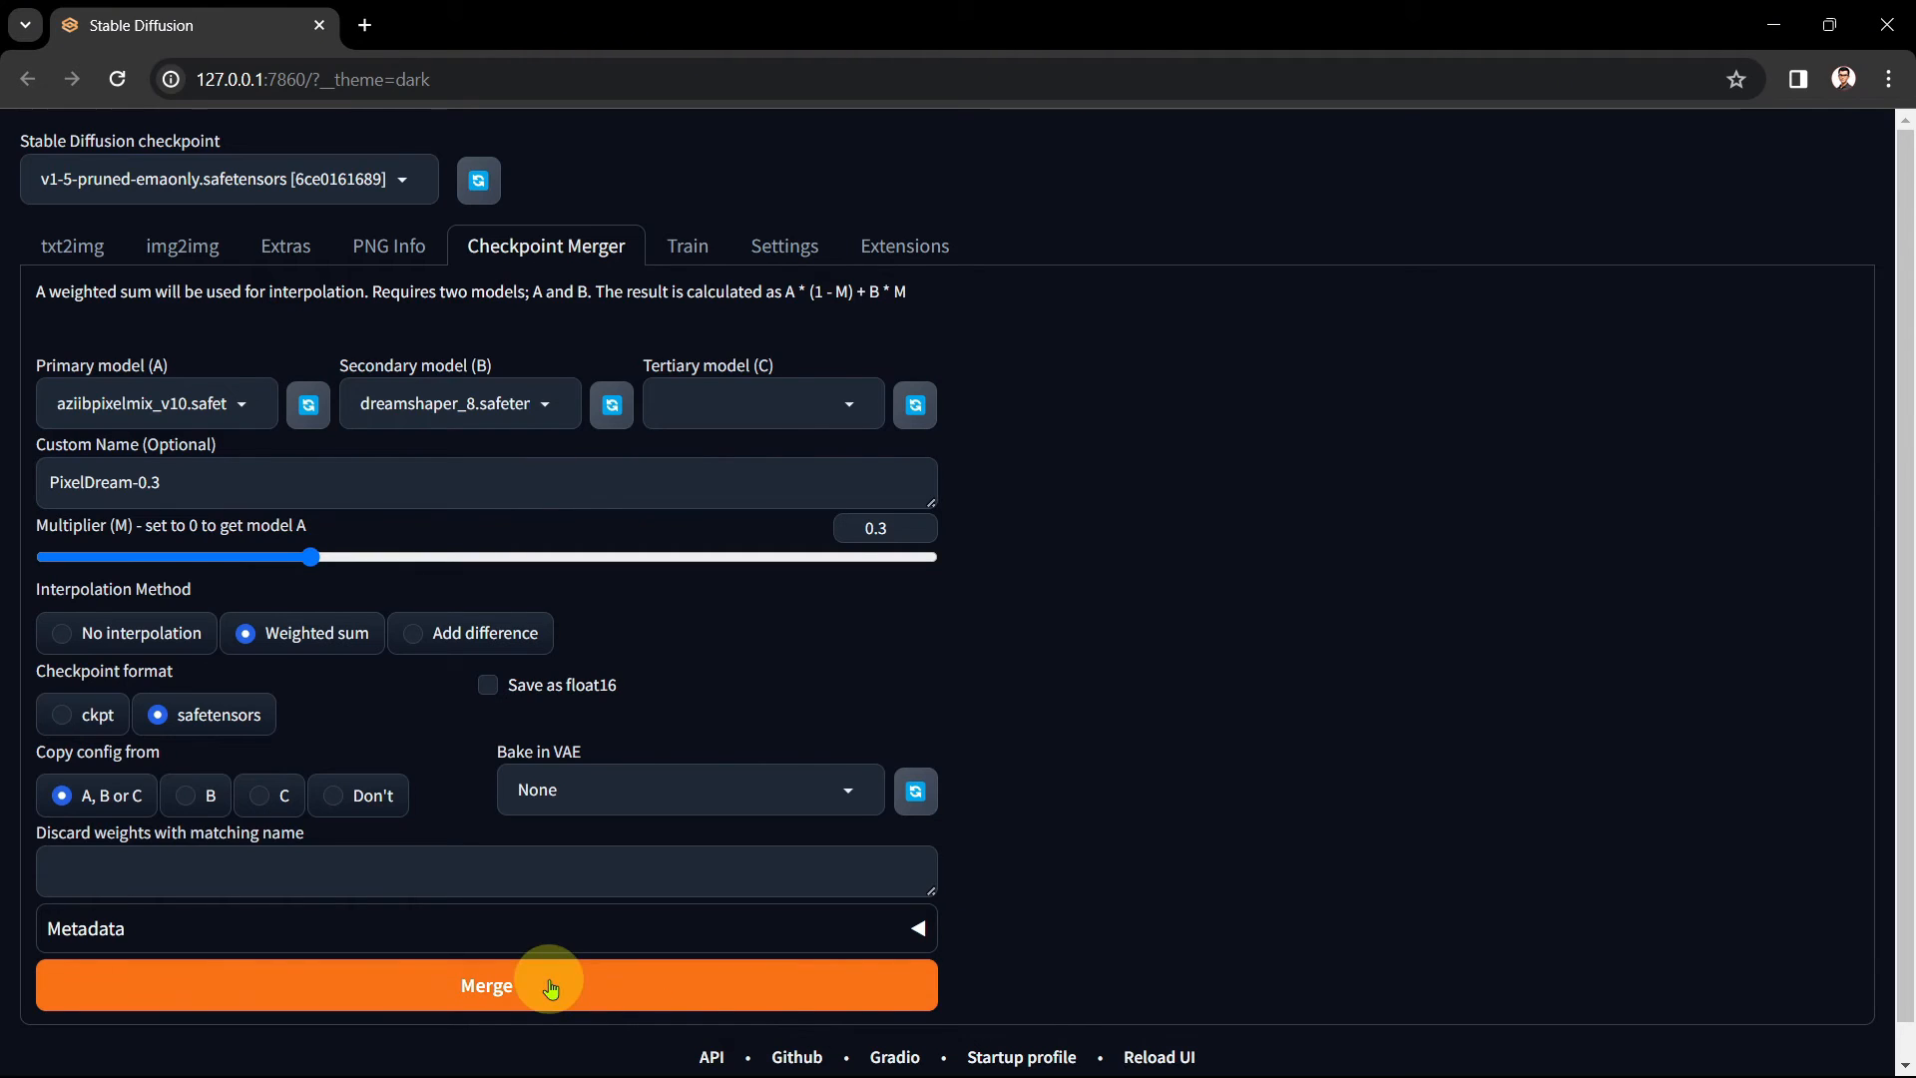
left_click(485, 985)
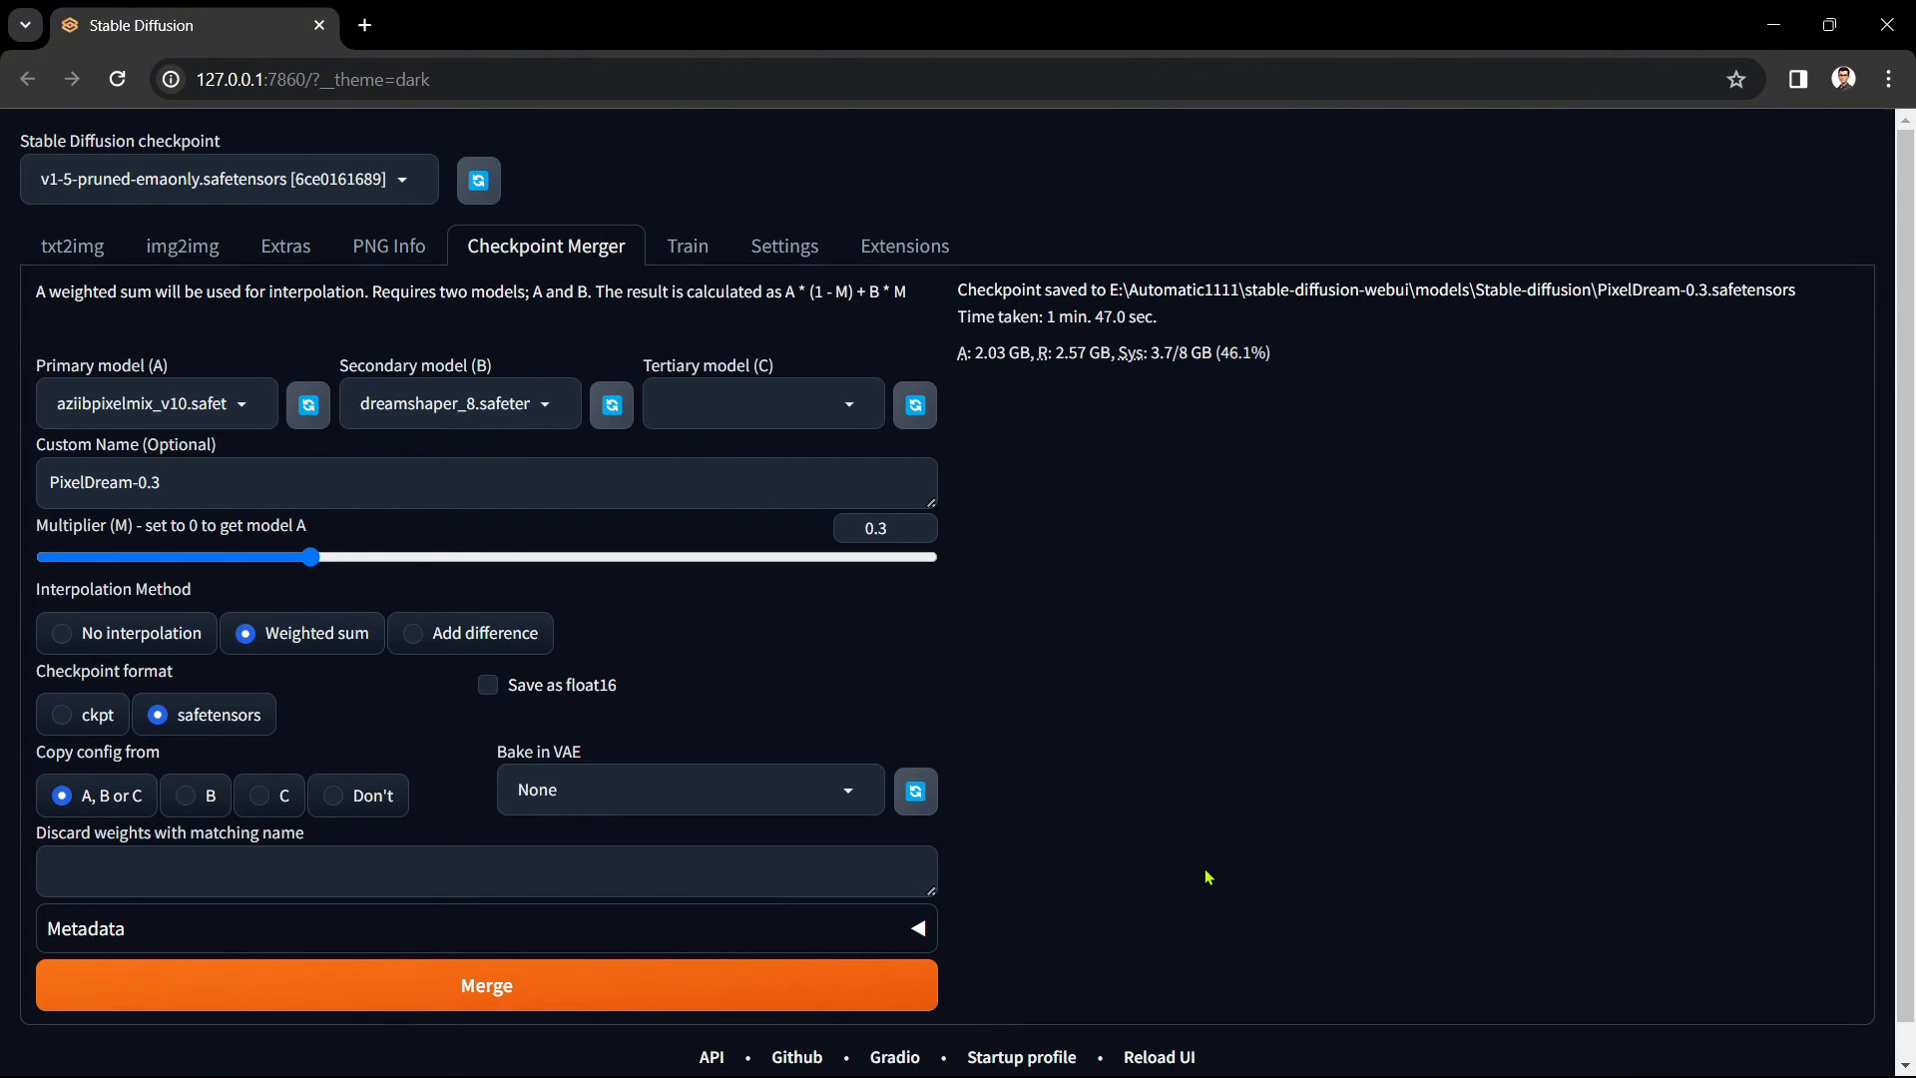
mouse_move(1809, 297)
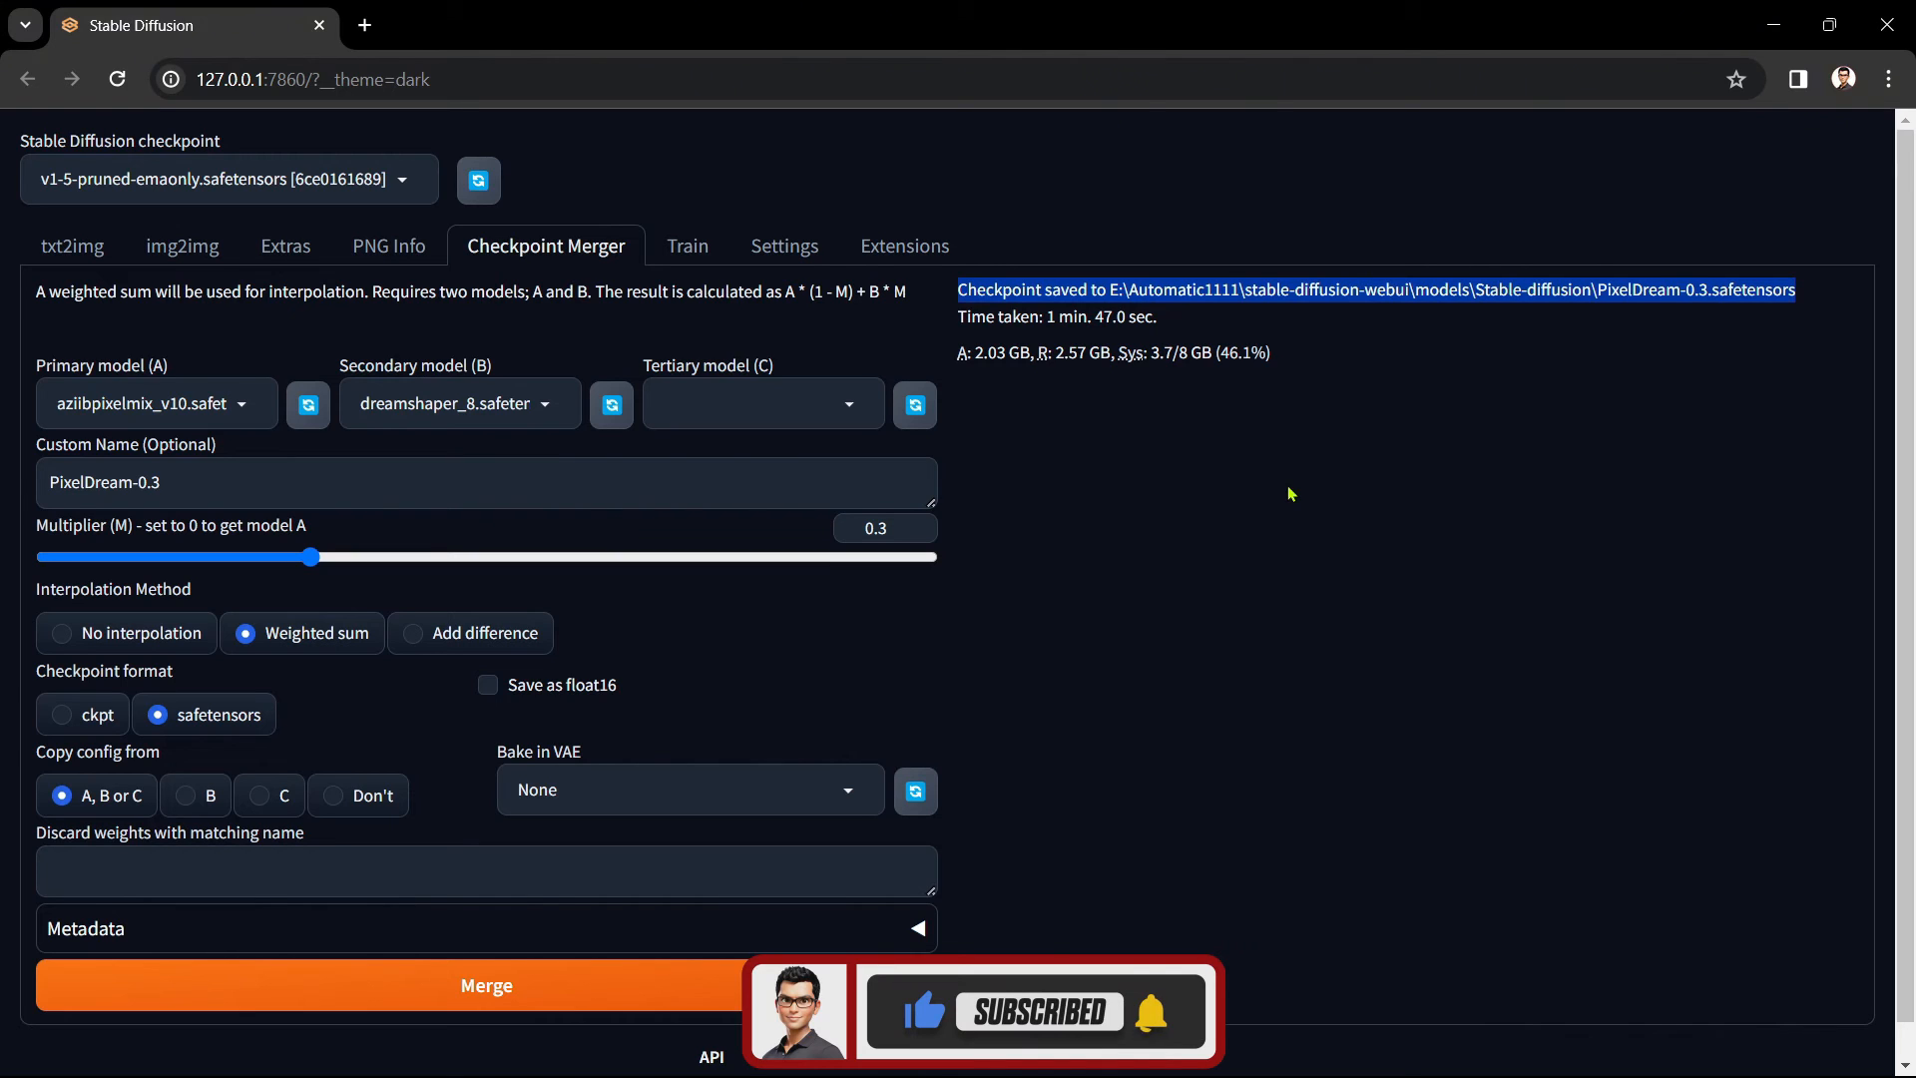
- On the txt2img page, select PixelDream-0.3.safetensors as the checkpoint
left_click(71, 246)
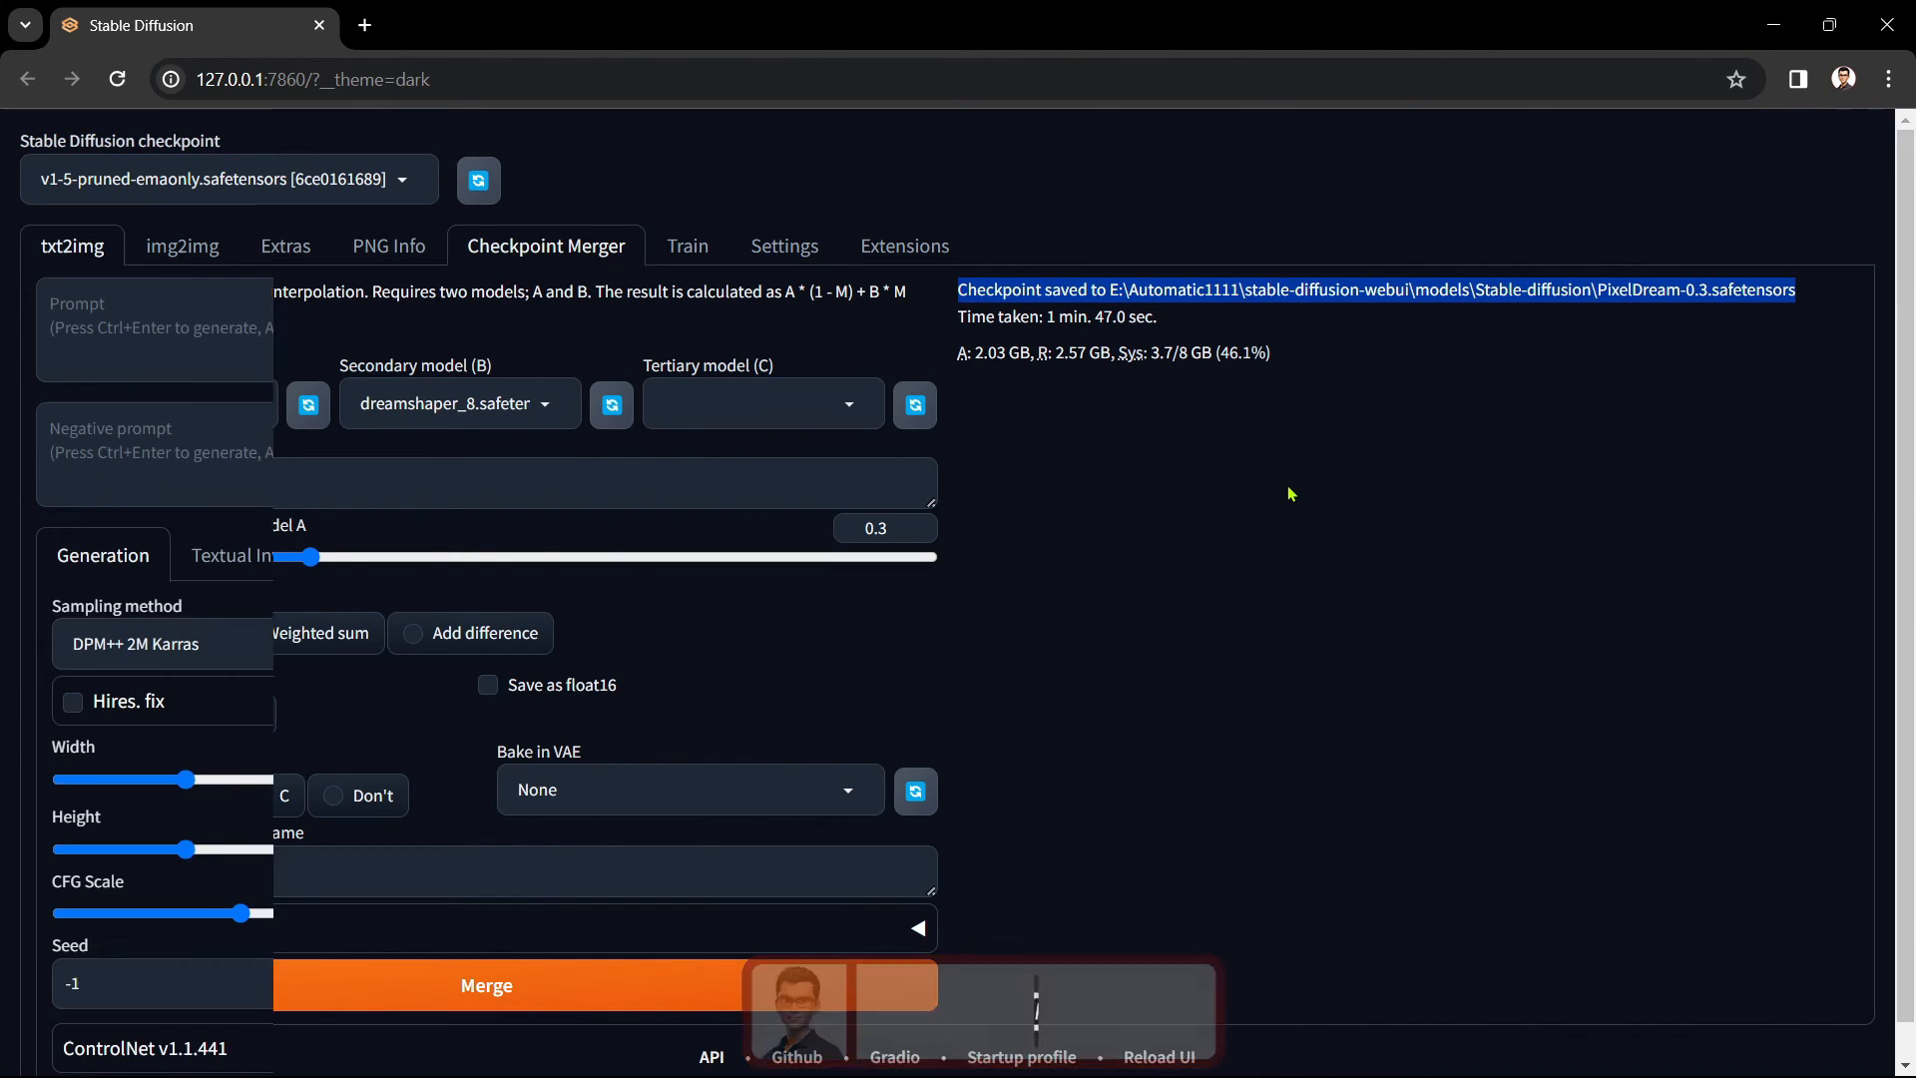
left_click(71, 246)
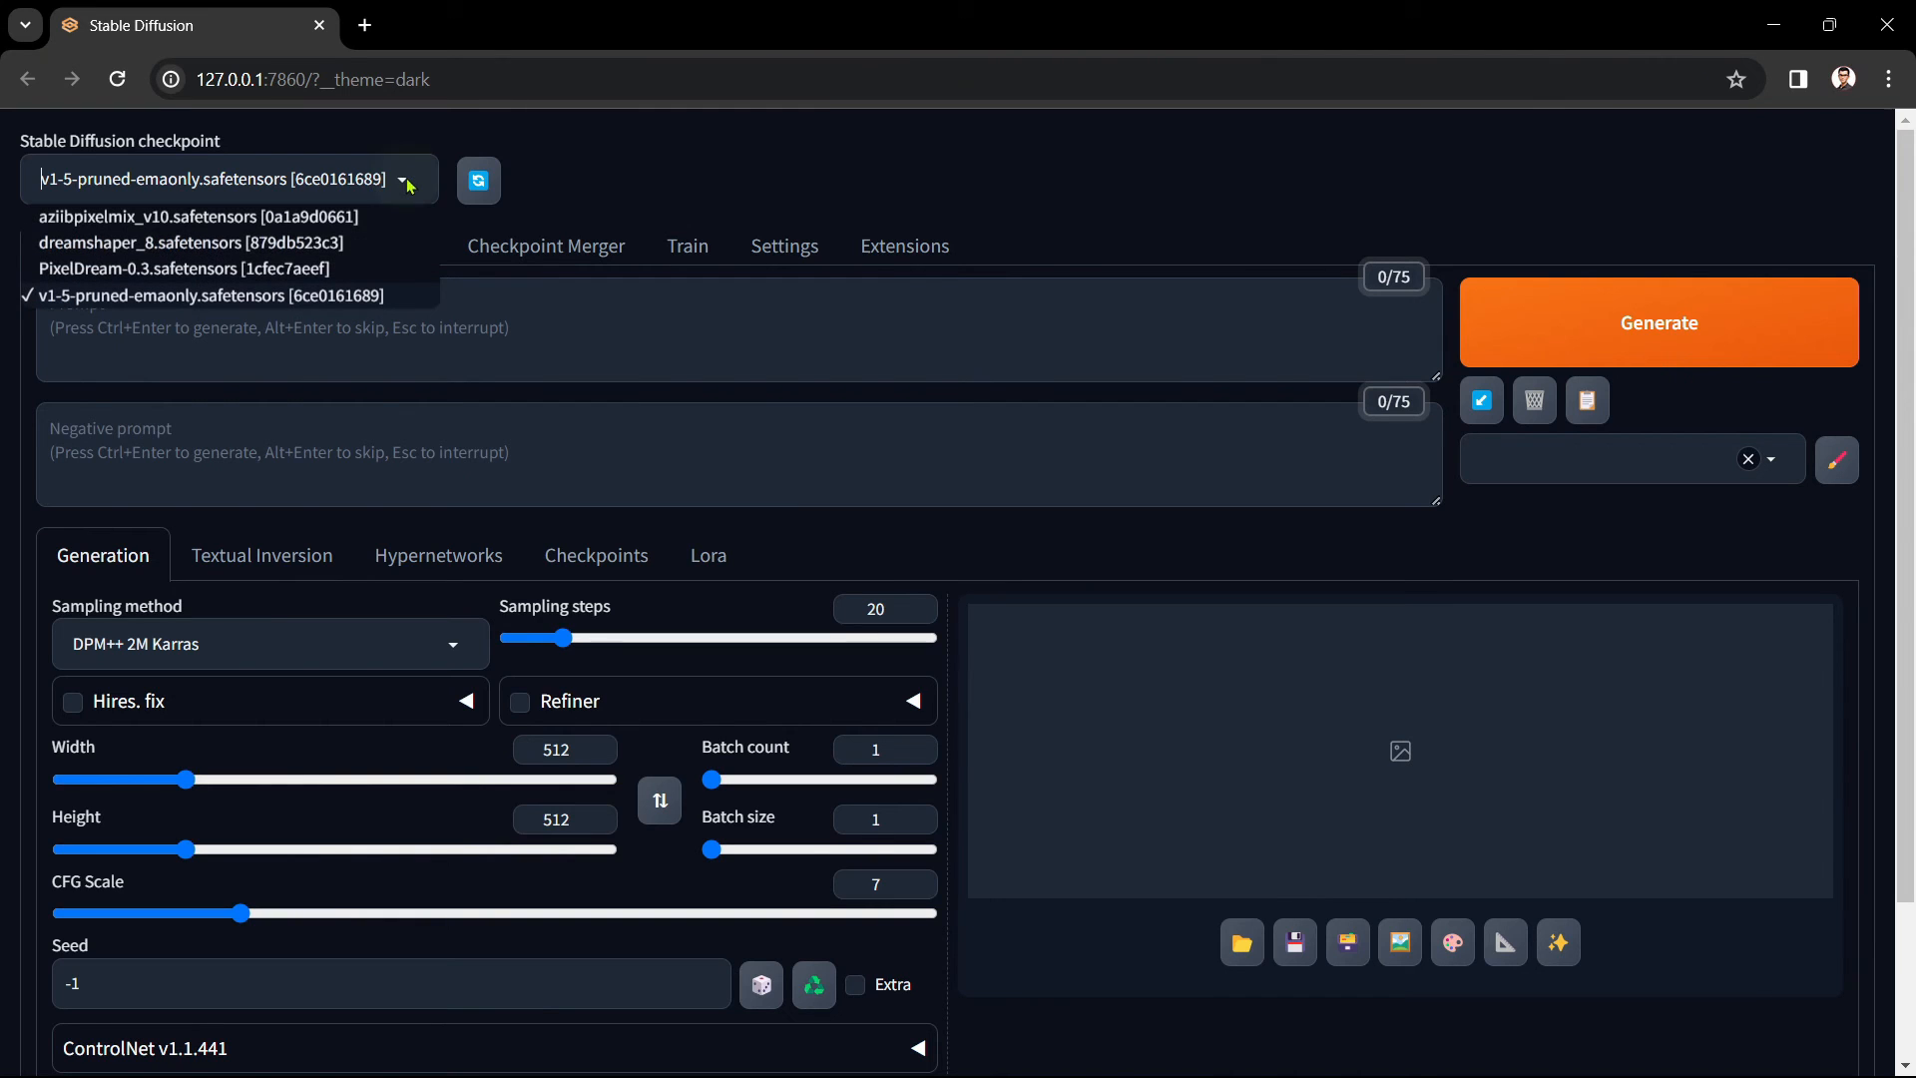
mouse_move(221, 281)
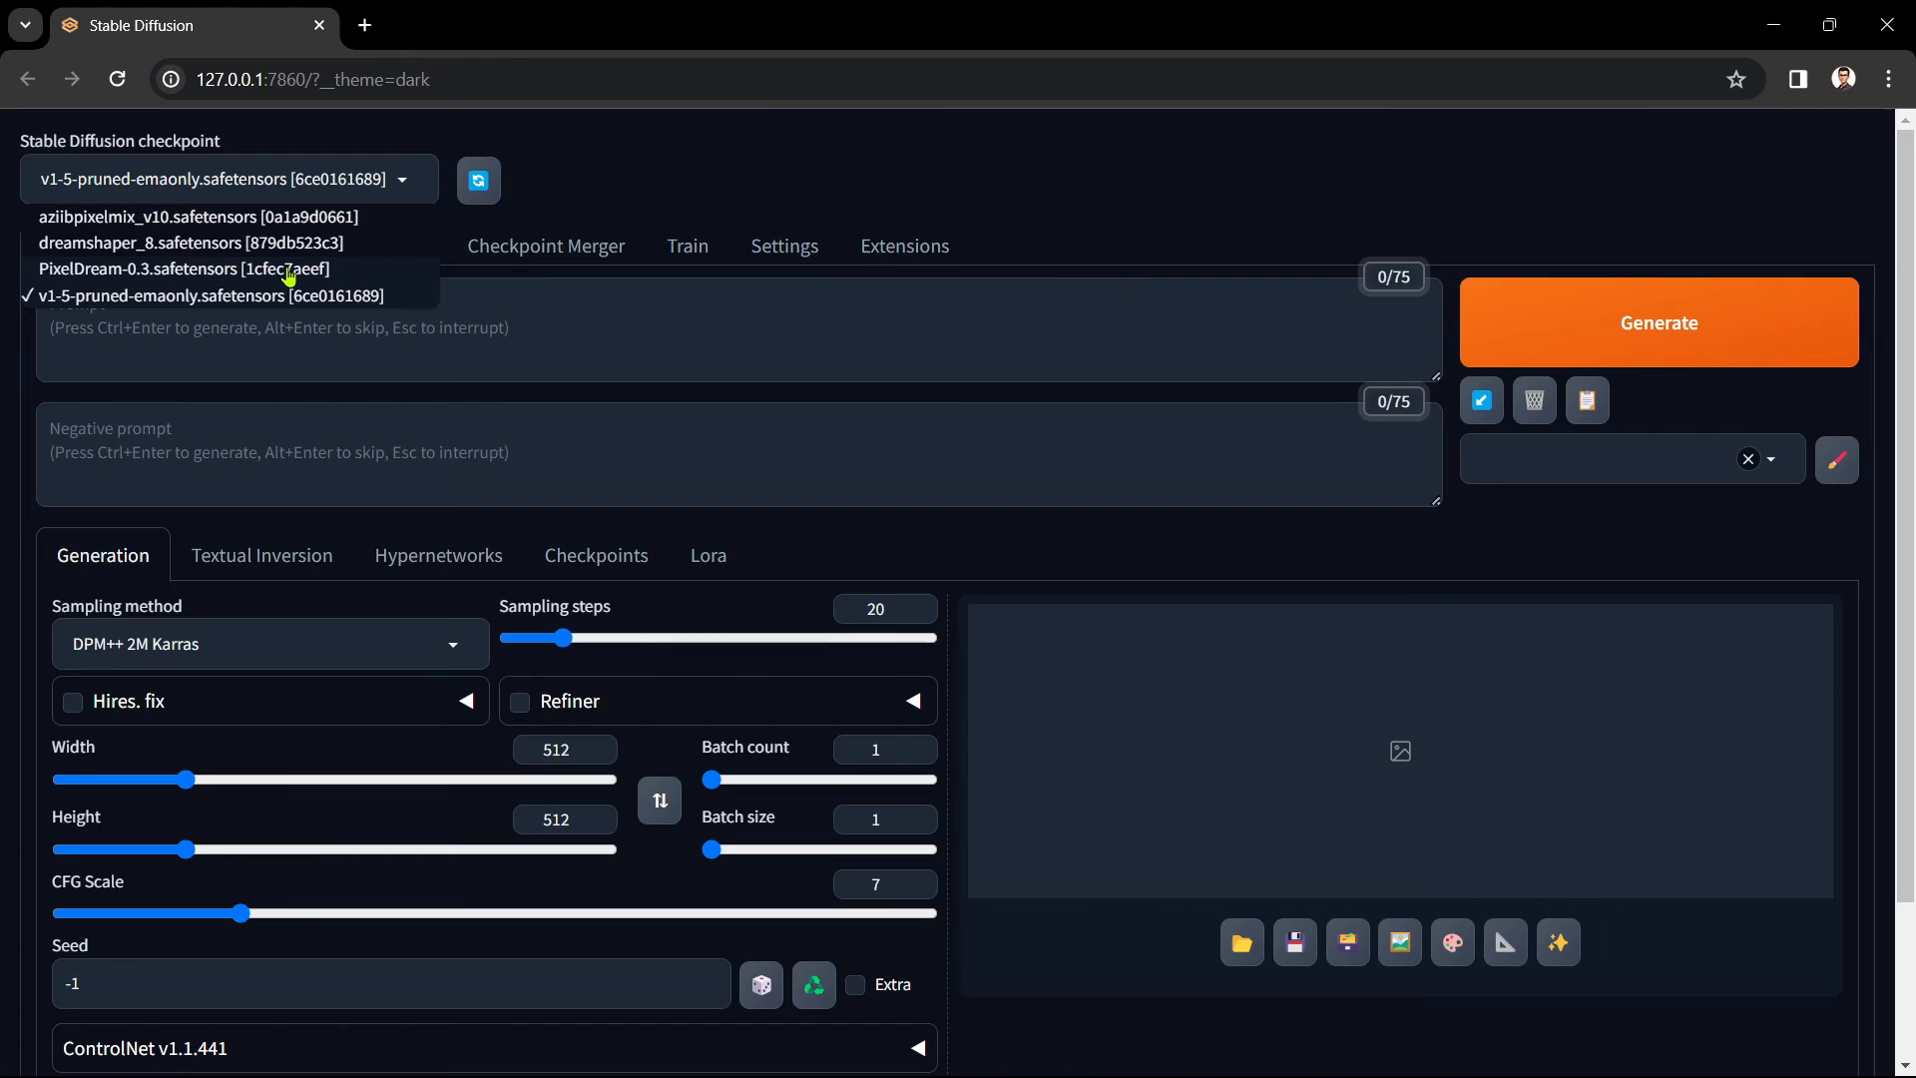
left_click(180, 268)
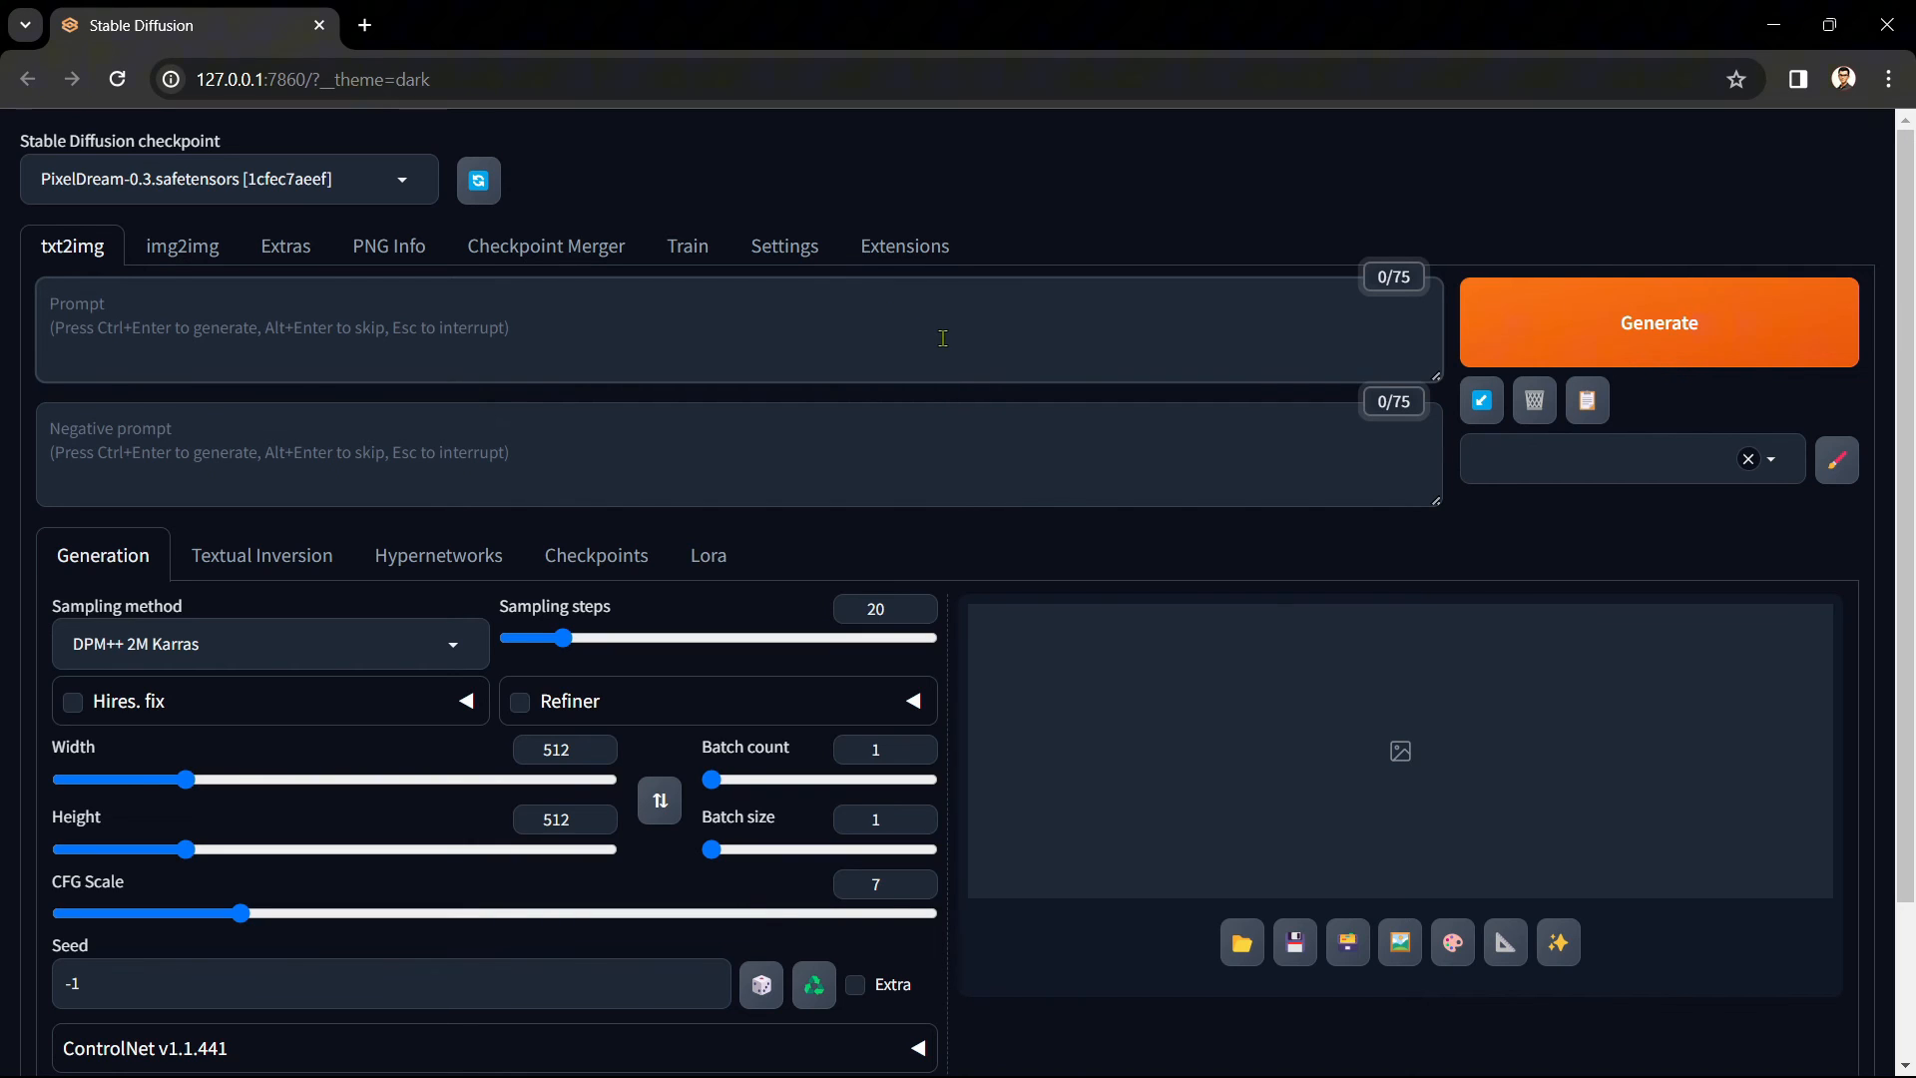
- Generate an image from the prompt 'young, handsome man, wearing a purple tuxedo'
type("young, handsome man, wearing a purple tuxedo")
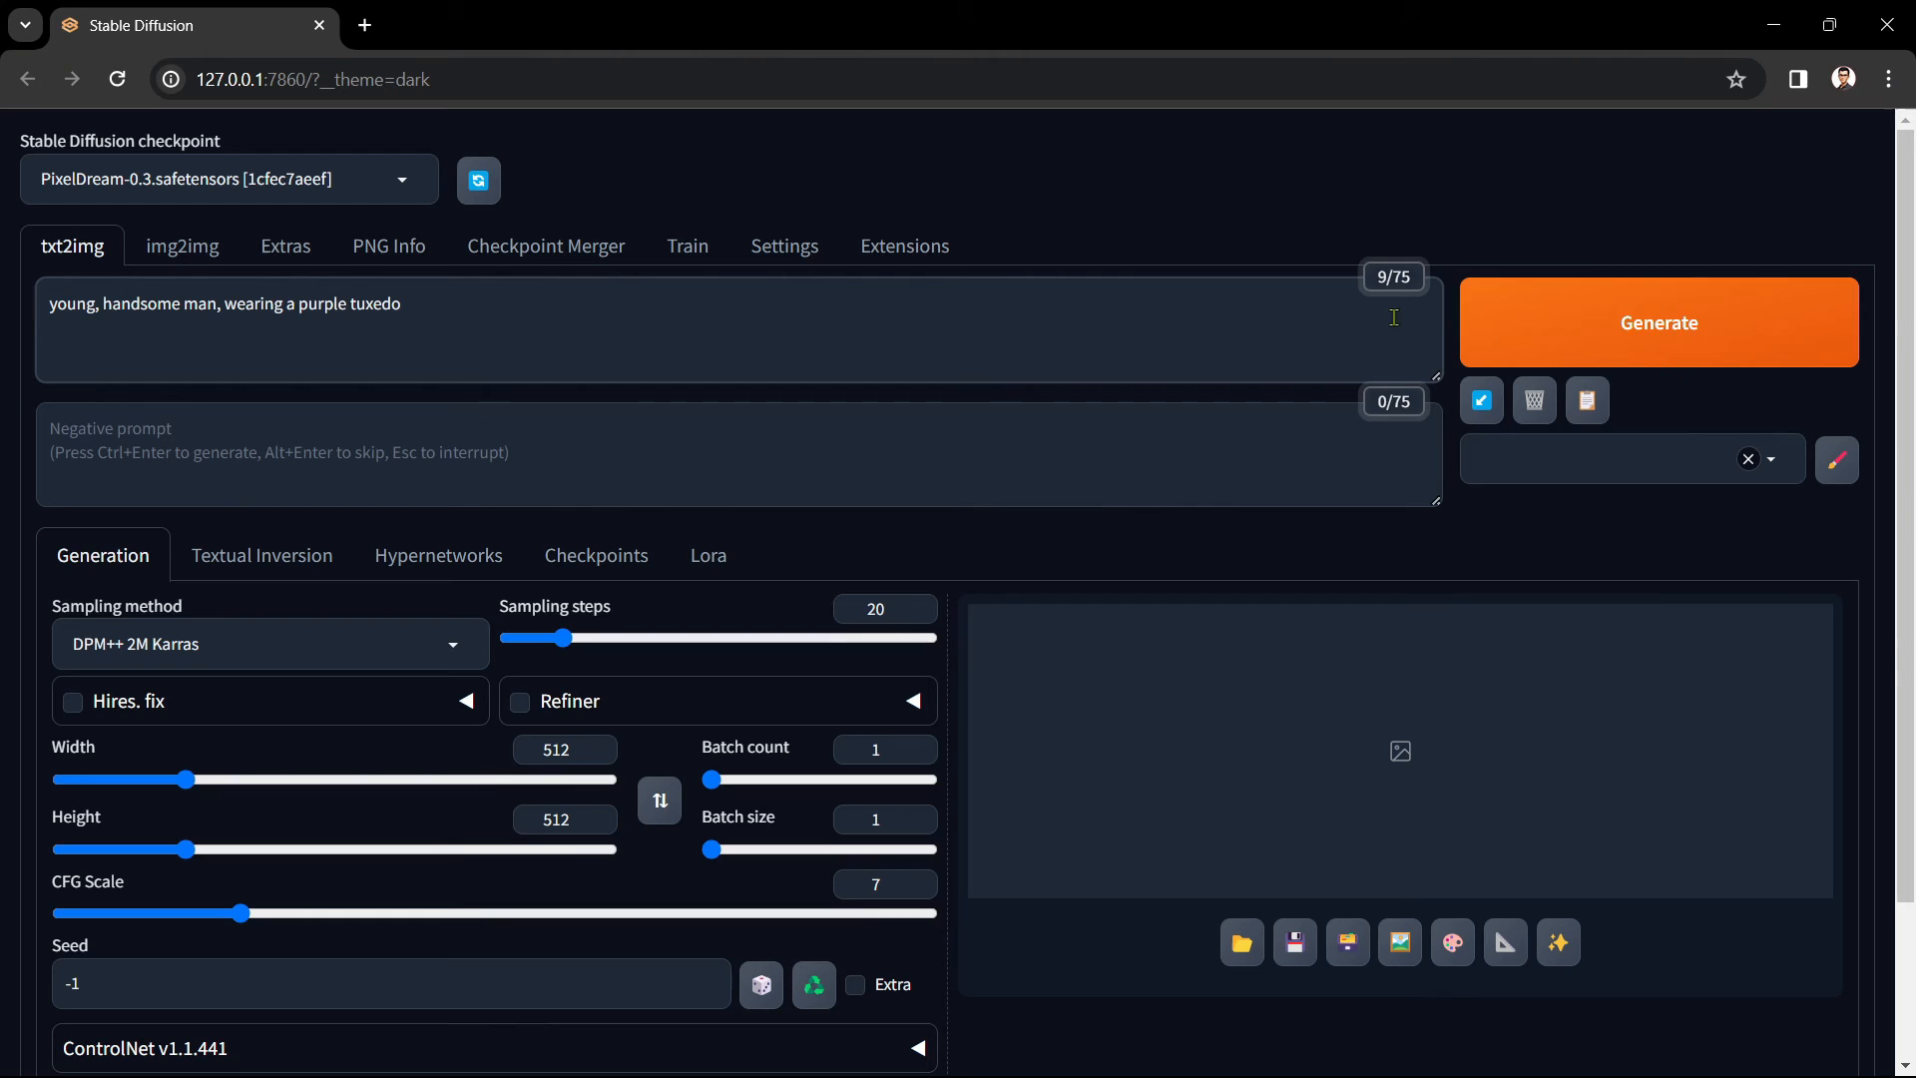
left_click(1658, 321)
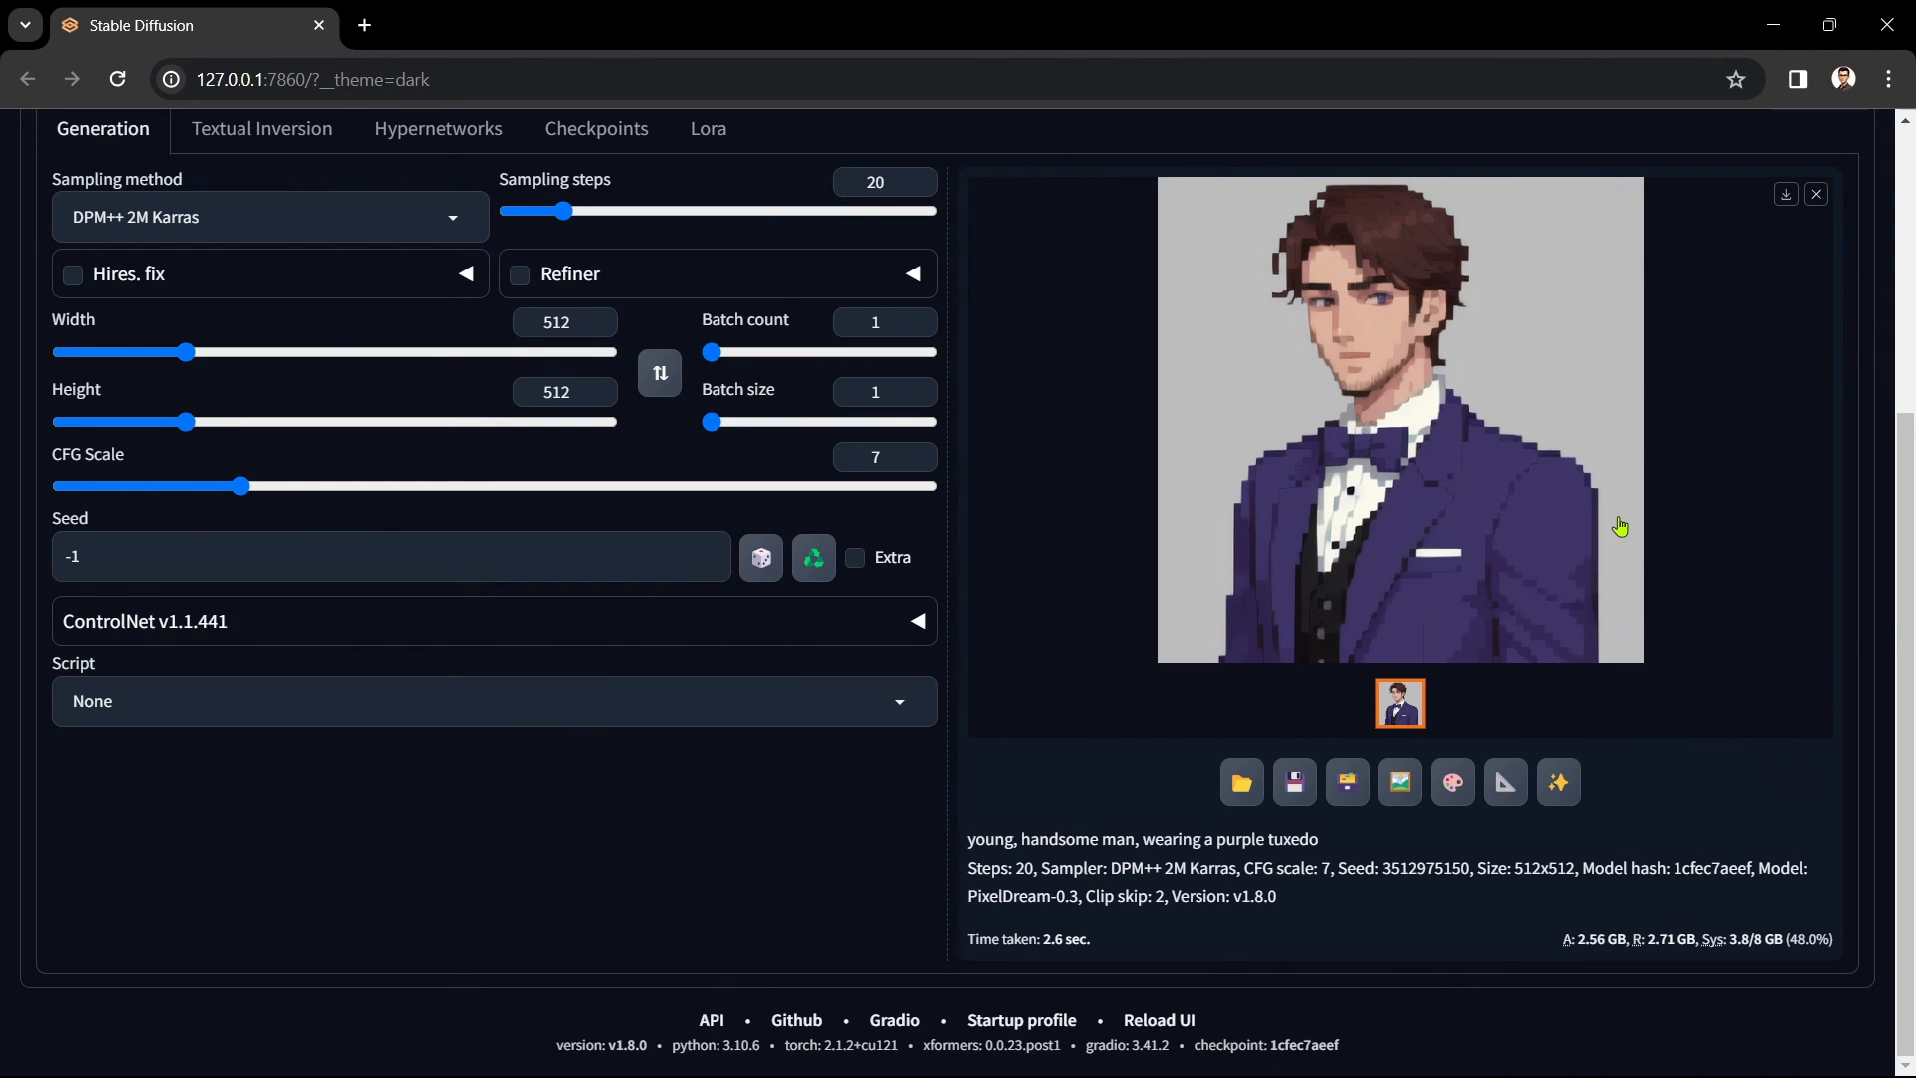
mouse_move(1682, 550)
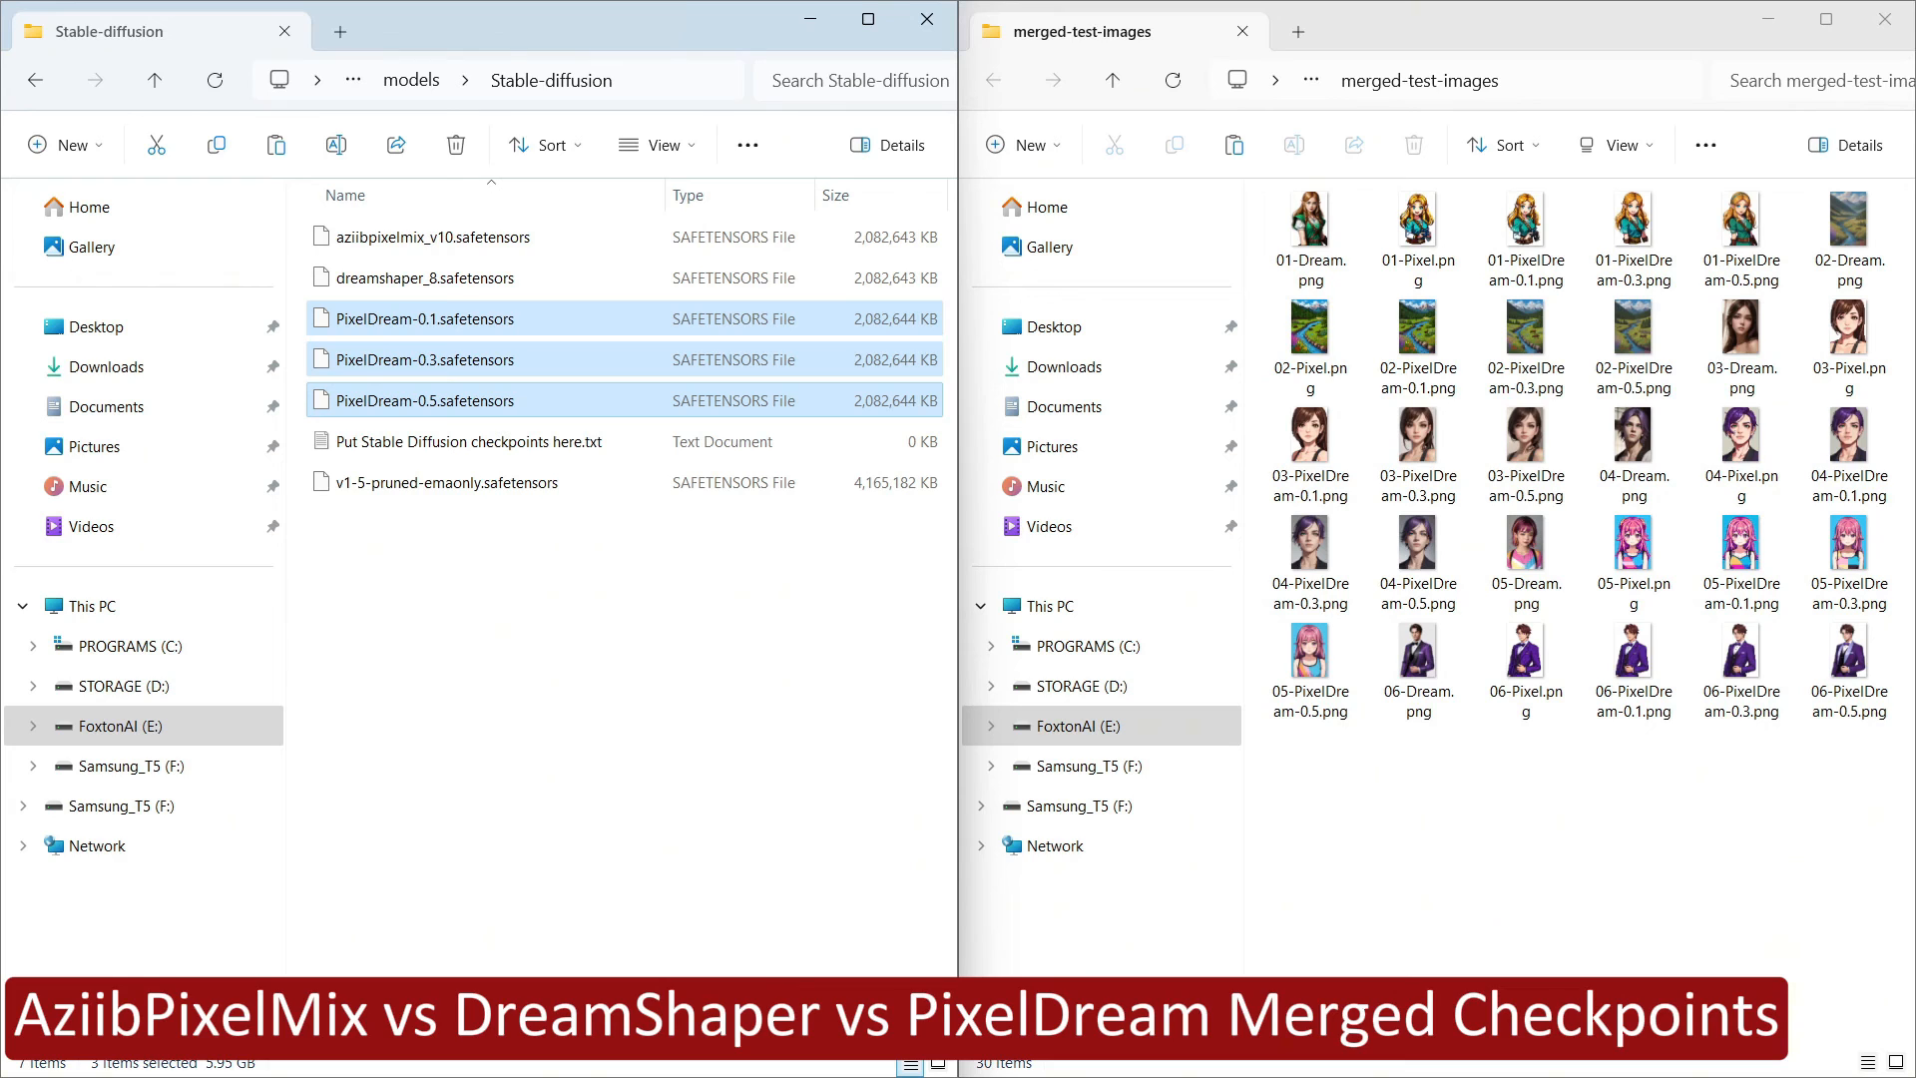
left_click(440, 235)
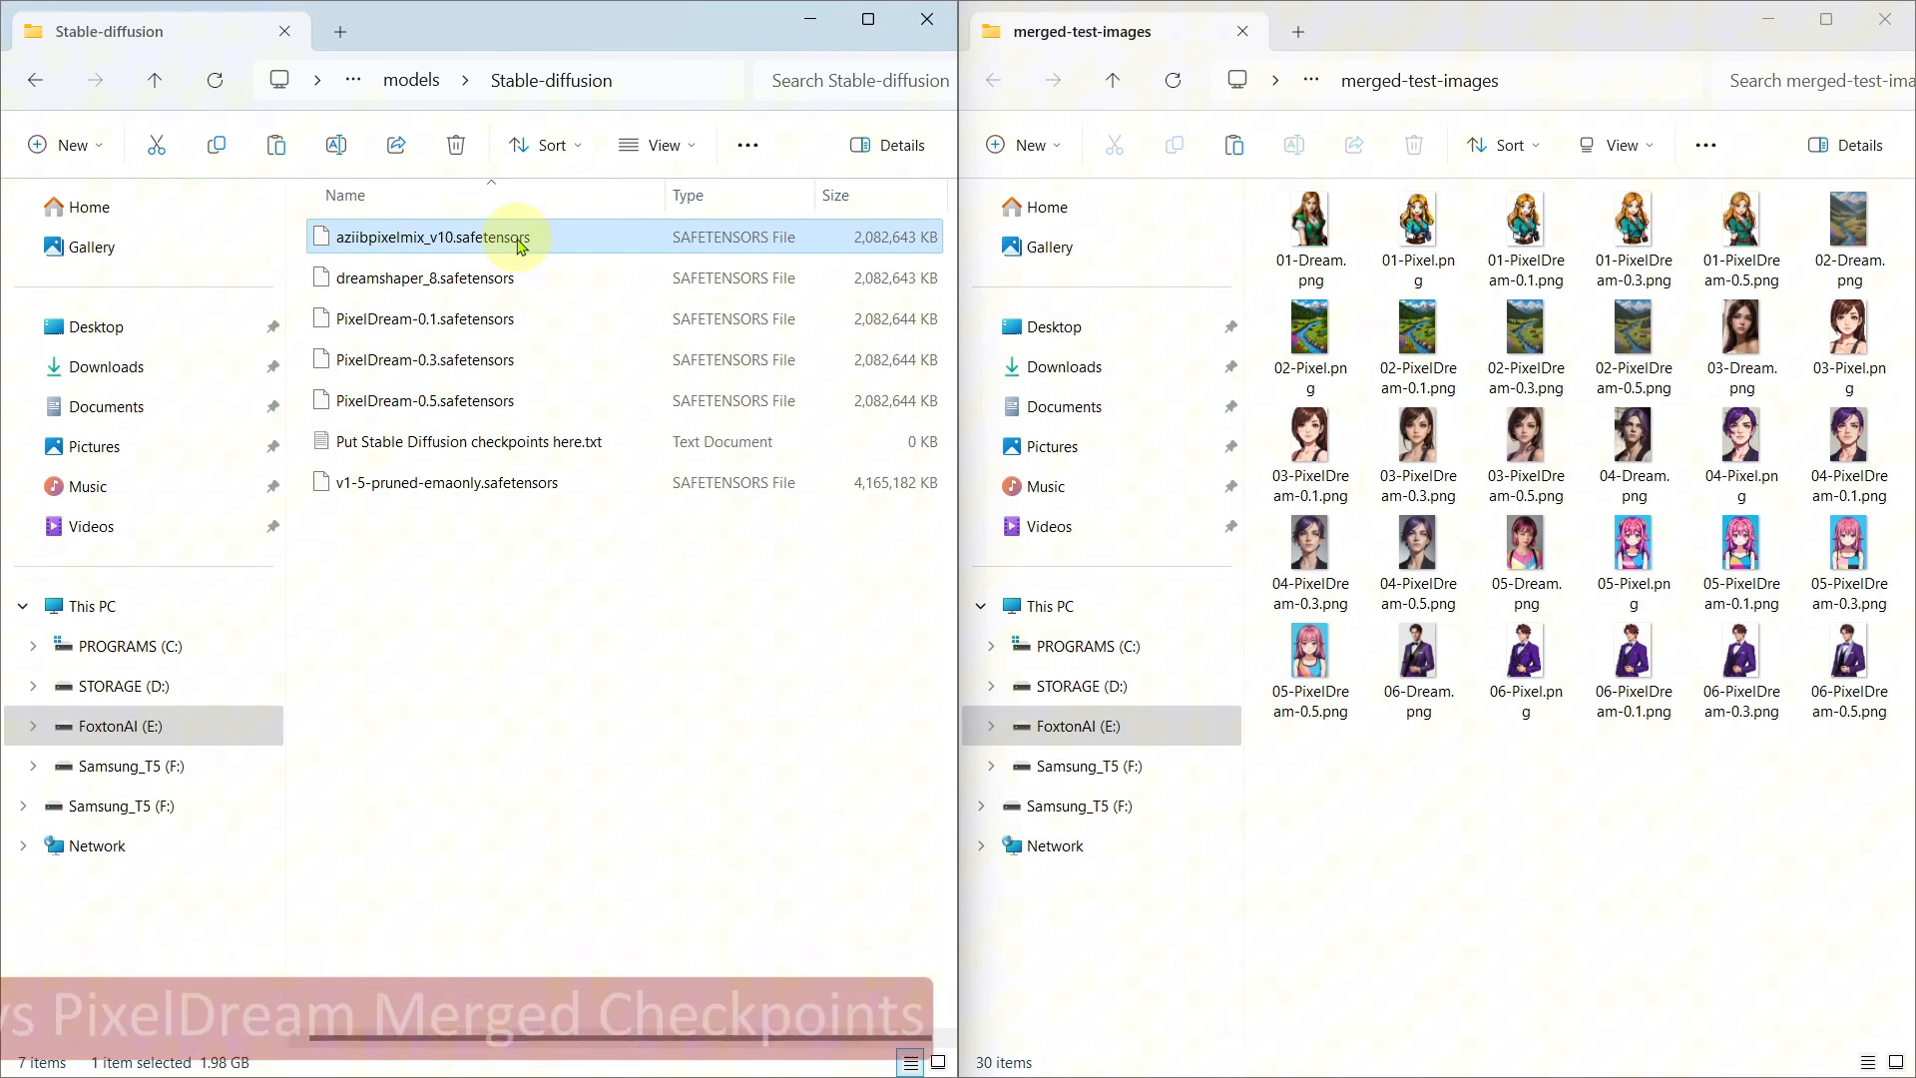
left_click(424, 278)
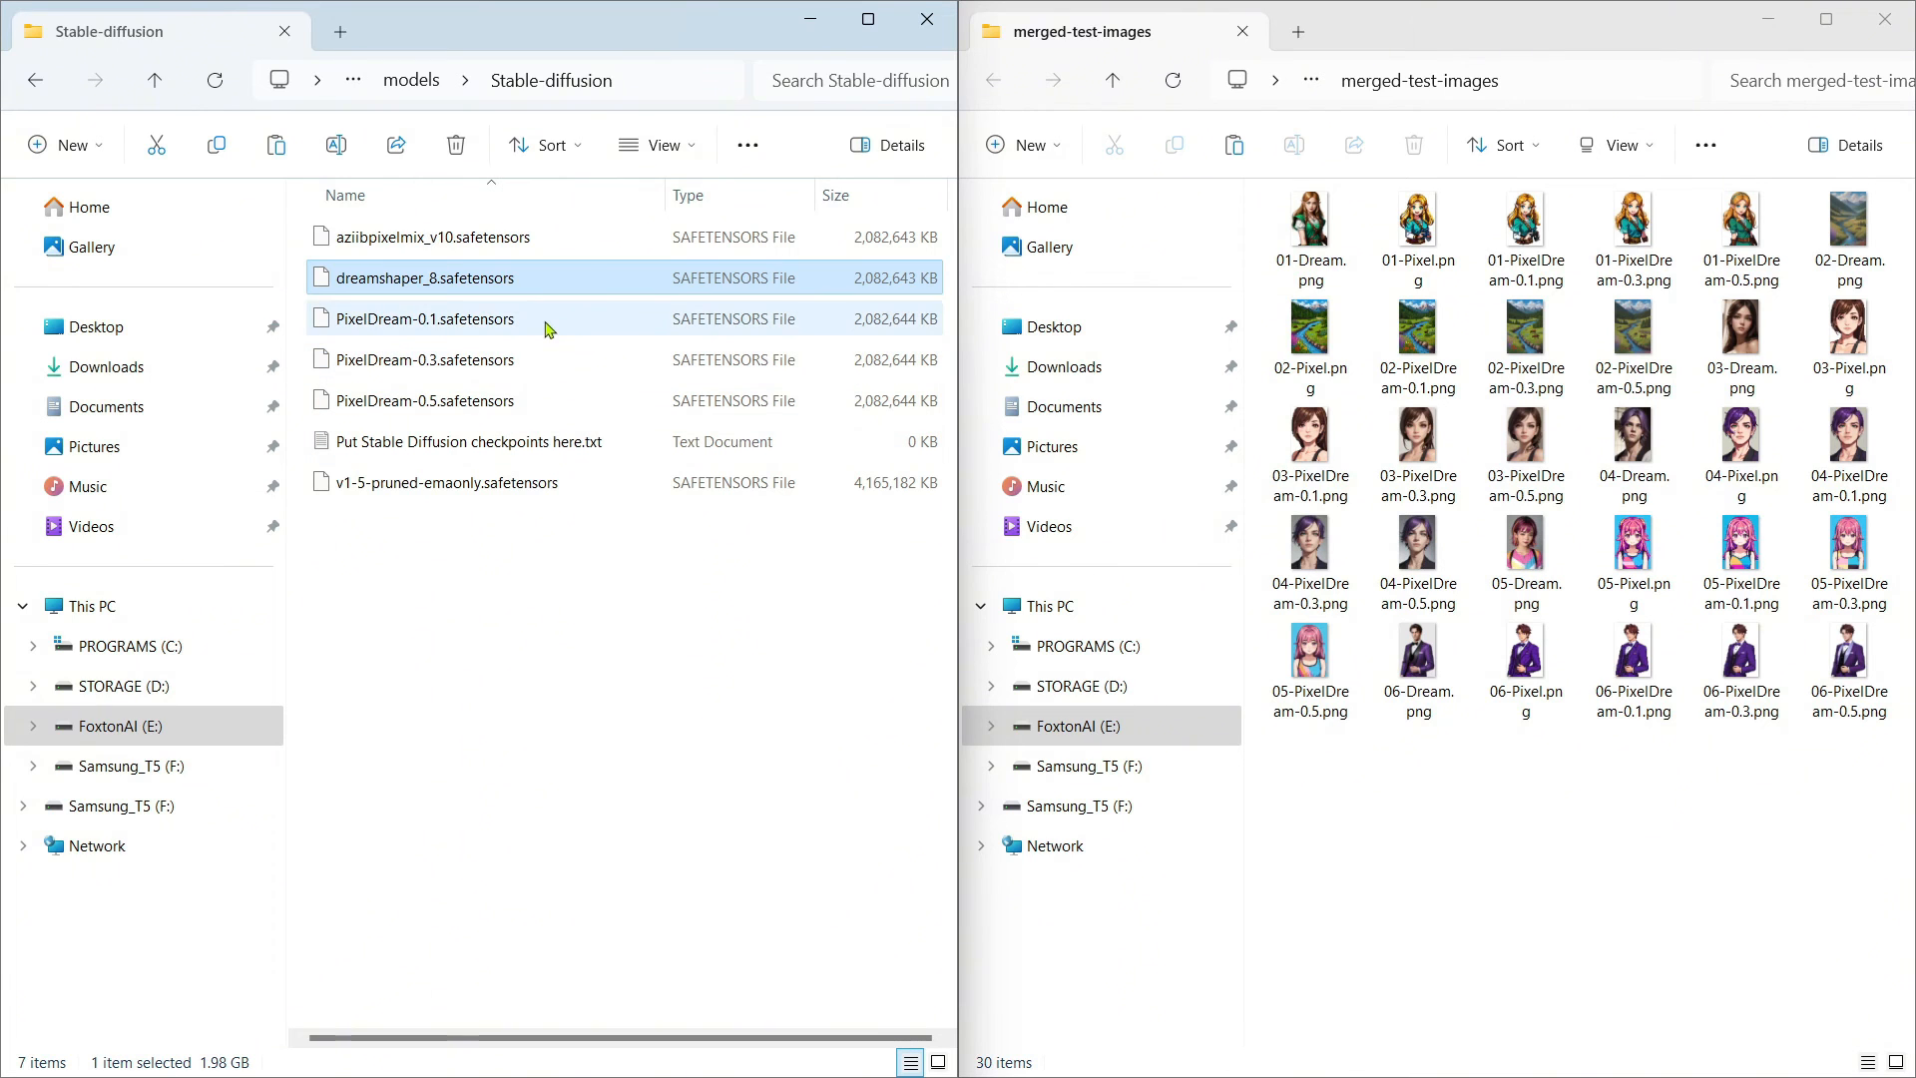
left_click(424, 360)
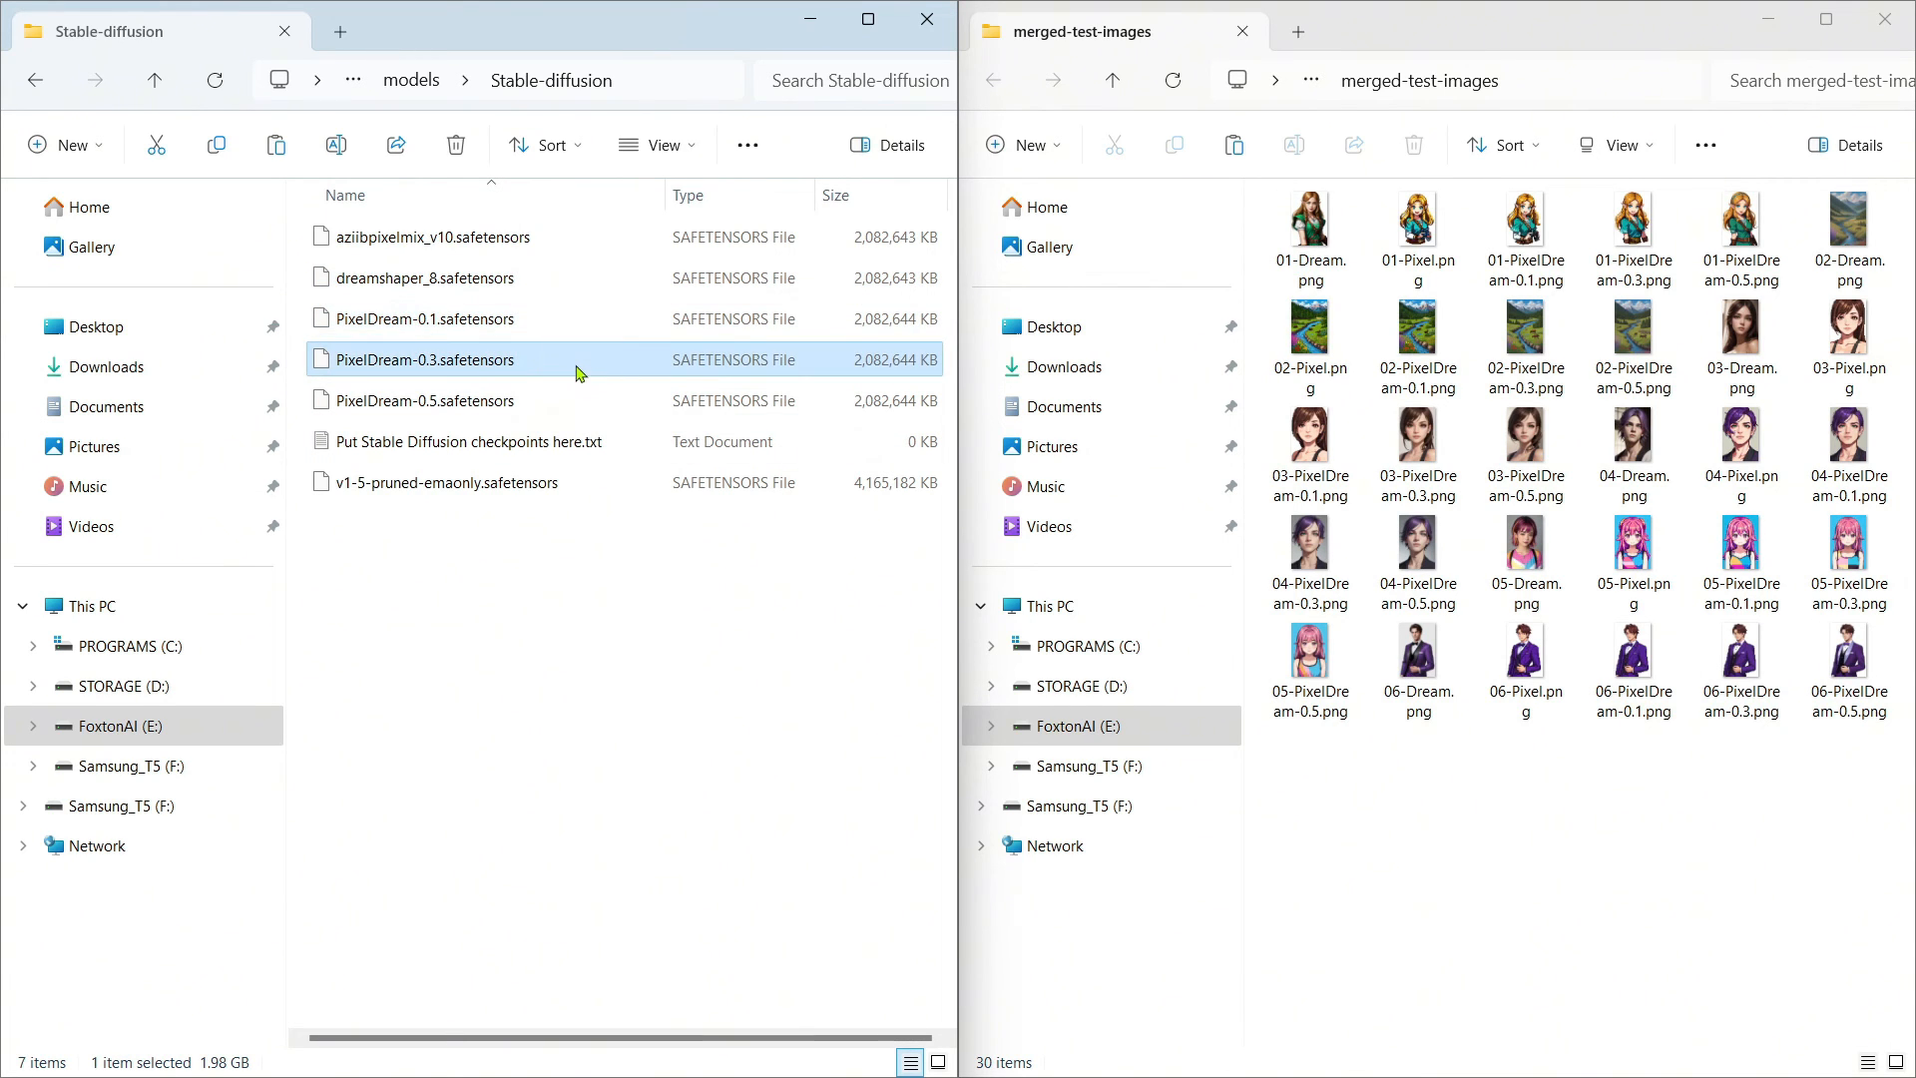
left_click(424, 399)
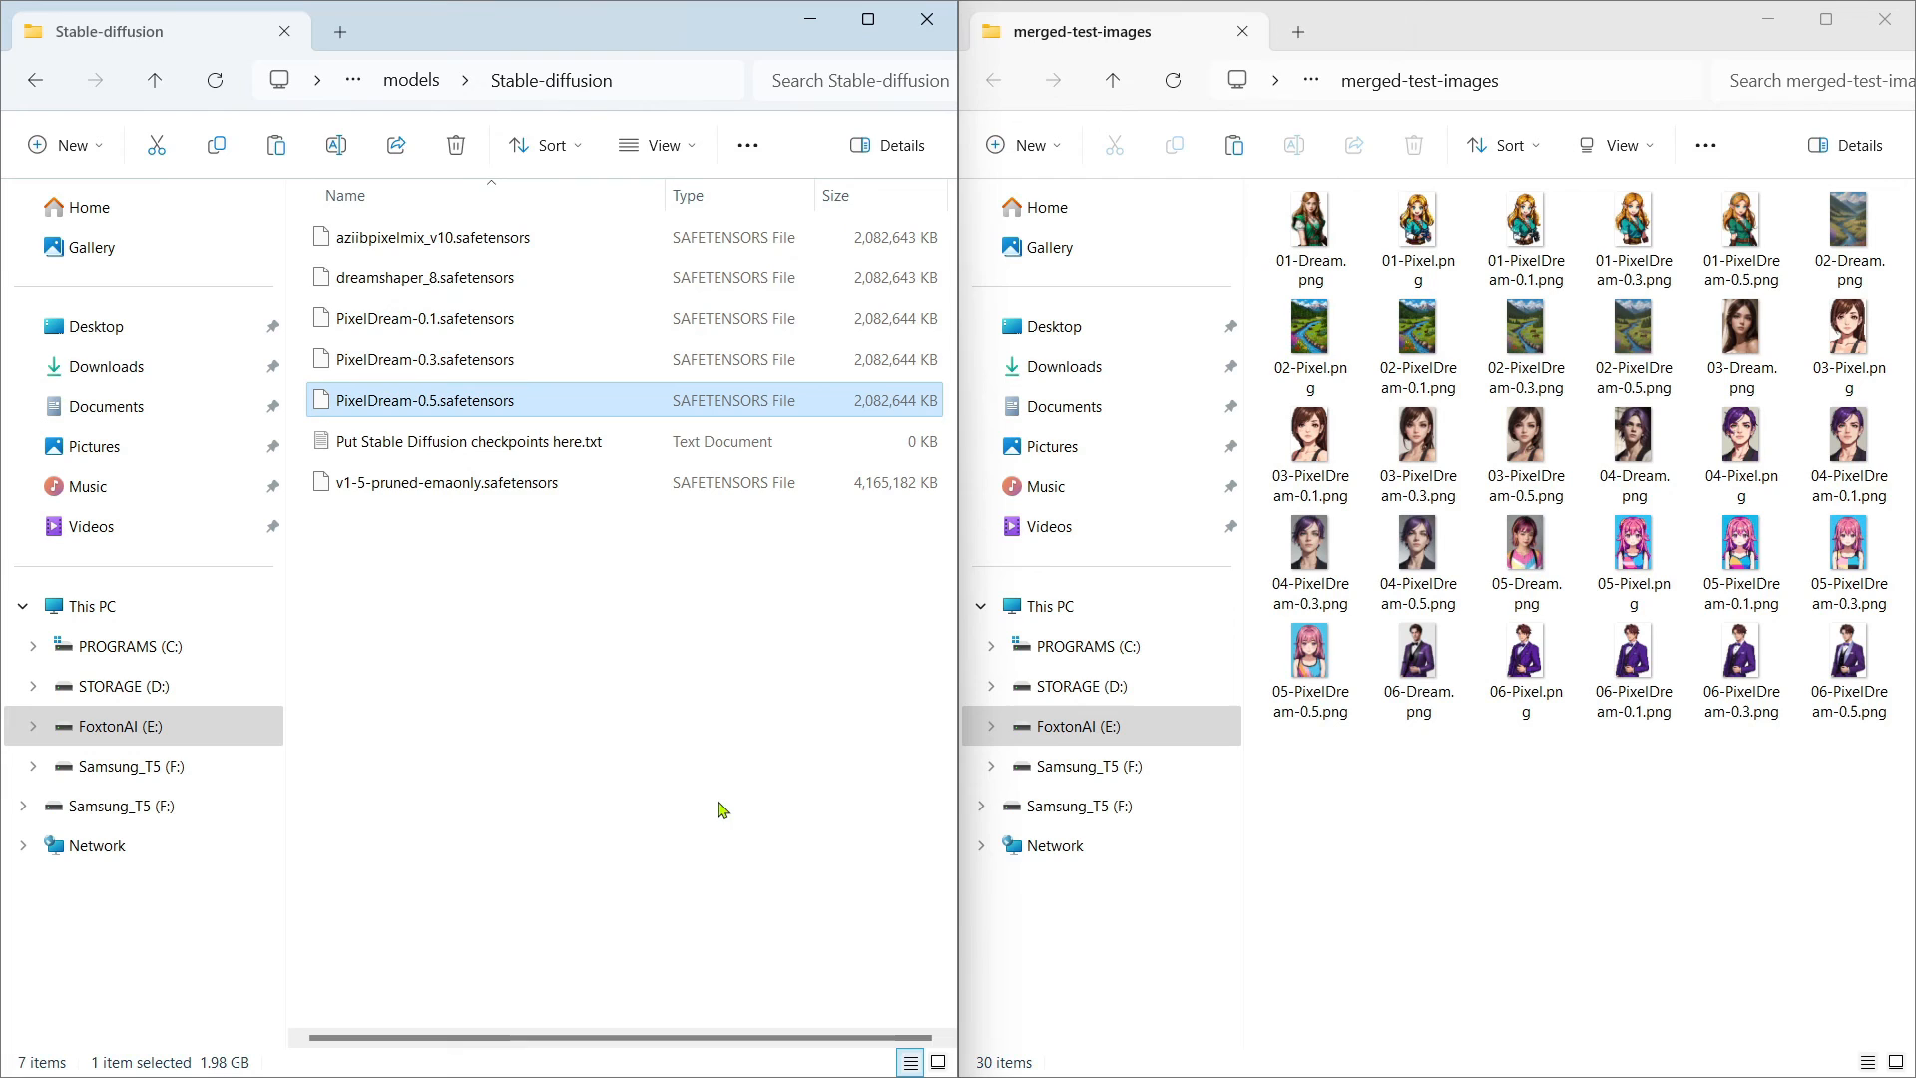
mouse_move(907, 962)
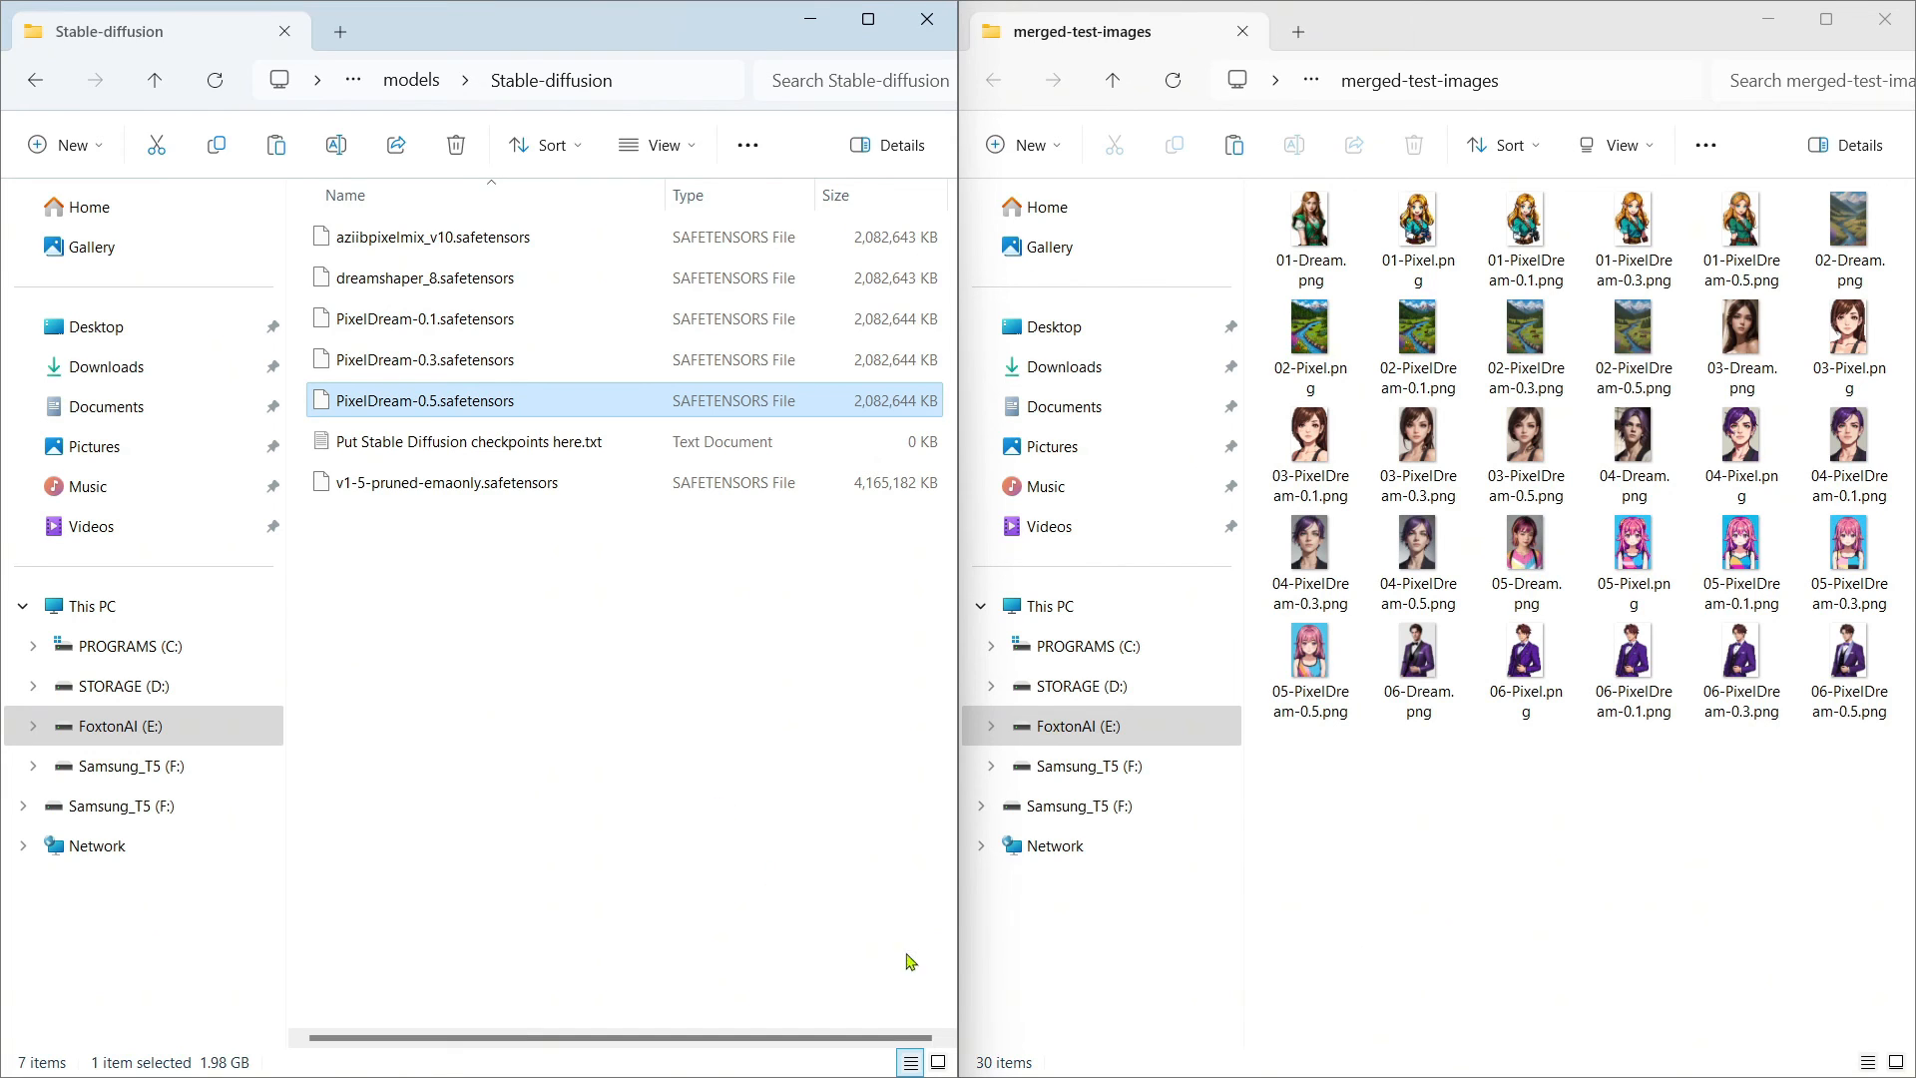
left_click(1310, 232)
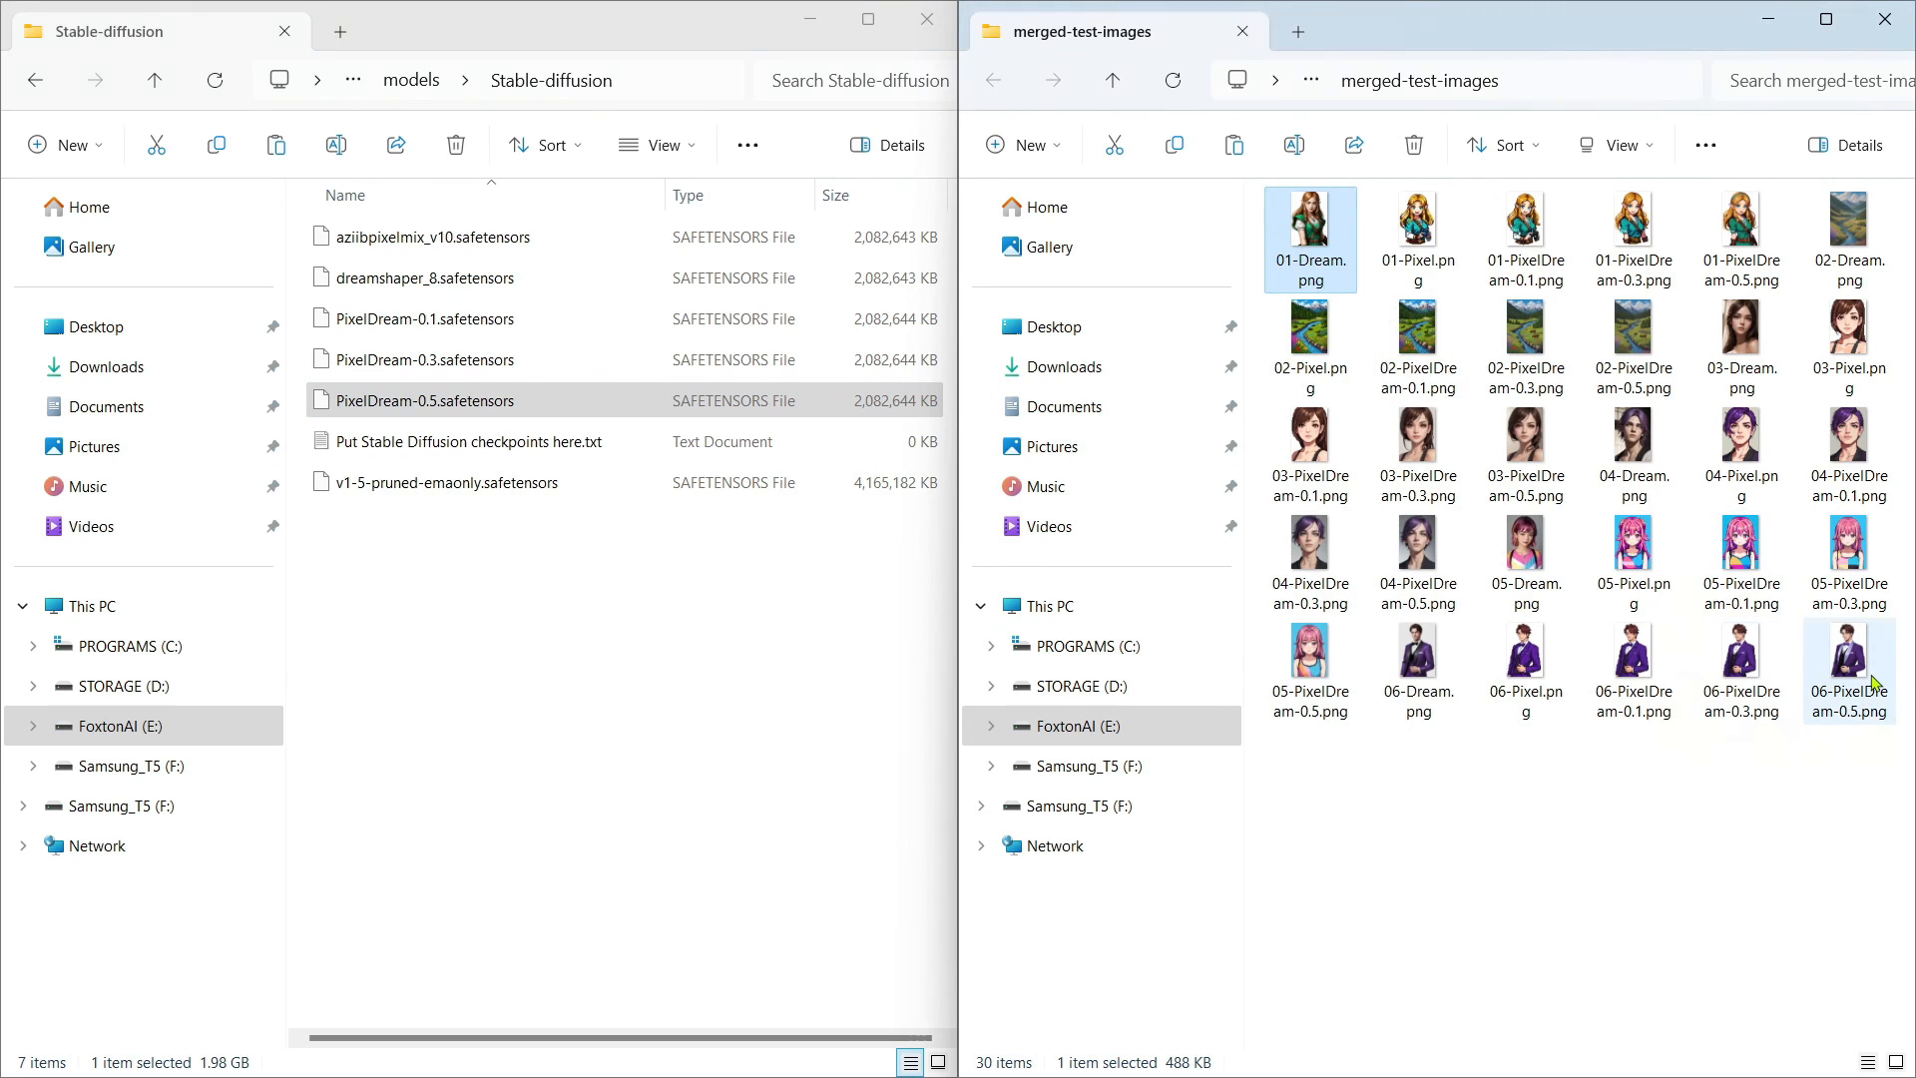
key("ctrl+a")
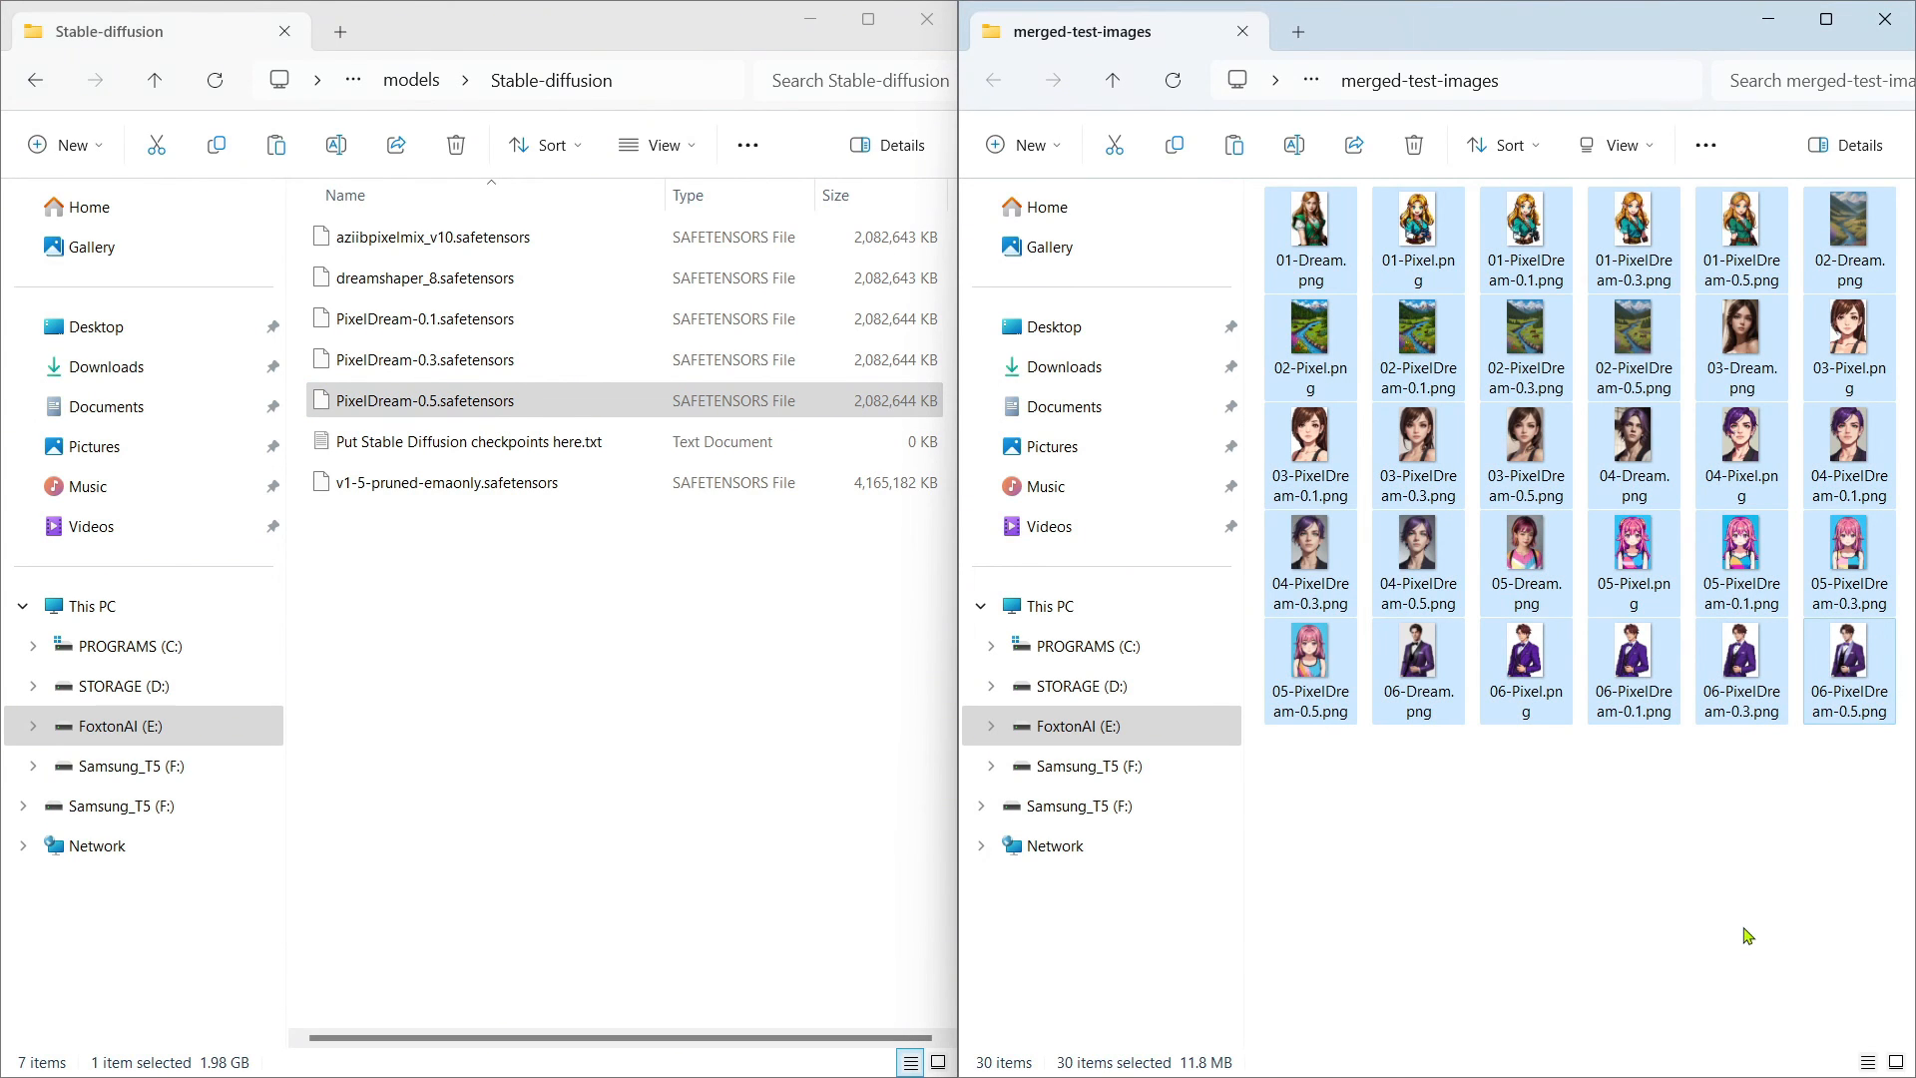